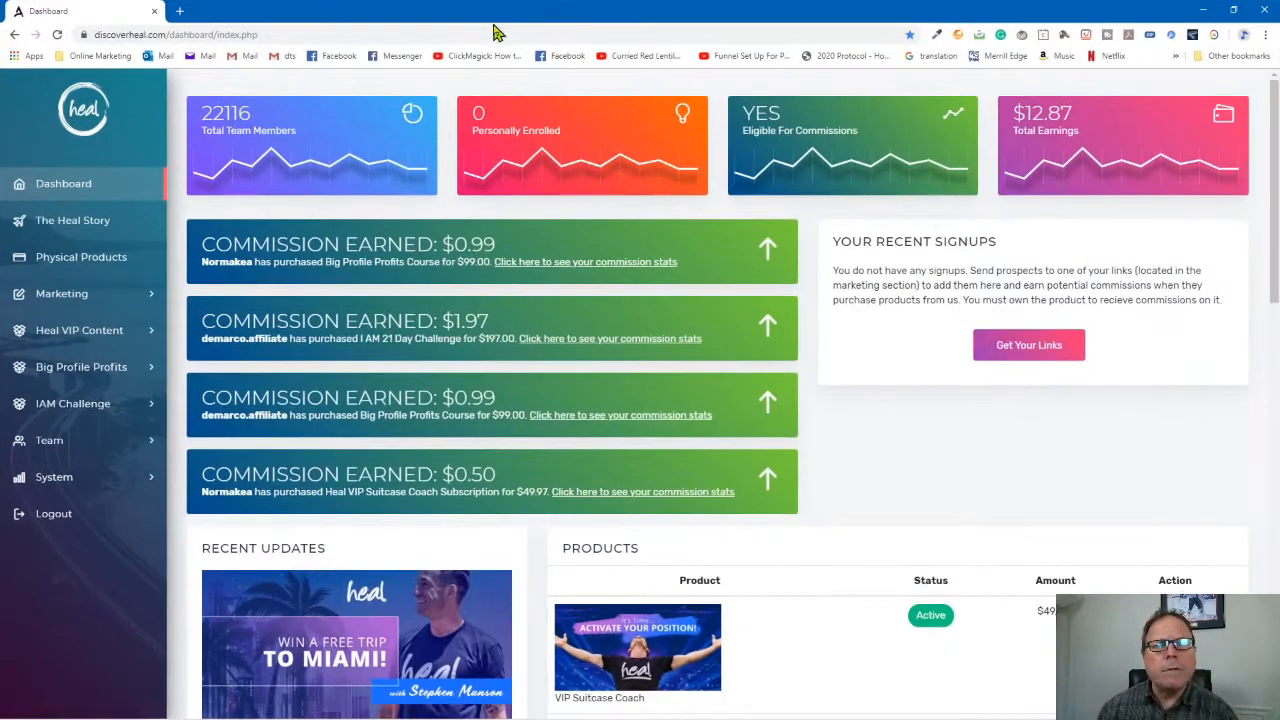
mouse_move(48, 212)
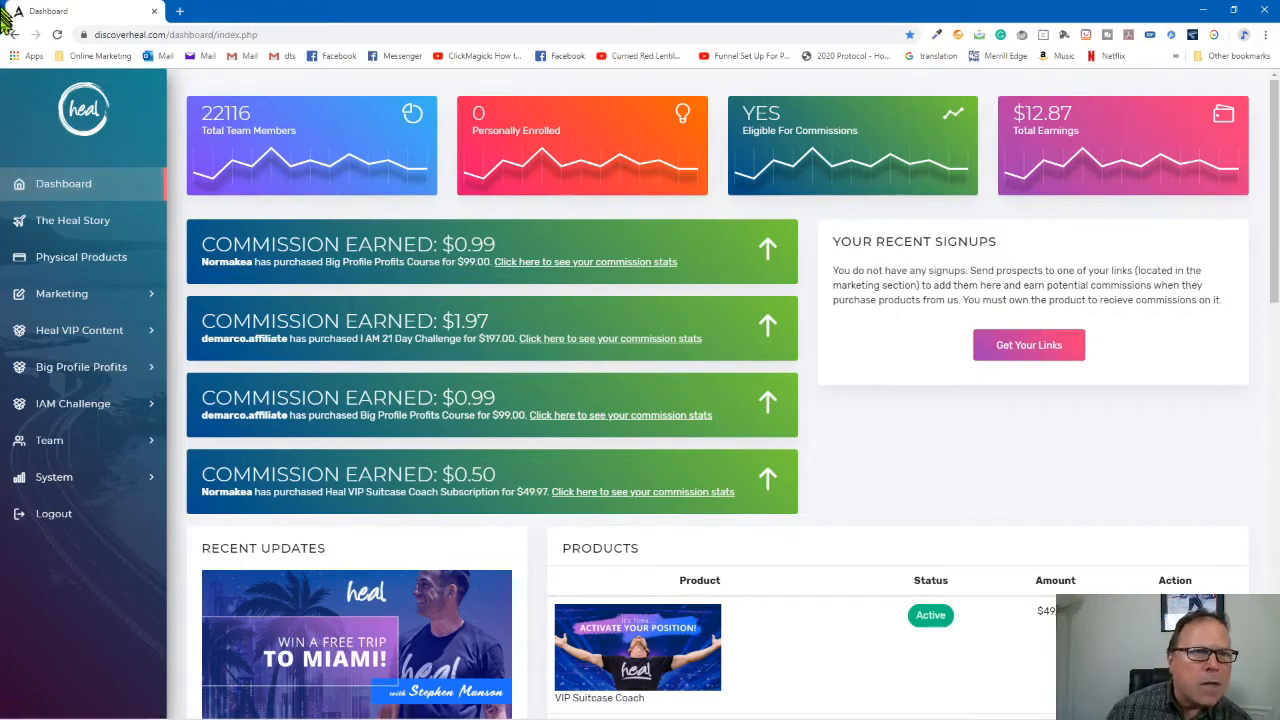
mouse_move(230, 120)
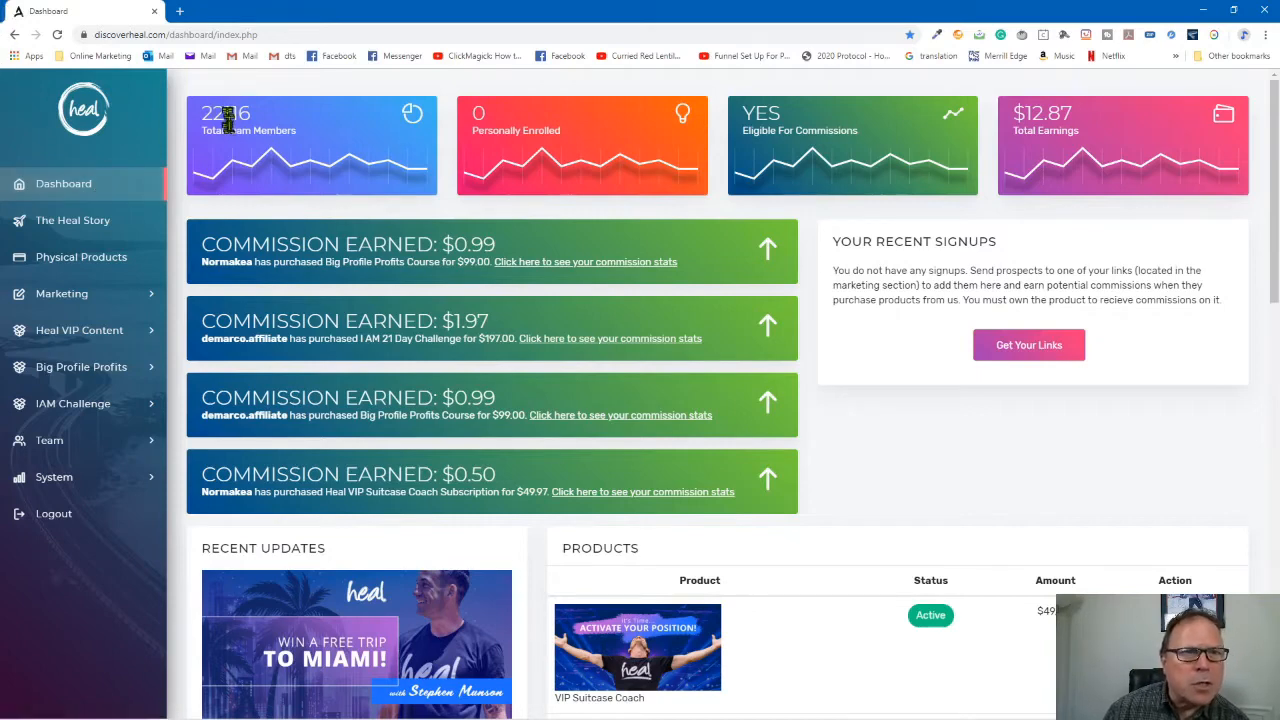
mouse_move(224, 150)
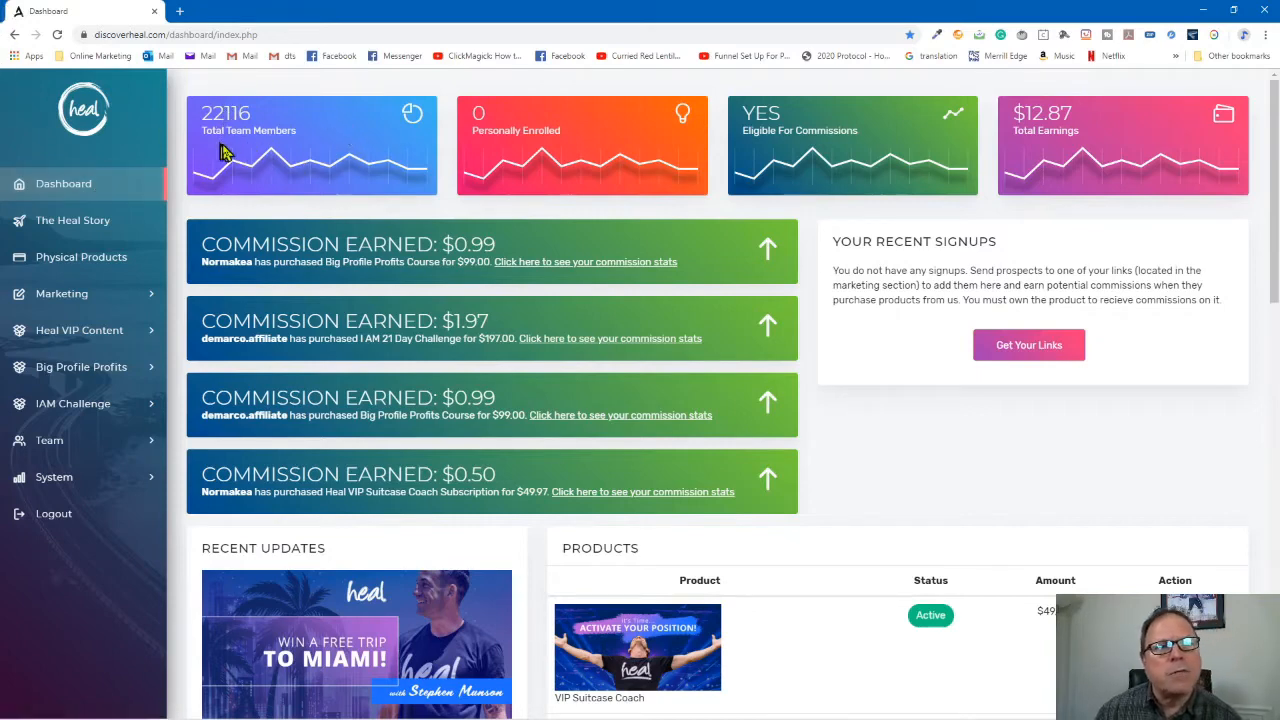
mouse_move(244, 130)
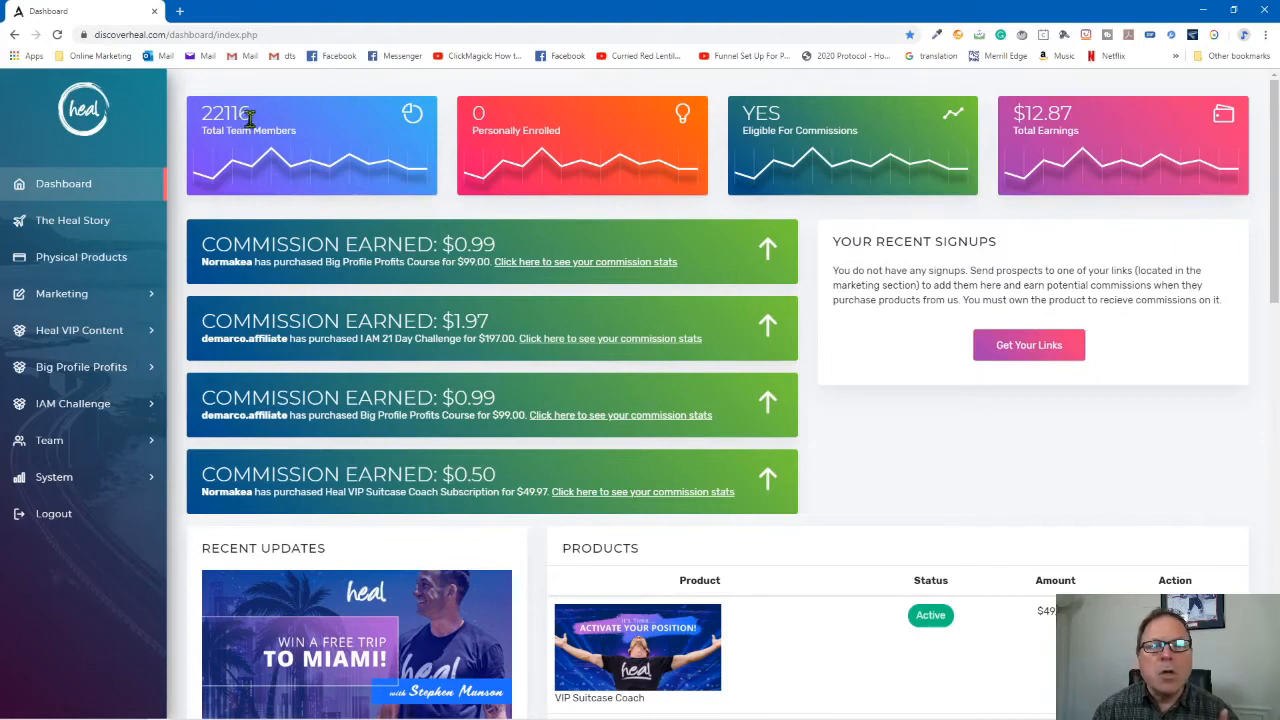
mouse_move(322, 132)
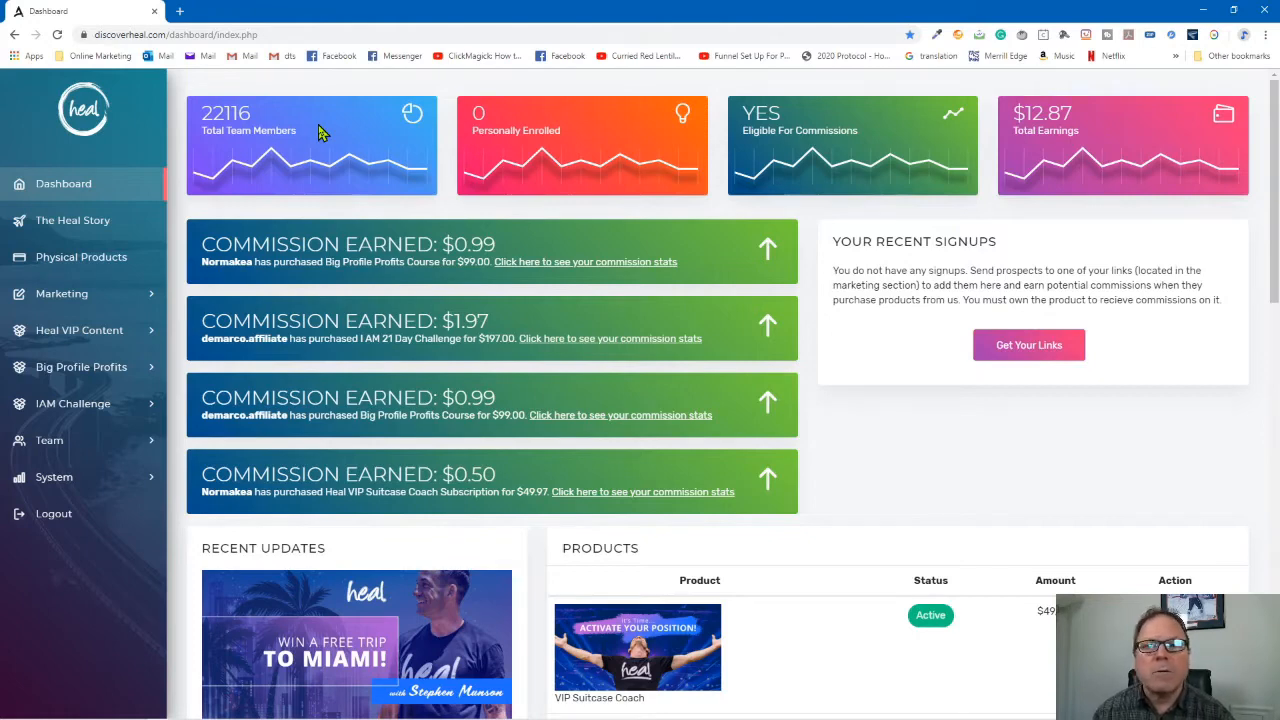
mouse_move(520, 190)
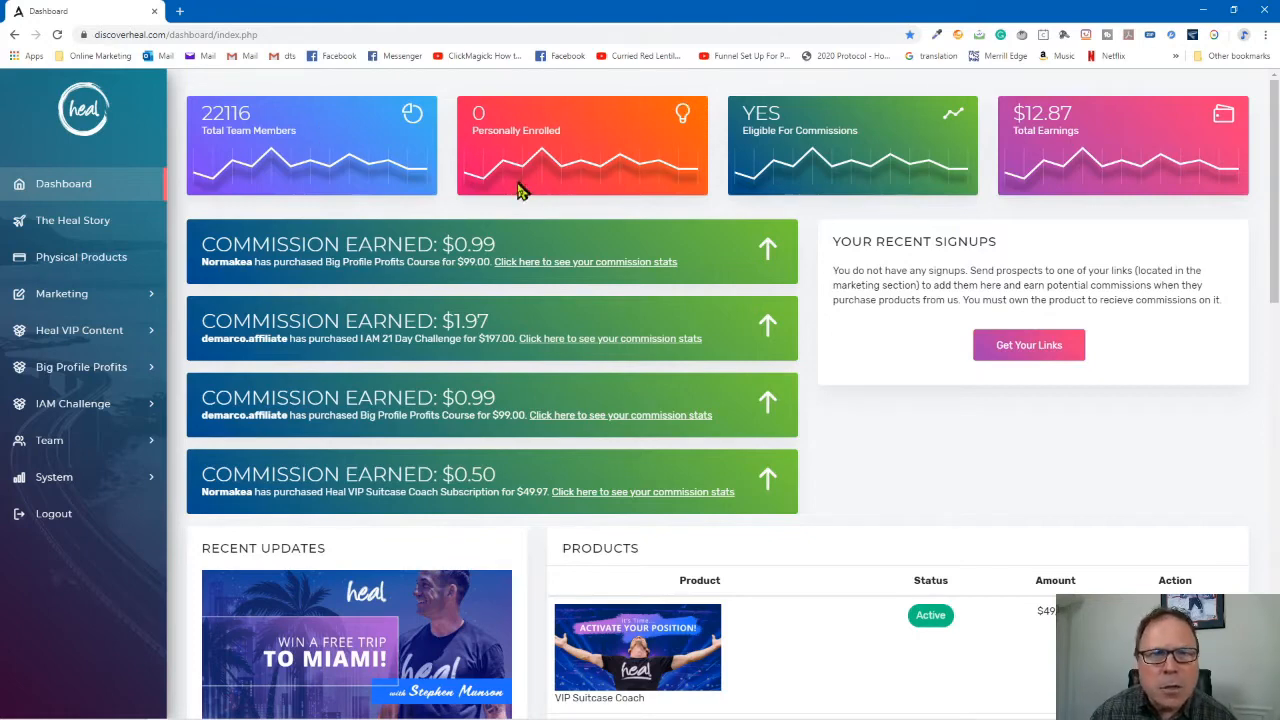
mouse_move(612, 166)
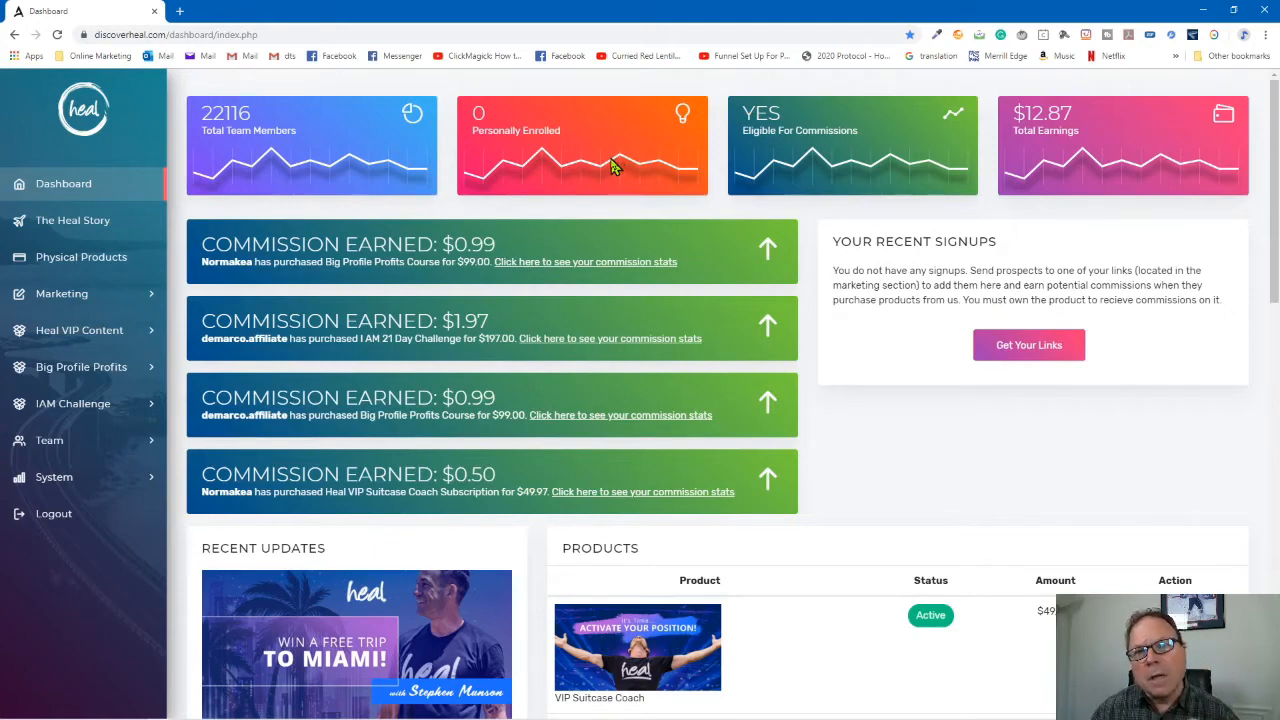
mouse_move(650, 176)
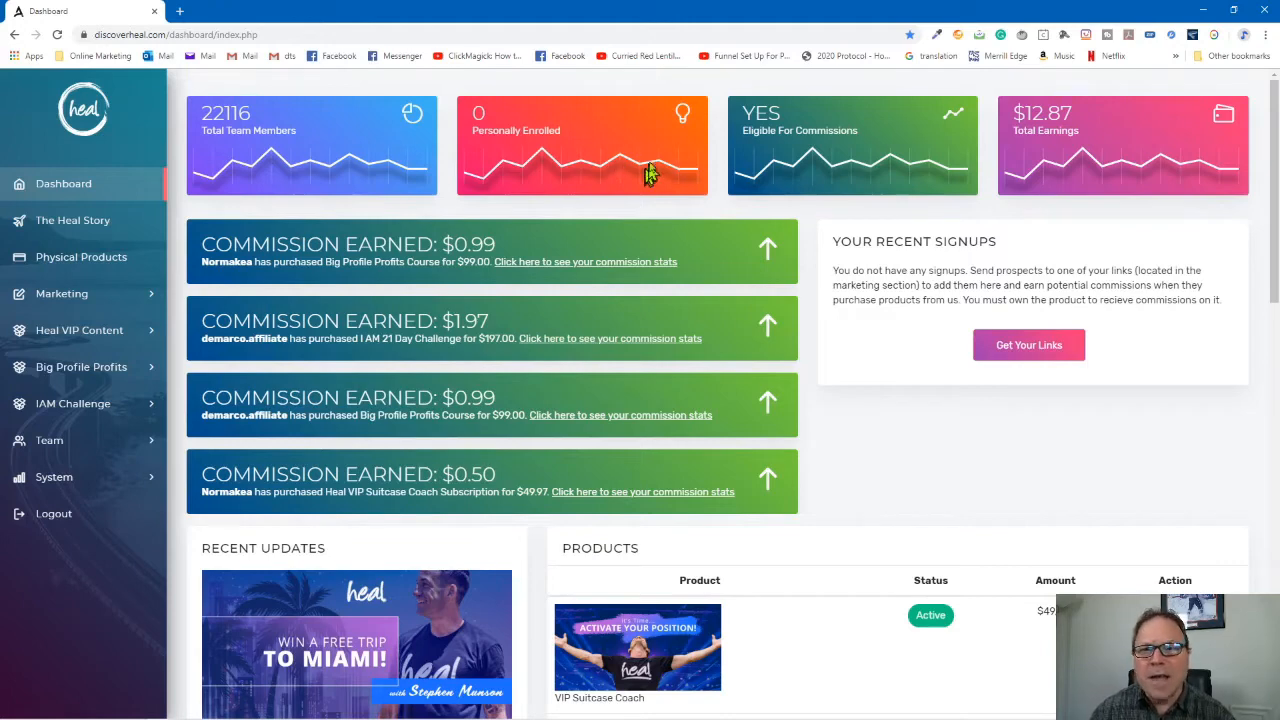
mouse_move(1036, 164)
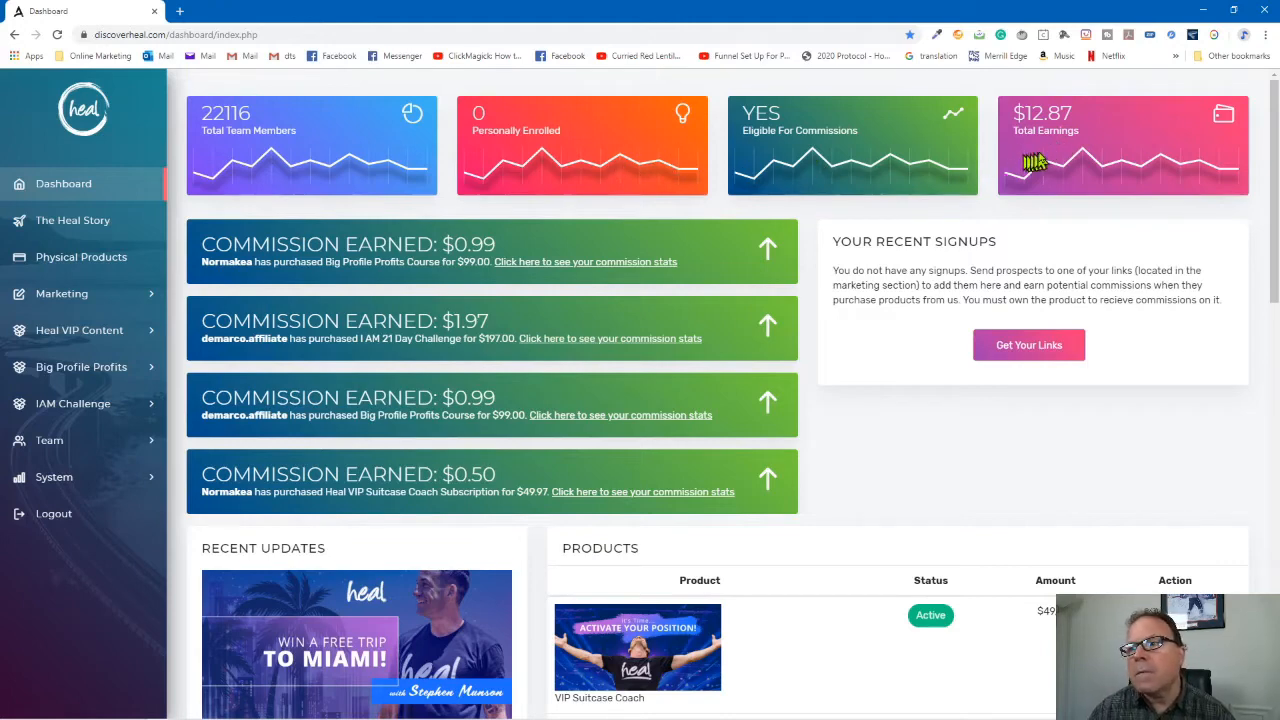
mouse_move(1088, 172)
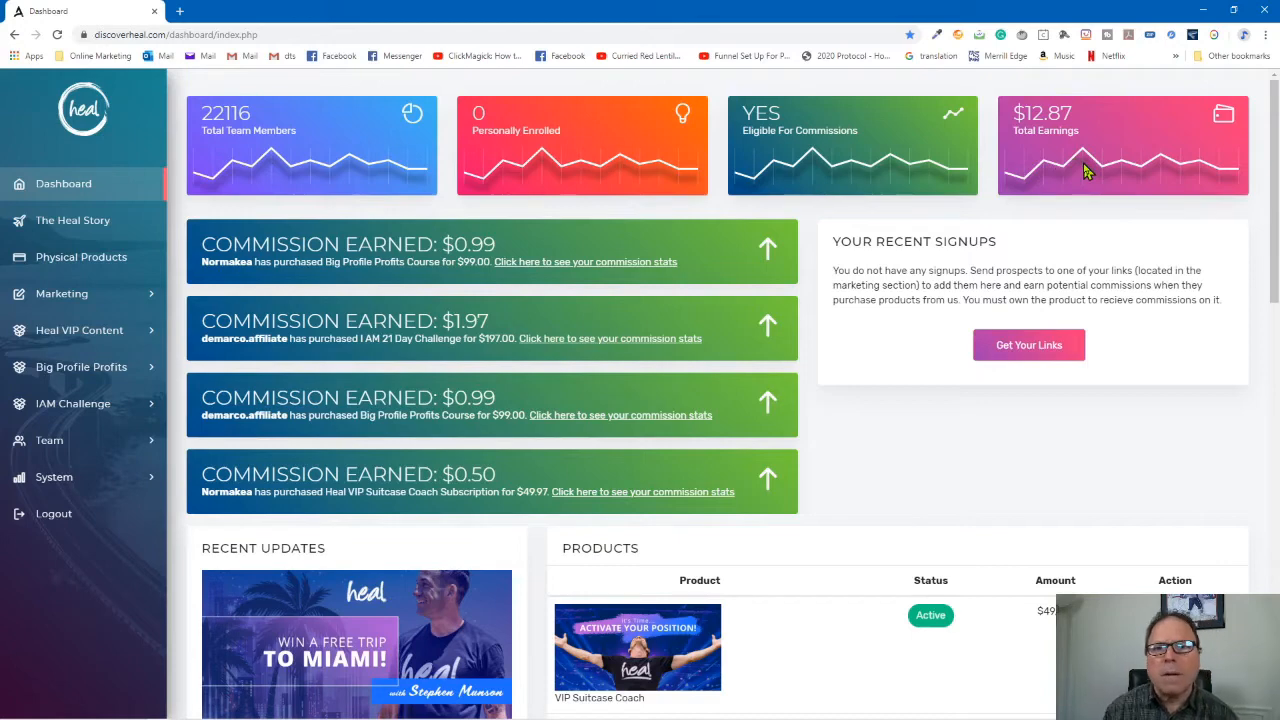
Scroll the commission feed and the Dashboard down to the Recent Updates and Products sections.
scroll("down", 3)
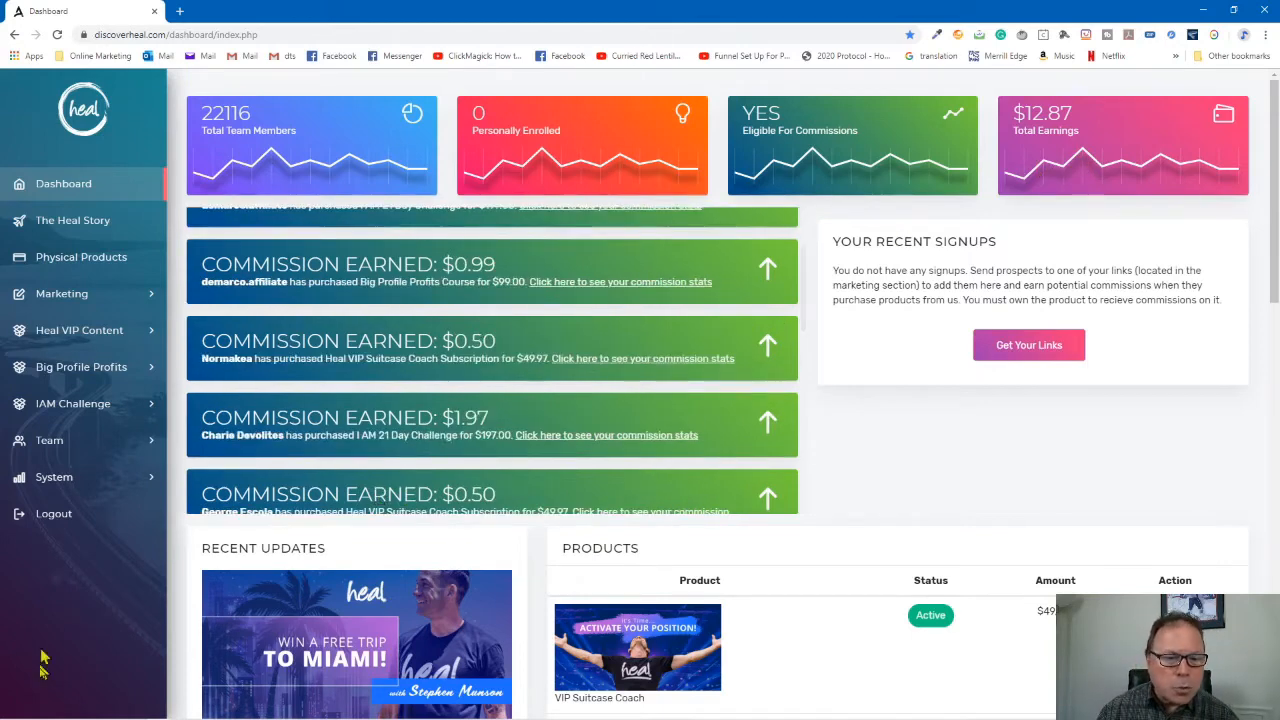
mouse_move(388, 504)
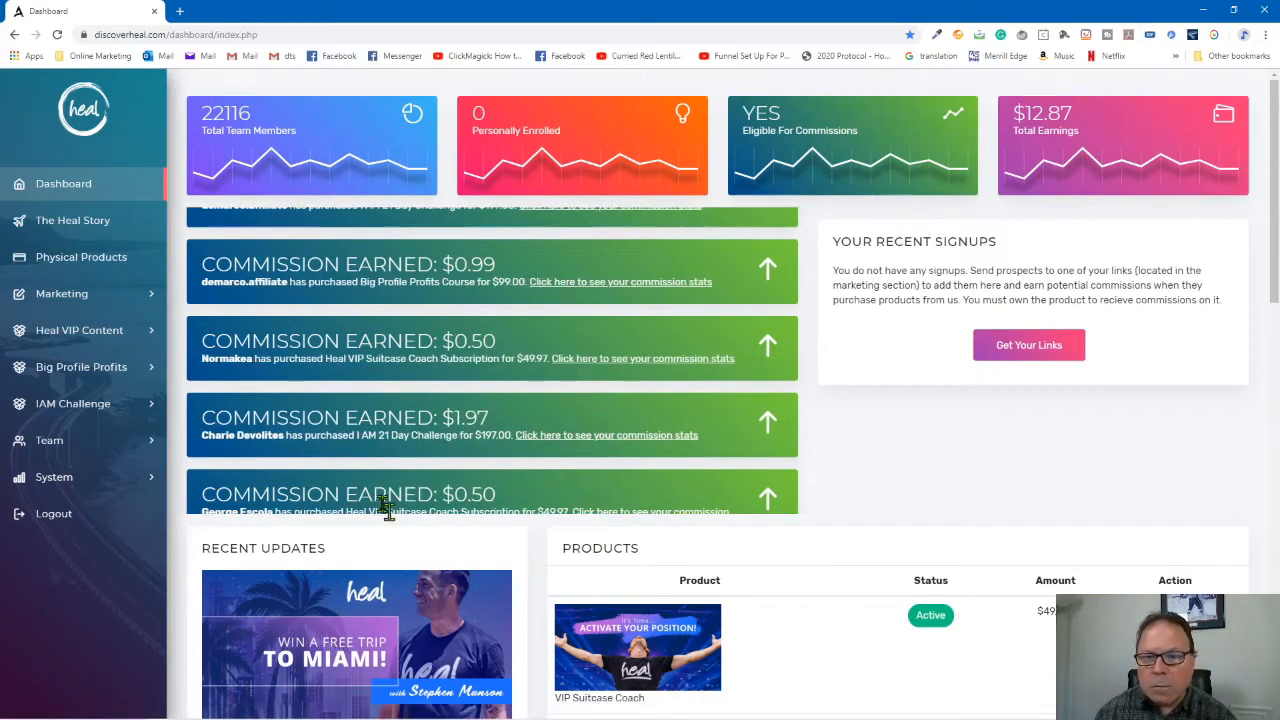
scroll("down", 3)
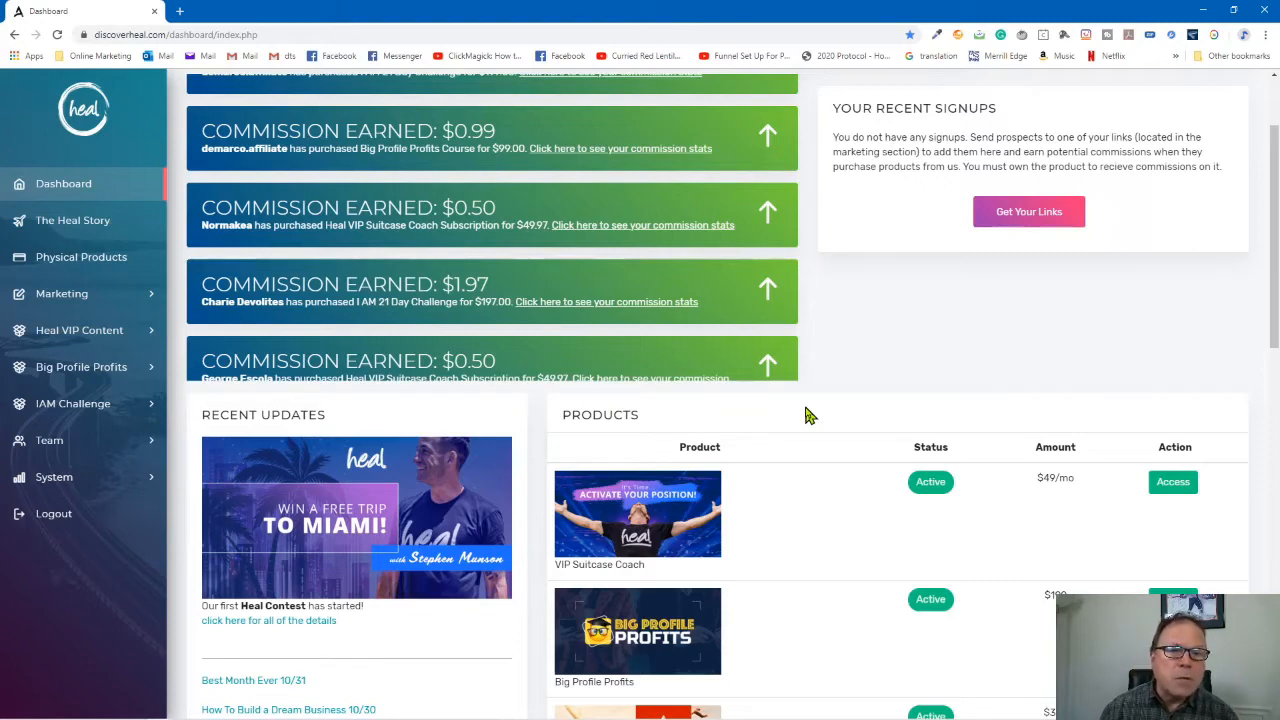
Scroll the Dashboard so the Products table with Status, Amount and Action columns is fully visible.
scroll("down", 3)
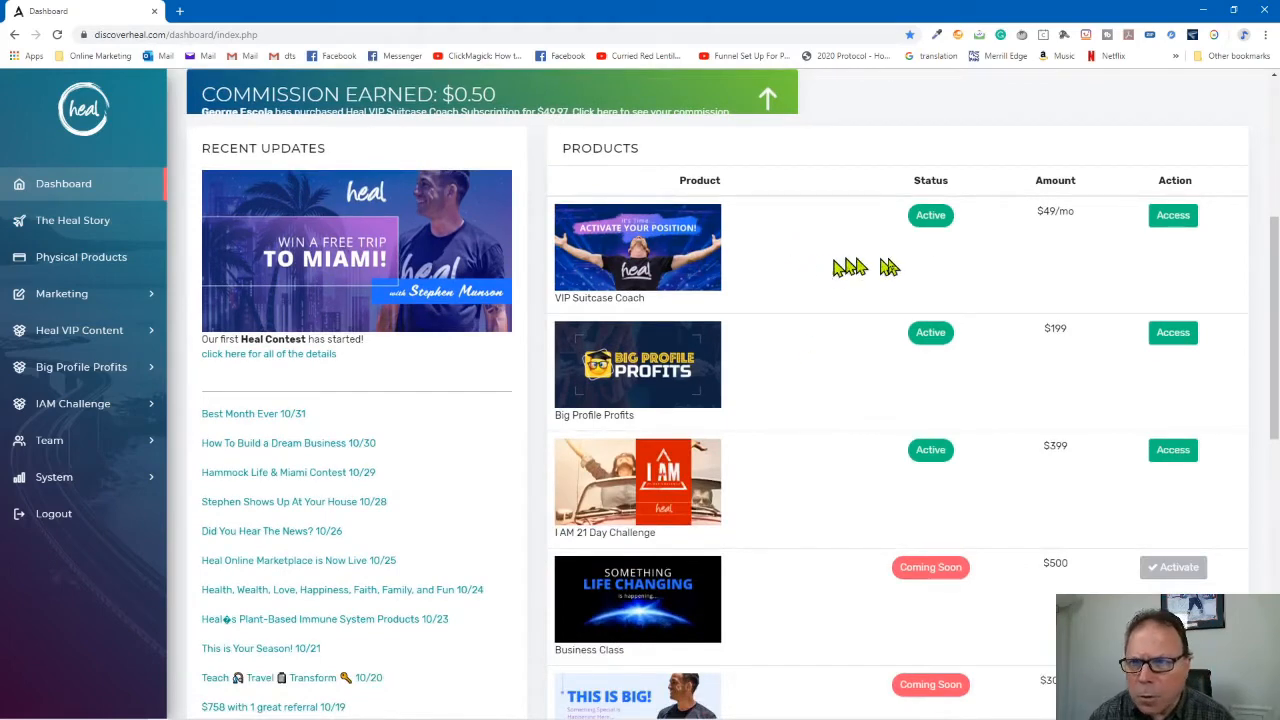
mouse_move(564, 318)
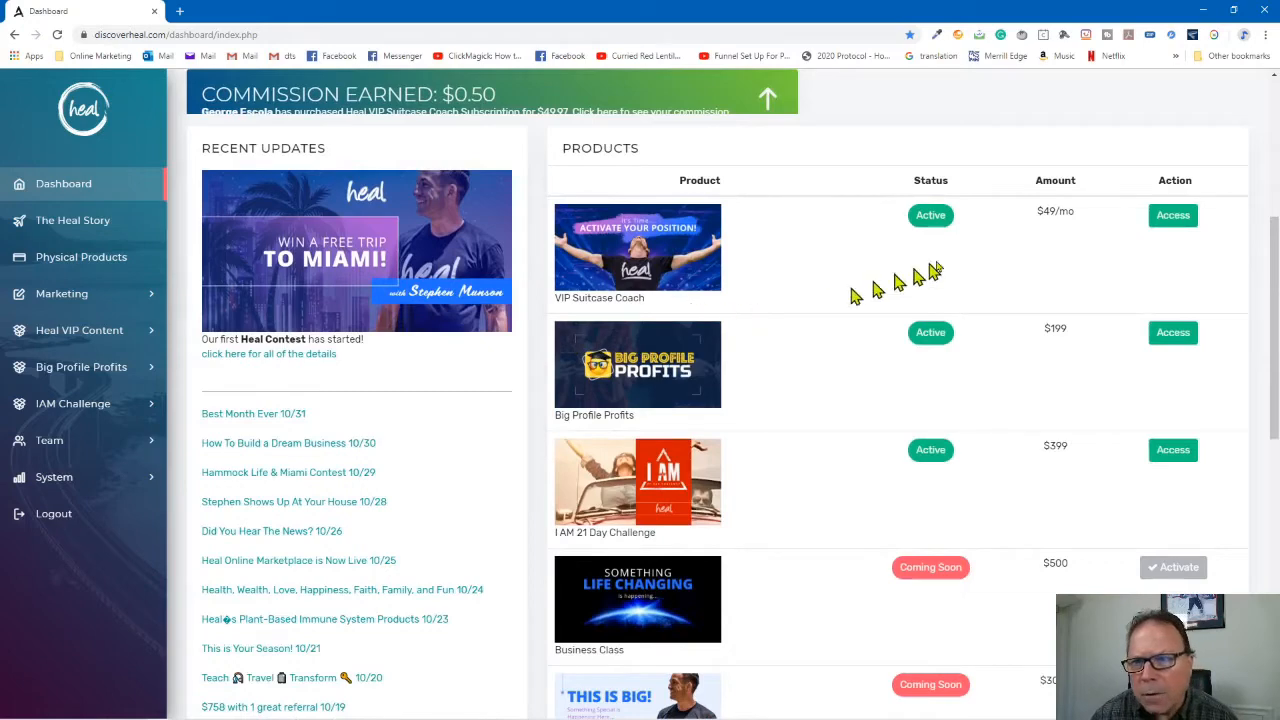
mouse_move(996, 264)
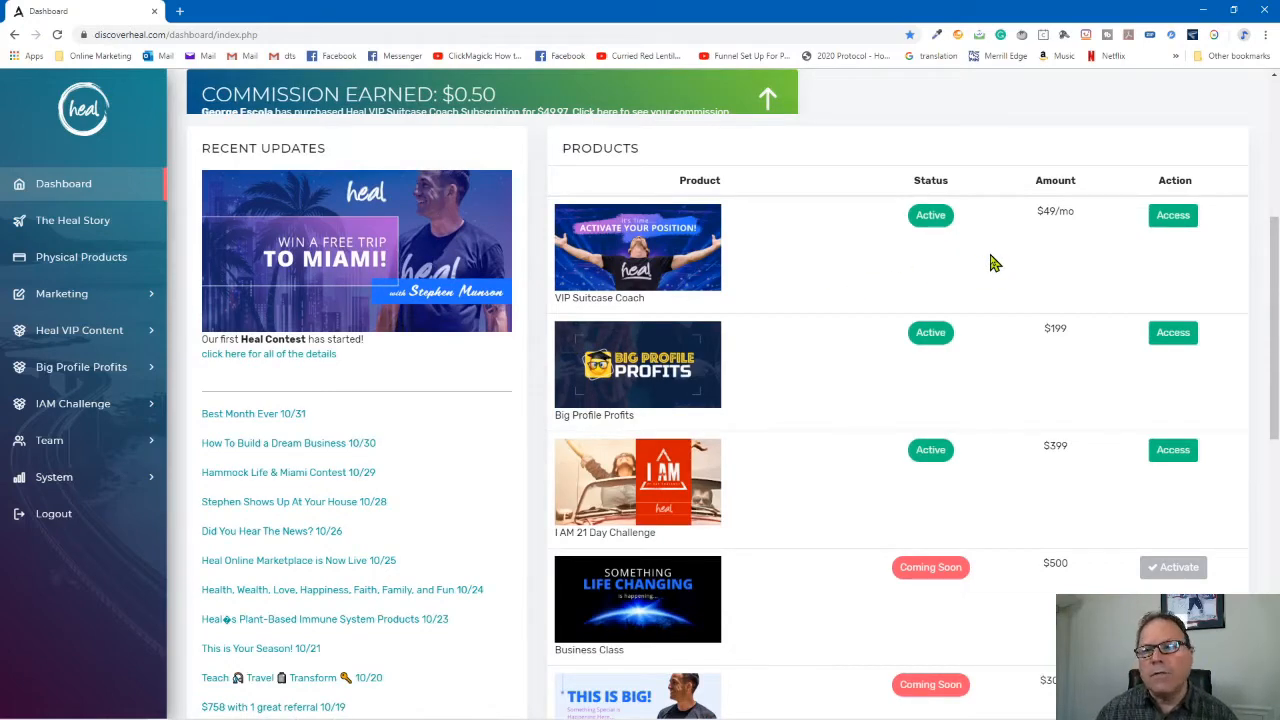
mouse_move(1060, 232)
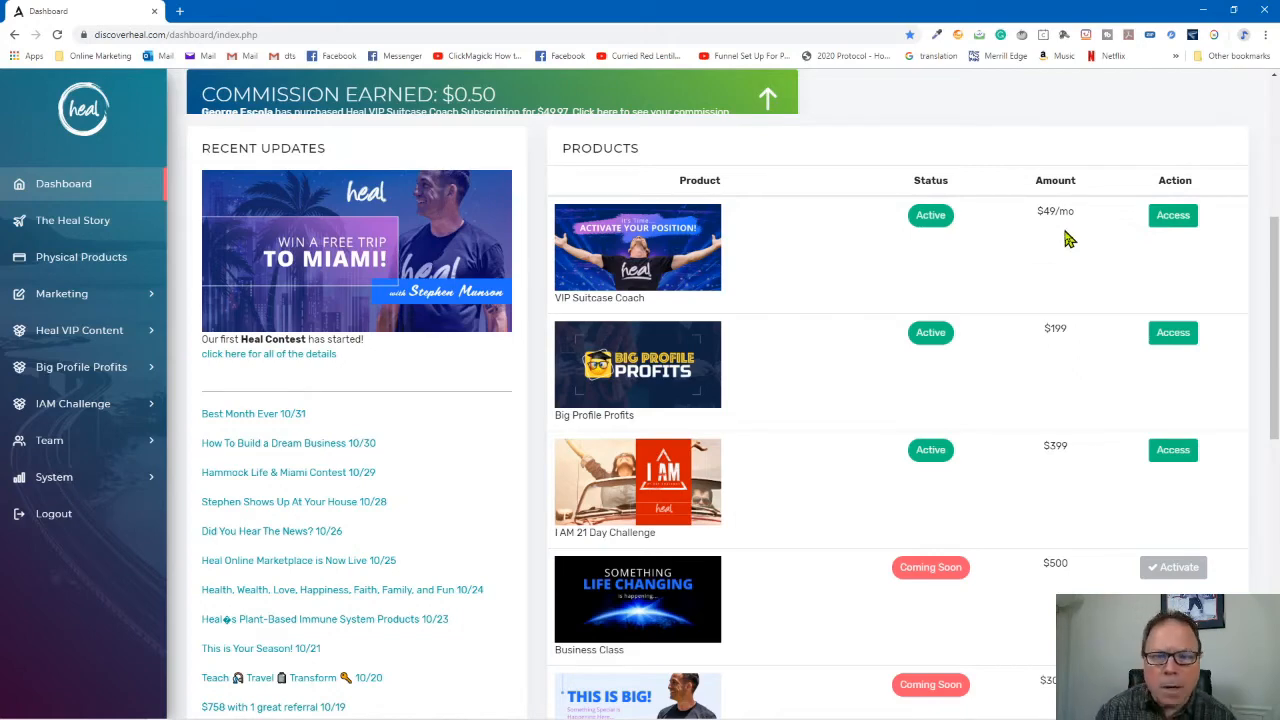
mouse_move(850, 370)
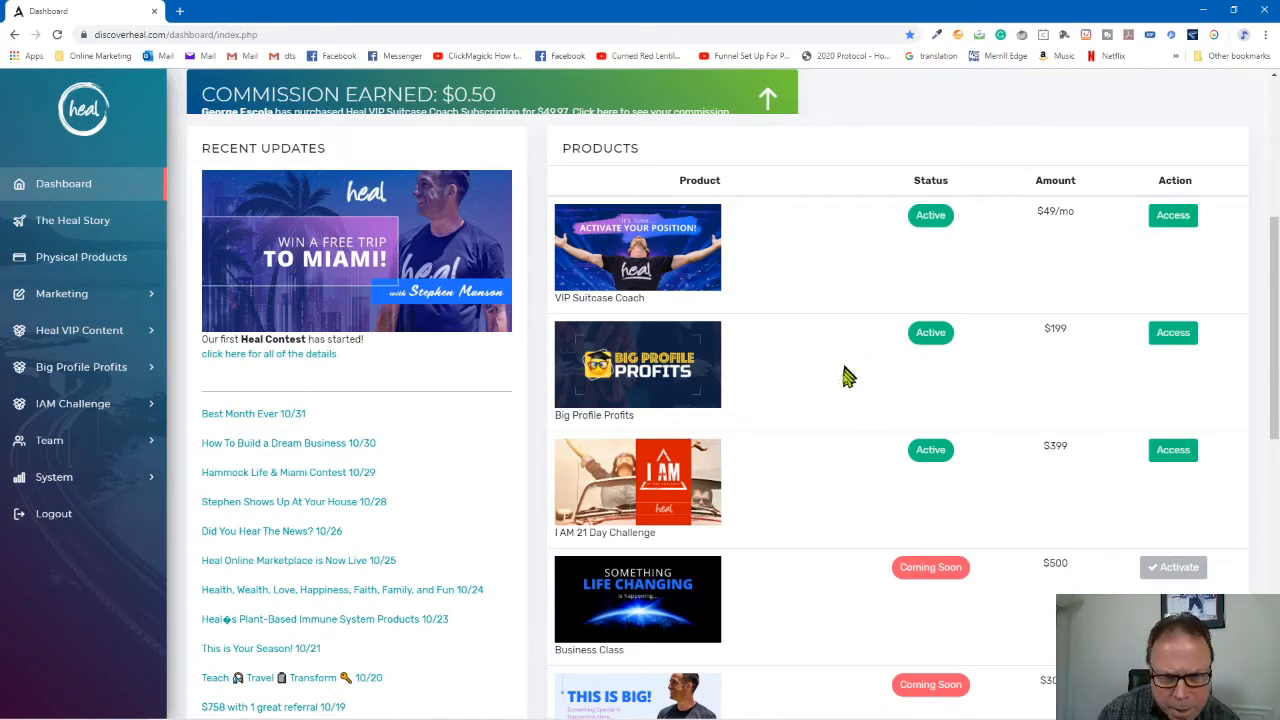
mouse_move(1080, 364)
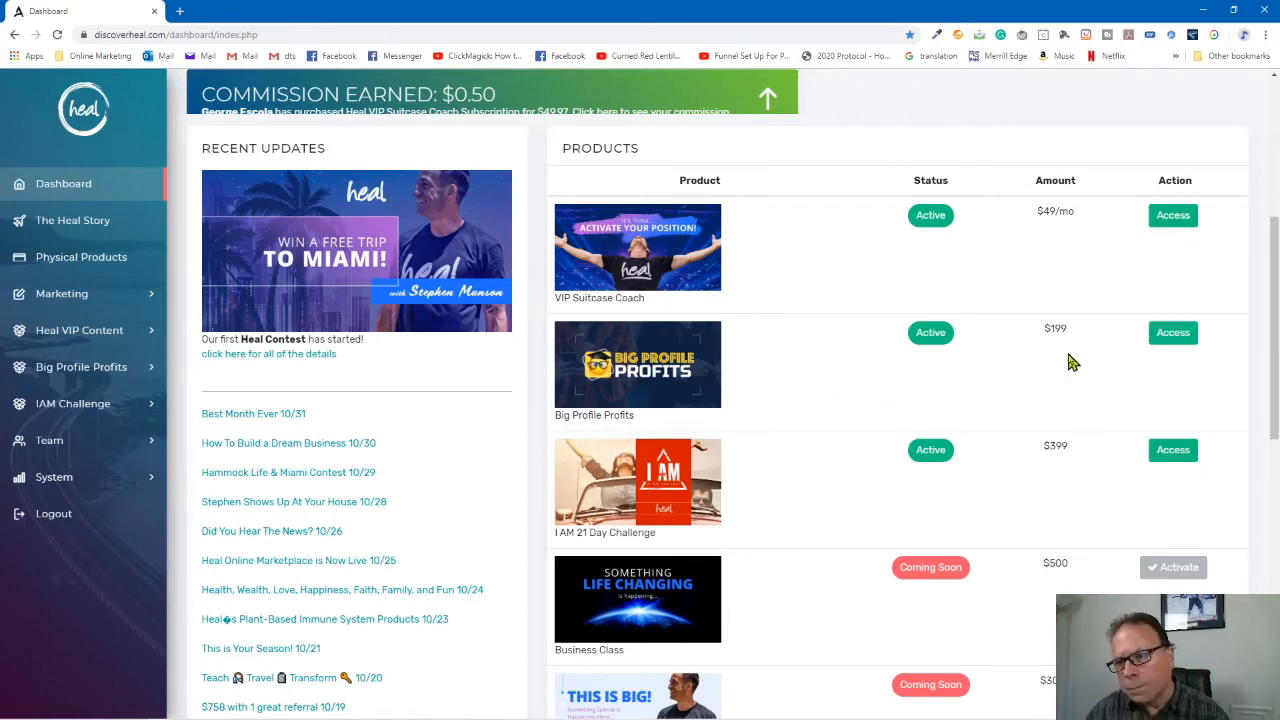
mouse_move(1084, 486)
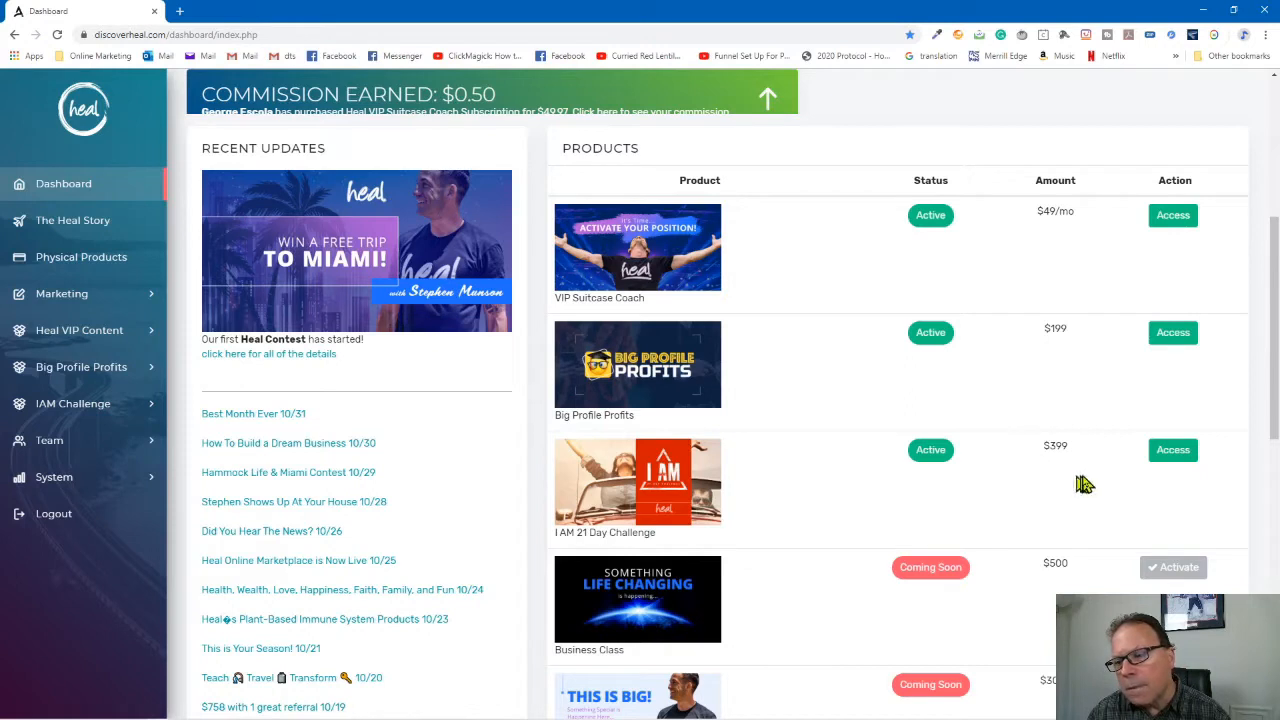
mouse_move(1078, 392)
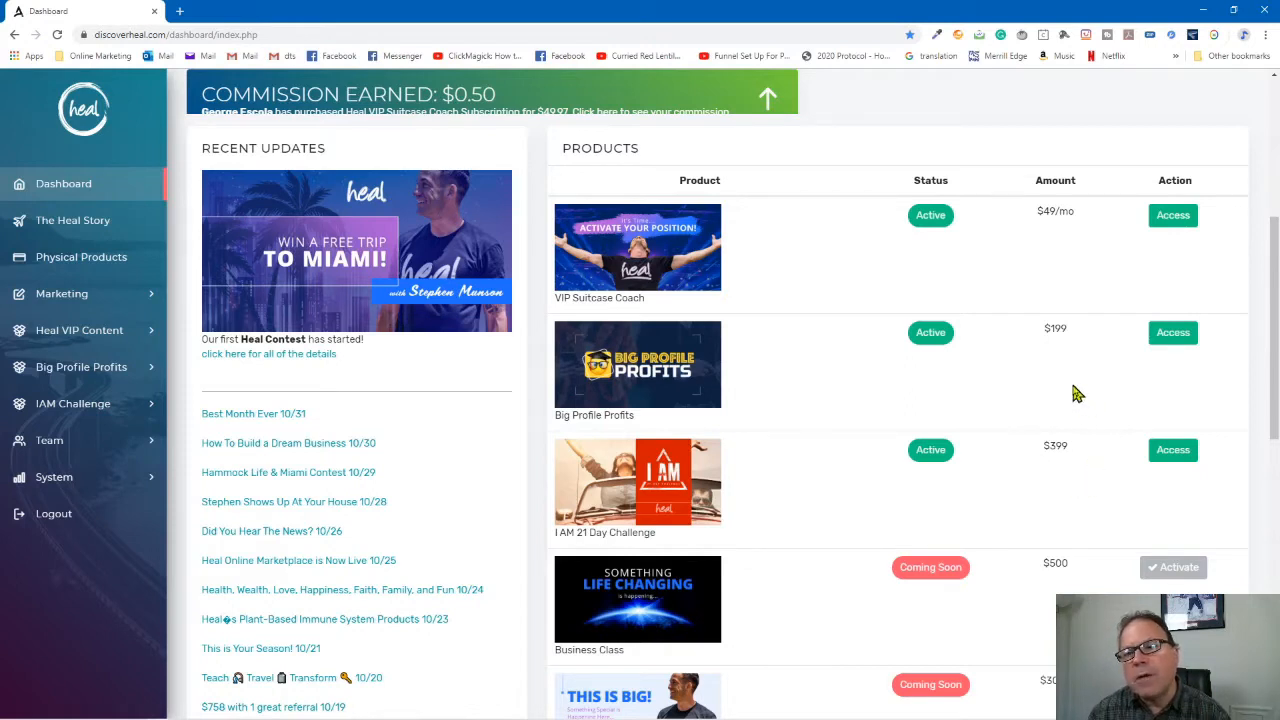
mouse_move(1064, 360)
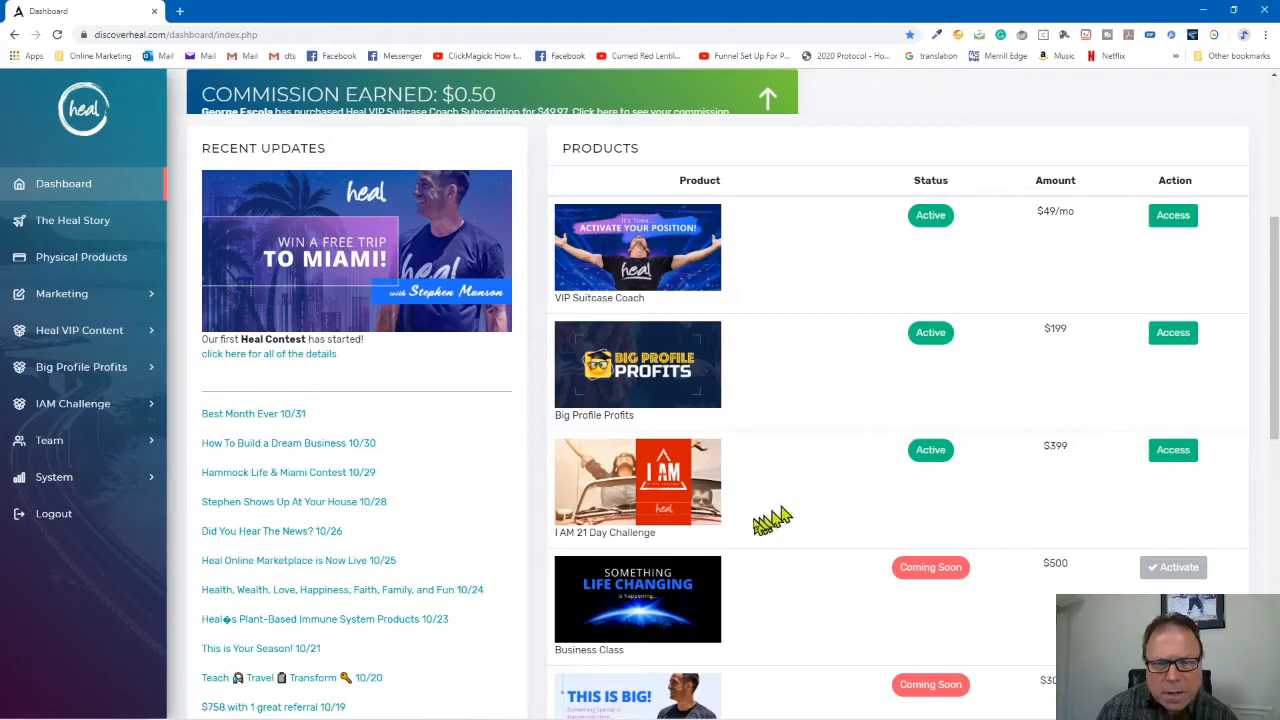
mouse_move(590, 536)
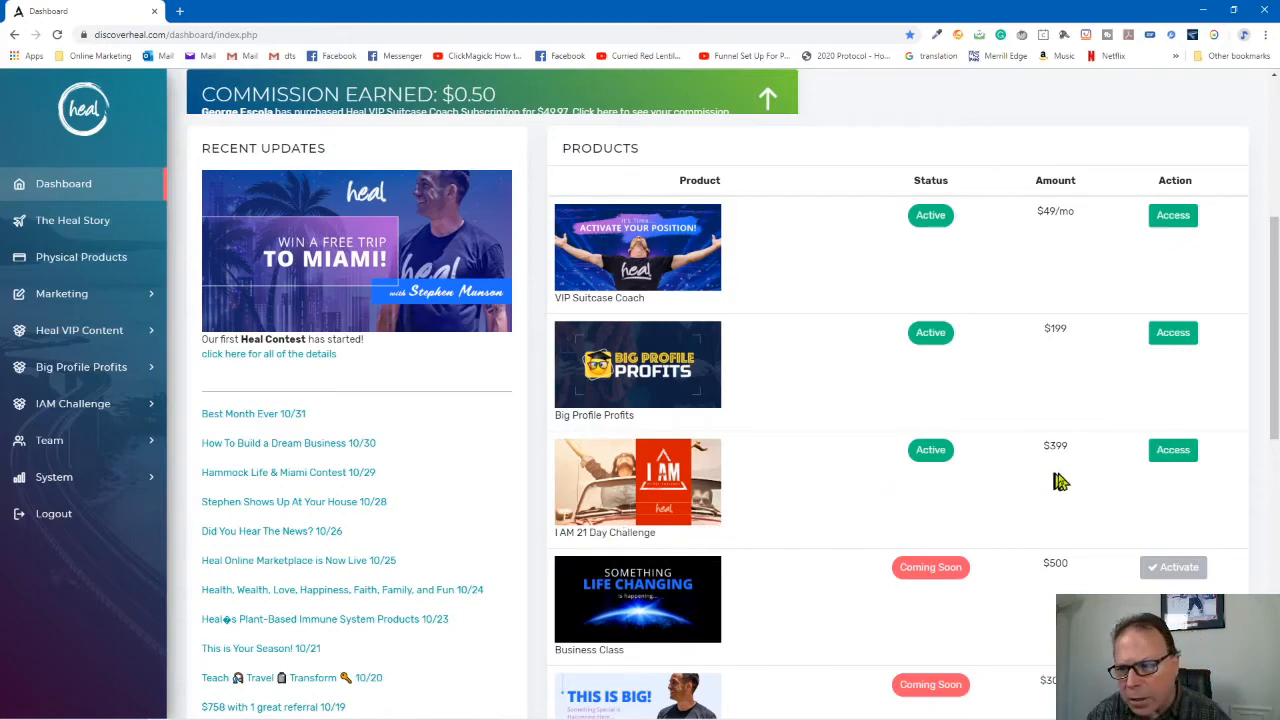
mouse_move(1076, 470)
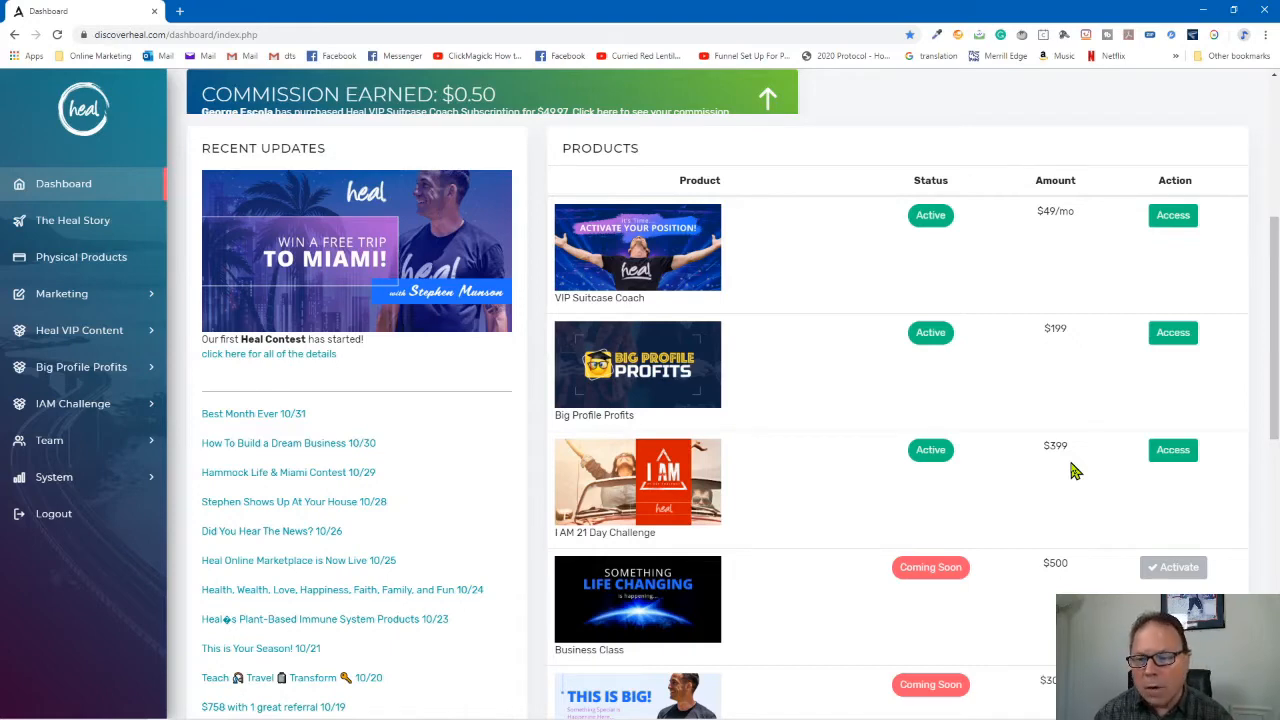
scroll("down", 3)
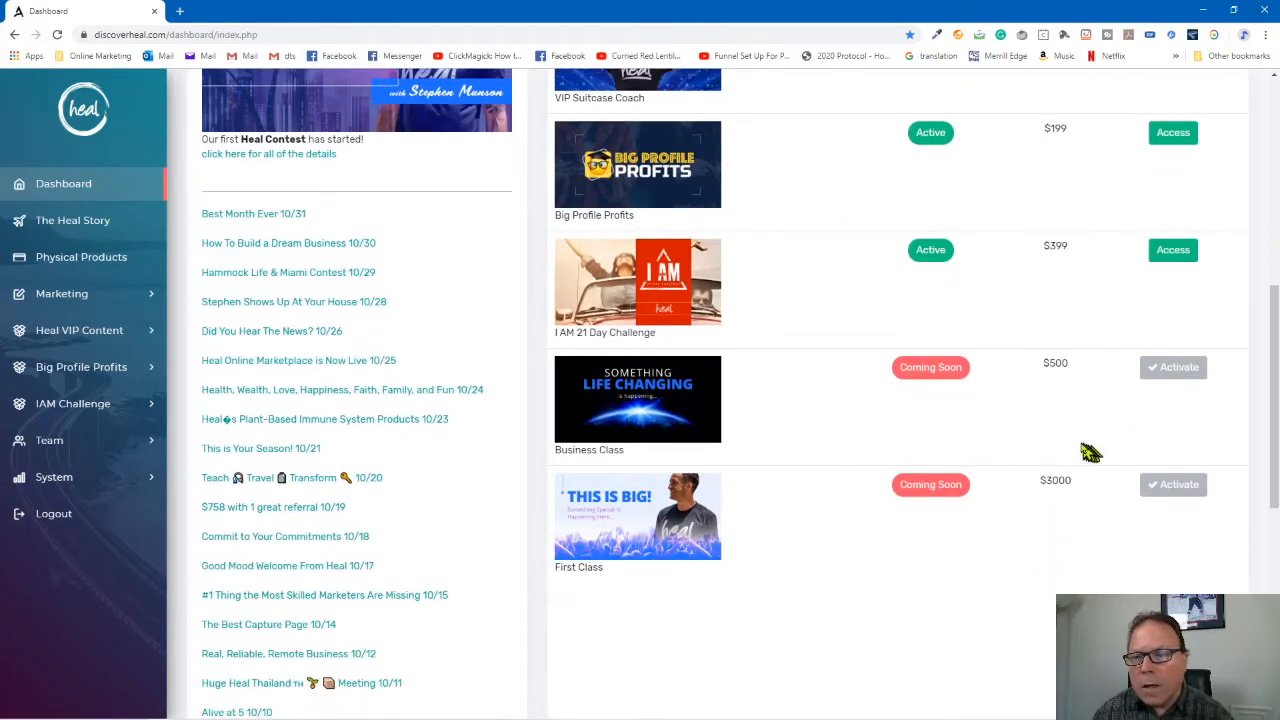
mouse_move(1070, 400)
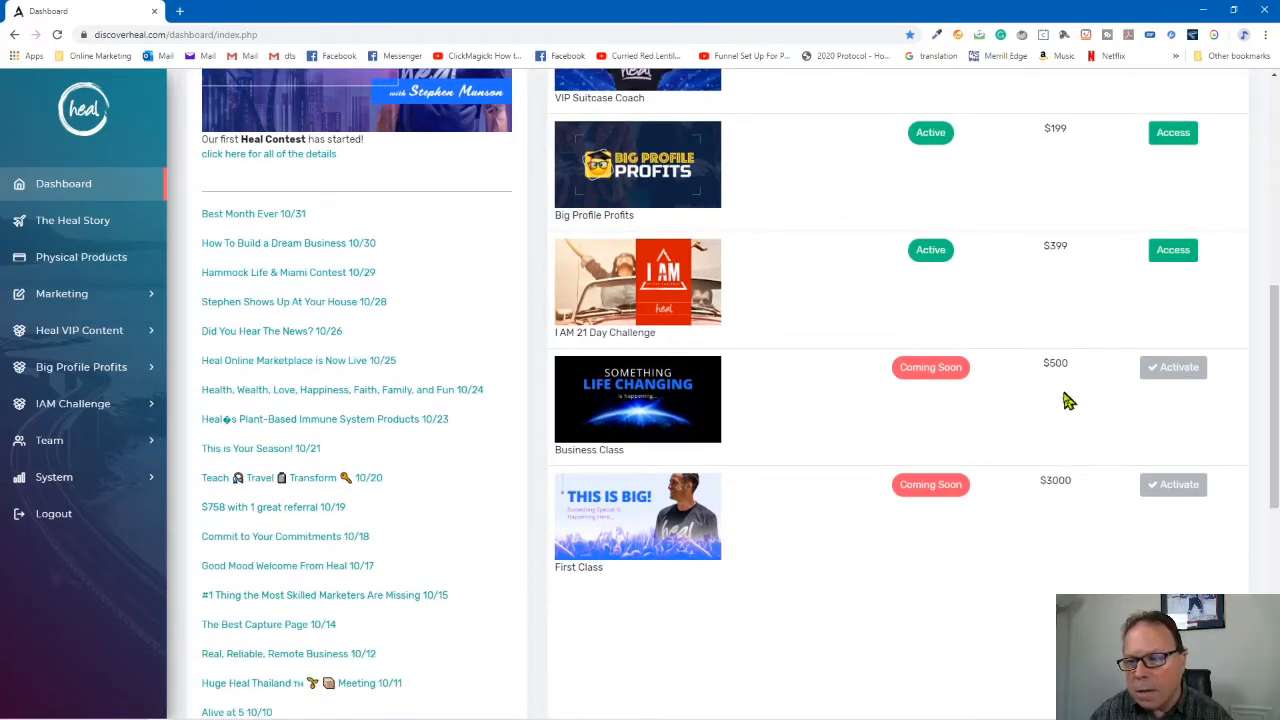
mouse_move(916, 418)
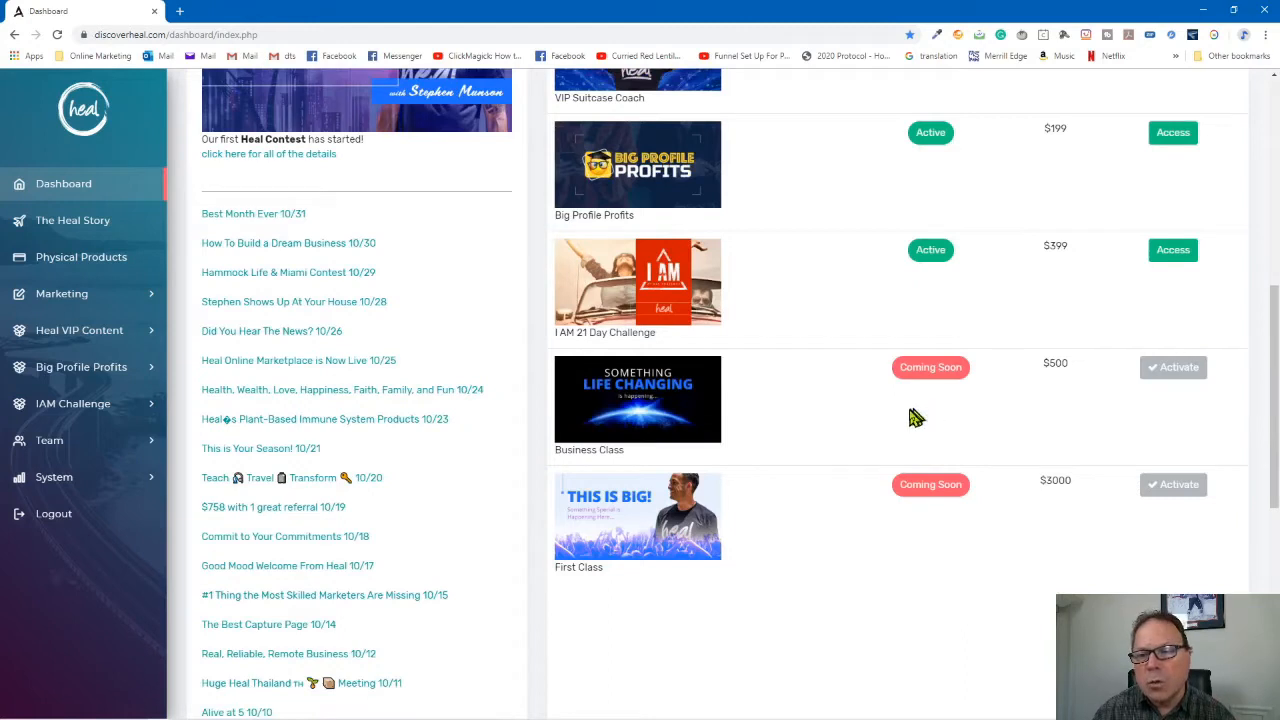
mouse_move(1030, 516)
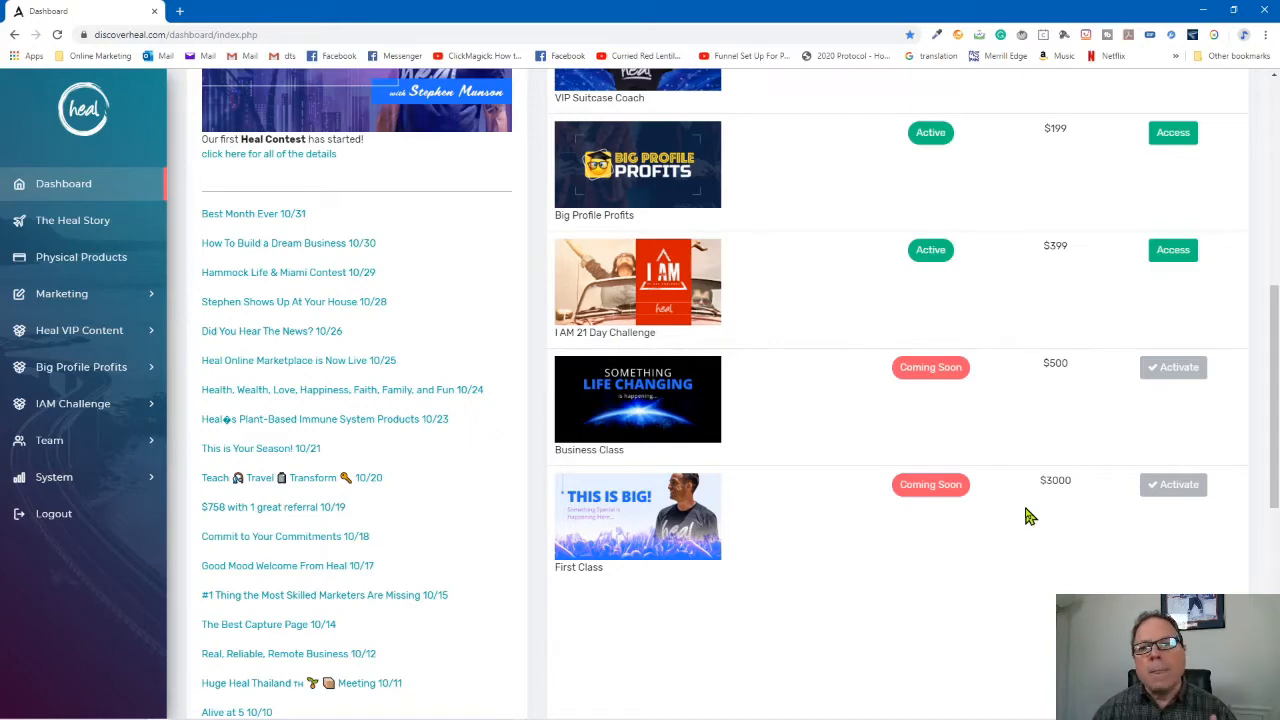
scroll("up", 3)
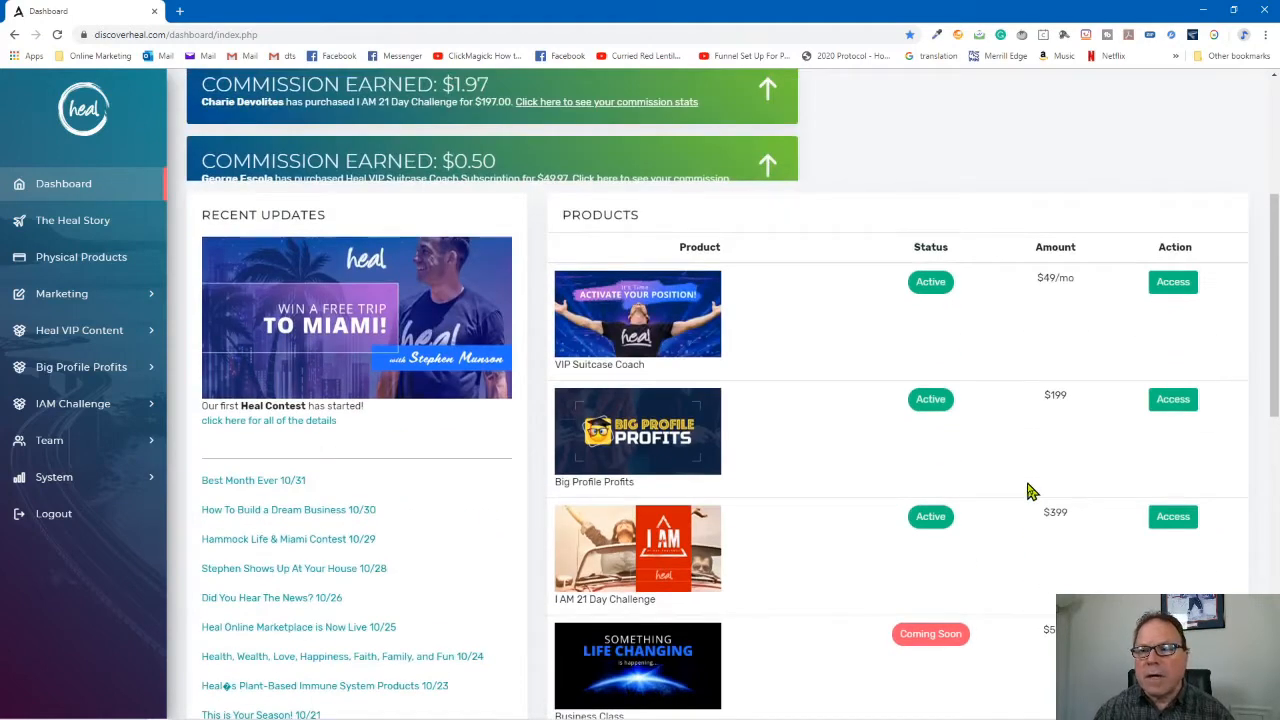
mouse_move(904, 424)
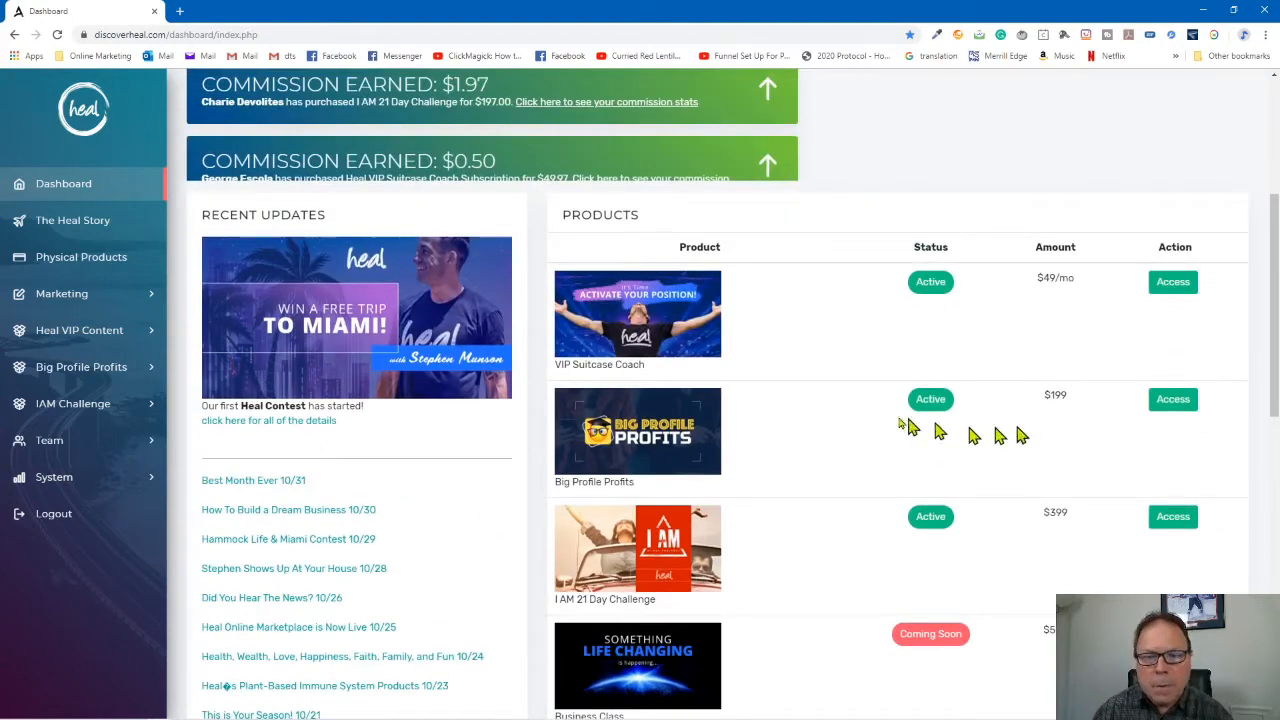
mouse_move(718, 568)
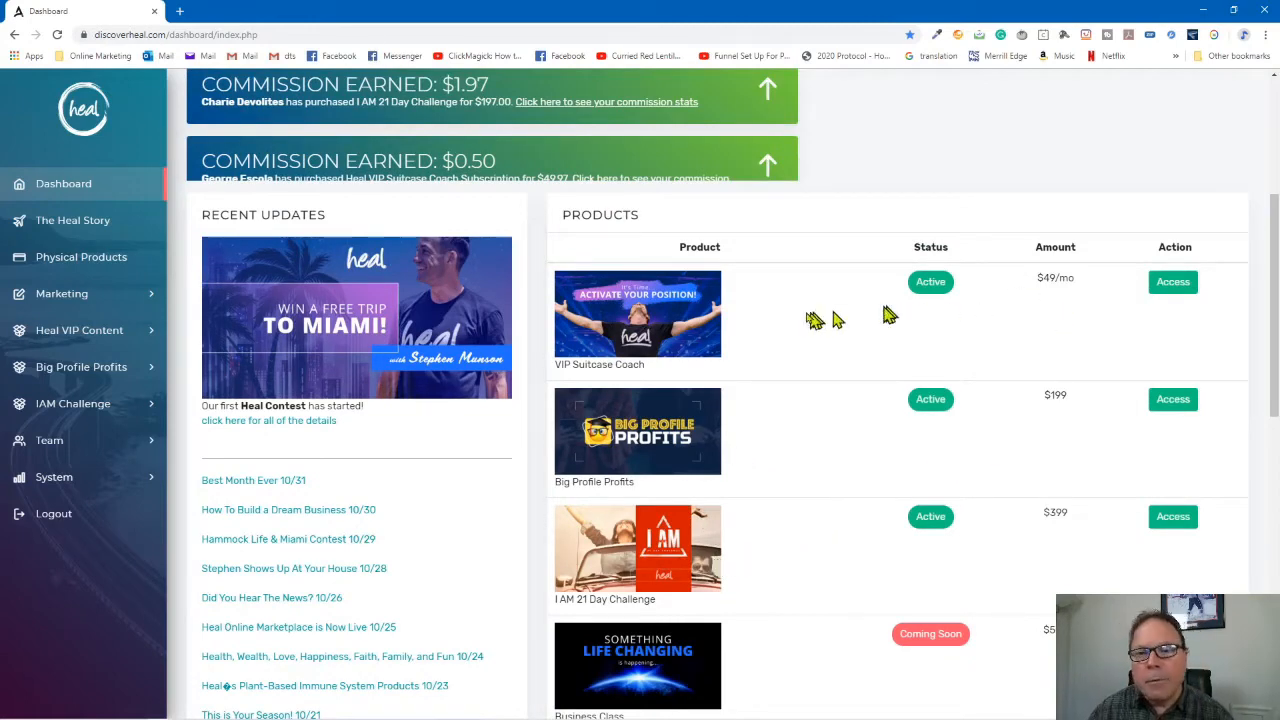
mouse_move(772, 322)
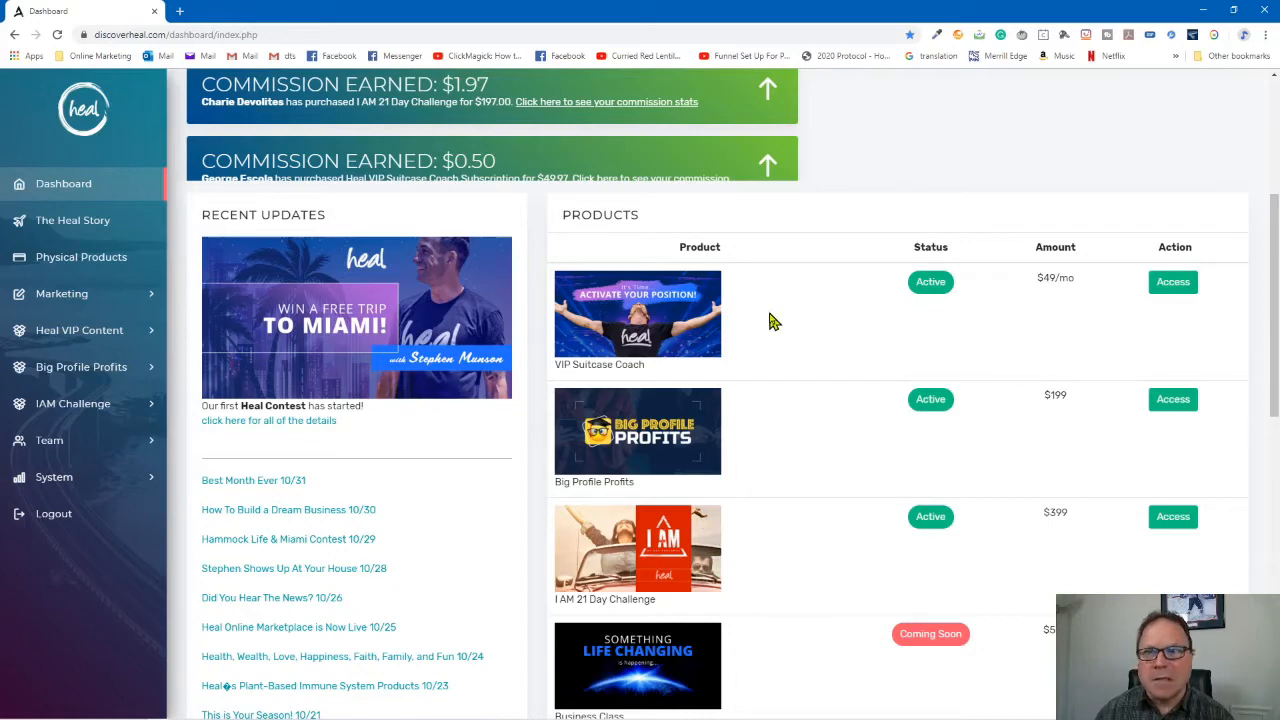
mouse_move(888, 318)
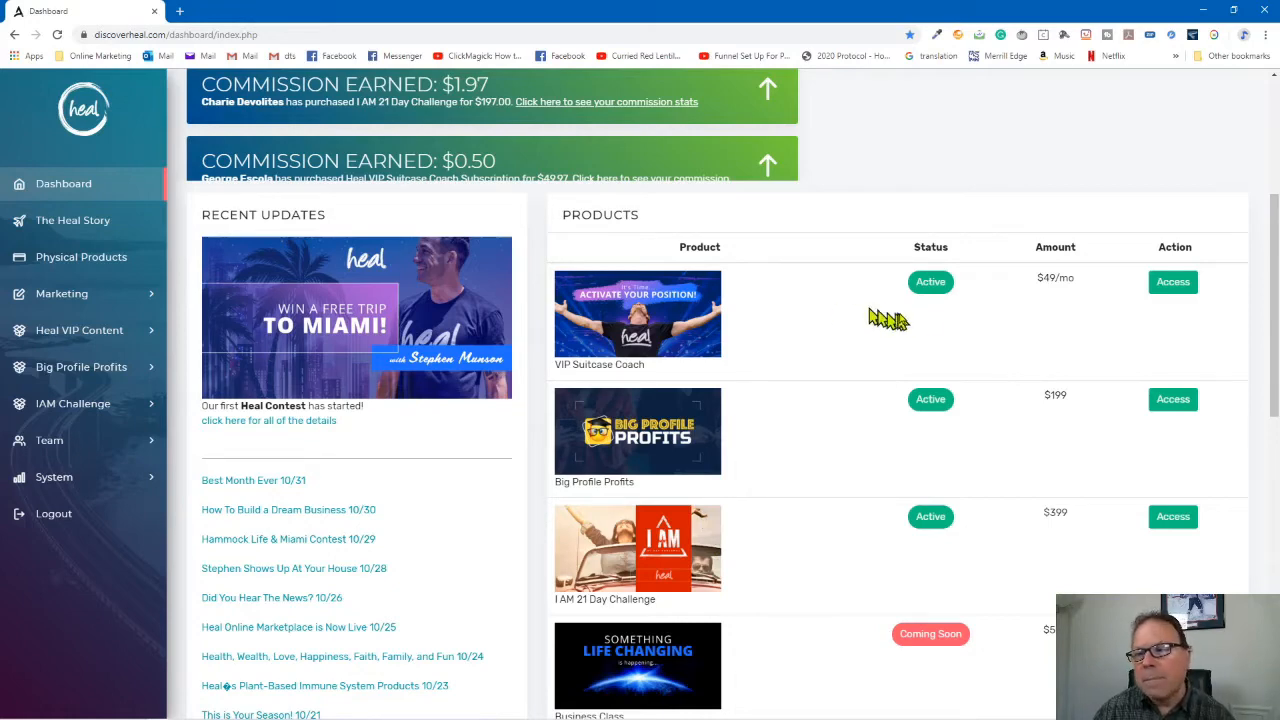
mouse_move(1076, 304)
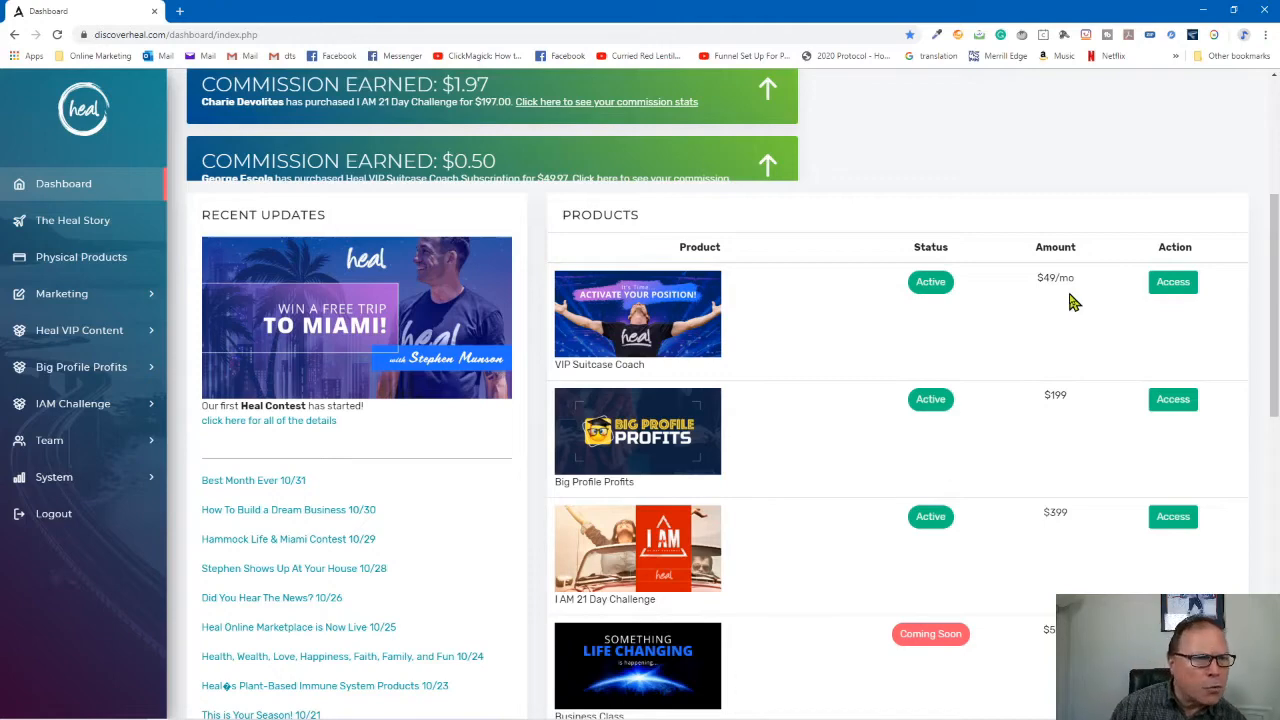
mouse_move(96, 224)
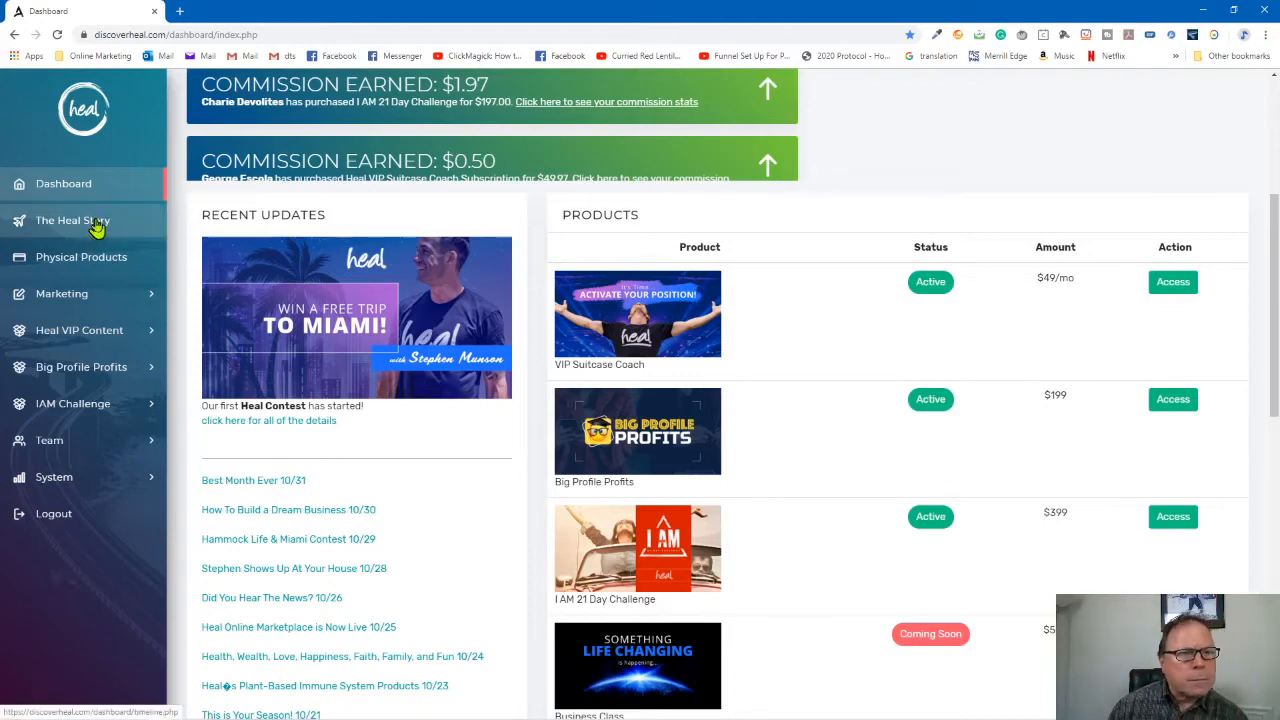
Go to The Heal Story timeline from the sidebar and read the 2014: Battle Begins milestones.
left_click(72, 220)
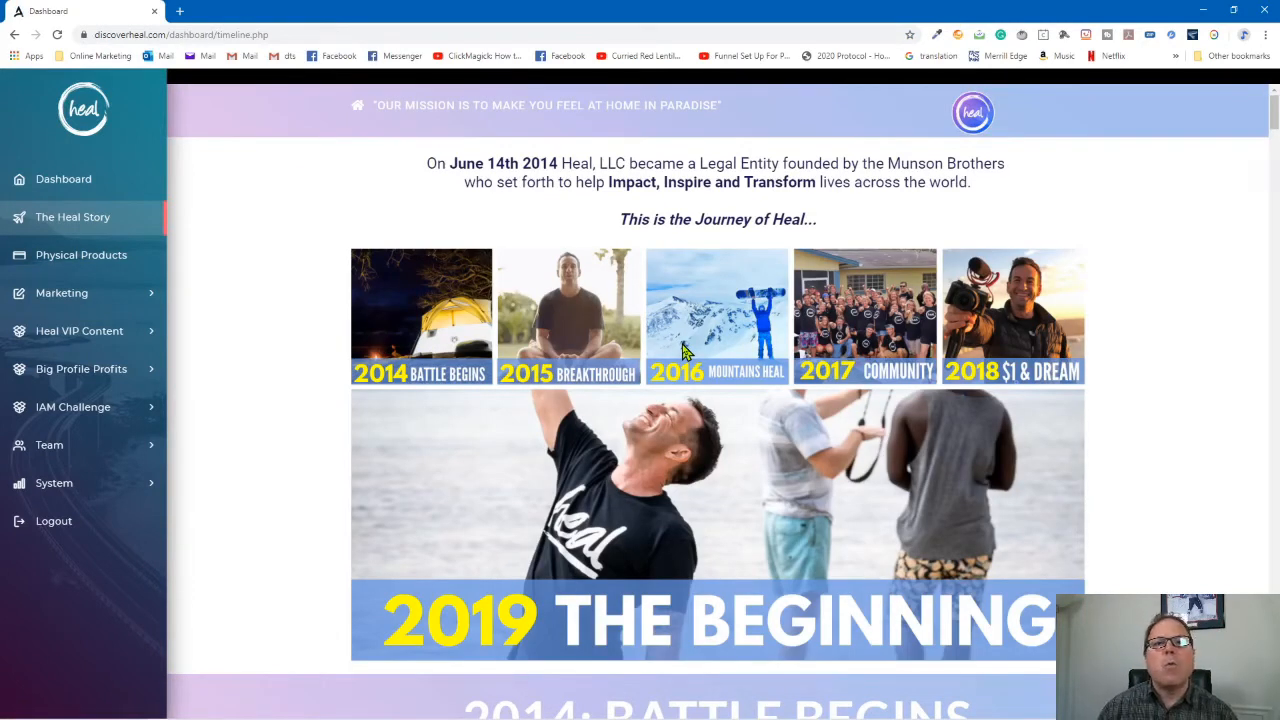
scroll("down", 3)
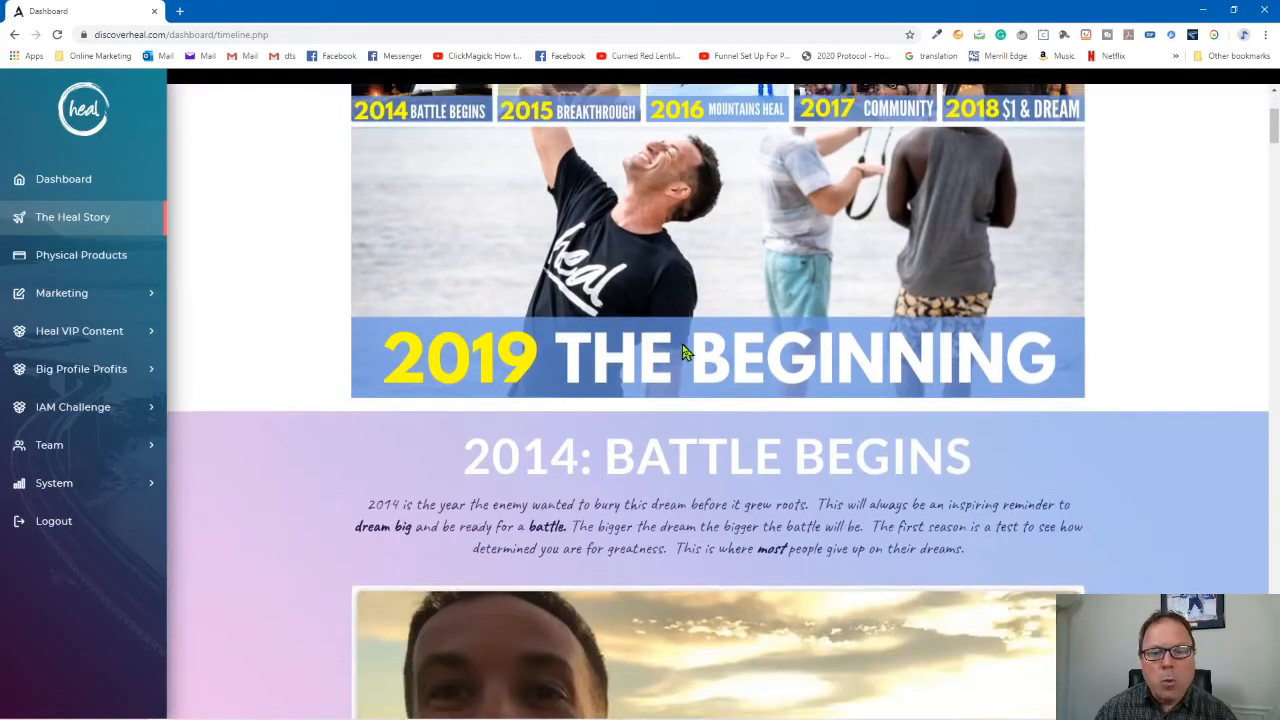
scroll("down", 3)
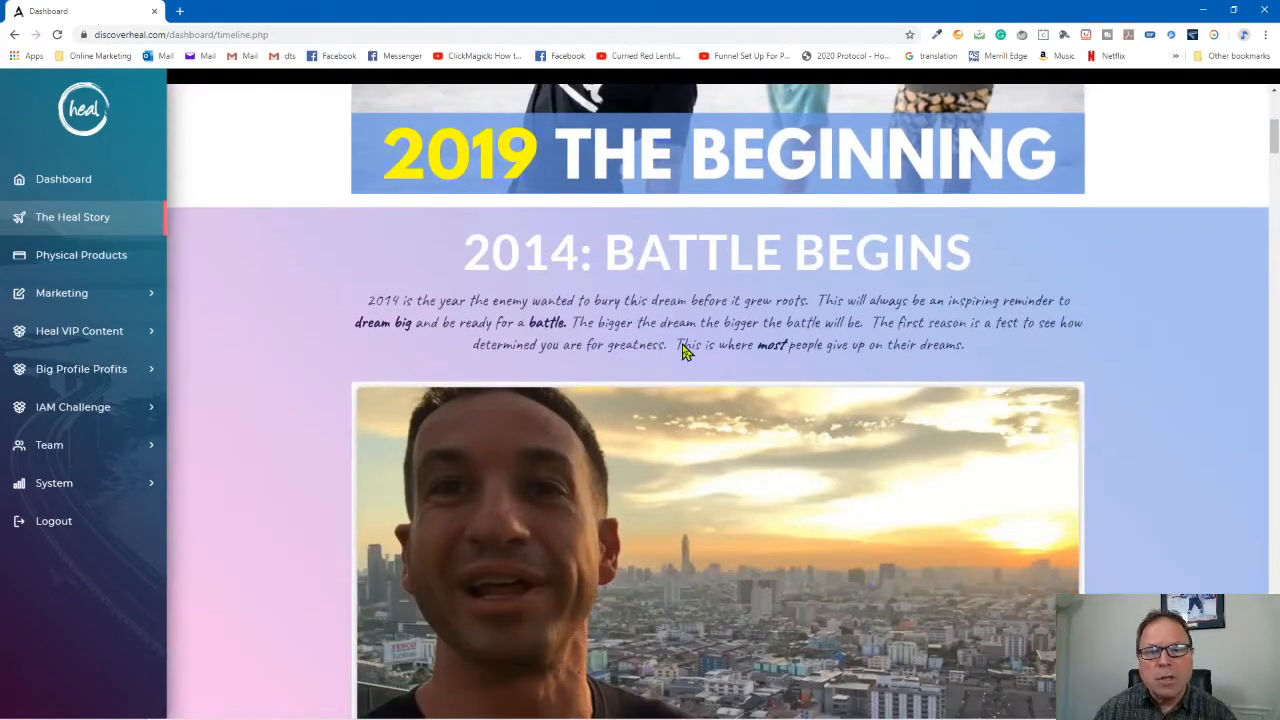
scroll("down", 3)
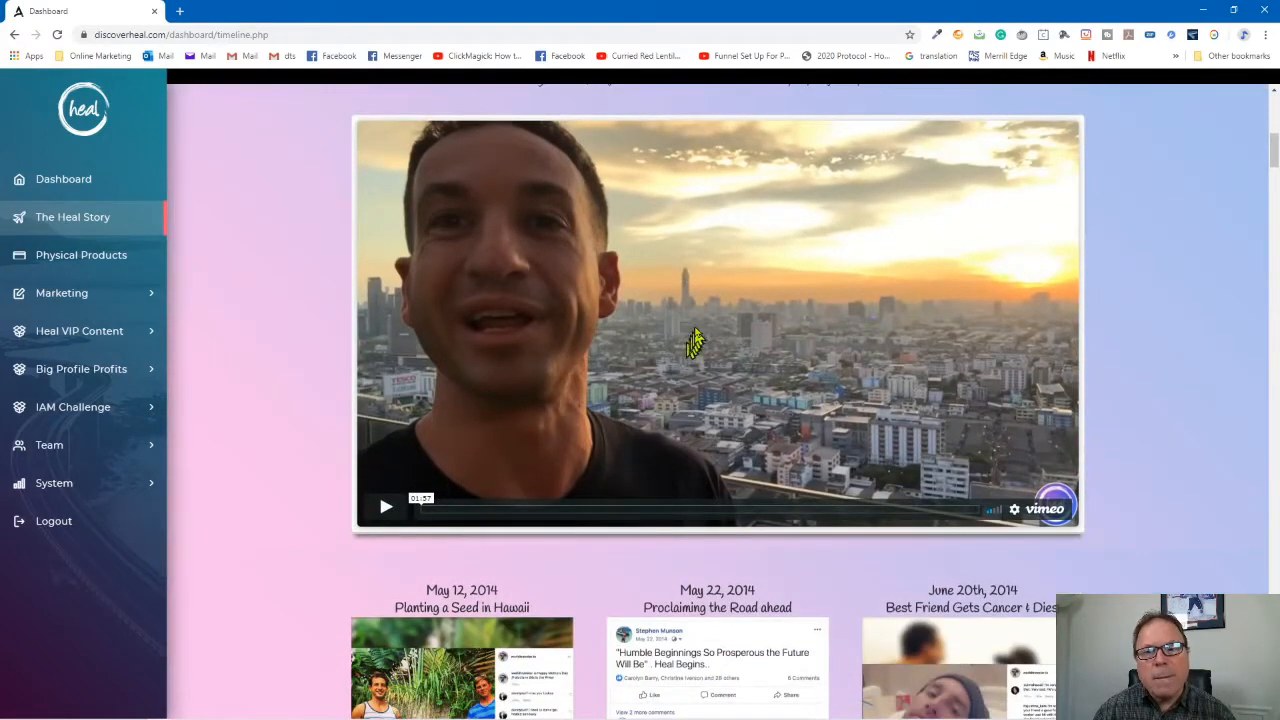
scroll("up", 3)
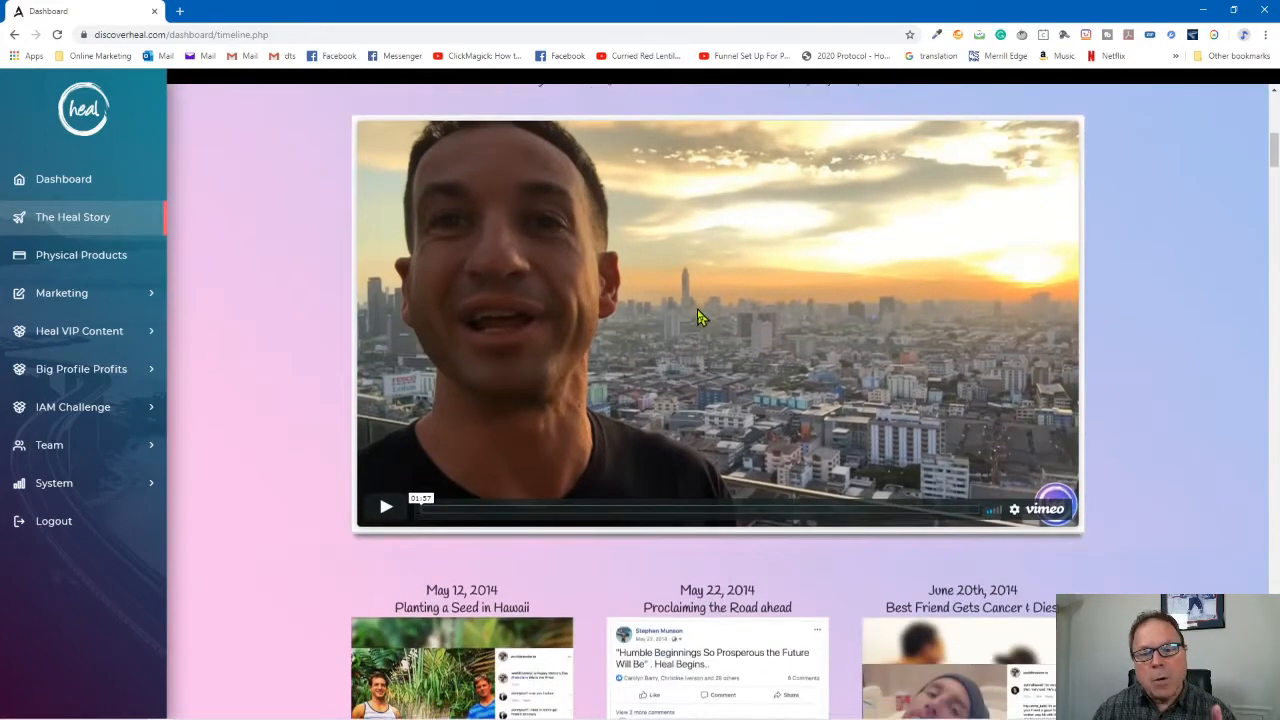
scroll("down", 3)
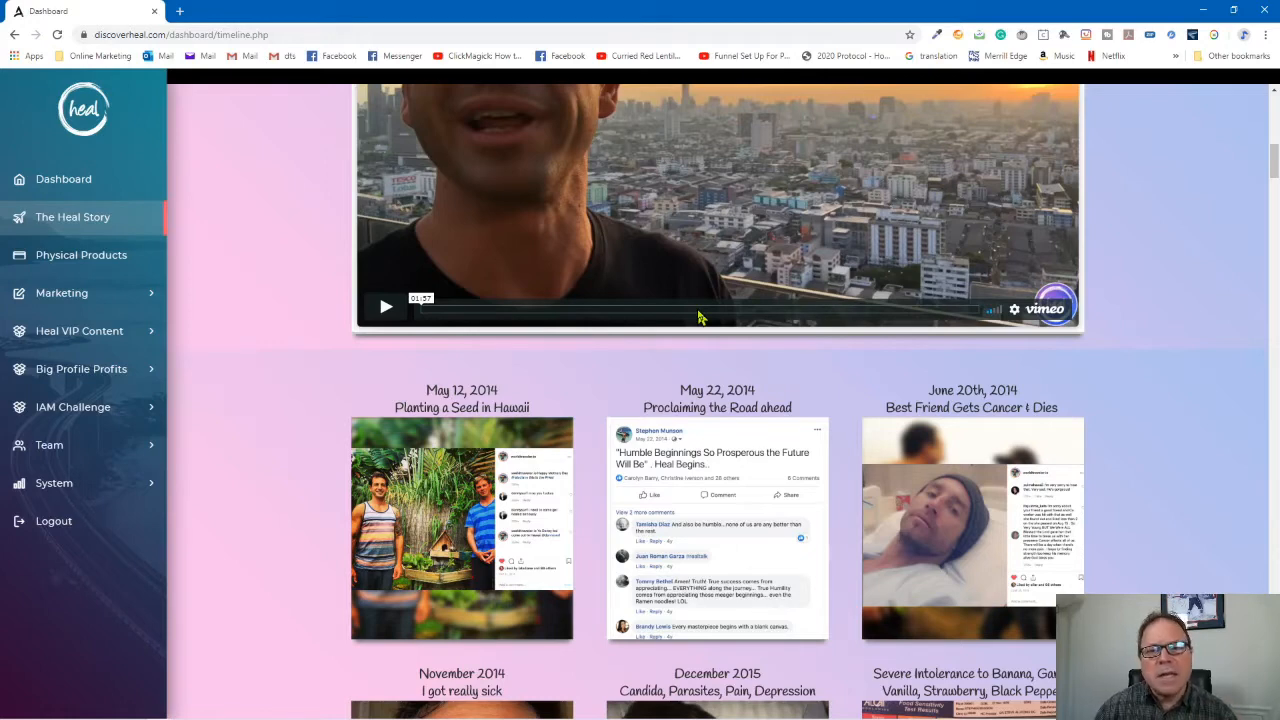
Continue down the timeline to The First Heal Video section.
scroll("down", 3)
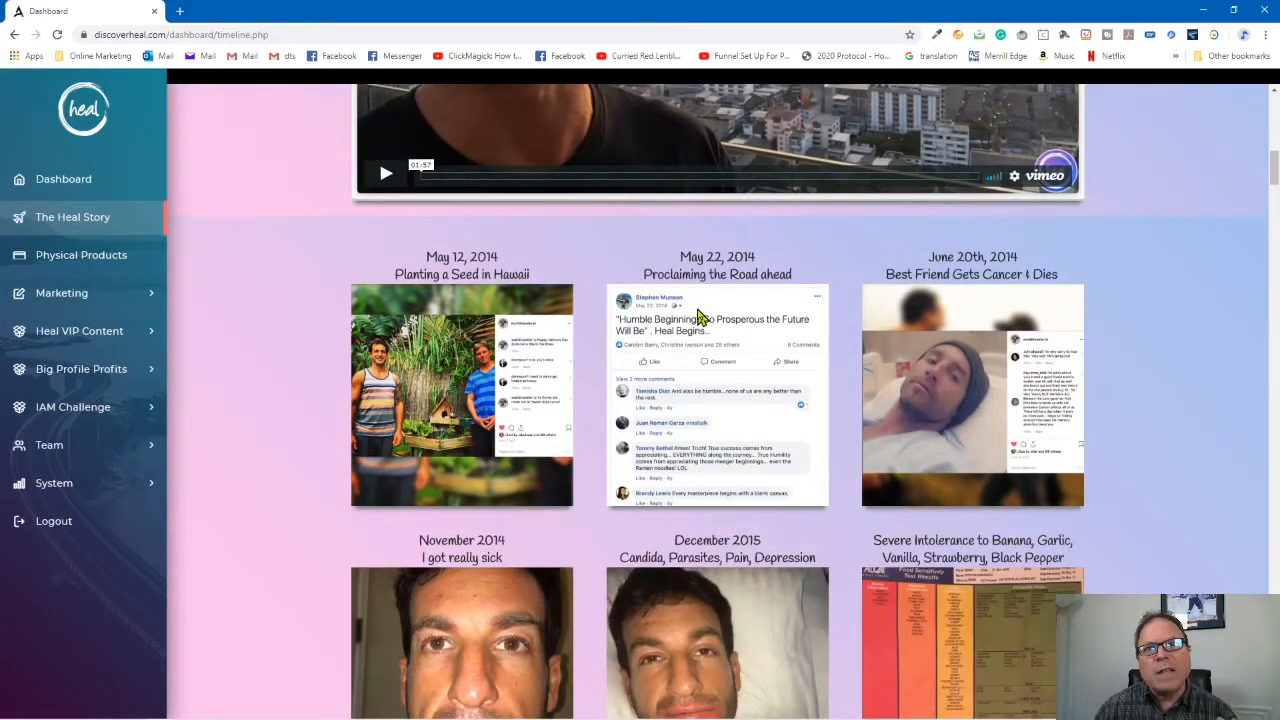
scroll("down", 3)
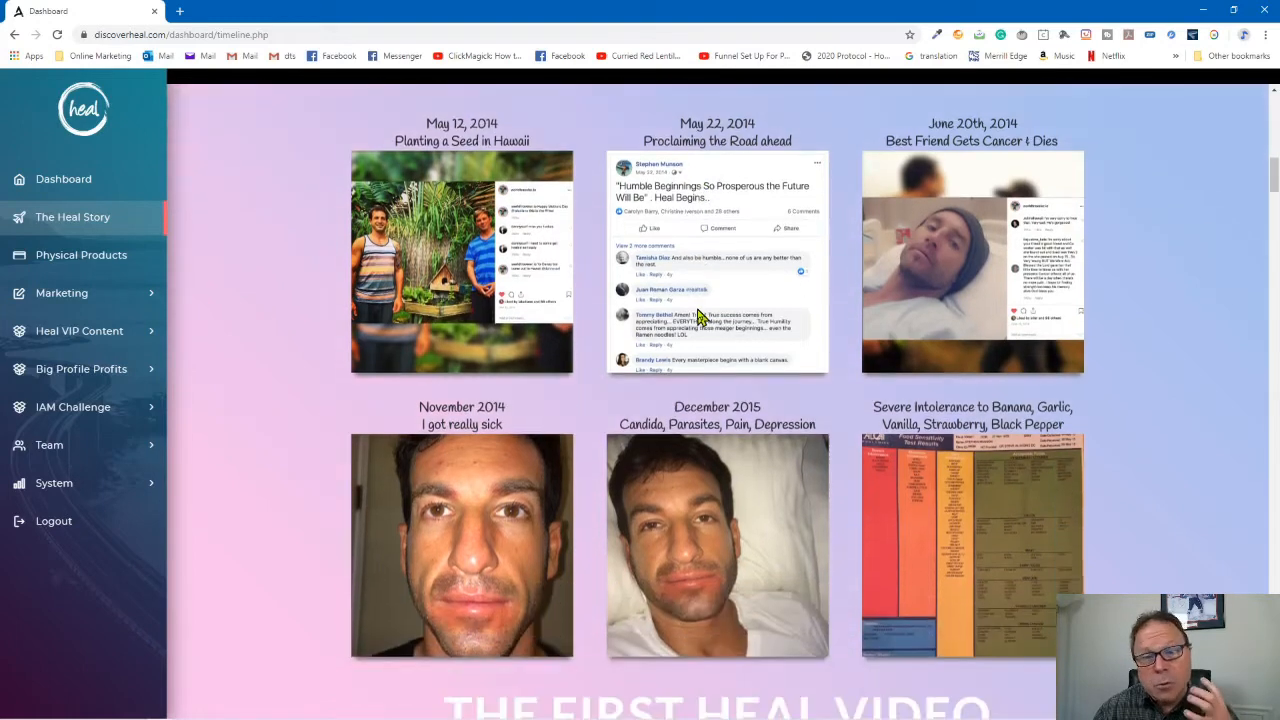
scroll("down", 3)
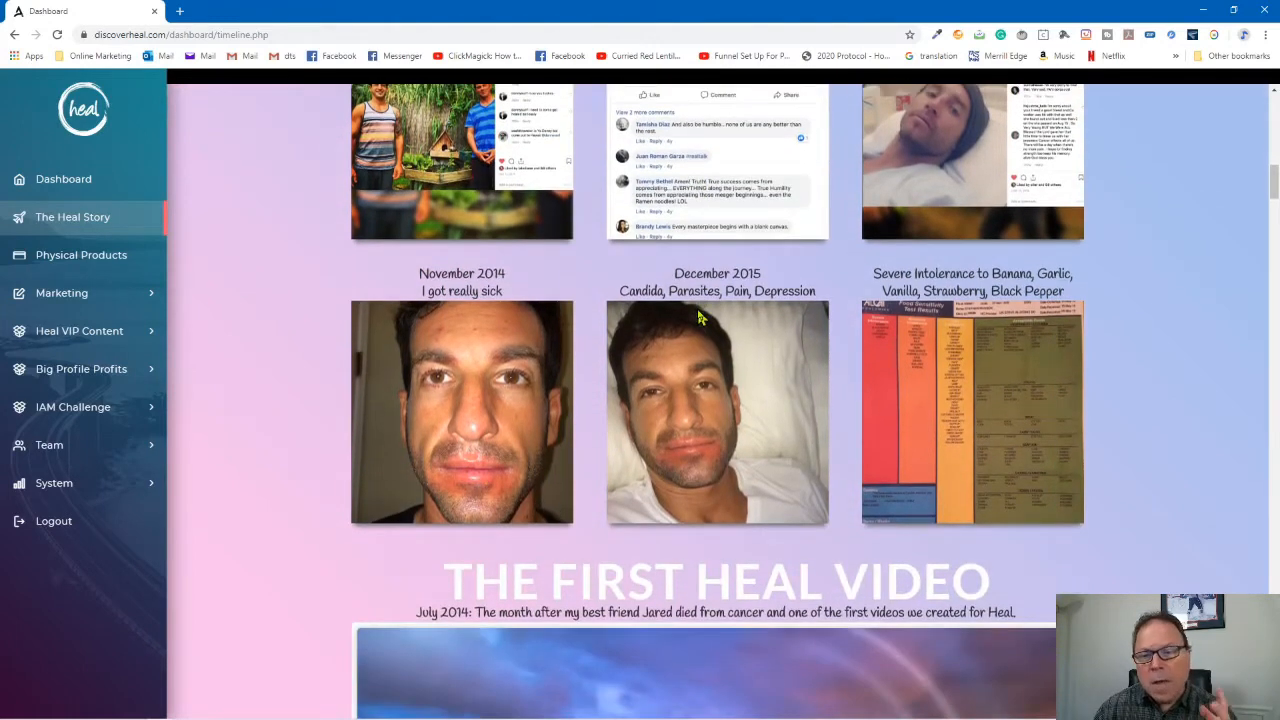
scroll("down", 3)
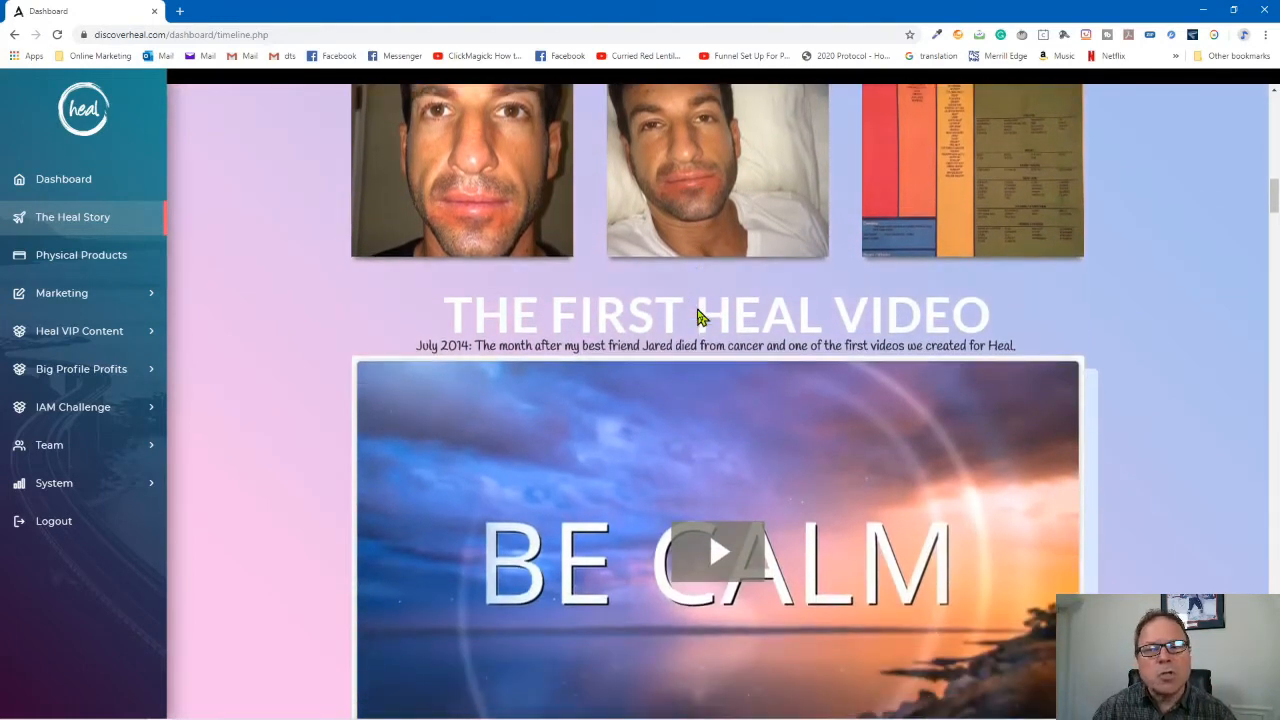
scroll("down", 3)
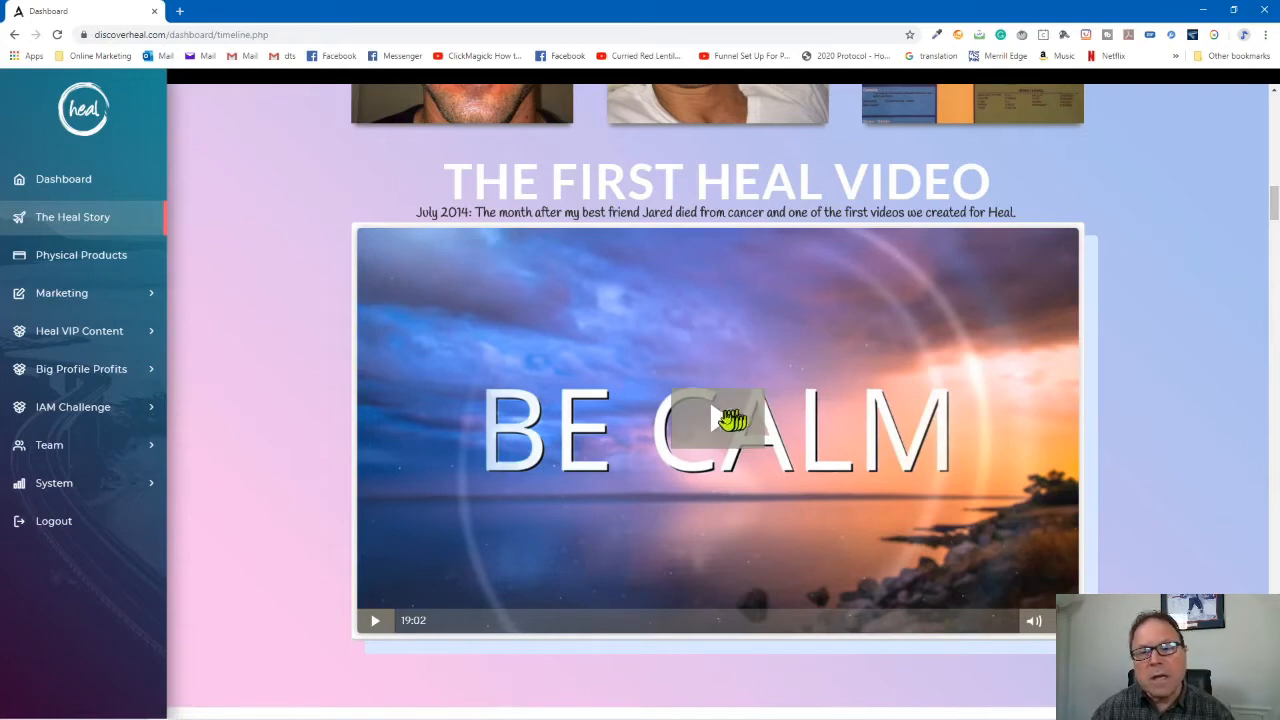
Play The First Heal Video (Be Calm) for a few seconds, then pause it.
left_click(716, 424)
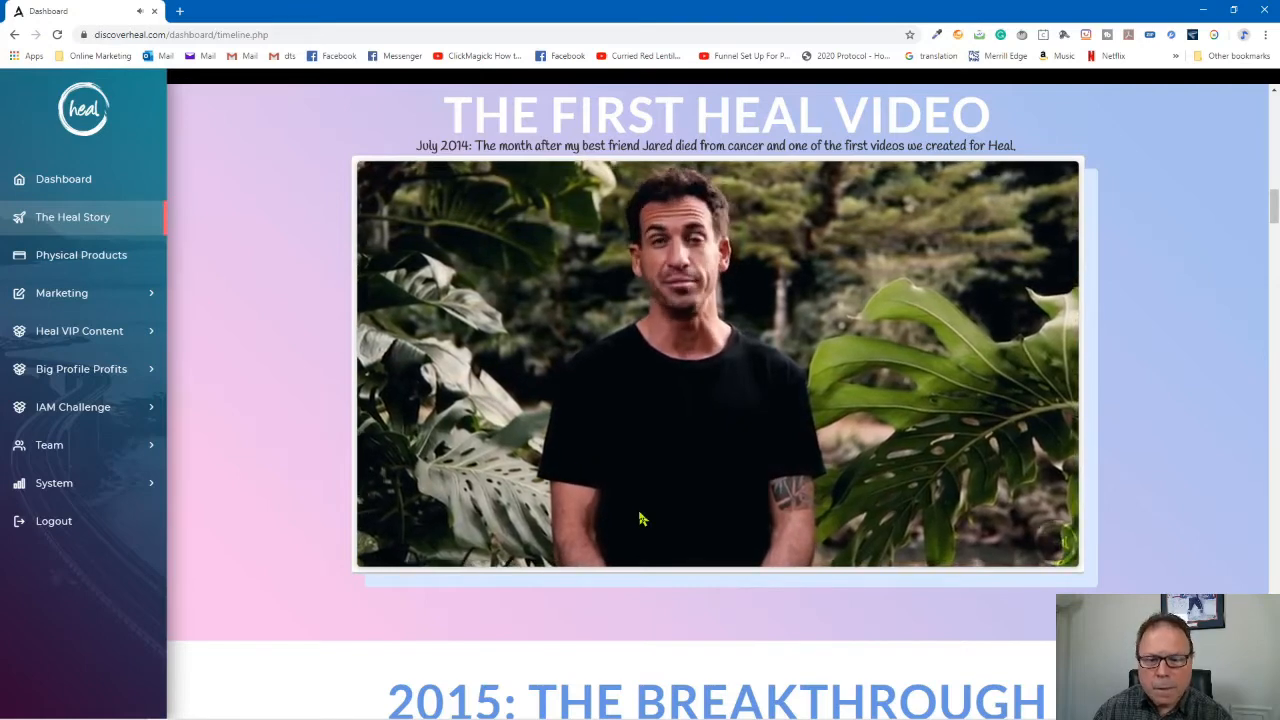
left_click(716, 364)
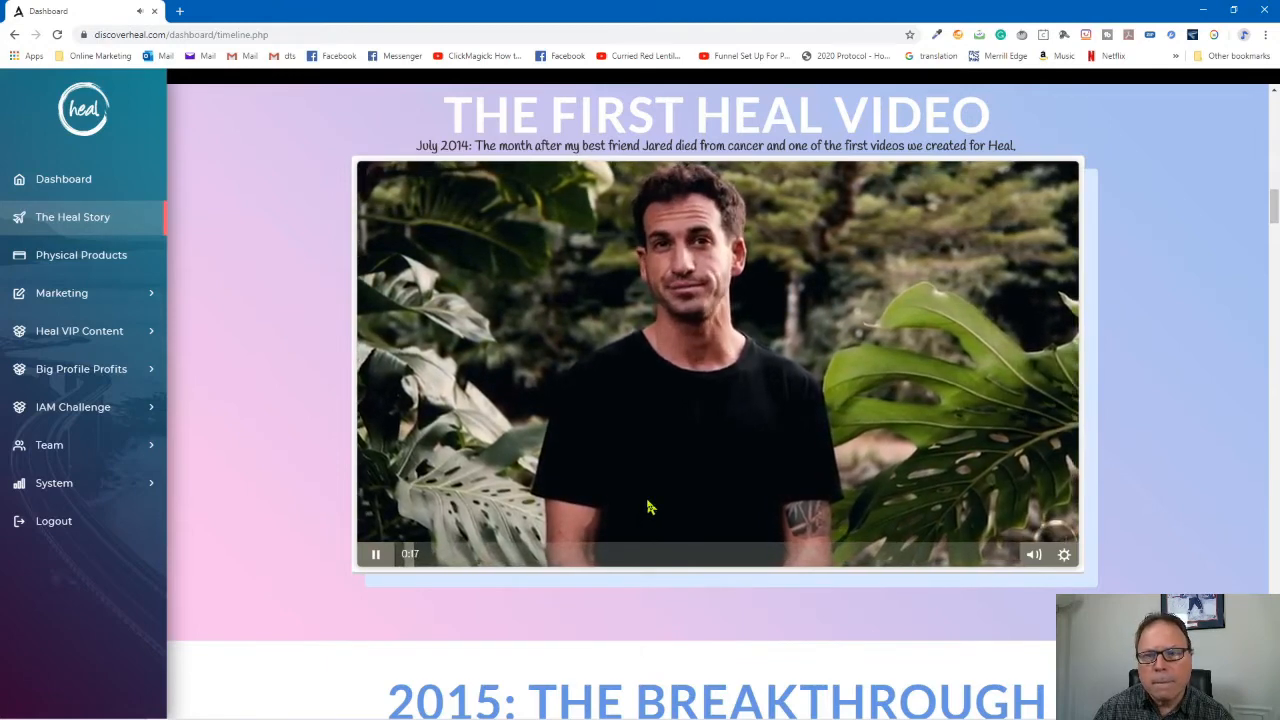
left_click(376, 554)
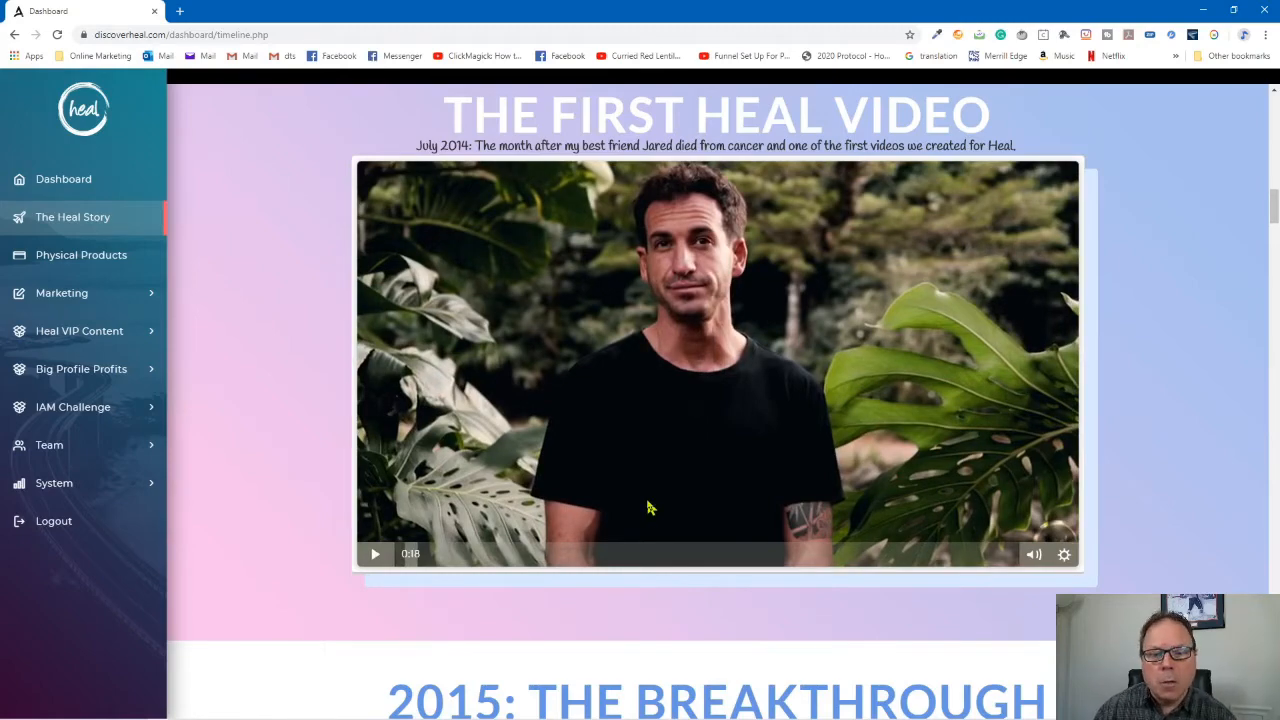
Scroll through 2015: The Breakthrough and the Netflix of Heal grid to 2016: Mountains Heal.
scroll("down", 3)
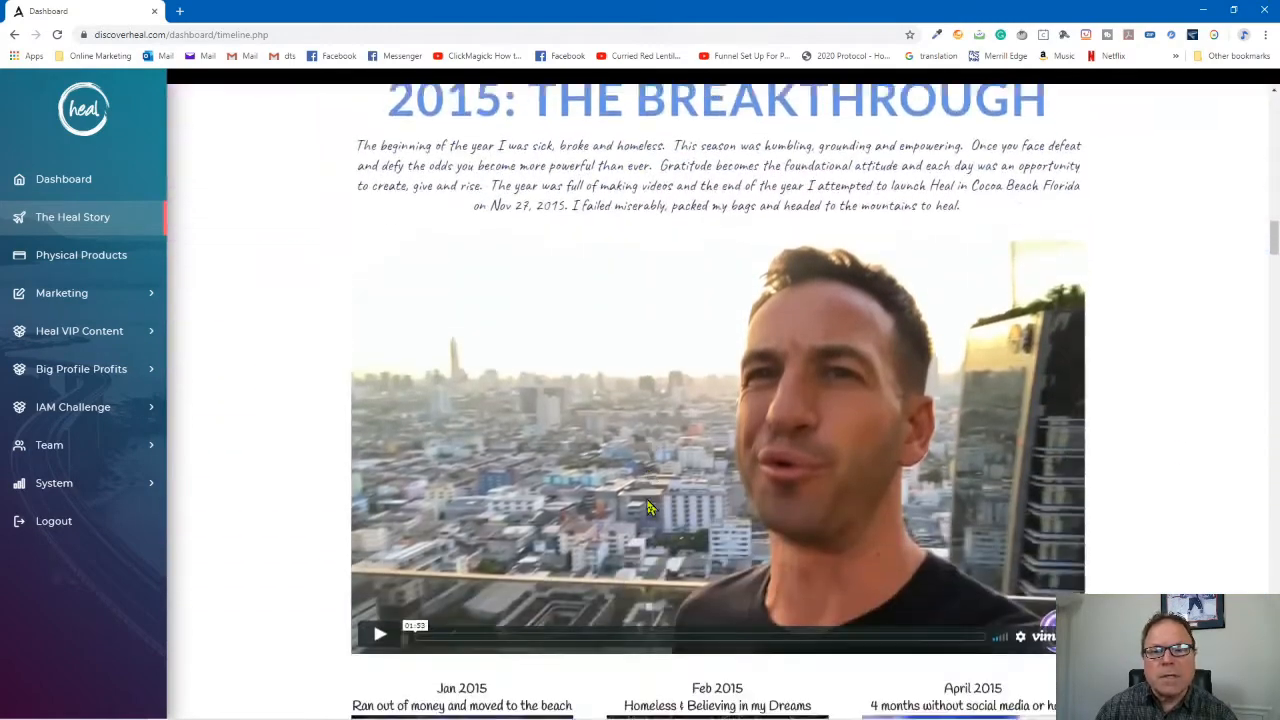
scroll("down", 3)
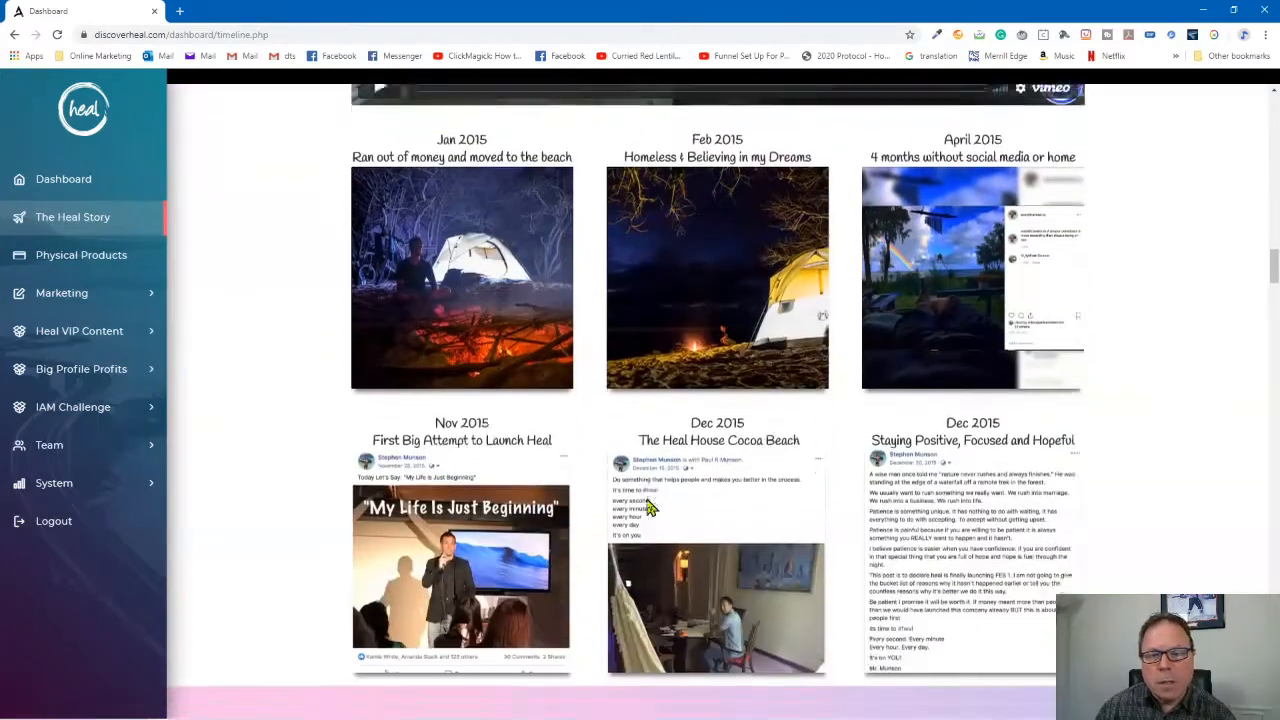
scroll("down", 3)
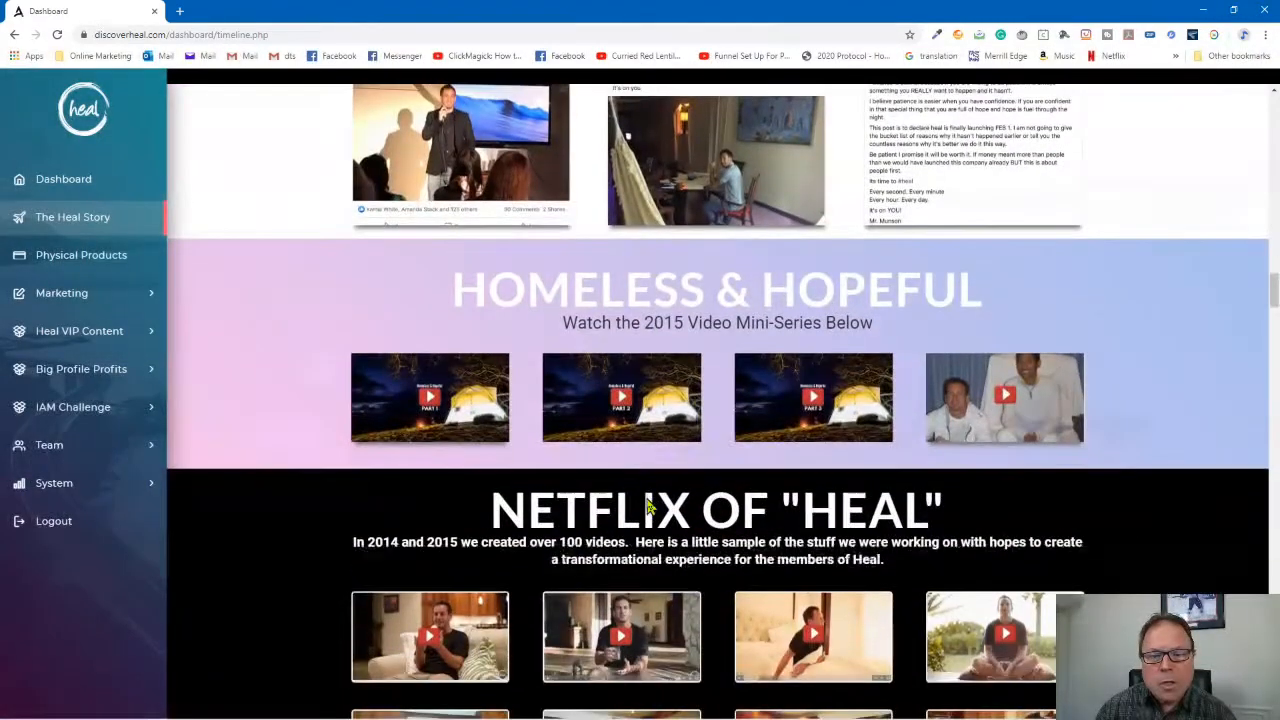
scroll("down", 3)
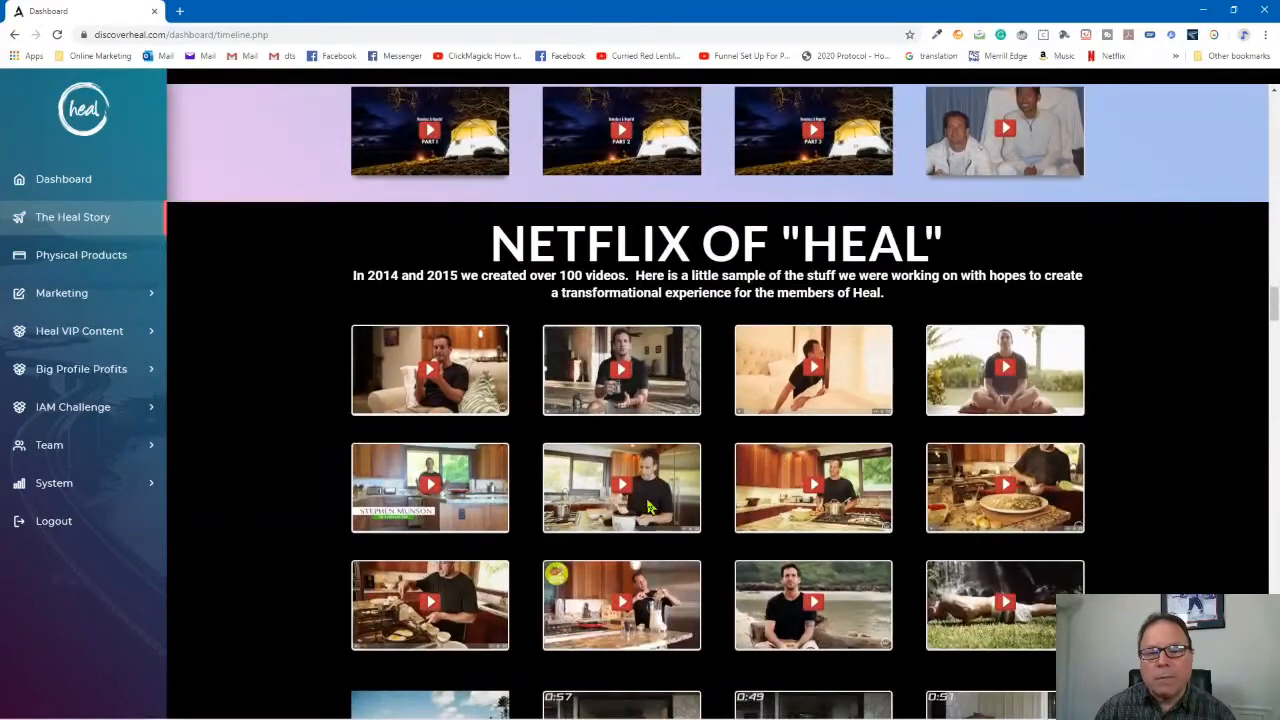
scroll("down", 3)
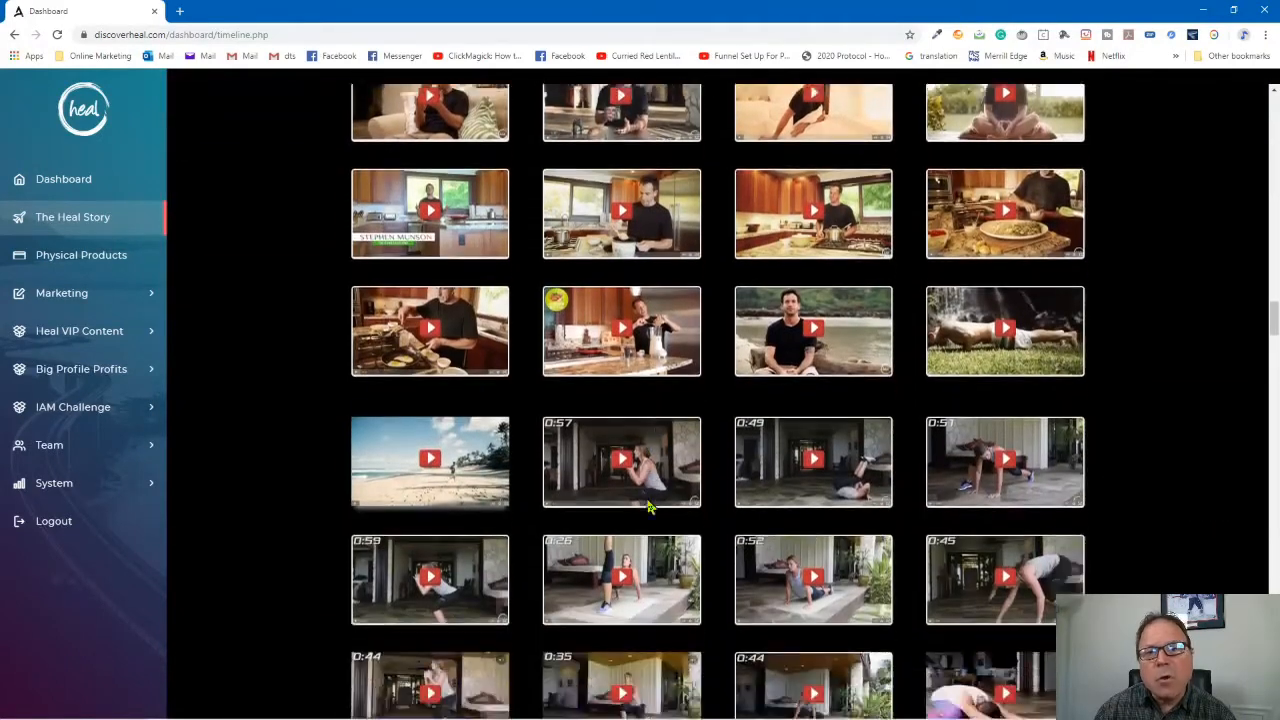
scroll("up", 3)
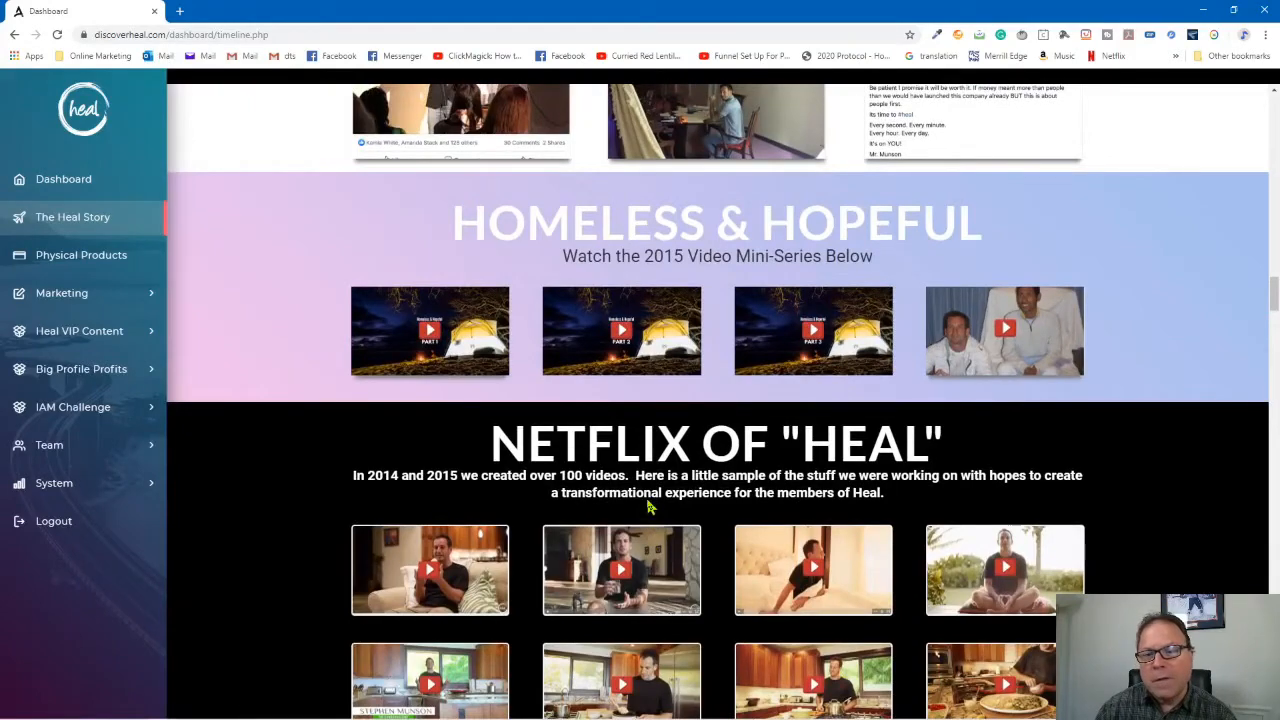
scroll("down", 3)
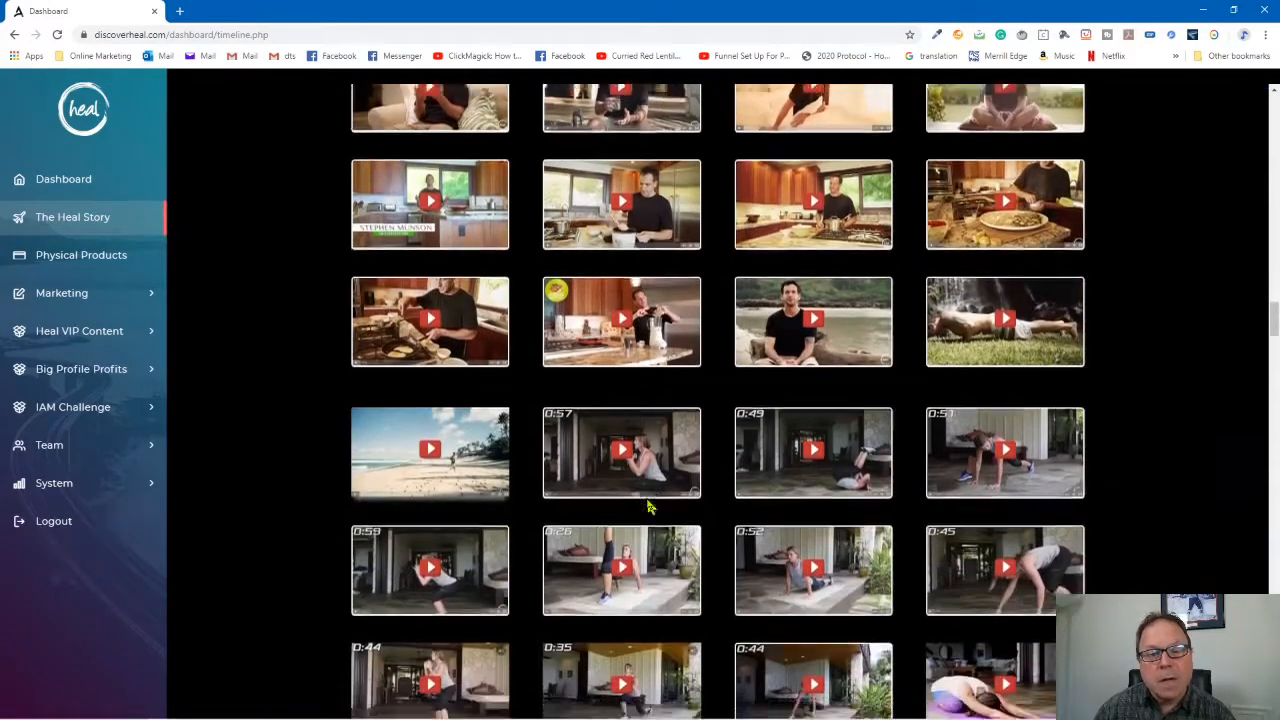
scroll("down", 3)
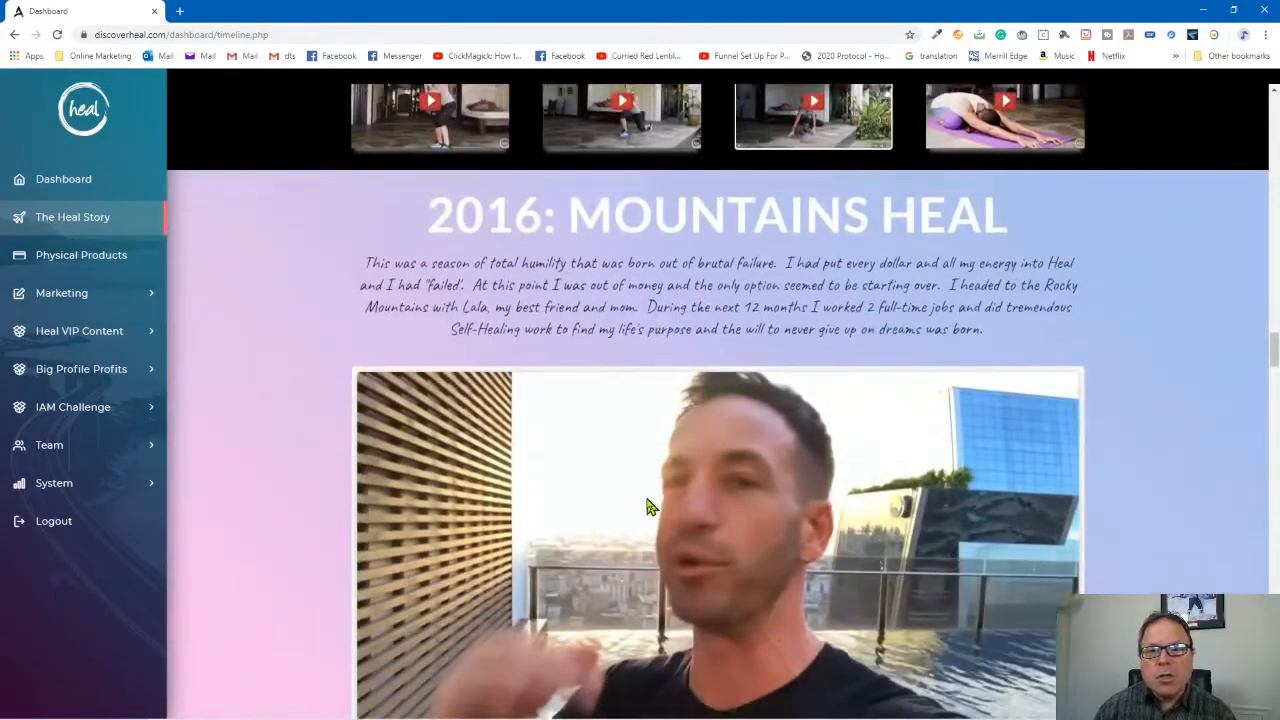
scroll("down", 3)
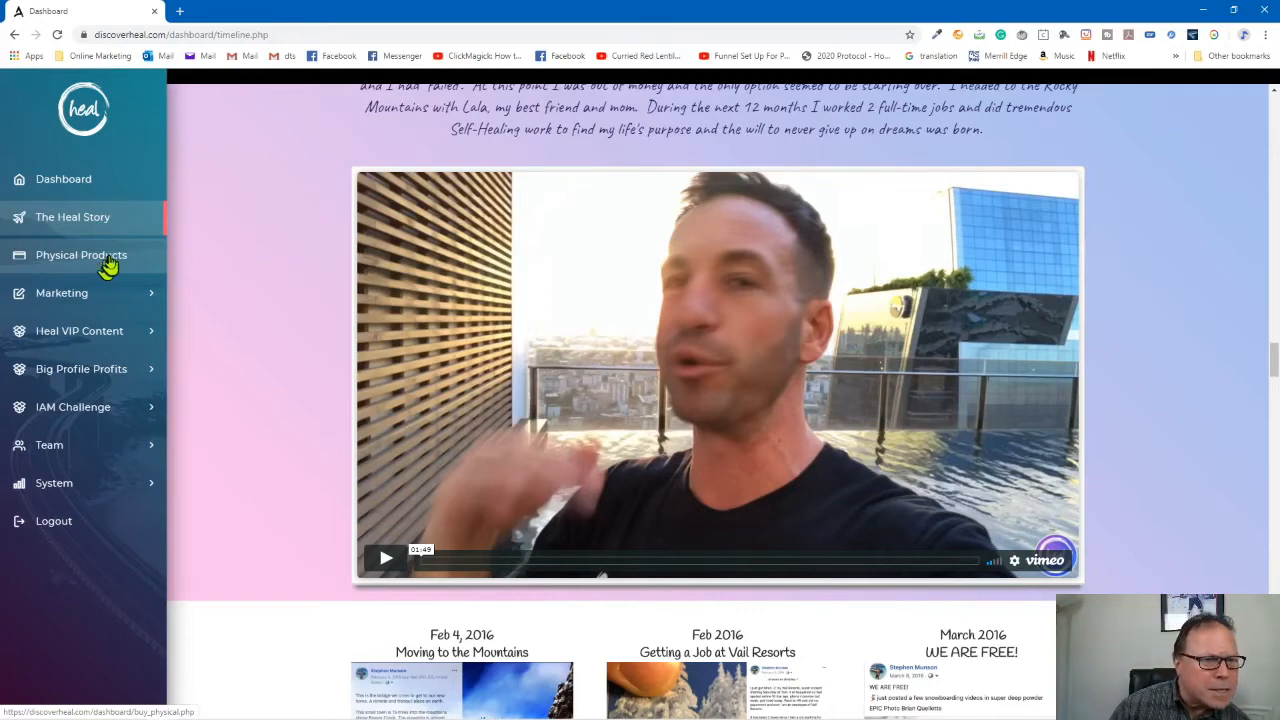
left_click(80, 256)
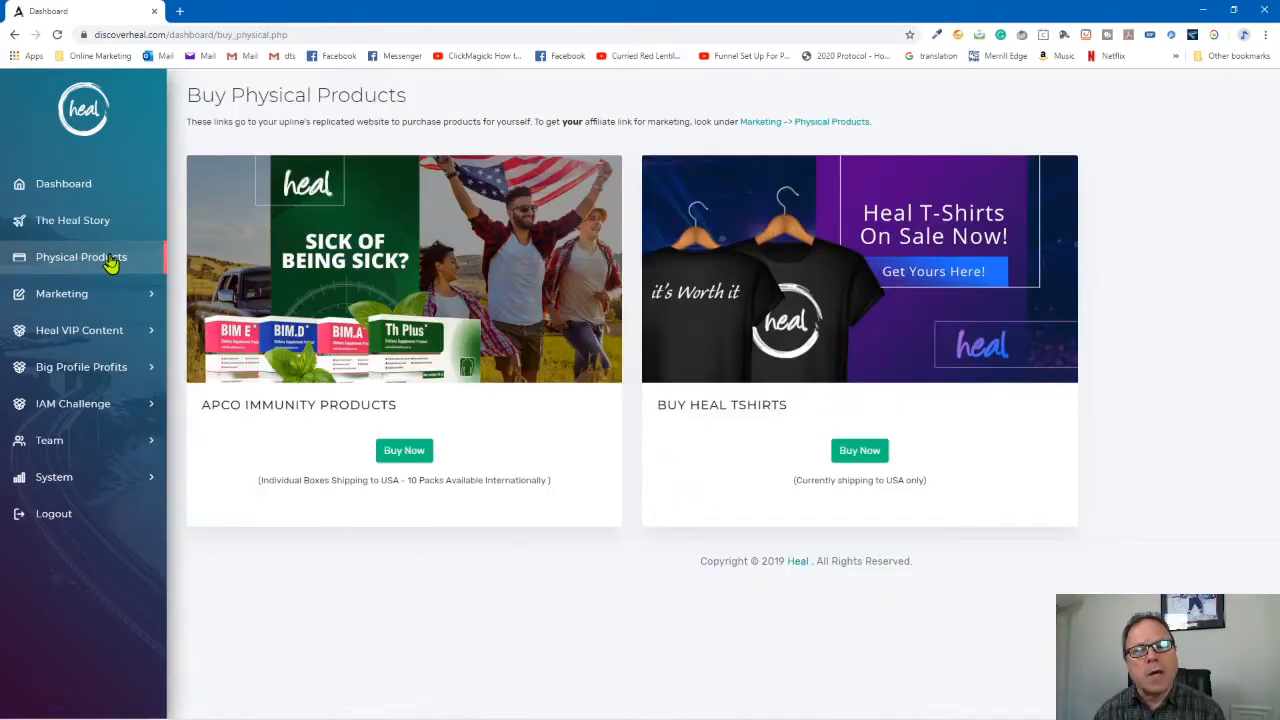
mouse_move(84, 330)
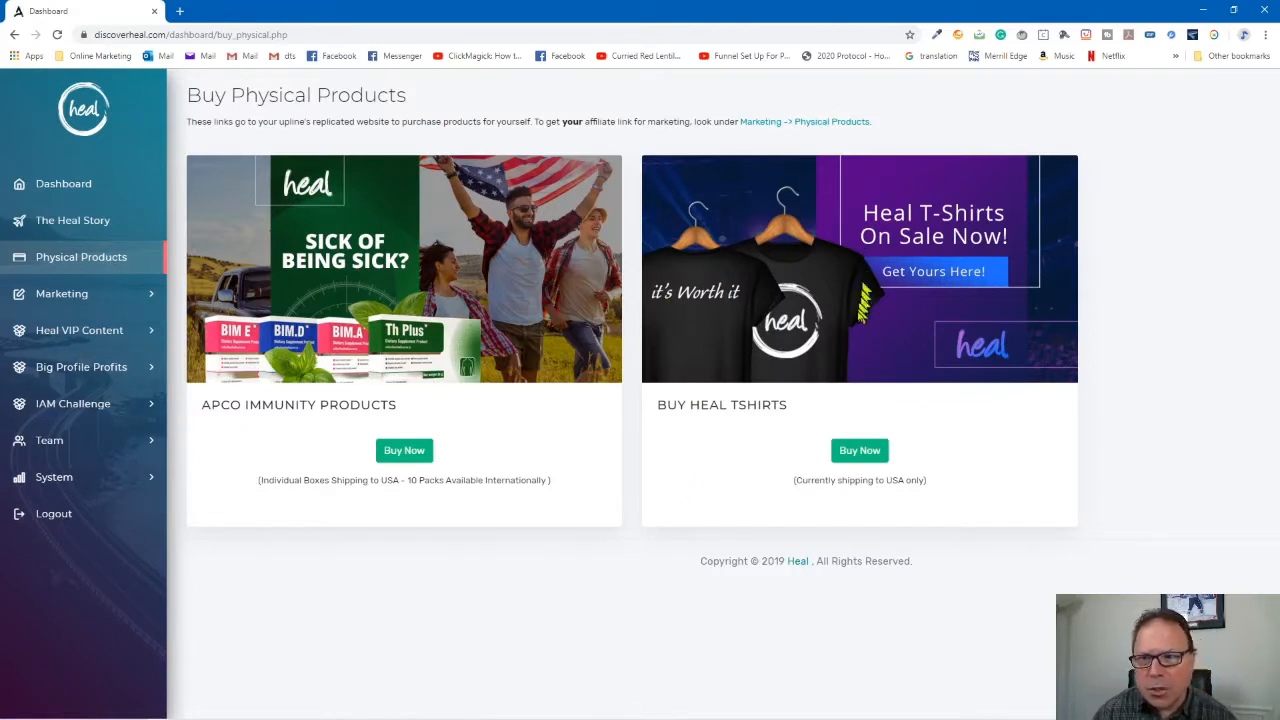
mouse_move(822, 376)
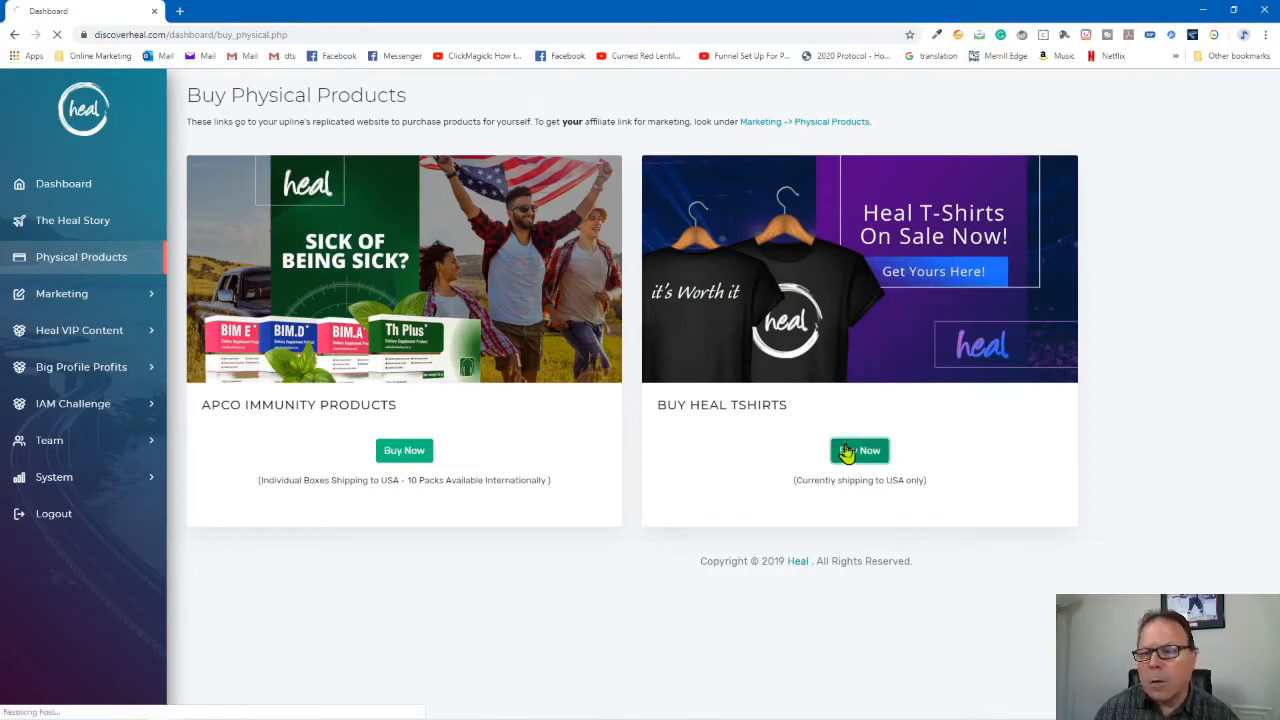
left_click(860, 450)
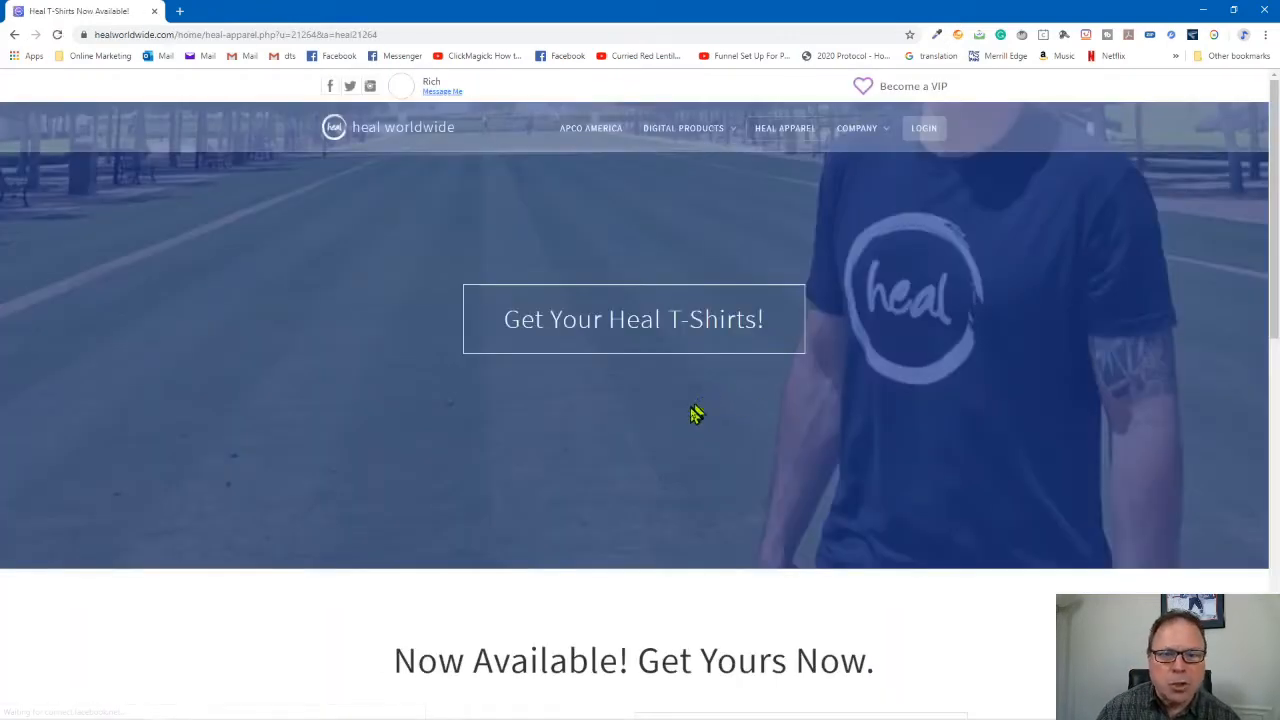
scroll("down", 3)
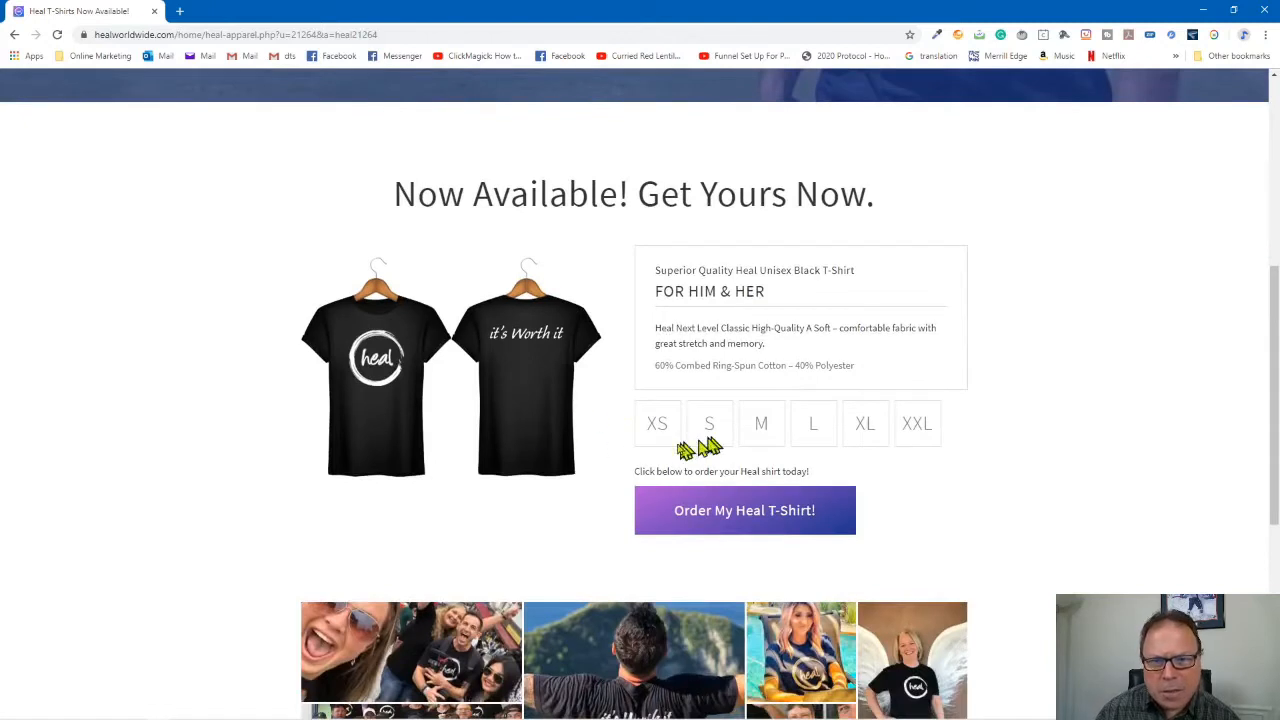
mouse_move(856, 460)
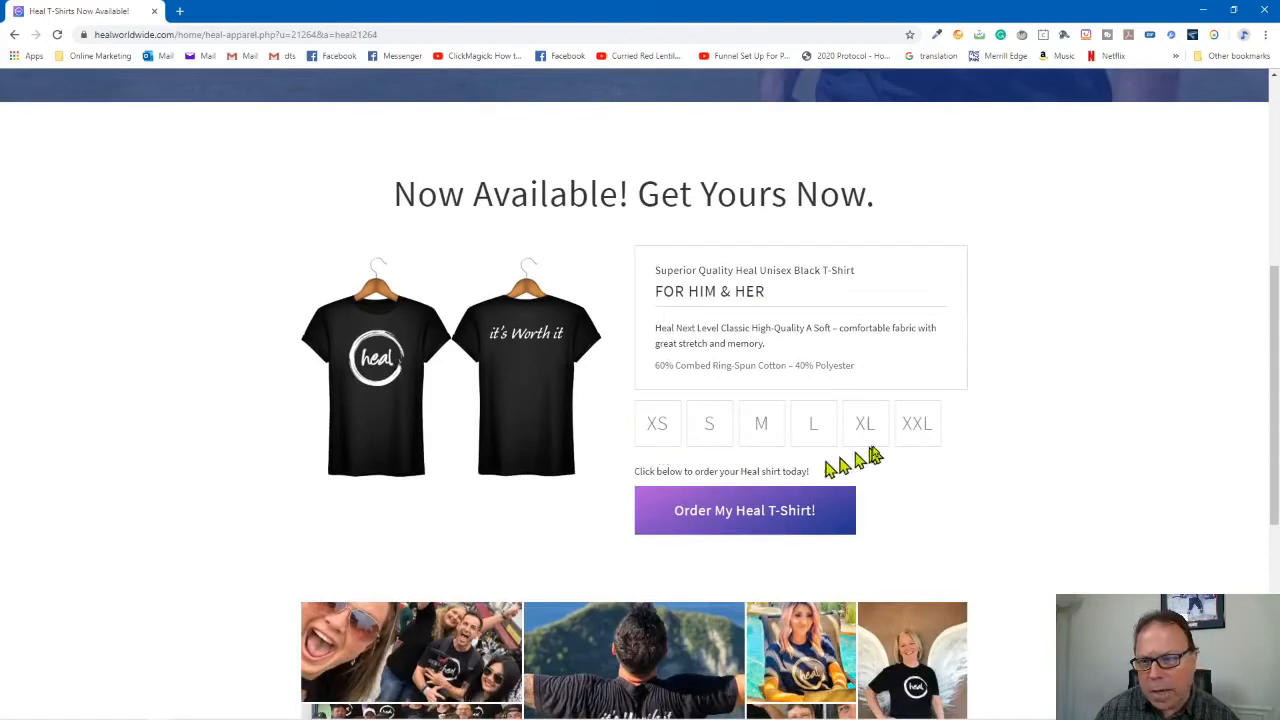
mouse_move(680, 414)
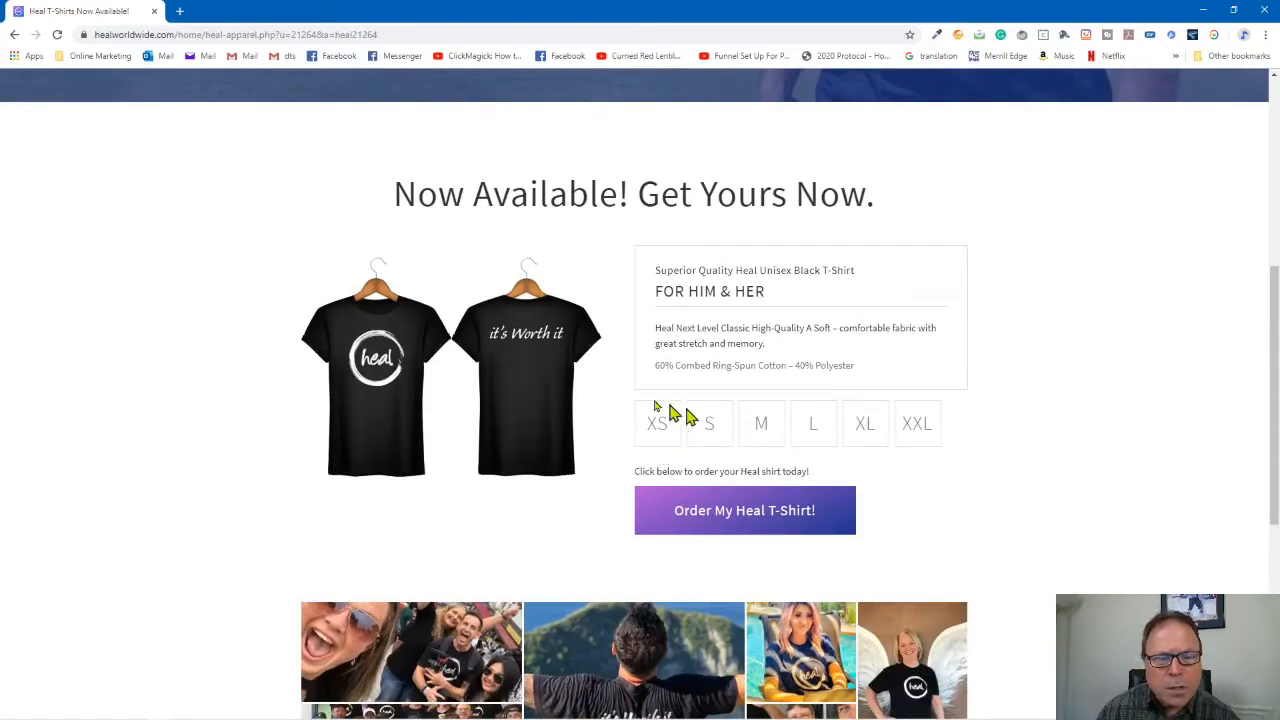
scroll("down", 3)
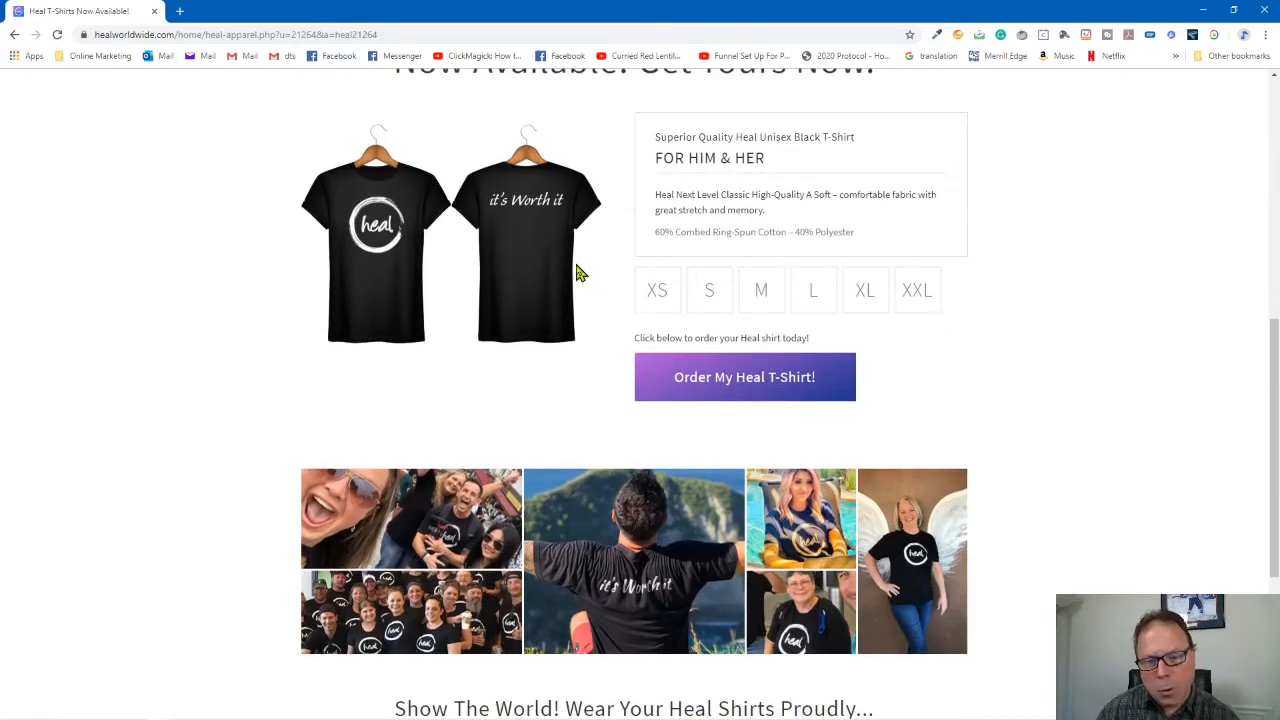
scroll("down", 3)
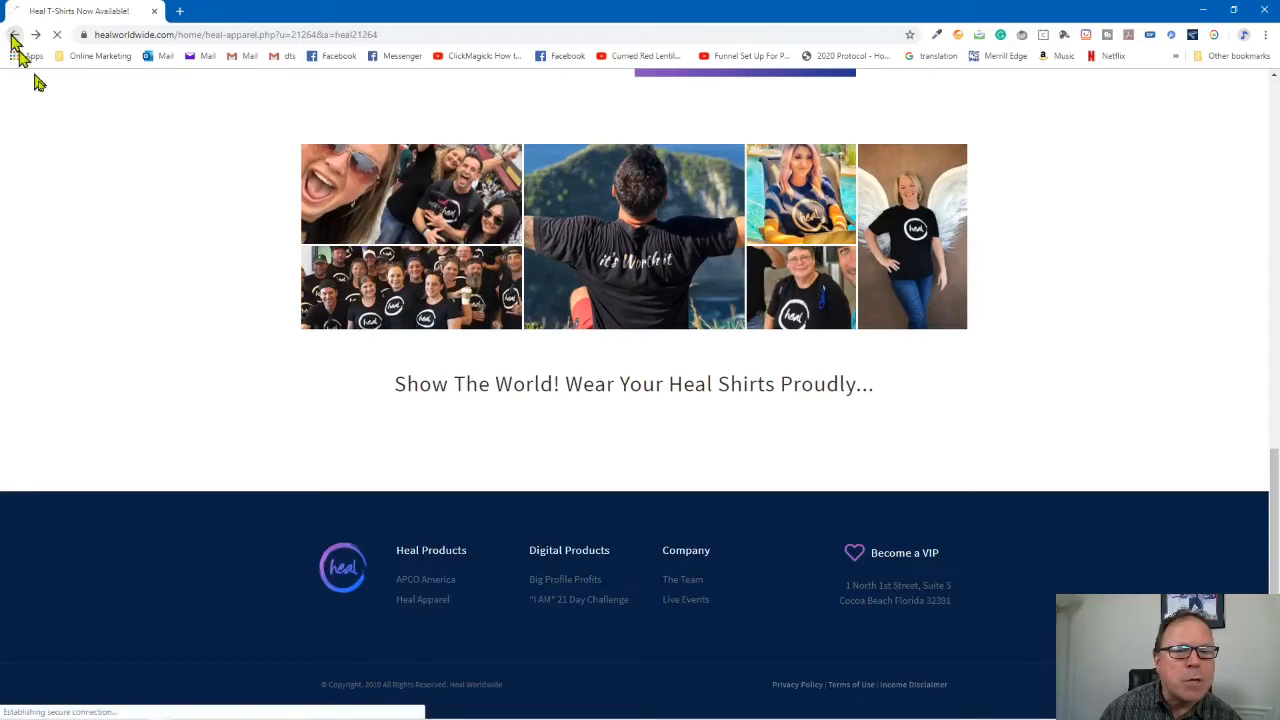
left_click(16, 34)
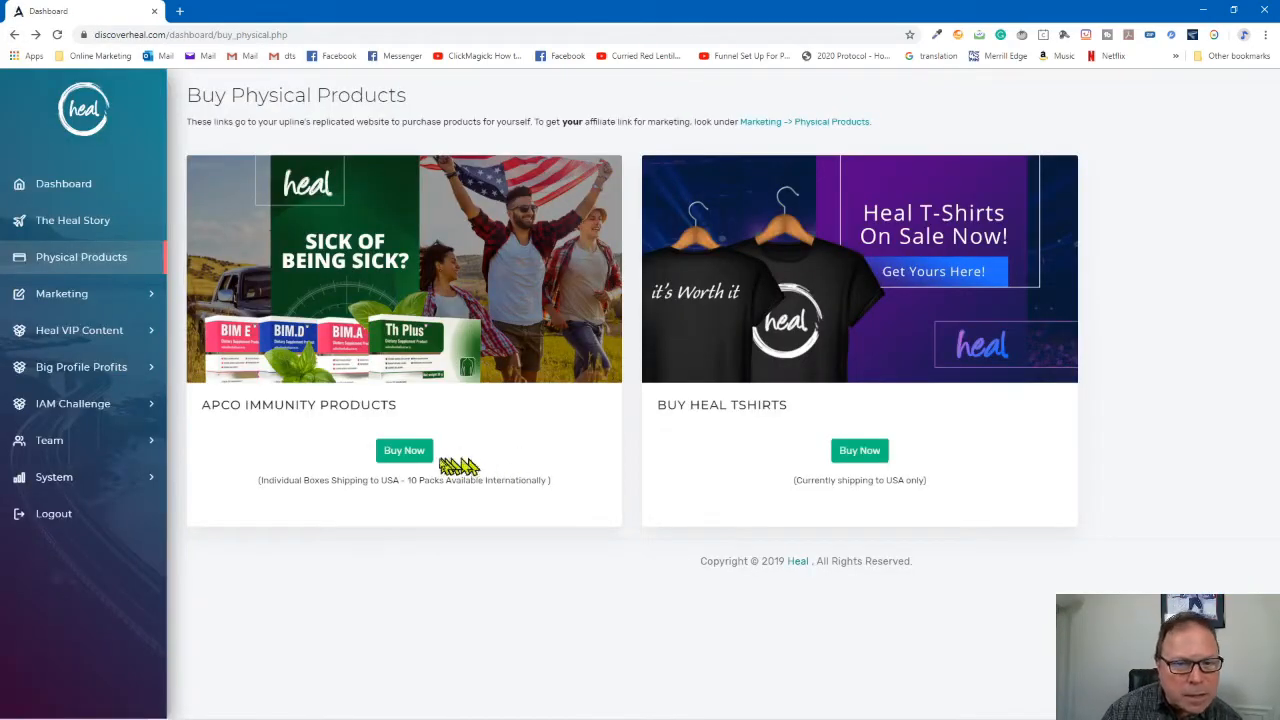
Go to the APCO Immunity Products sales page via Buy Now and read the Th Plus details.
left_click(404, 450)
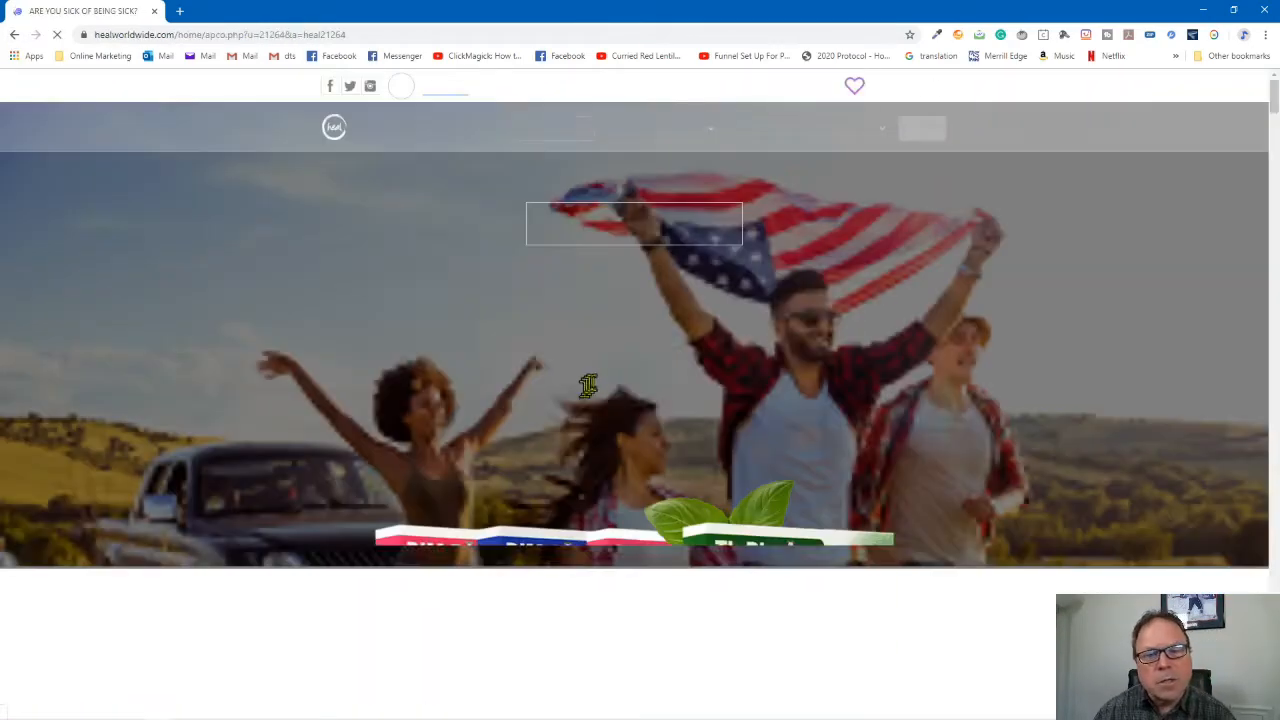
scroll("down", 3)
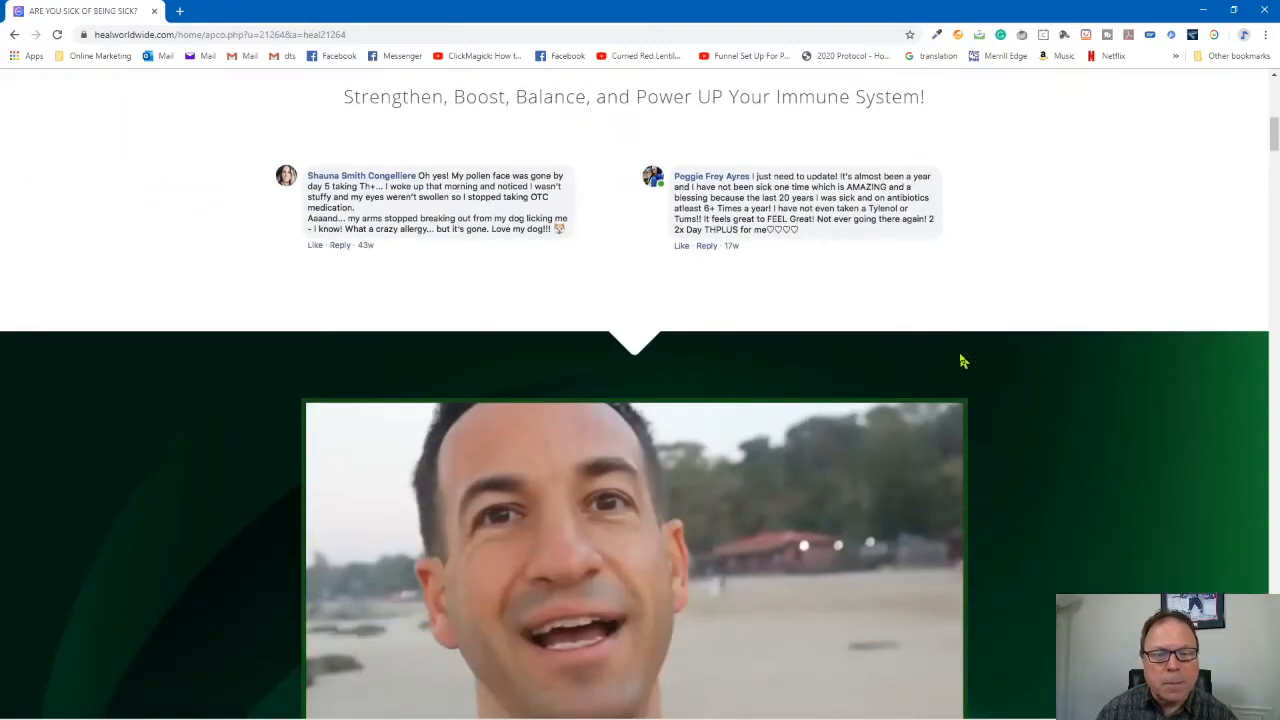
scroll("down", 3)
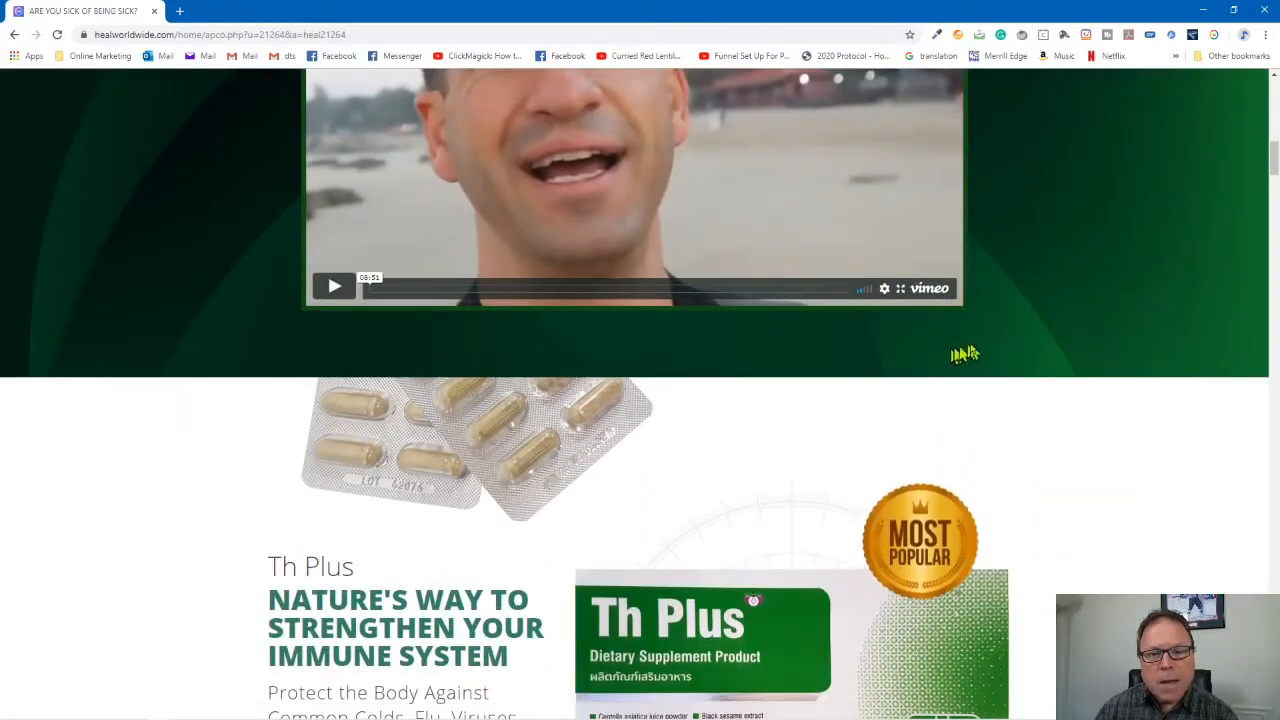
scroll("down", 3)
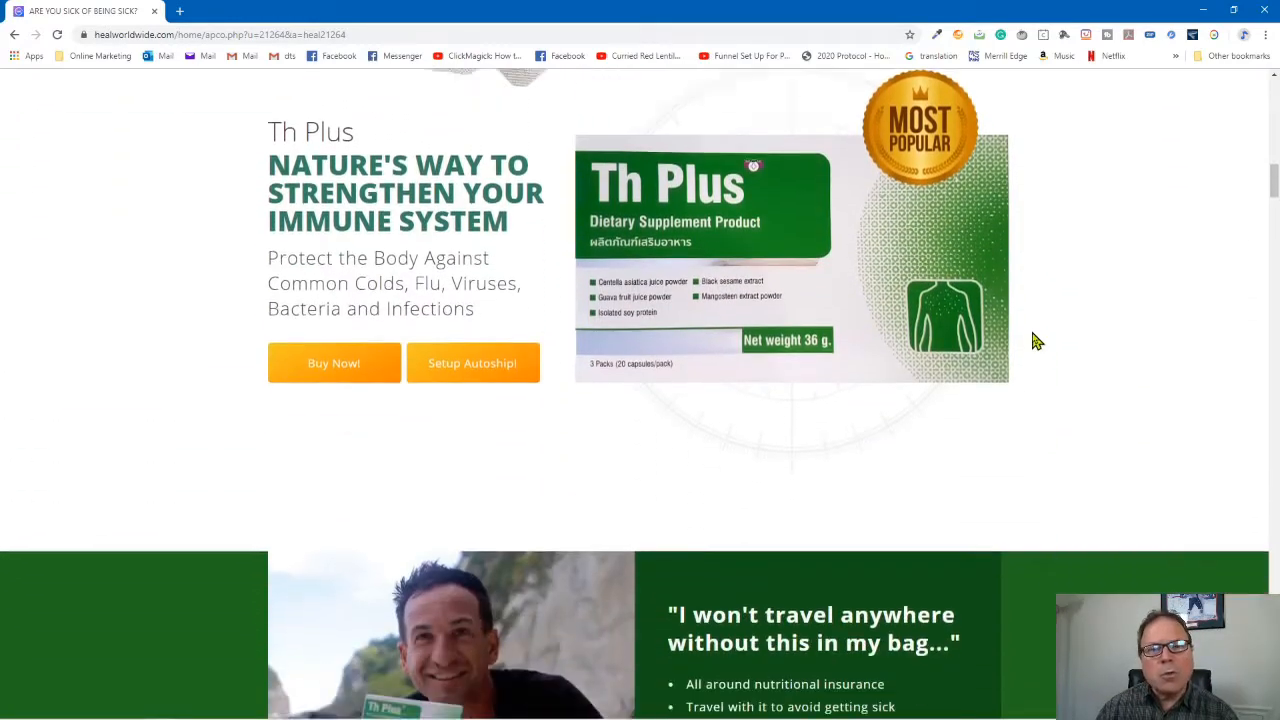
scroll("down", 3)
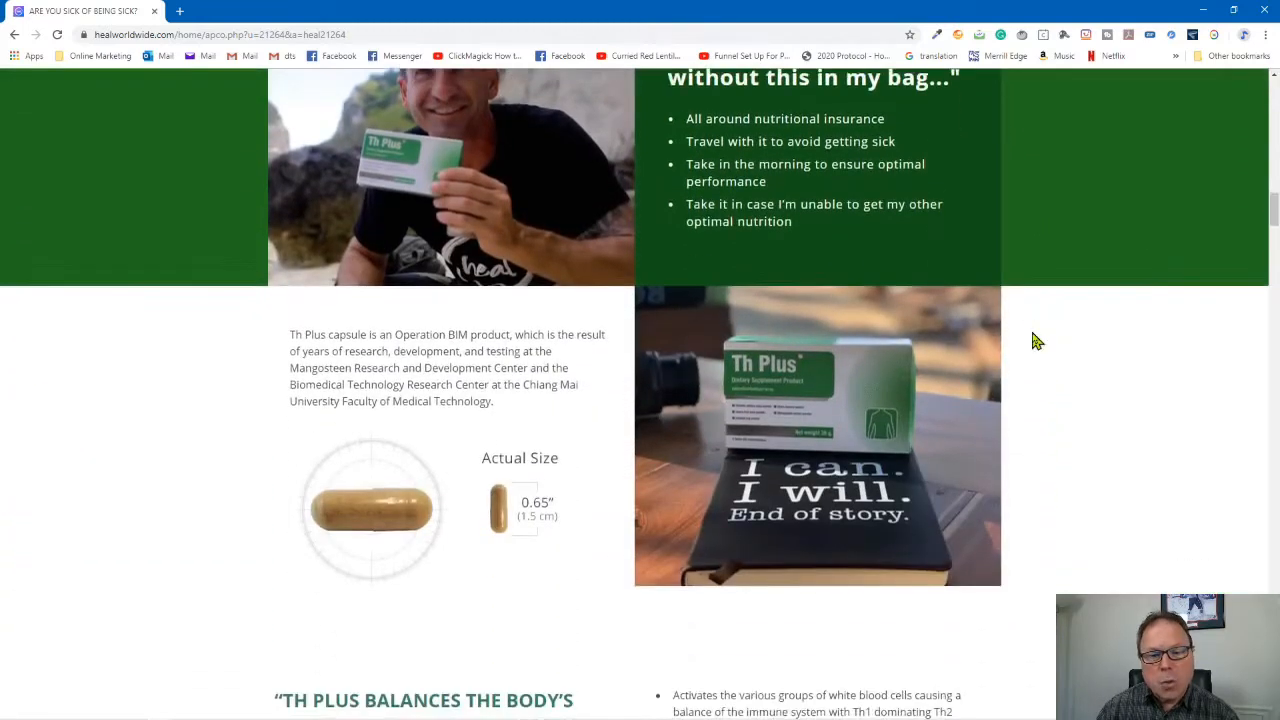
Continue down the Th Plus sales page to the 5 Powerful Plants ingredients section.
scroll("down", 3)
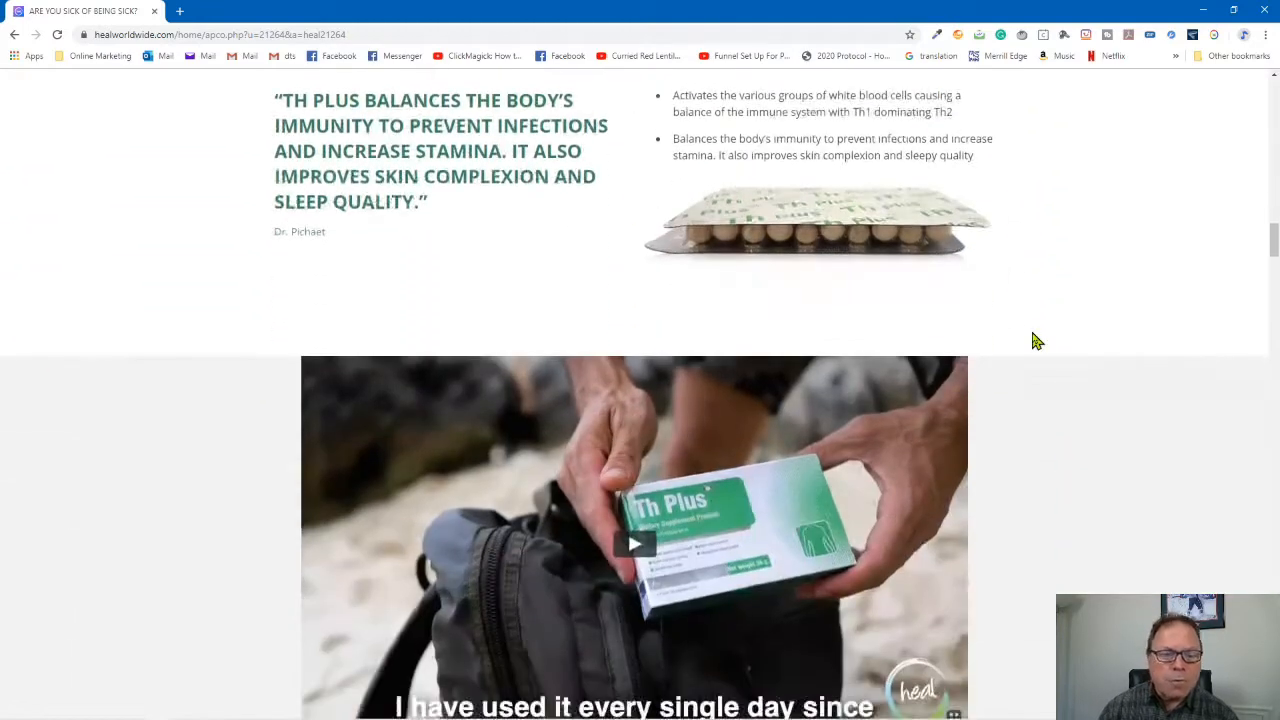
scroll("down", 3)
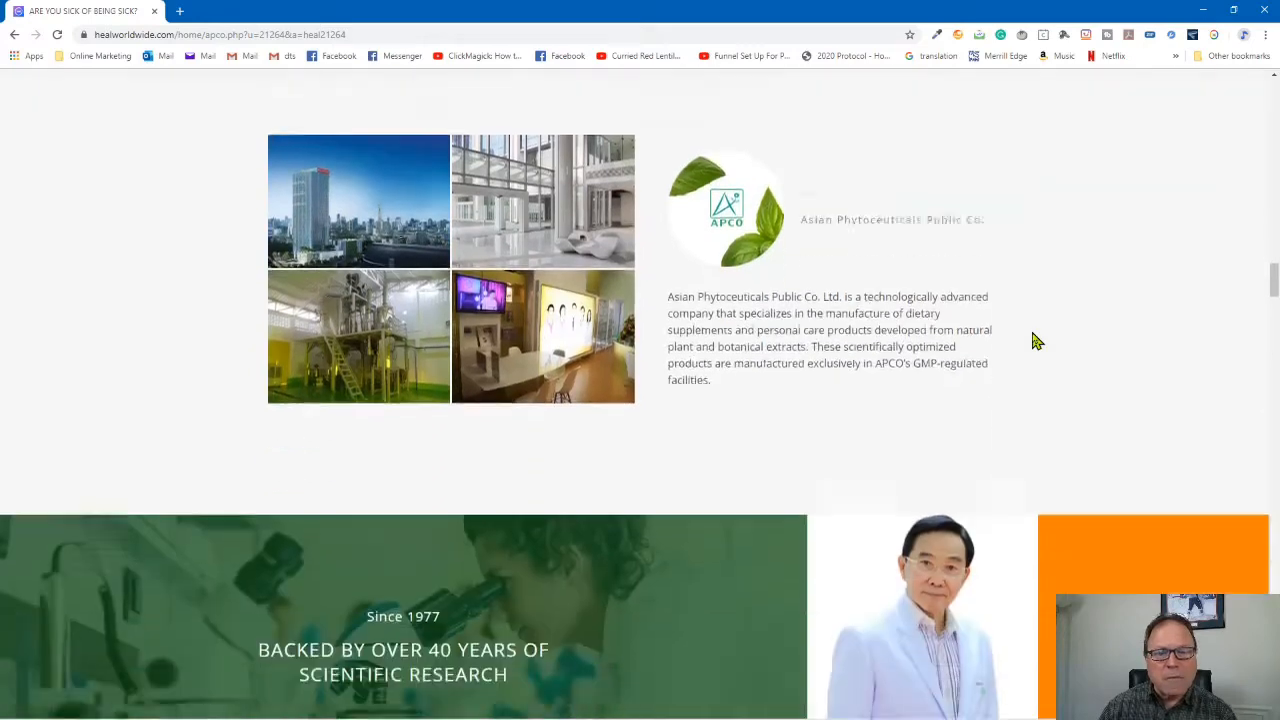
scroll("down", 3)
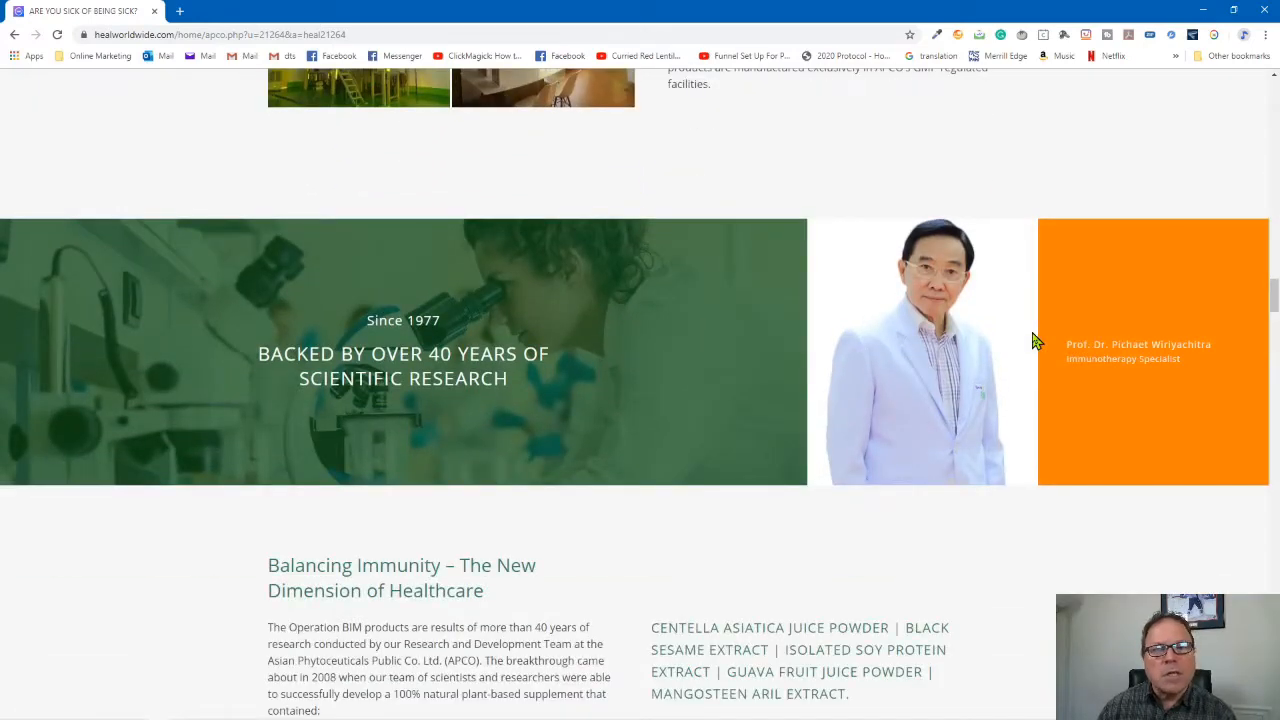
scroll("down", 3)
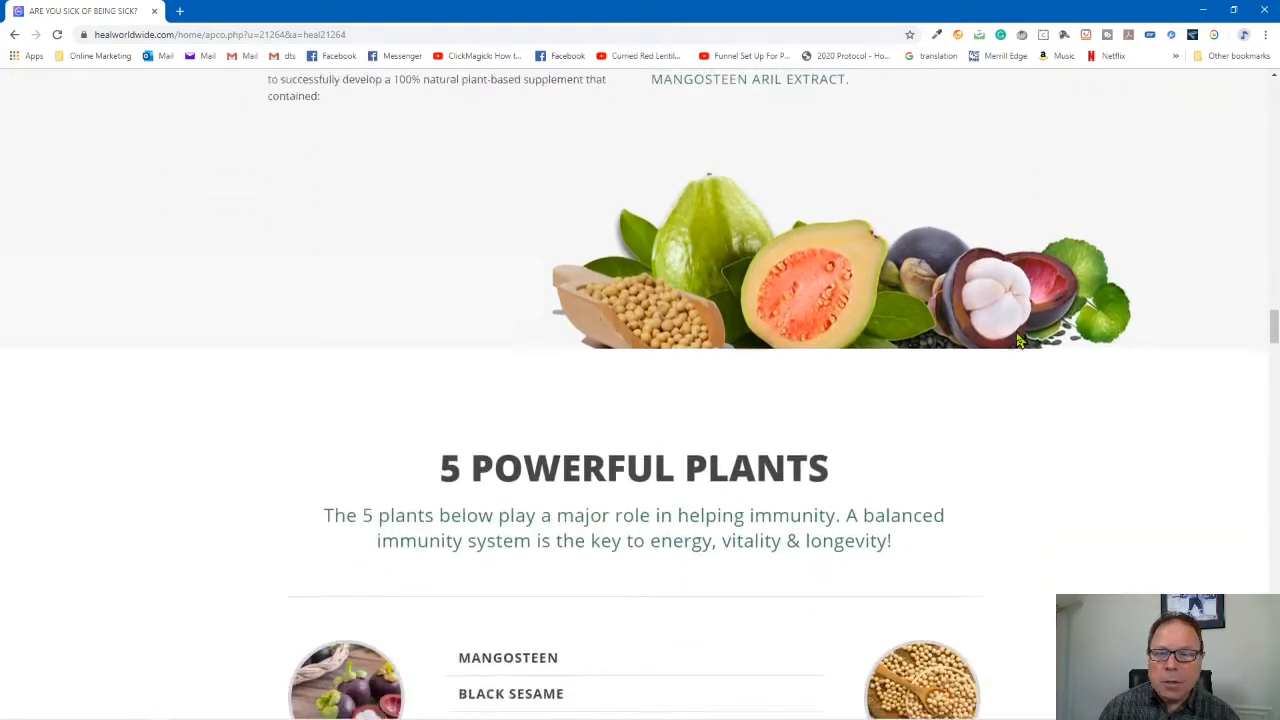
scroll("down", 3)
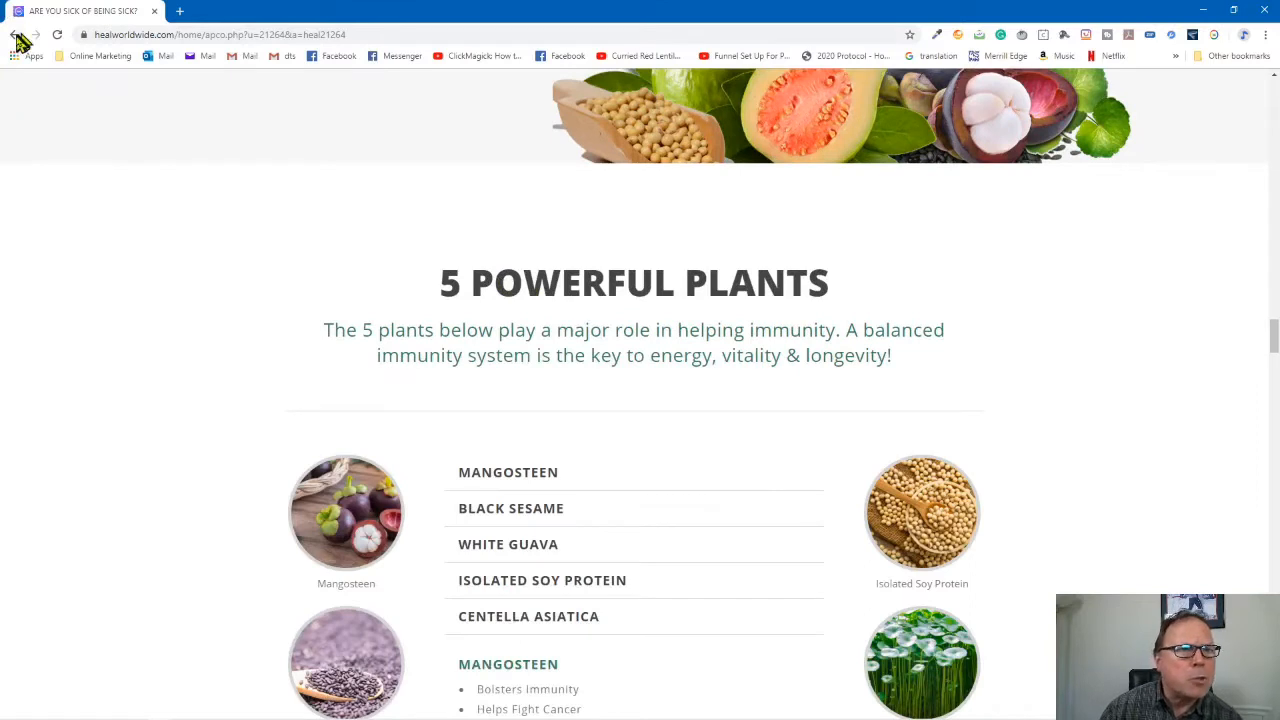
Go back to Buy Physical Products and expand the Marketing submenu in the sidebar.
left_click(16, 34)
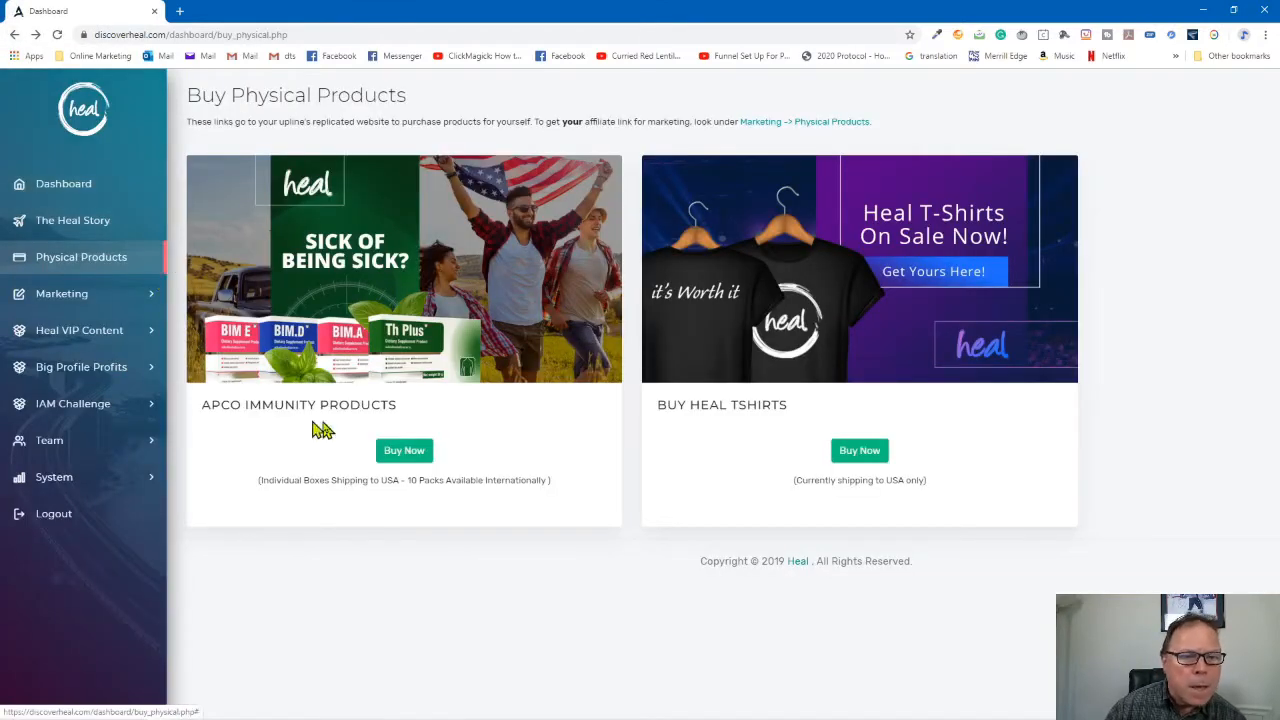
mouse_move(220, 348)
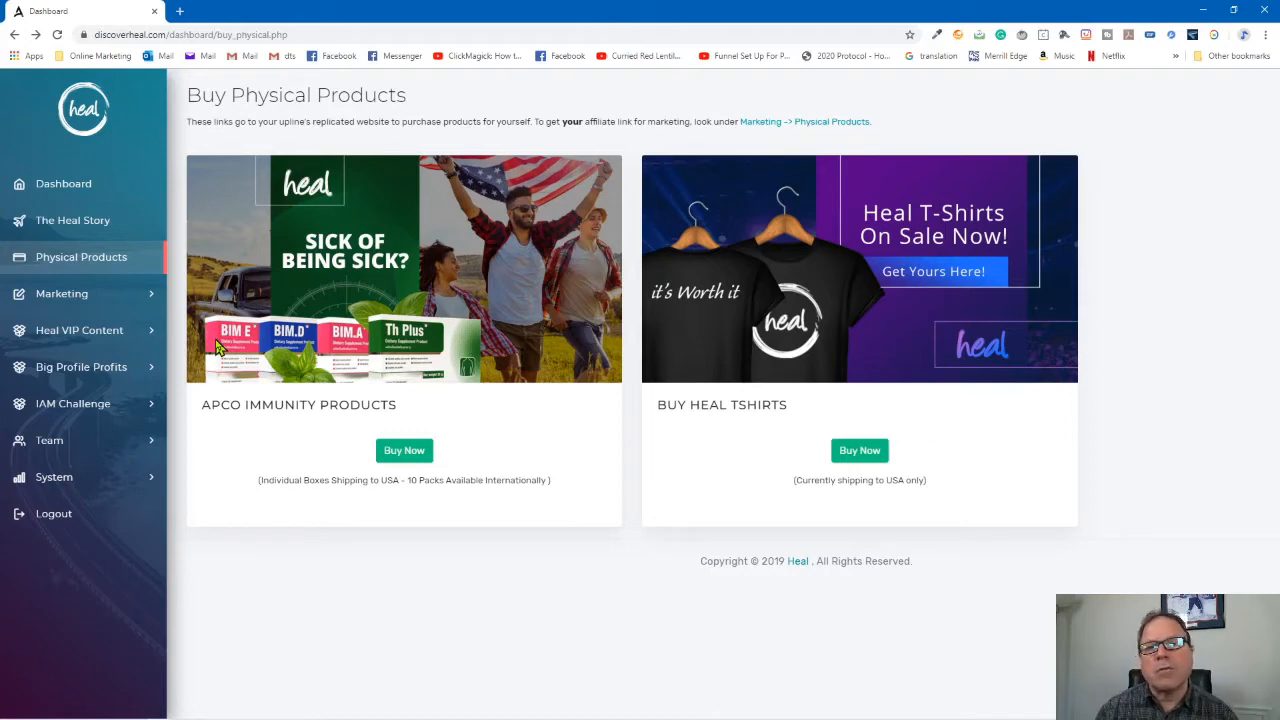
mouse_move(80, 336)
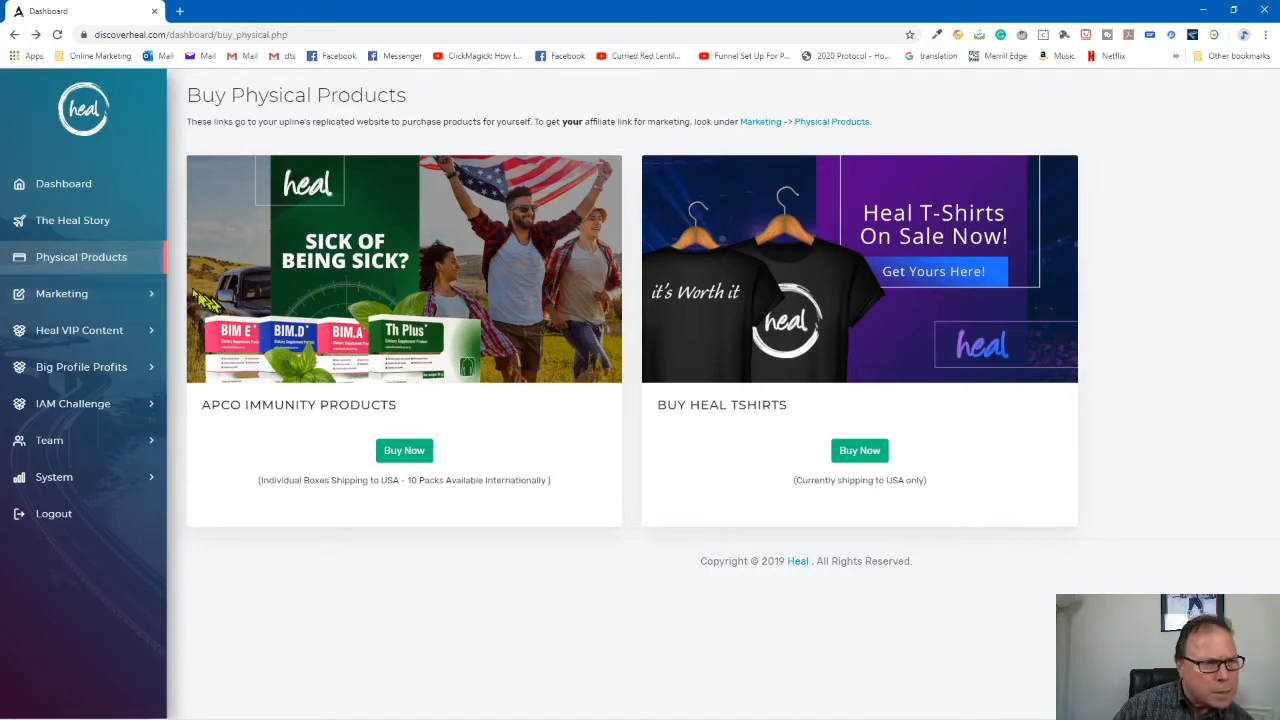
left_click(62, 292)
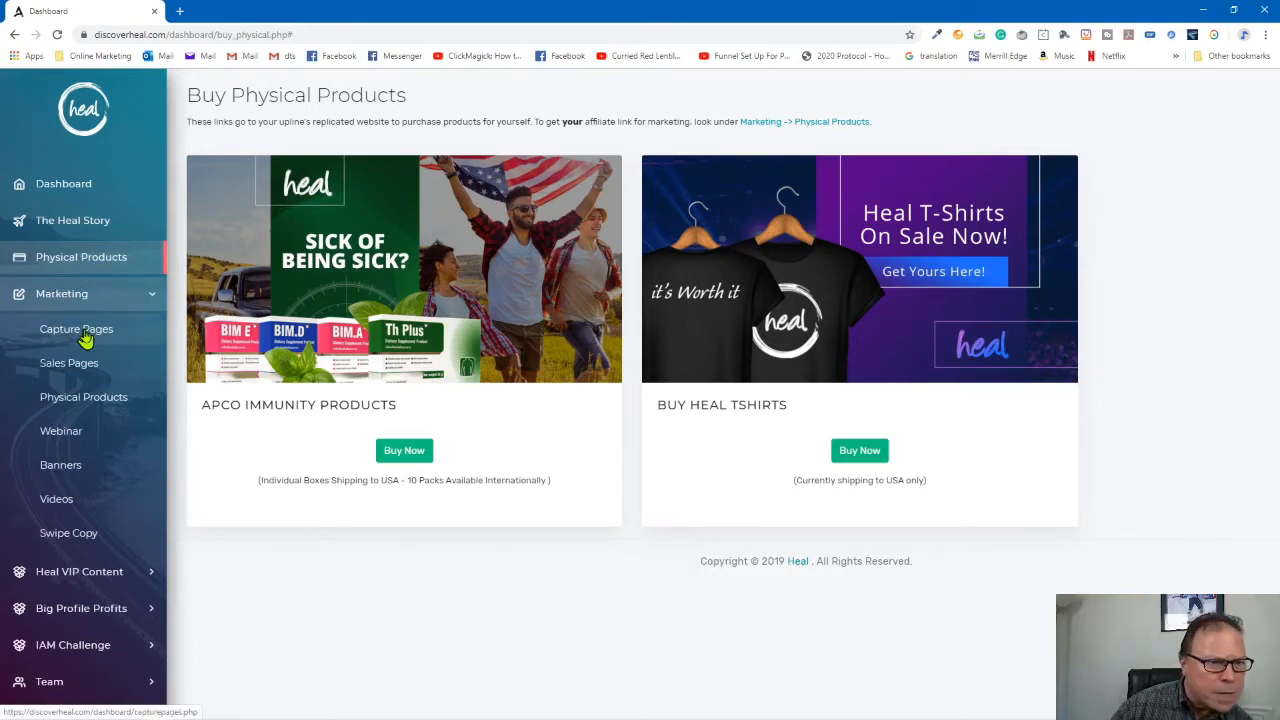
Go to Capture Pages under Marketing and browse the cards like This Is Big and This Is Real.
left_click(76, 328)
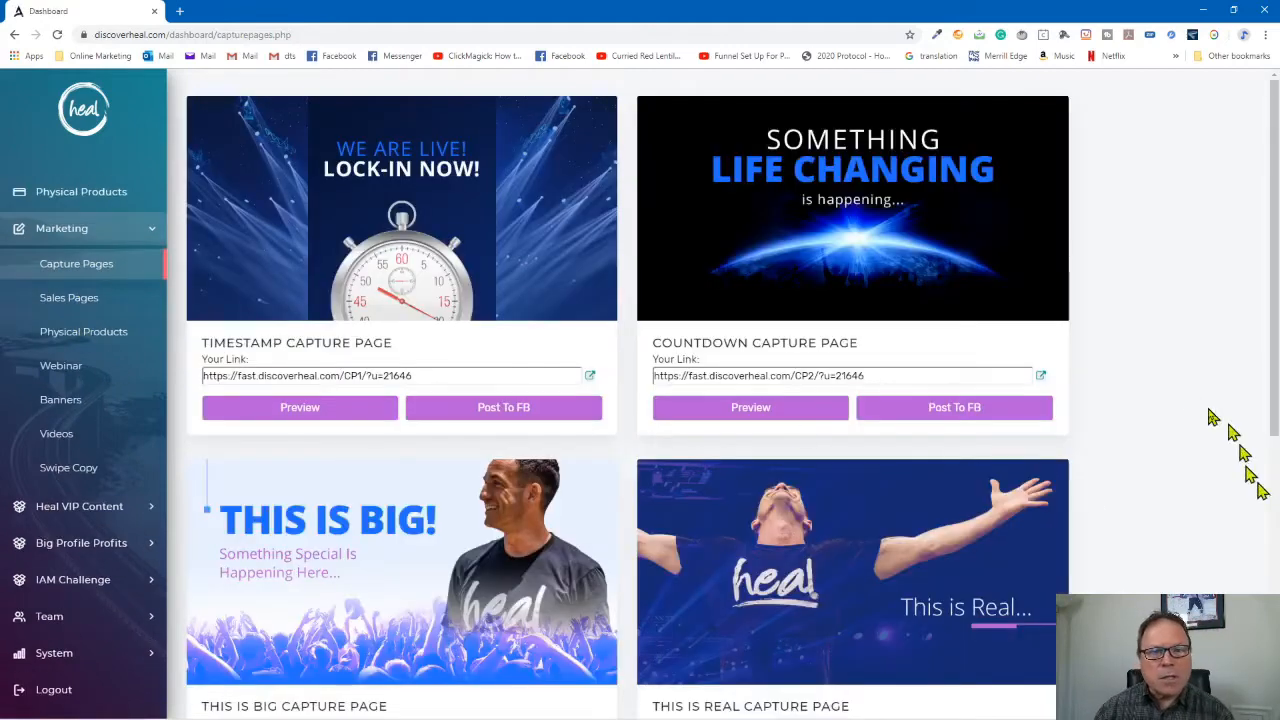
scroll("down", 3)
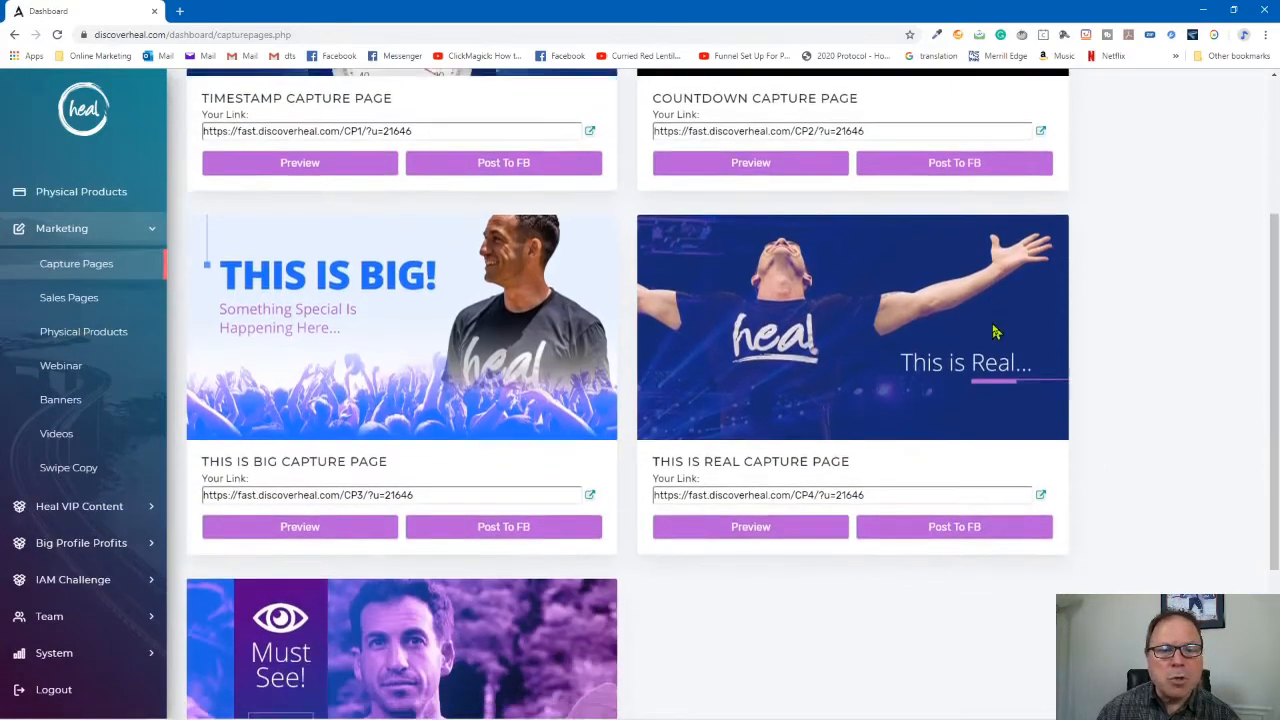
scroll("down", 3)
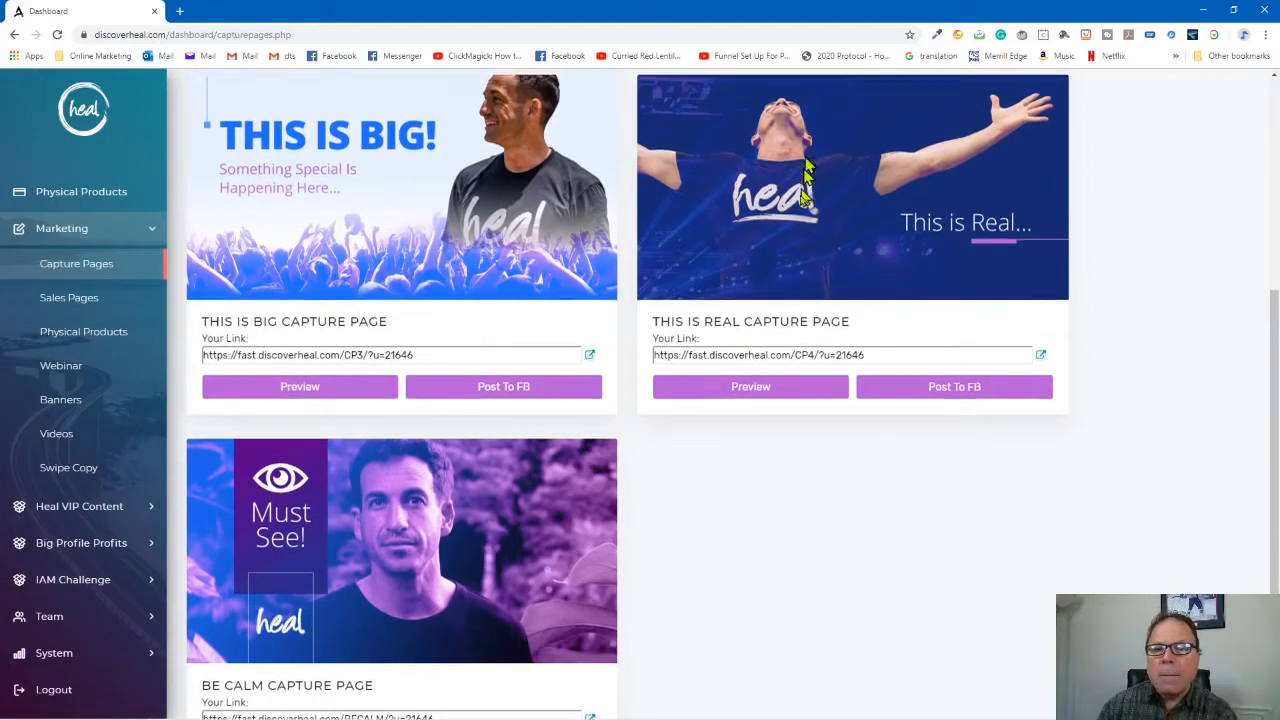
scroll("down", 3)
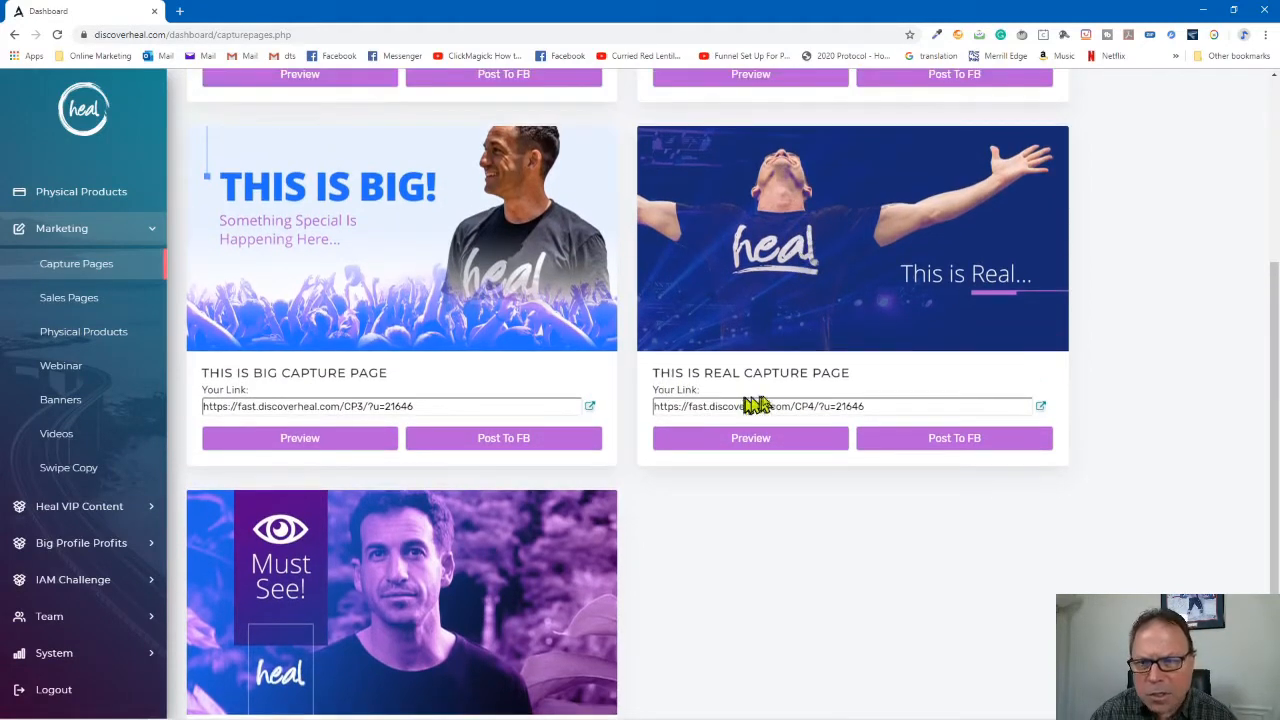
mouse_move(780, 396)
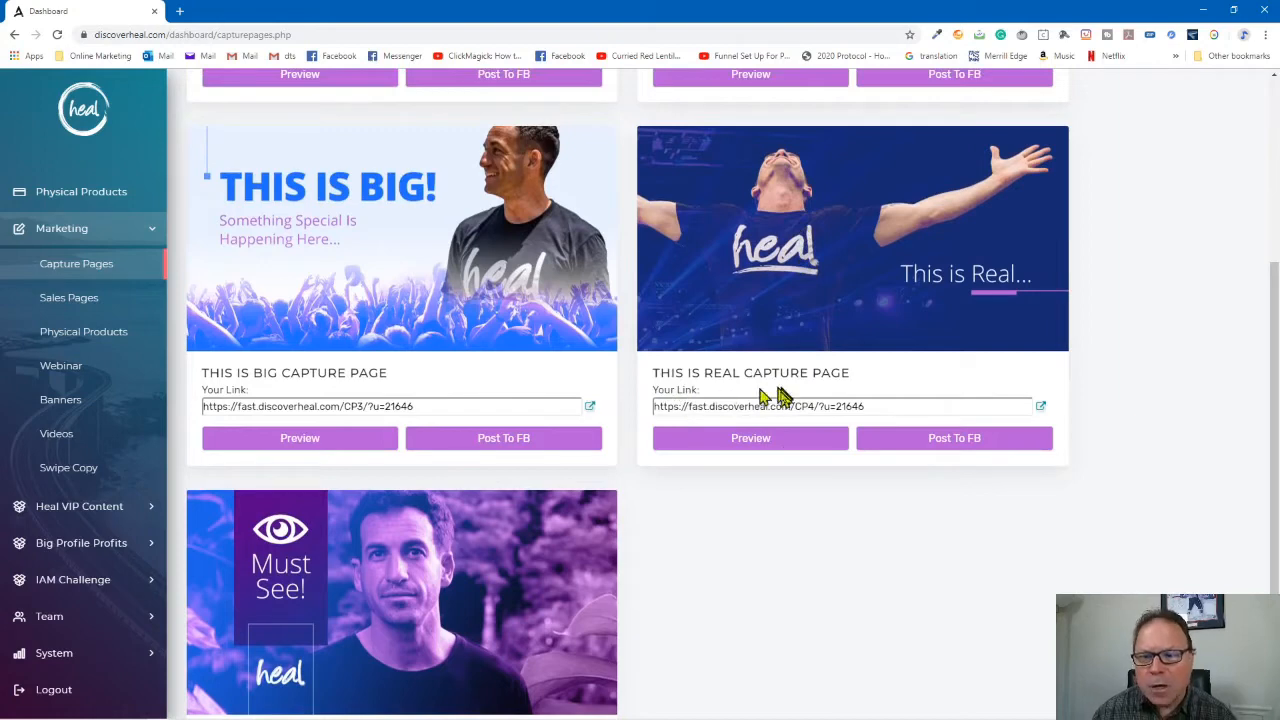
Preview the This Is Real capture page with its testimonials, then return to Capture Pages.
left_click(750, 438)
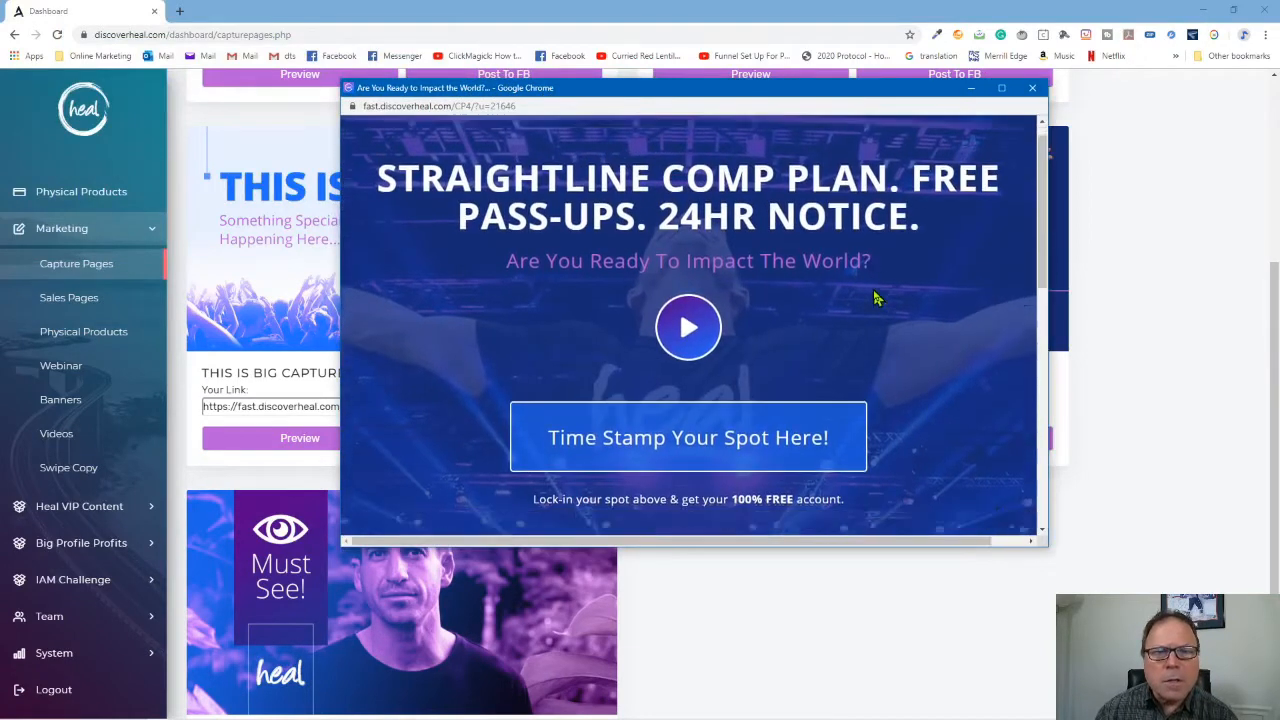
scroll("down", 3)
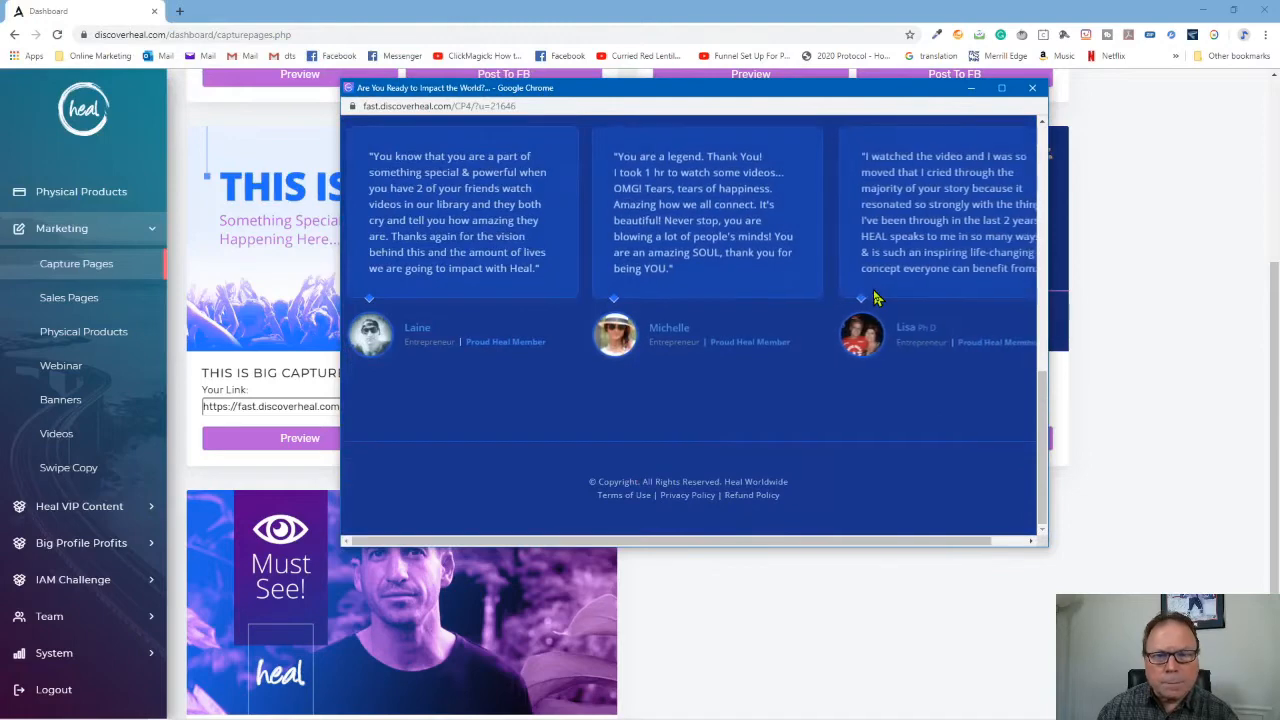
scroll("up", 3)
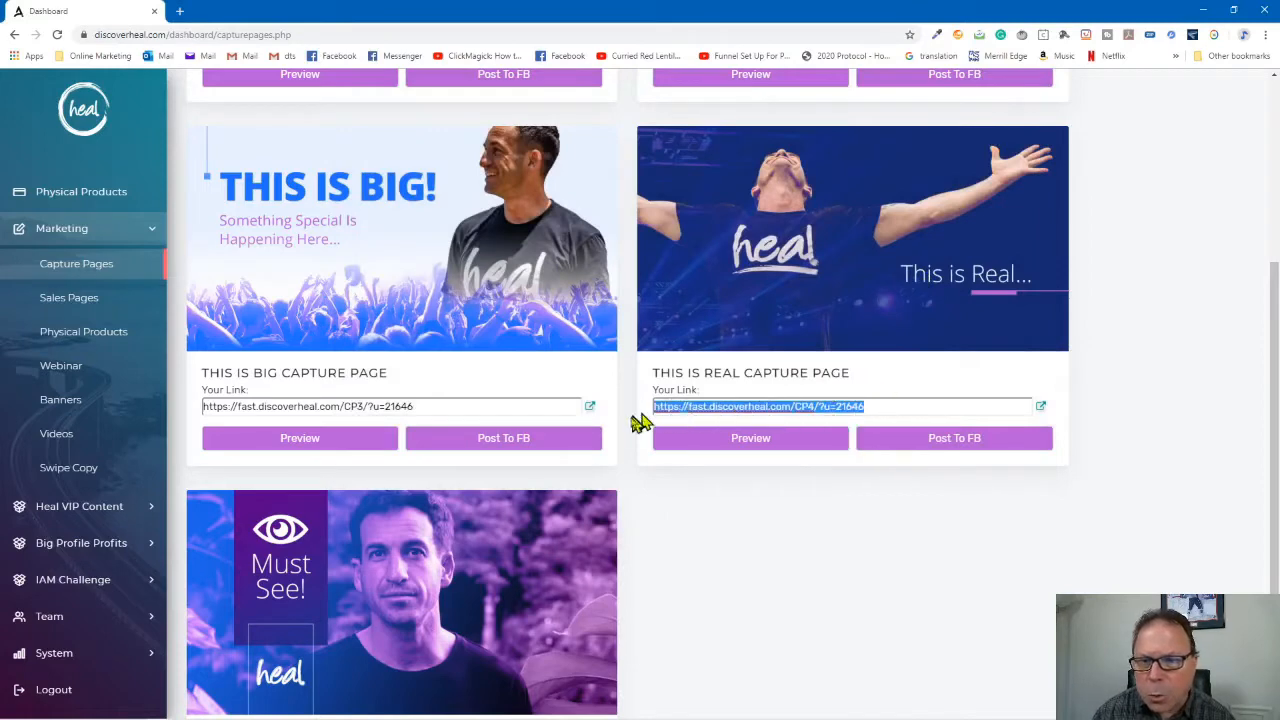
mouse_move(696, 480)
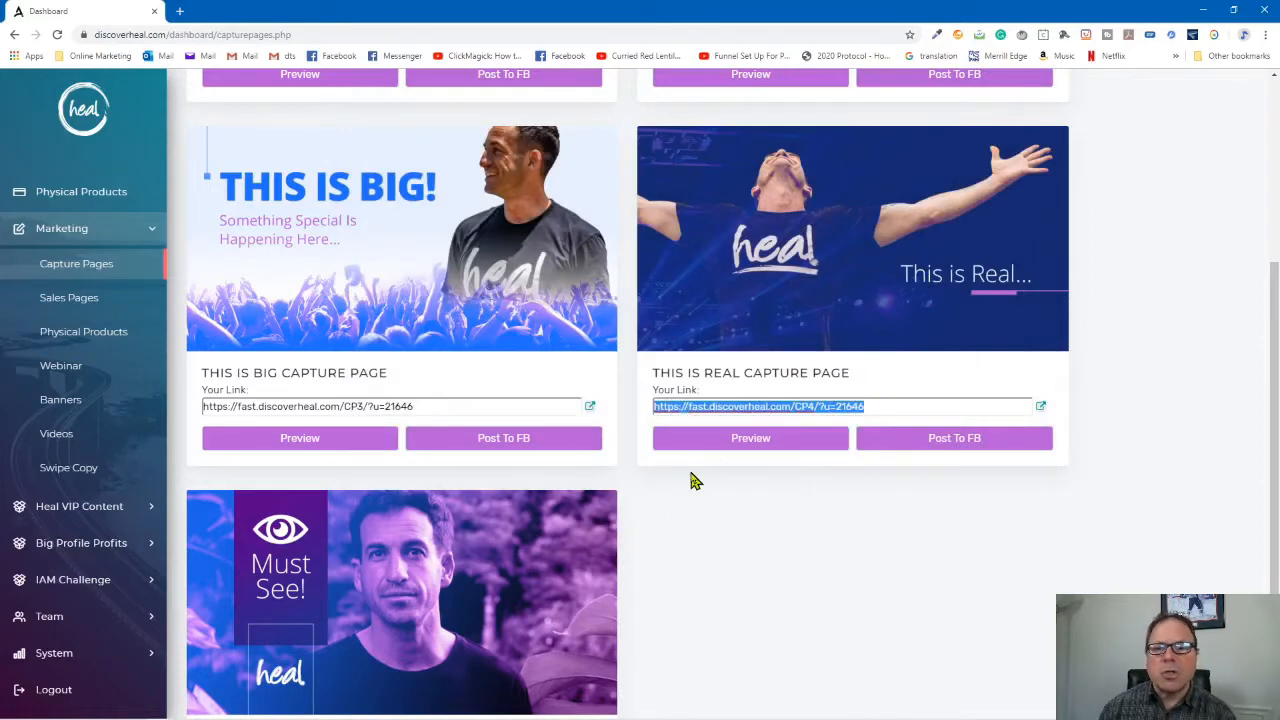
mouse_move(764, 444)
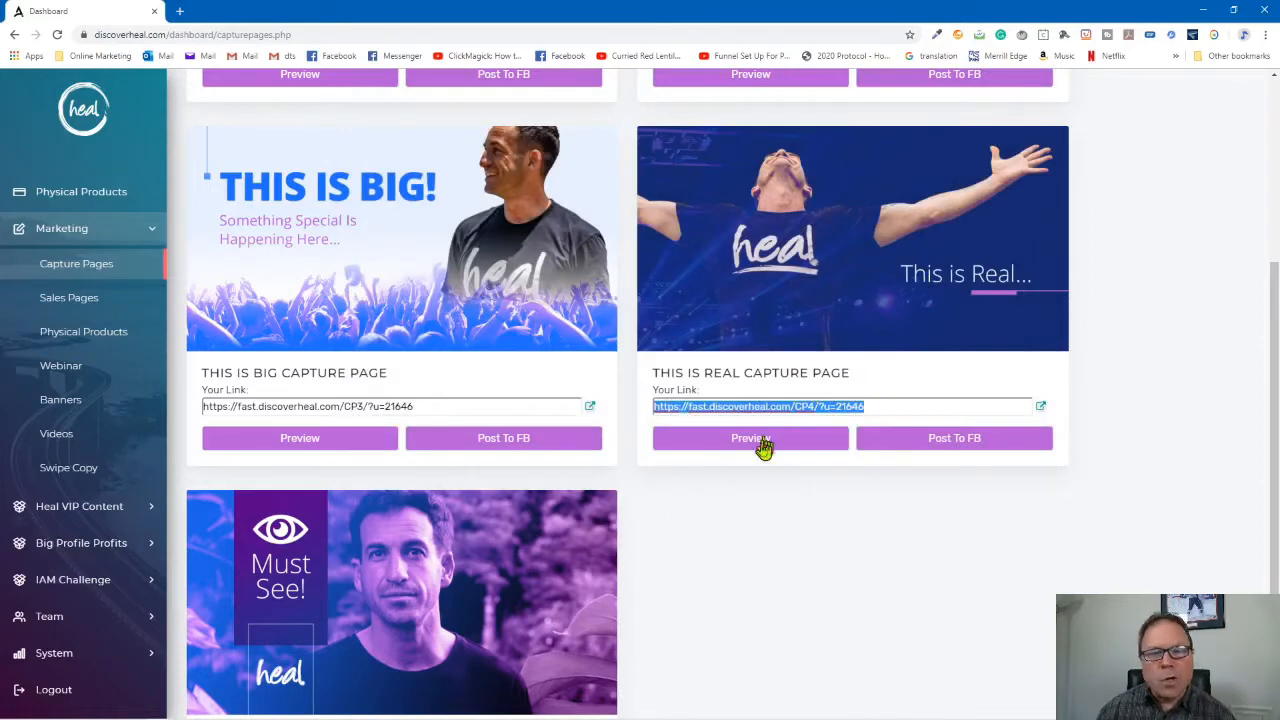
mouse_move(756, 528)
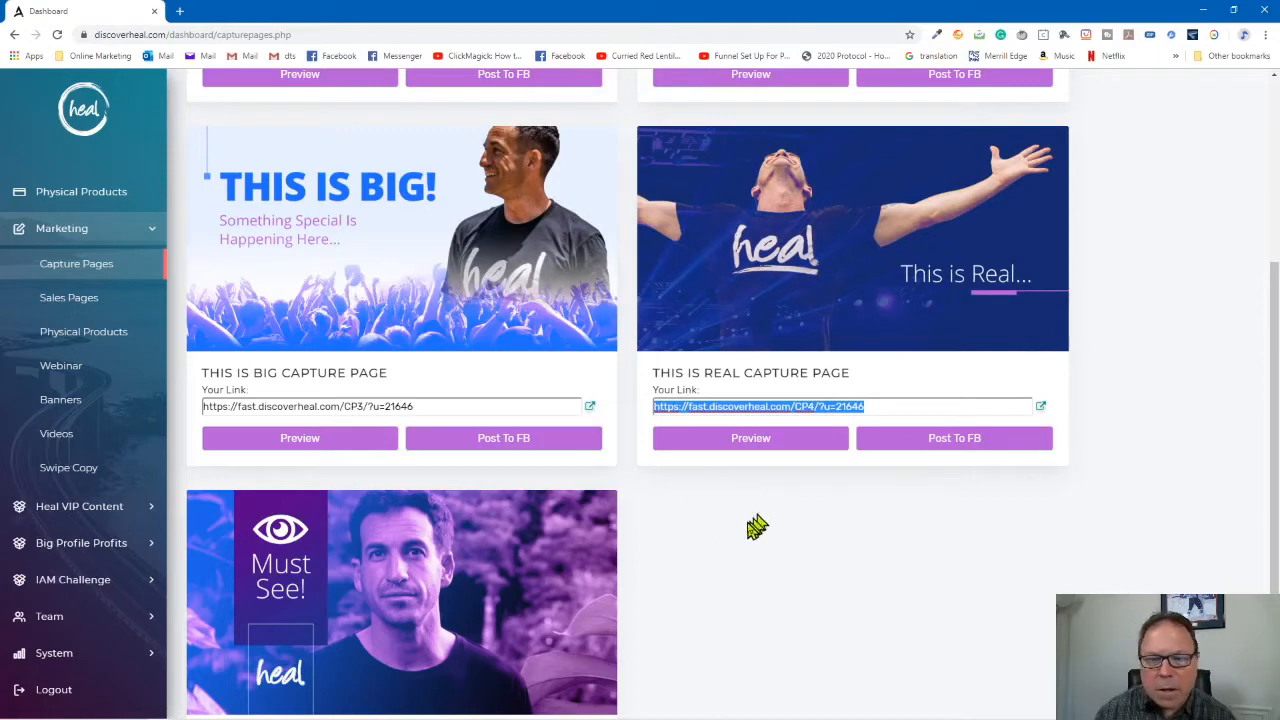
mouse_move(988, 448)
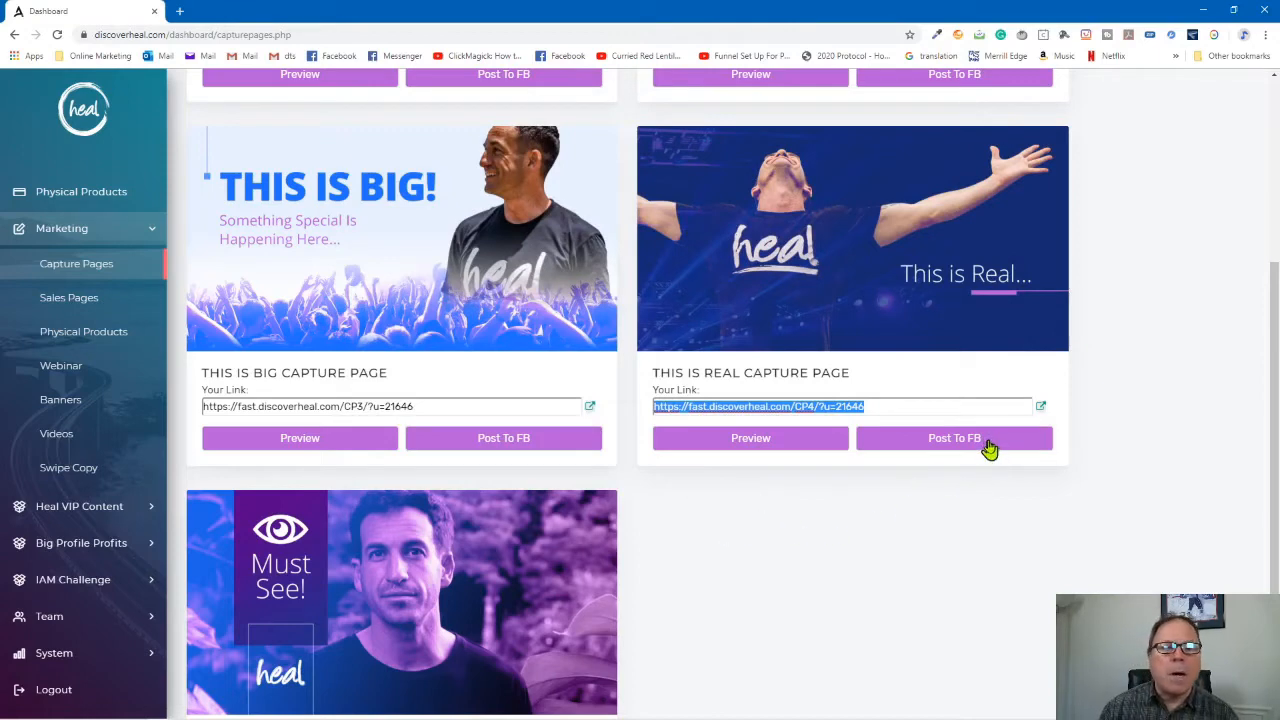
mouse_move(198, 260)
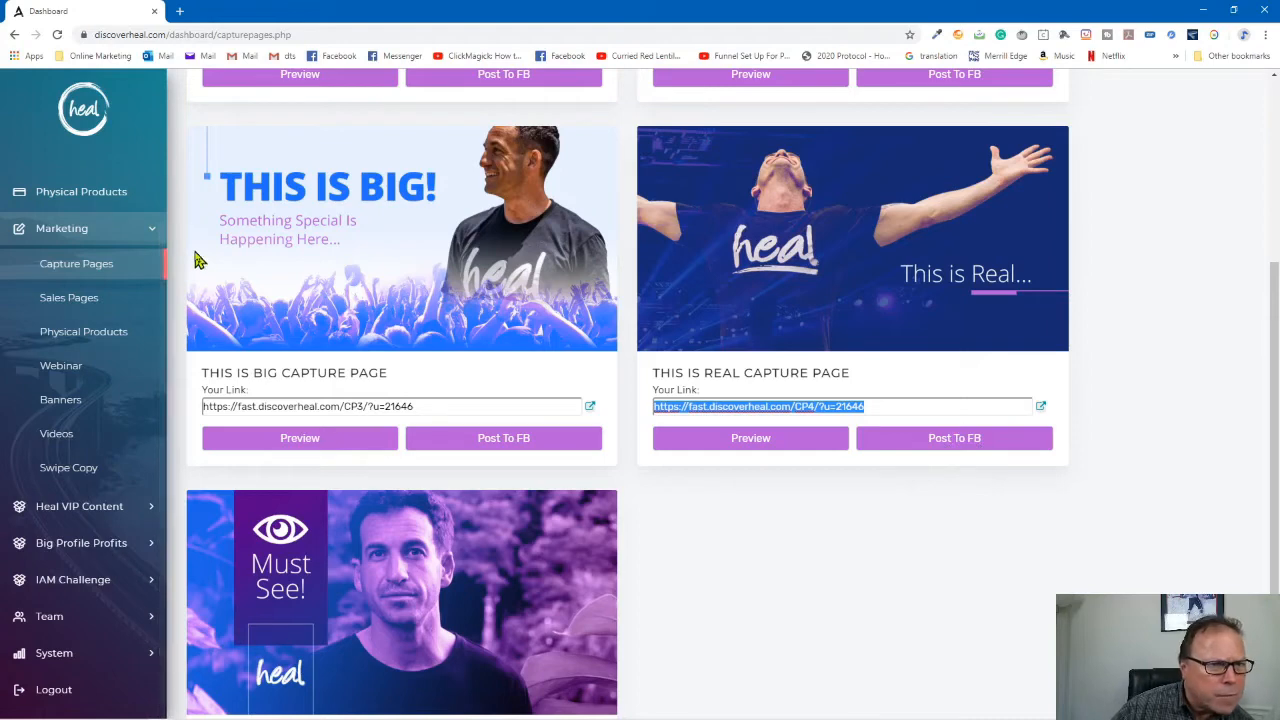
Go to Sales Pages under Marketing, listing Heal VIP, Big Profile Profits, I AM 21 Day Challenge and Be Calm.
left_click(68, 296)
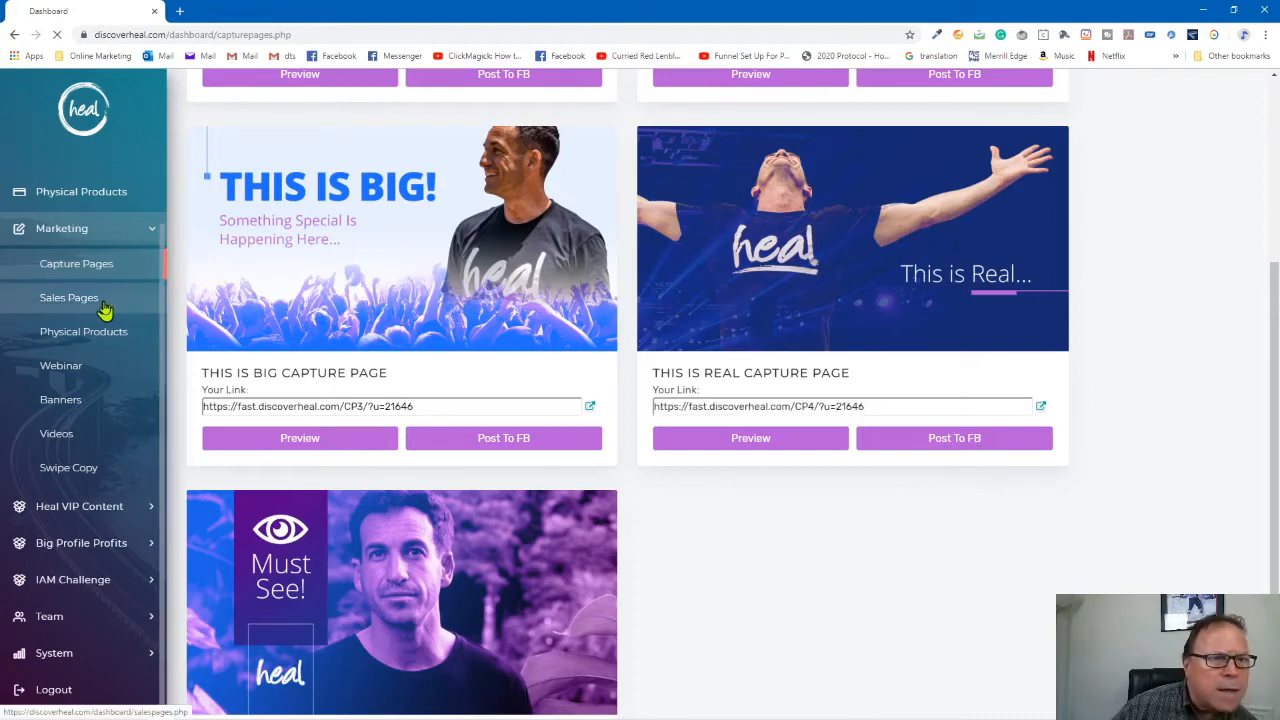
left_click(68, 296)
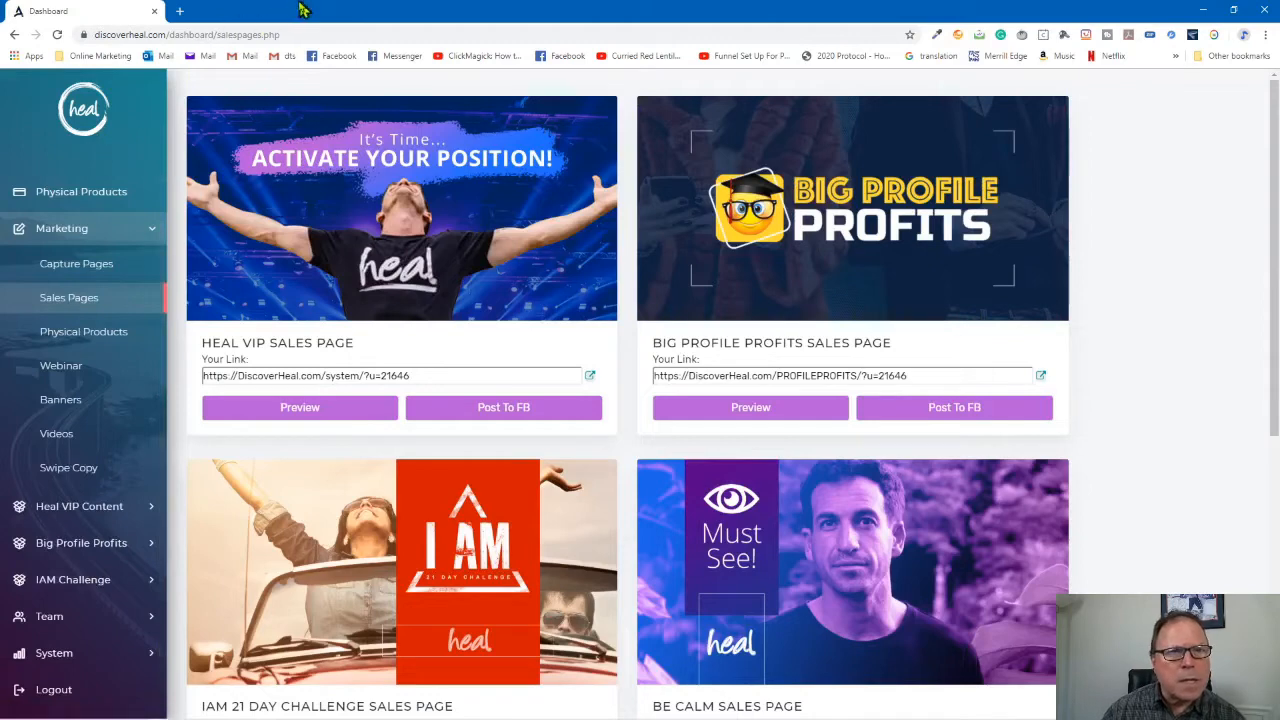
mouse_move(330, 170)
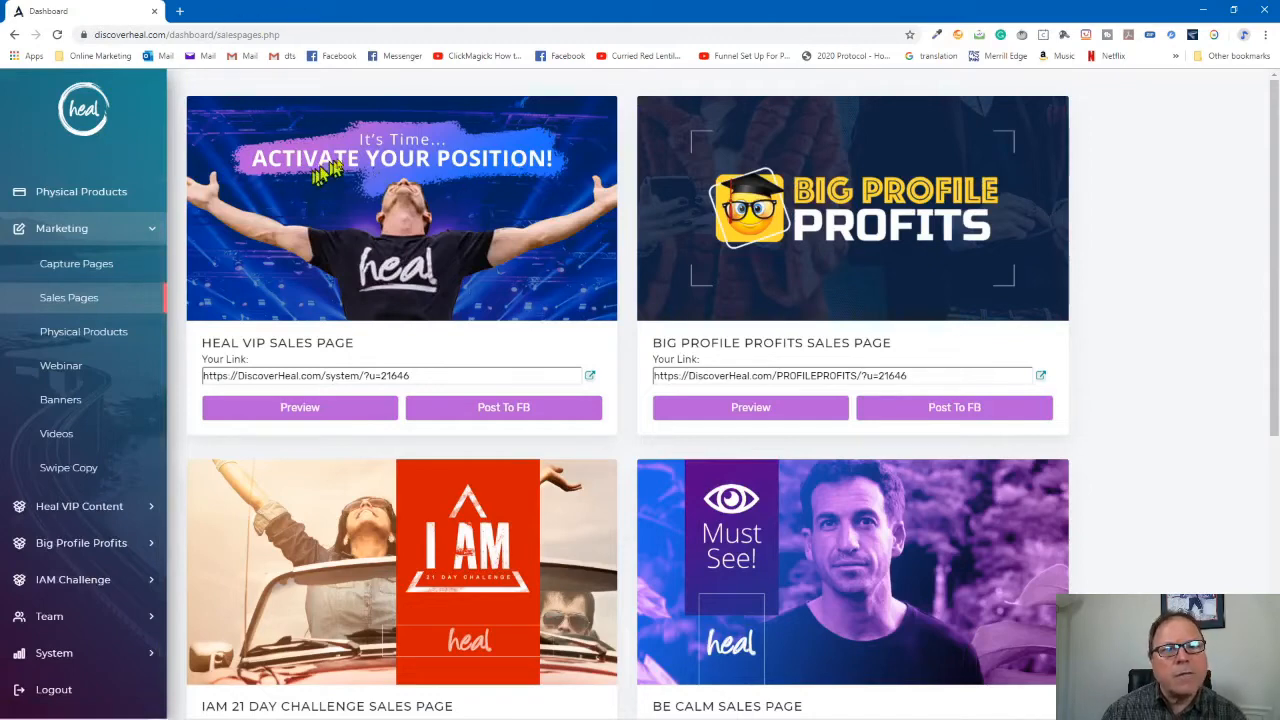
mouse_move(396, 224)
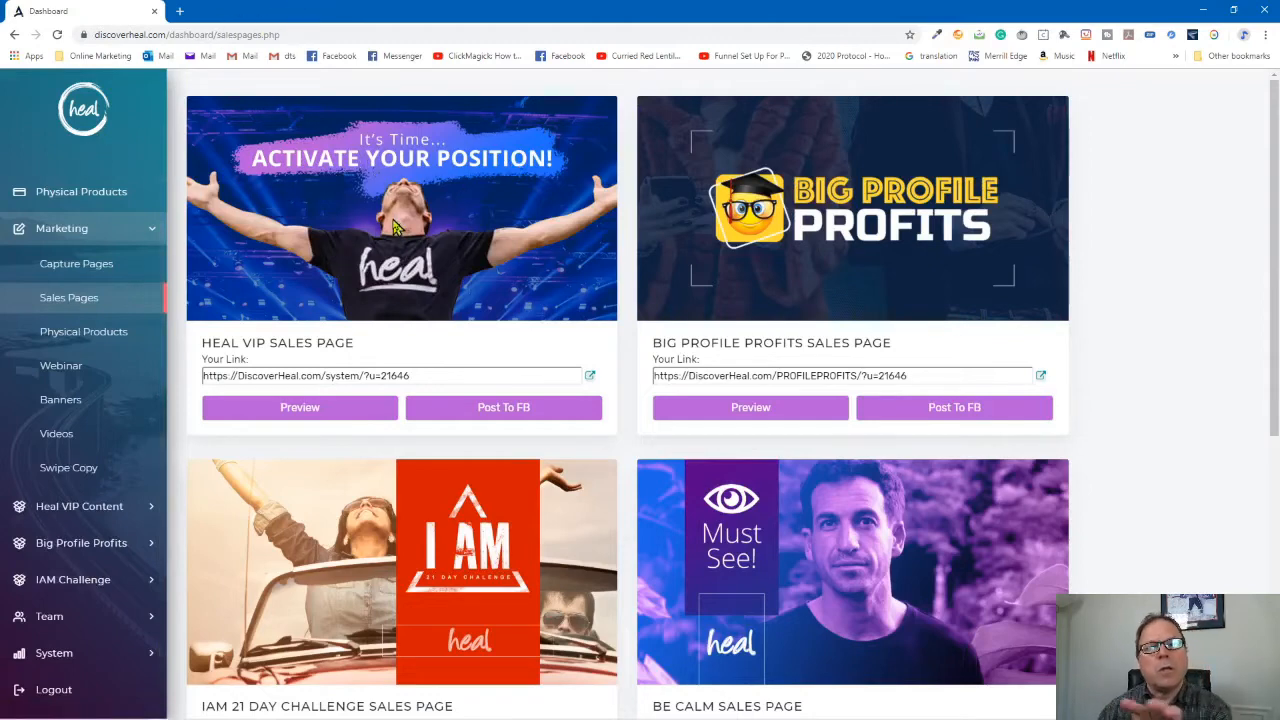
mouse_move(384, 210)
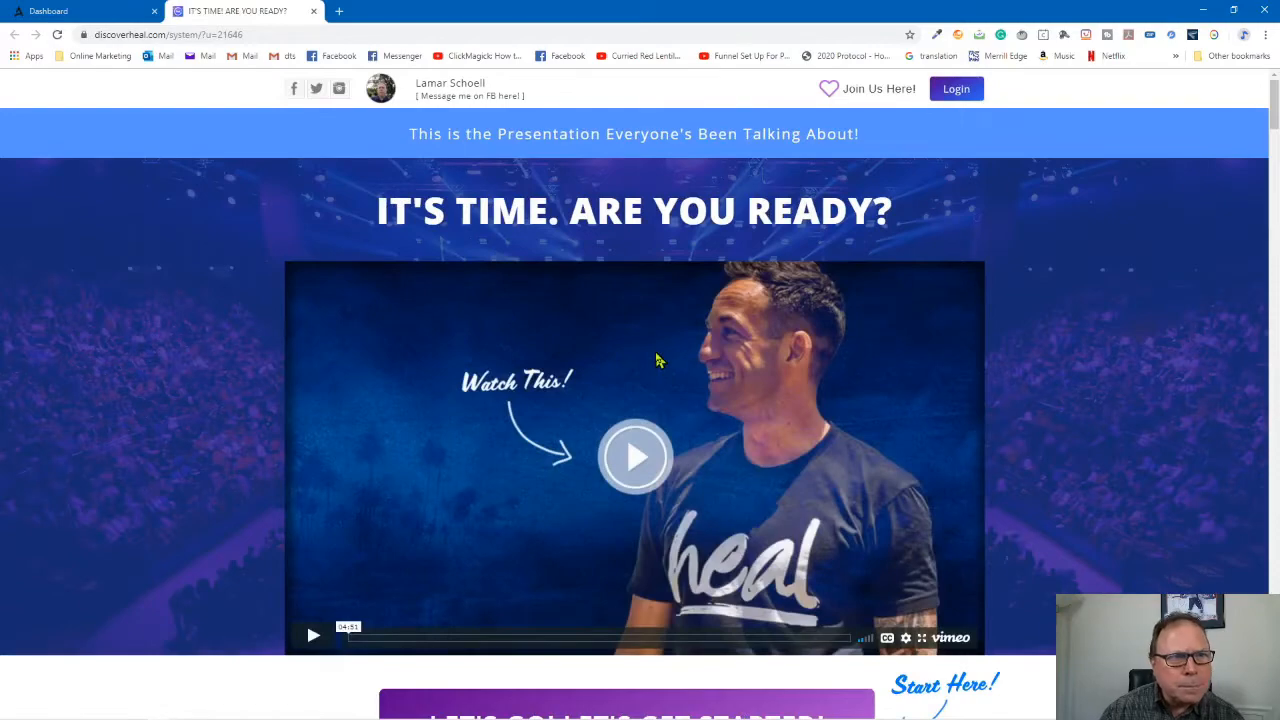
Scroll down the Heal VIP sales page preview through testimonials and benefits to the FAQ section.
scroll("down", 3)
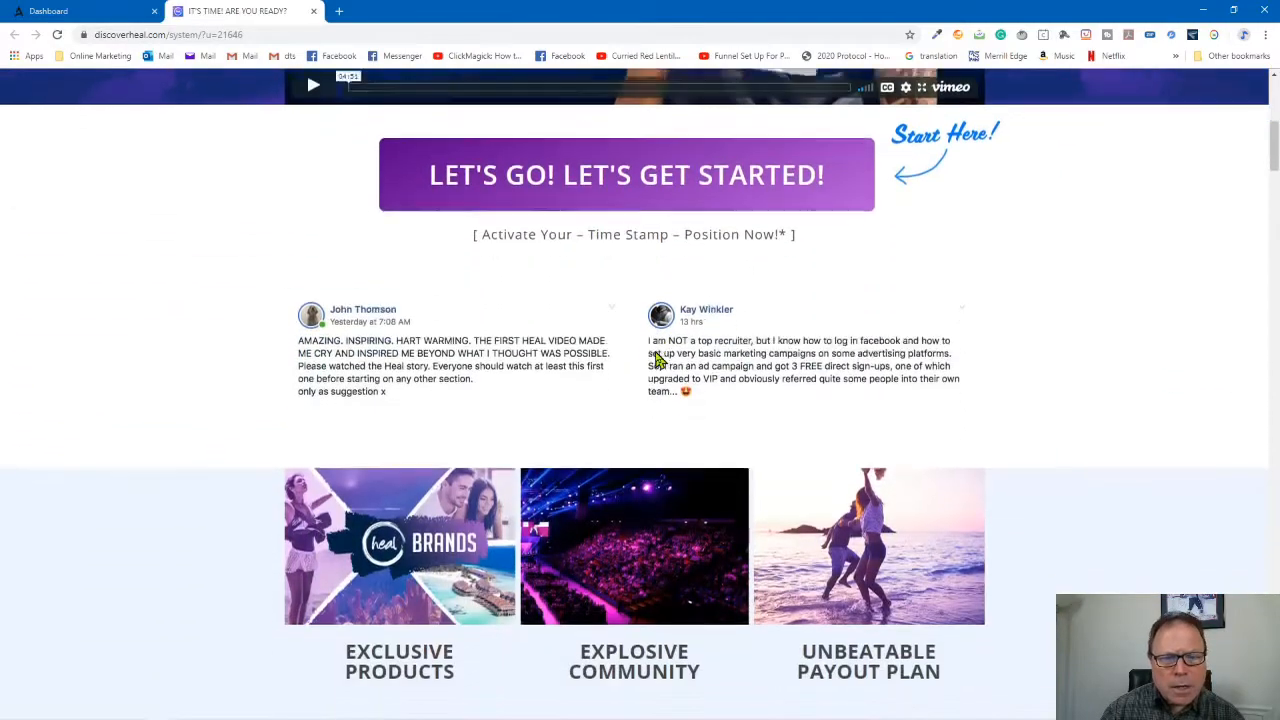
scroll("down", 3)
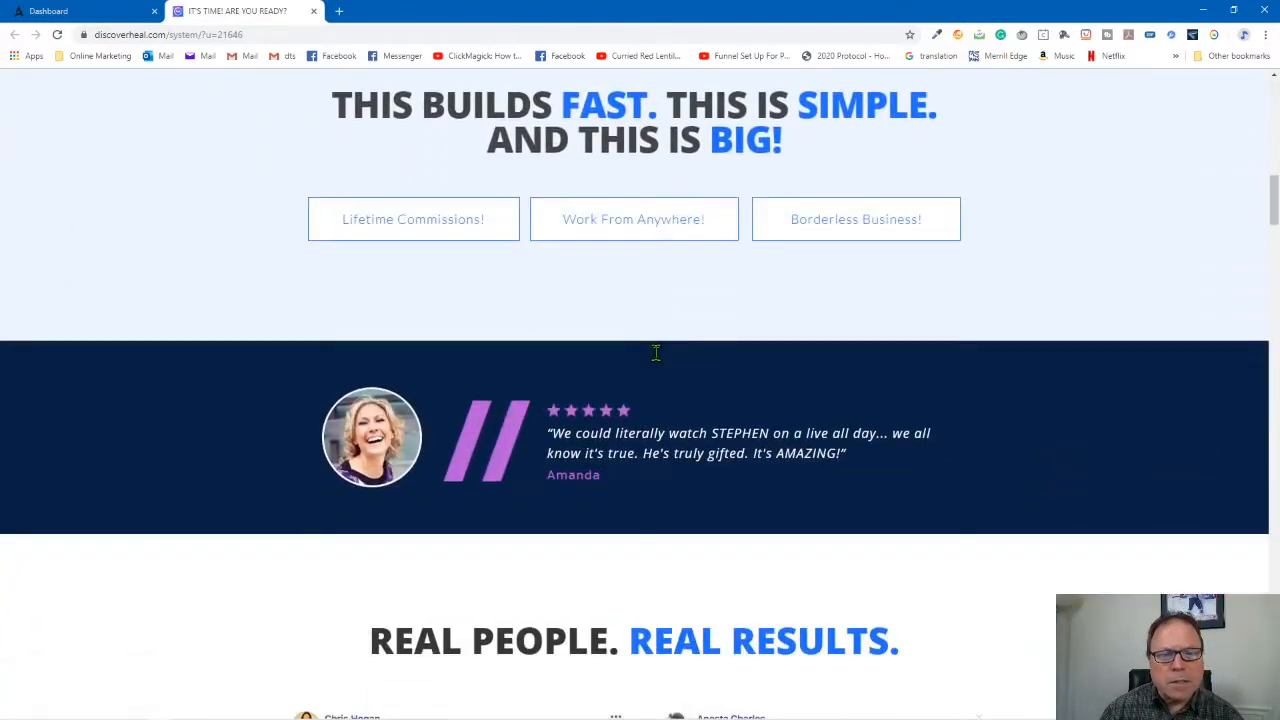
scroll("down", 3)
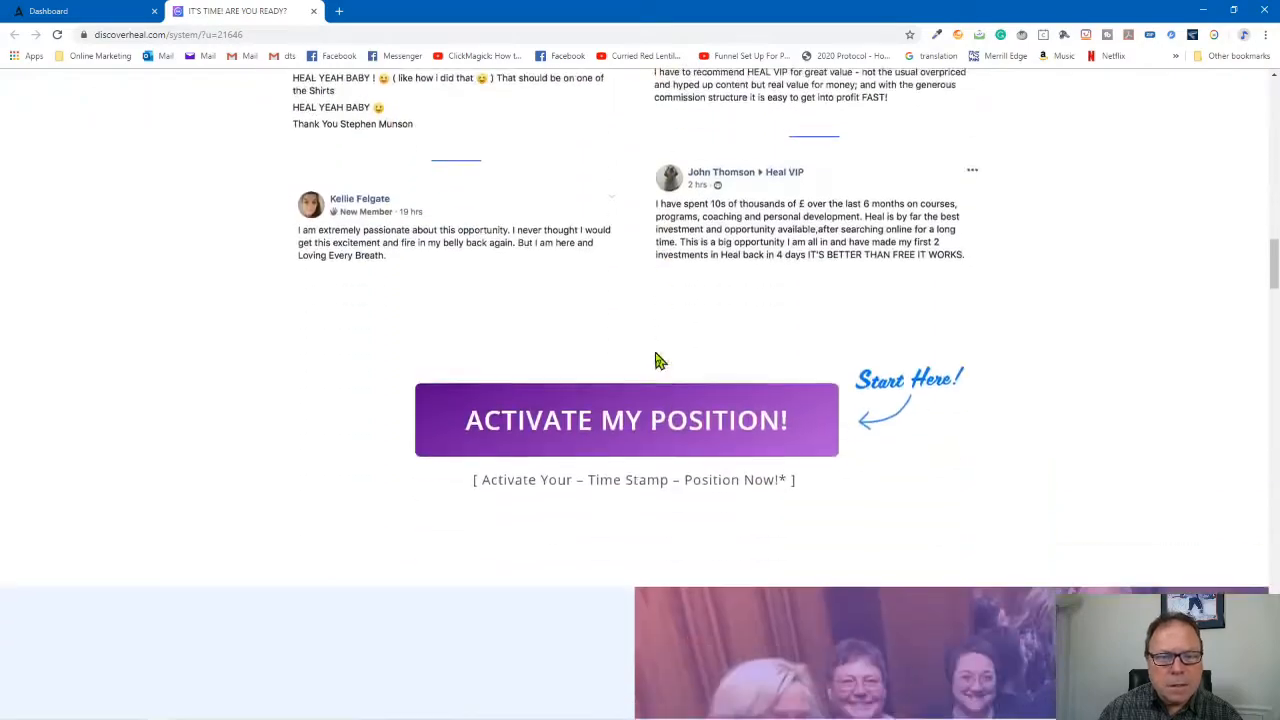
scroll("down", 3)
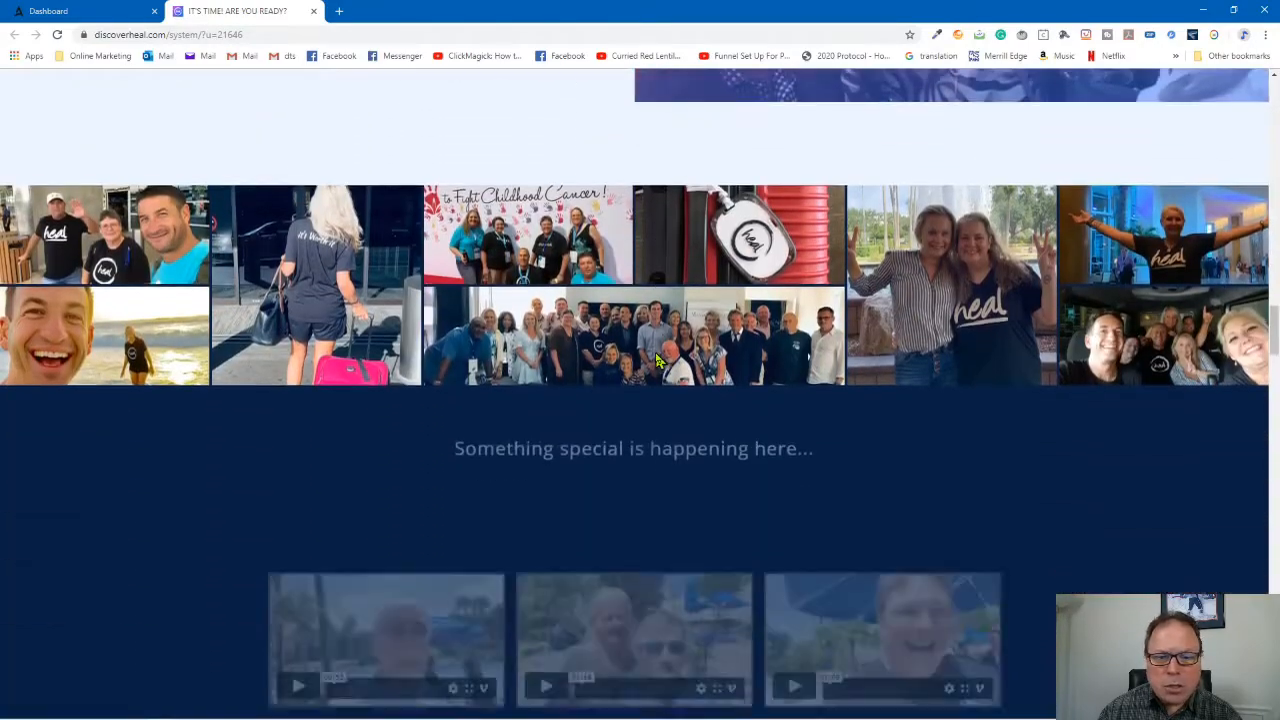
scroll("down", 3)
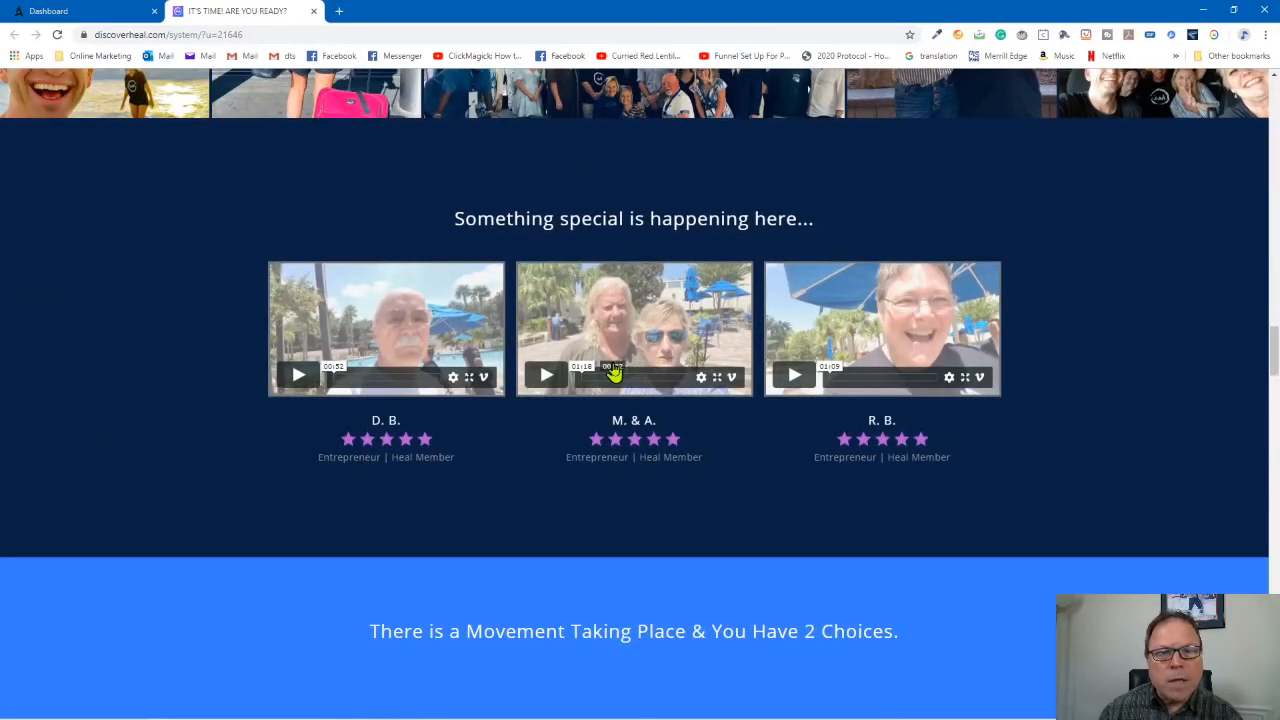
scroll("down", 3)
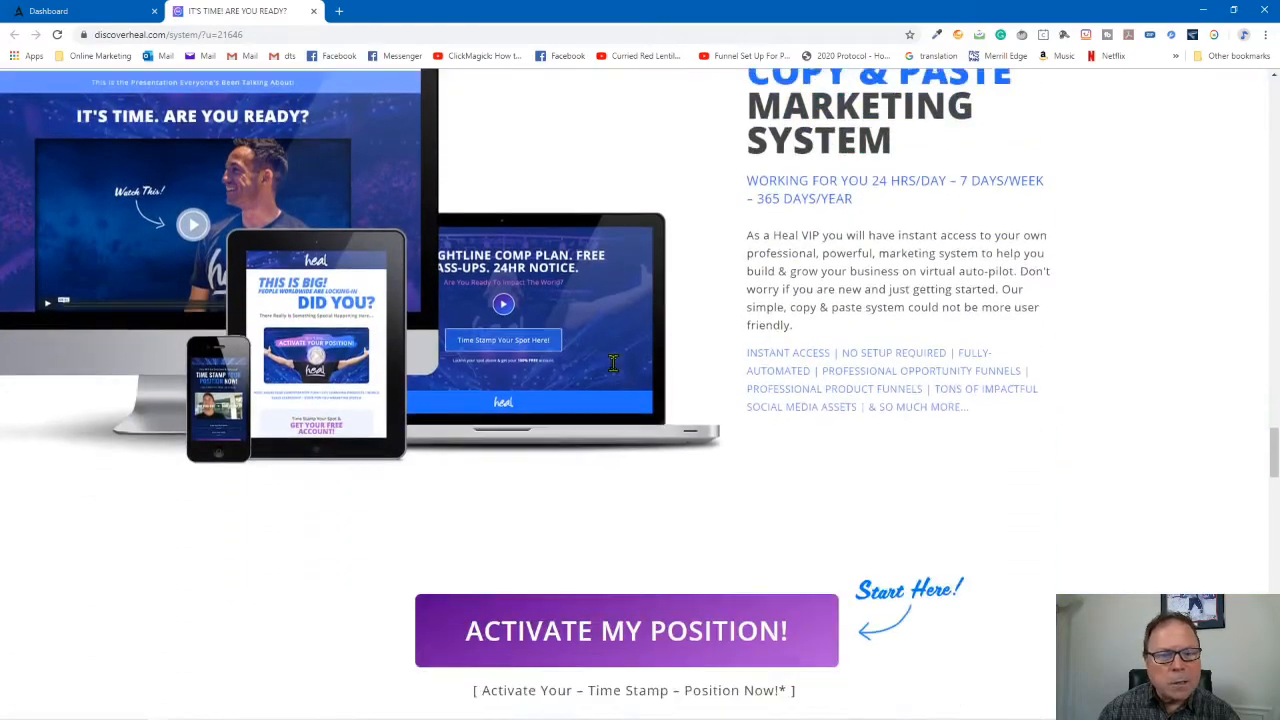
scroll("down", 3)
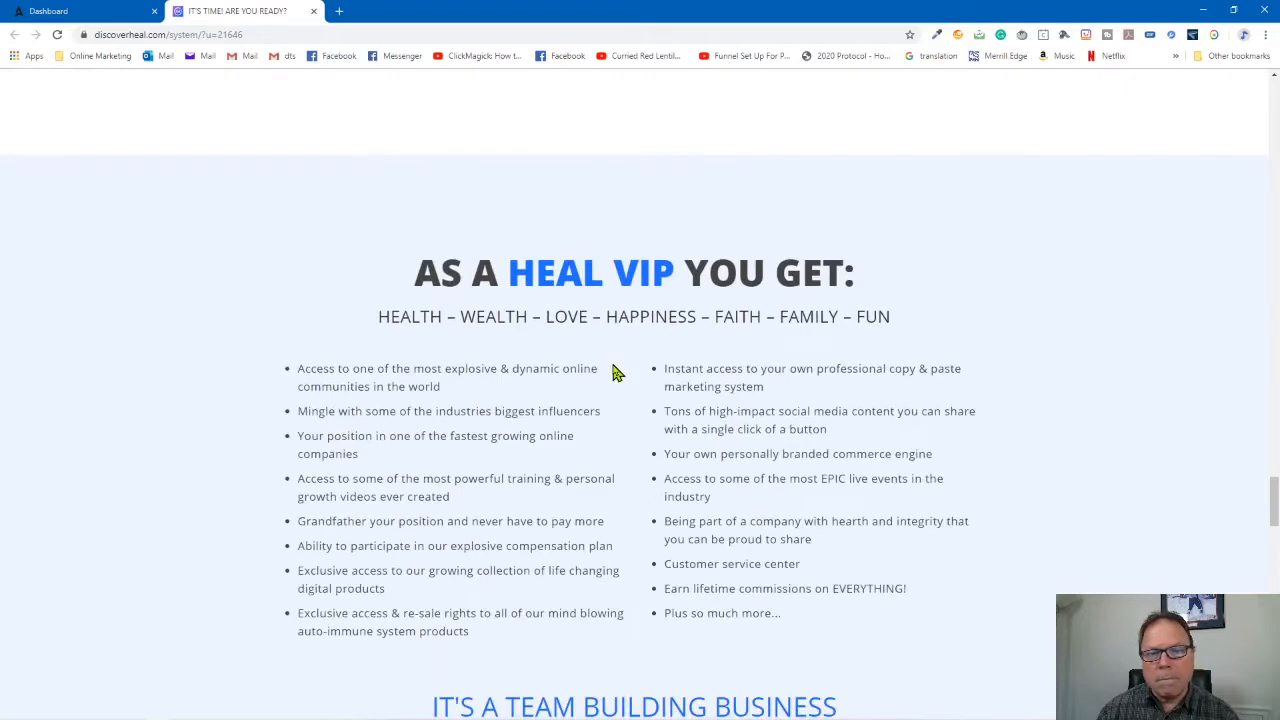
scroll("down", 3)
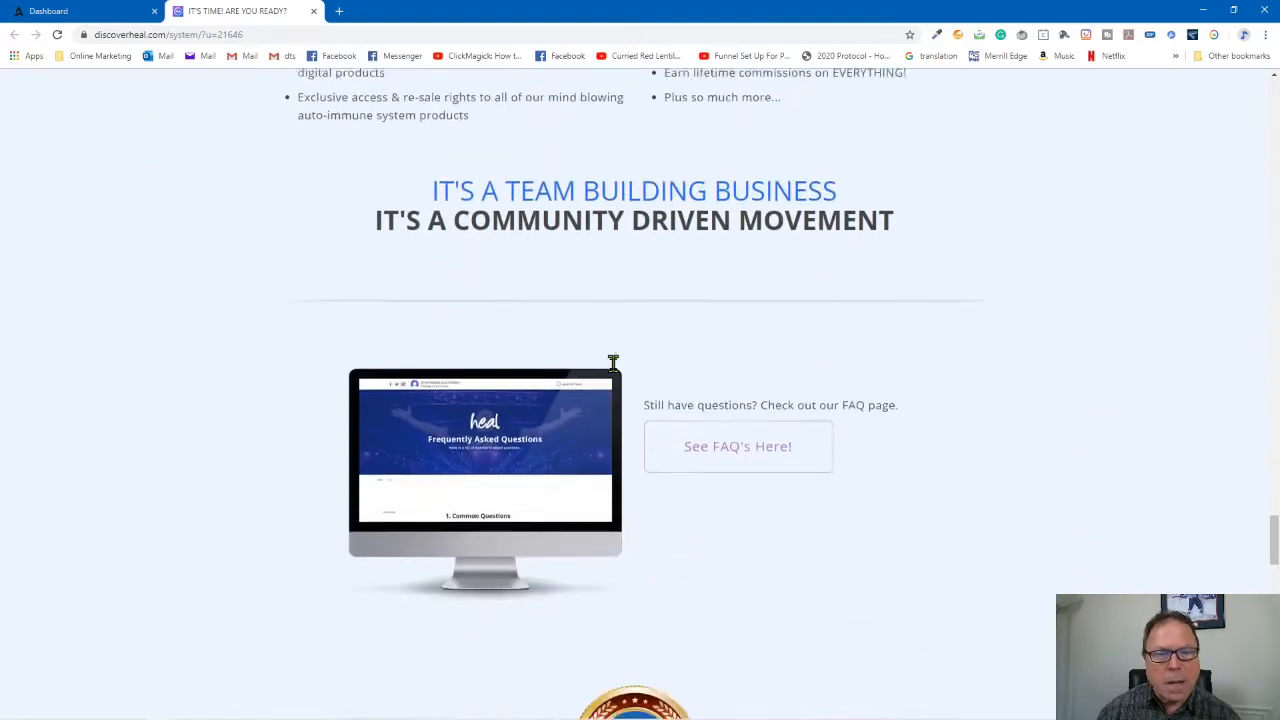
scroll("down", 3)
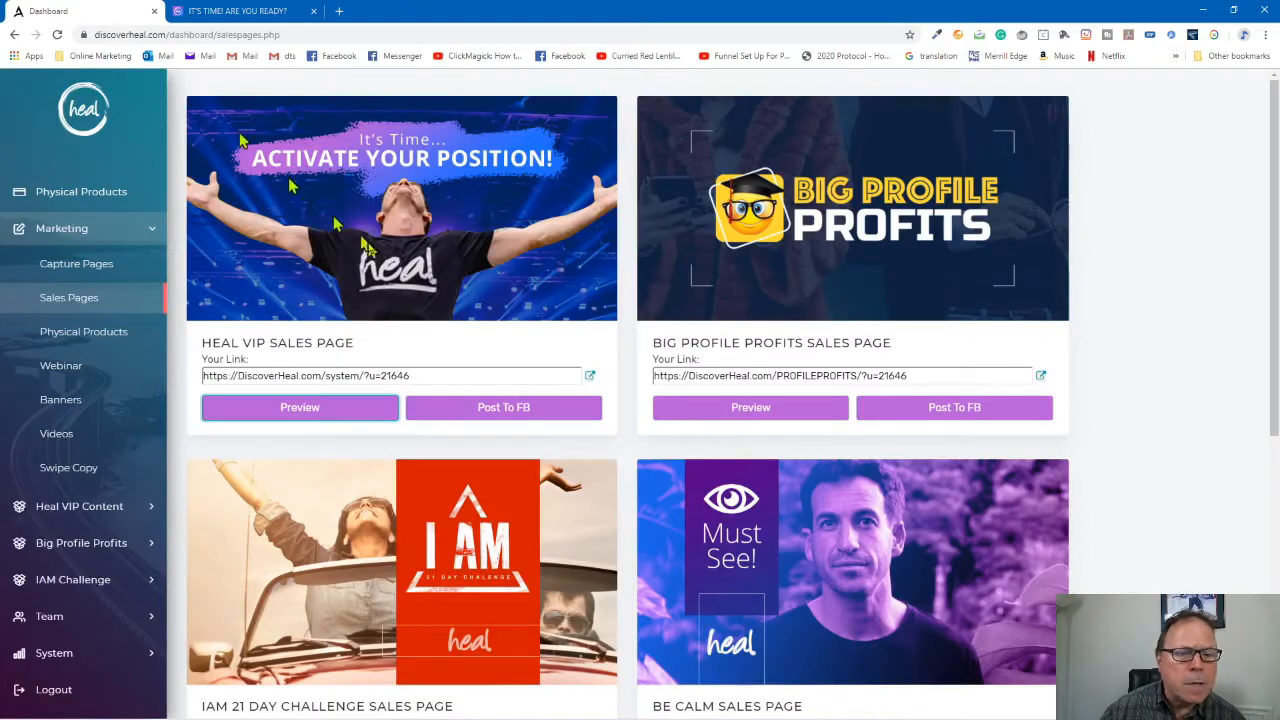
Select the Big Profile Profits personal sales page link on the Sales Pages list.
scroll("down", 3)
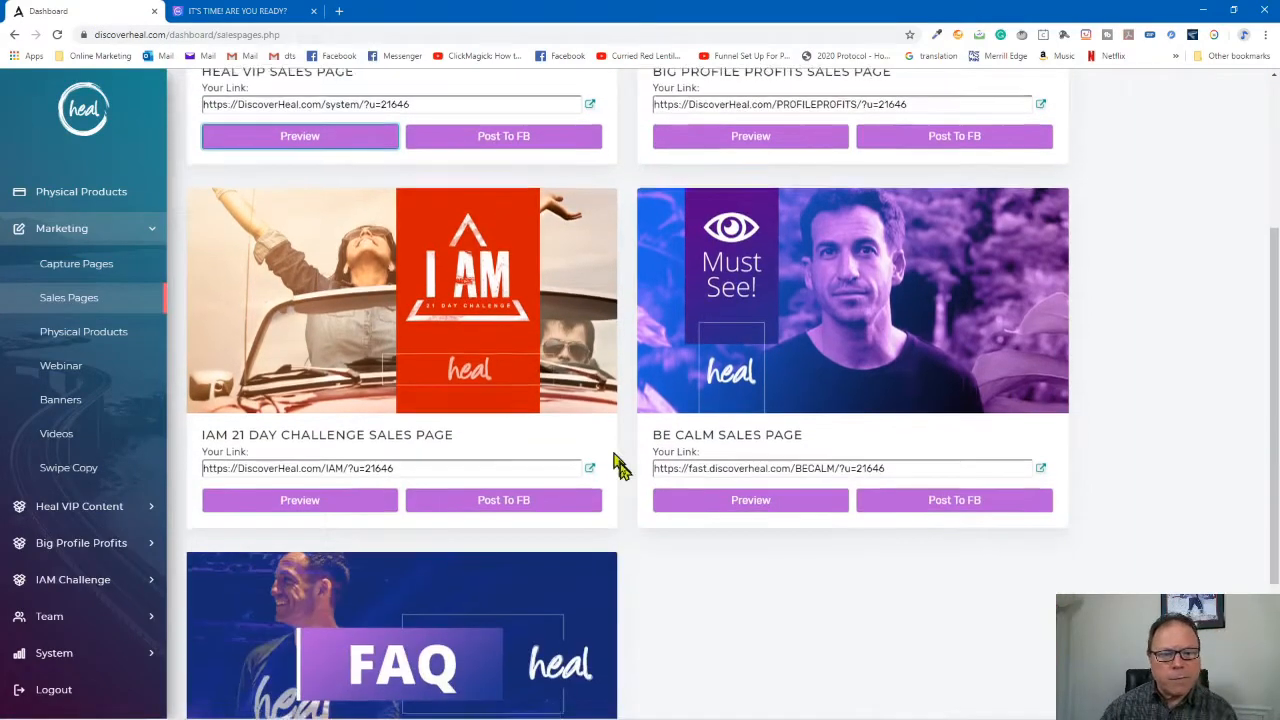
scroll("up", 3)
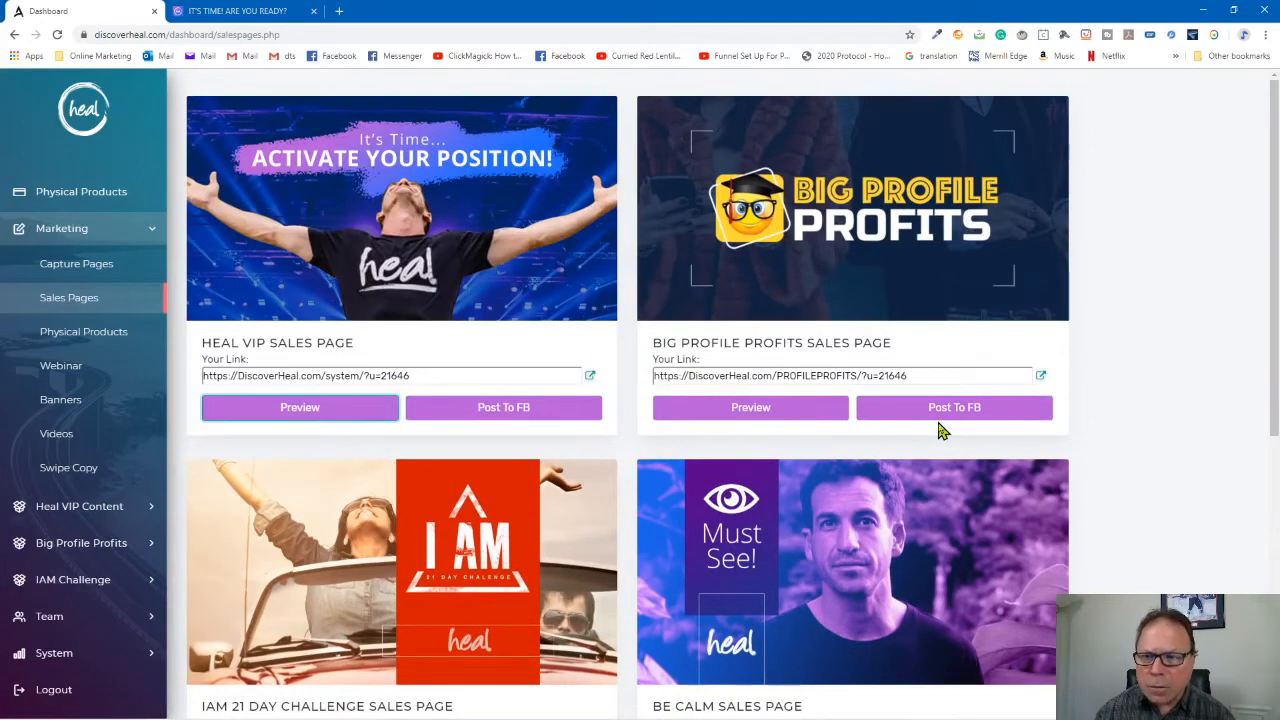
triple_click(778, 376)
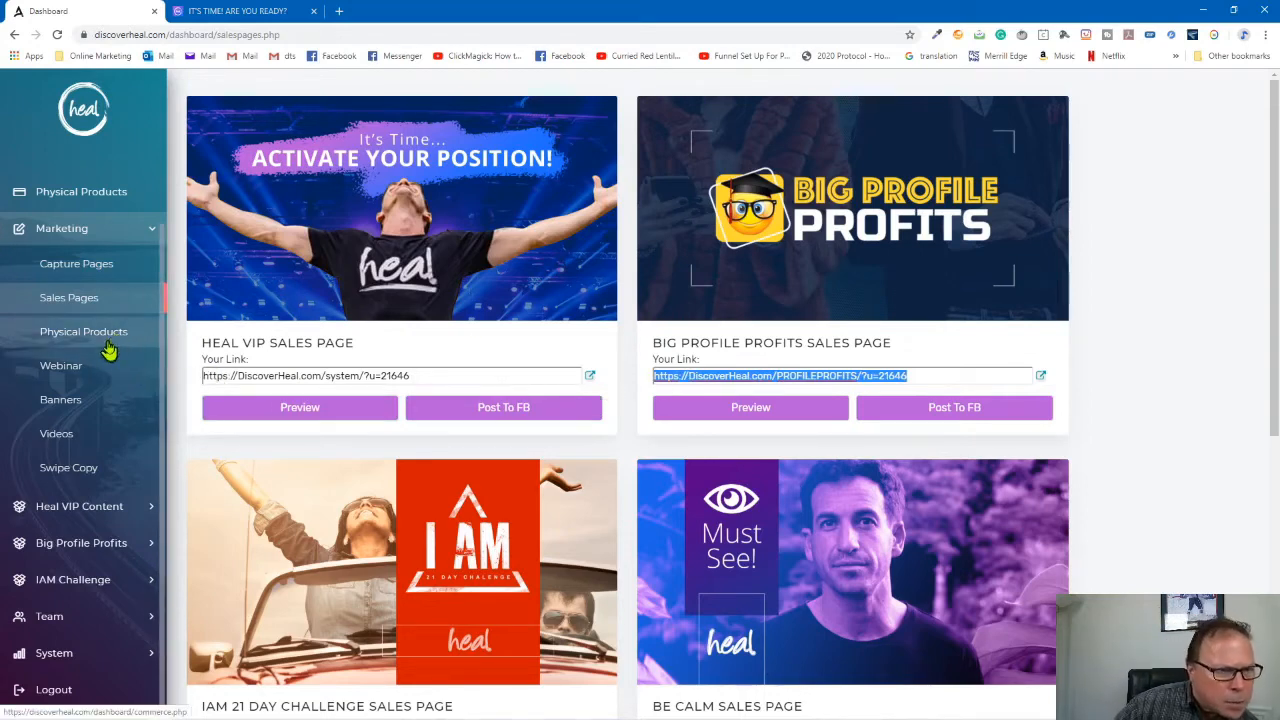
Show the Physical Products links: Heal Main Website, APCO America and Heal Apparel.
left_click(84, 332)
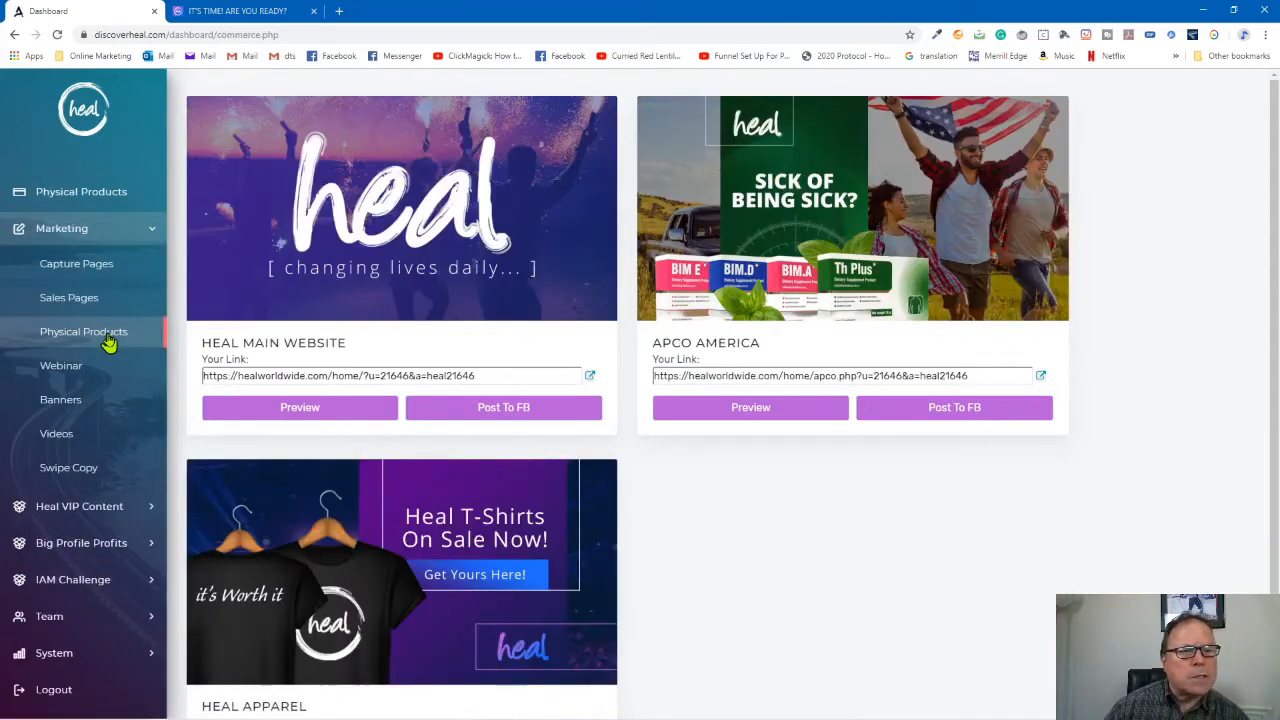
mouse_move(1048, 400)
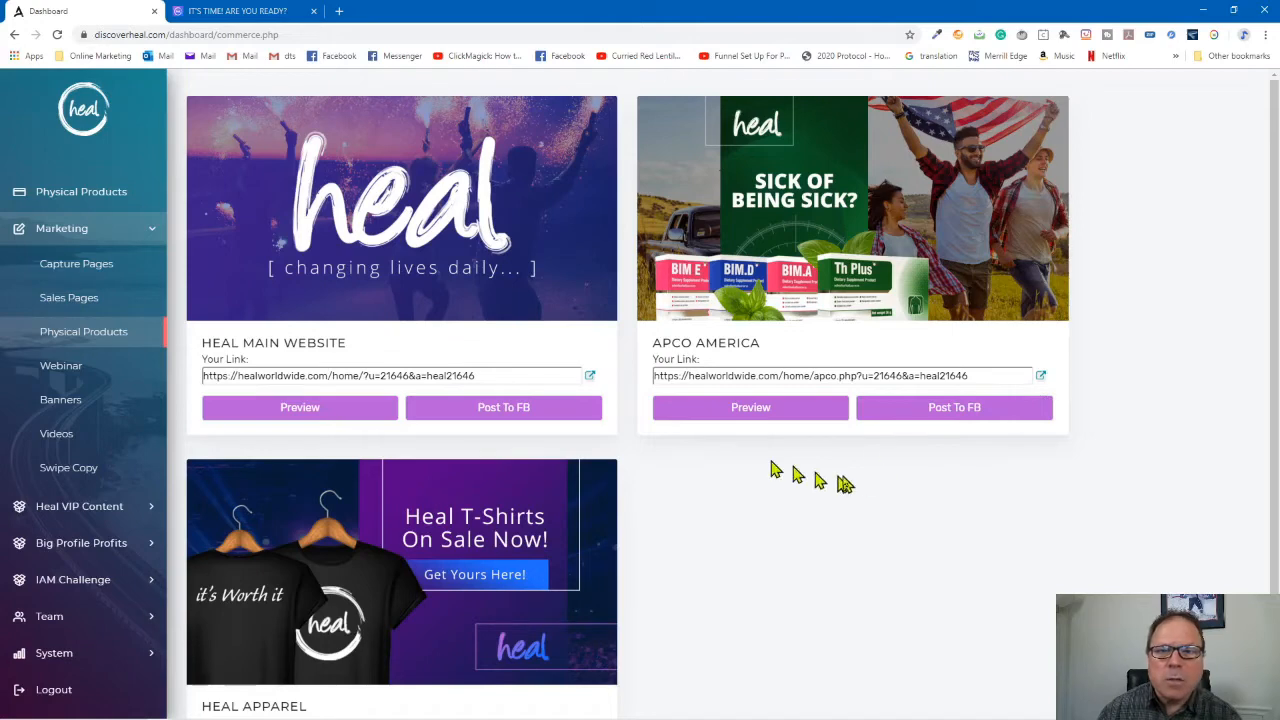
mouse_move(896, 244)
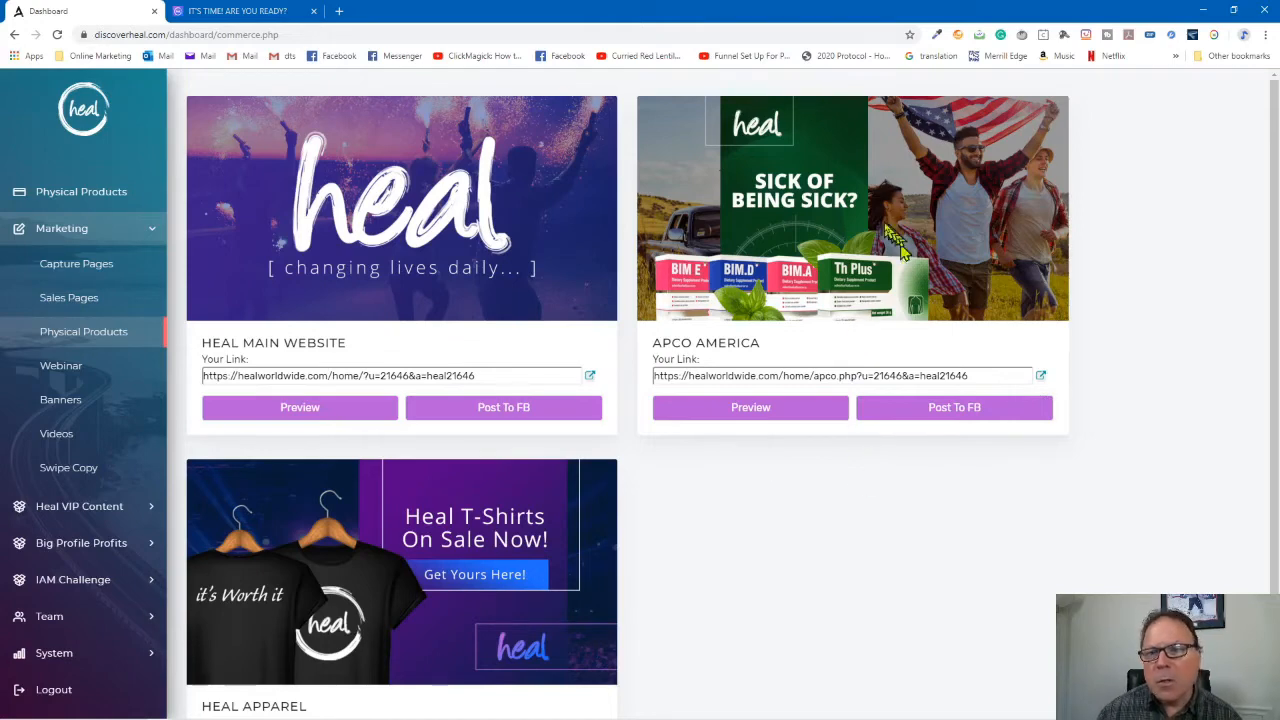
mouse_move(600, 548)
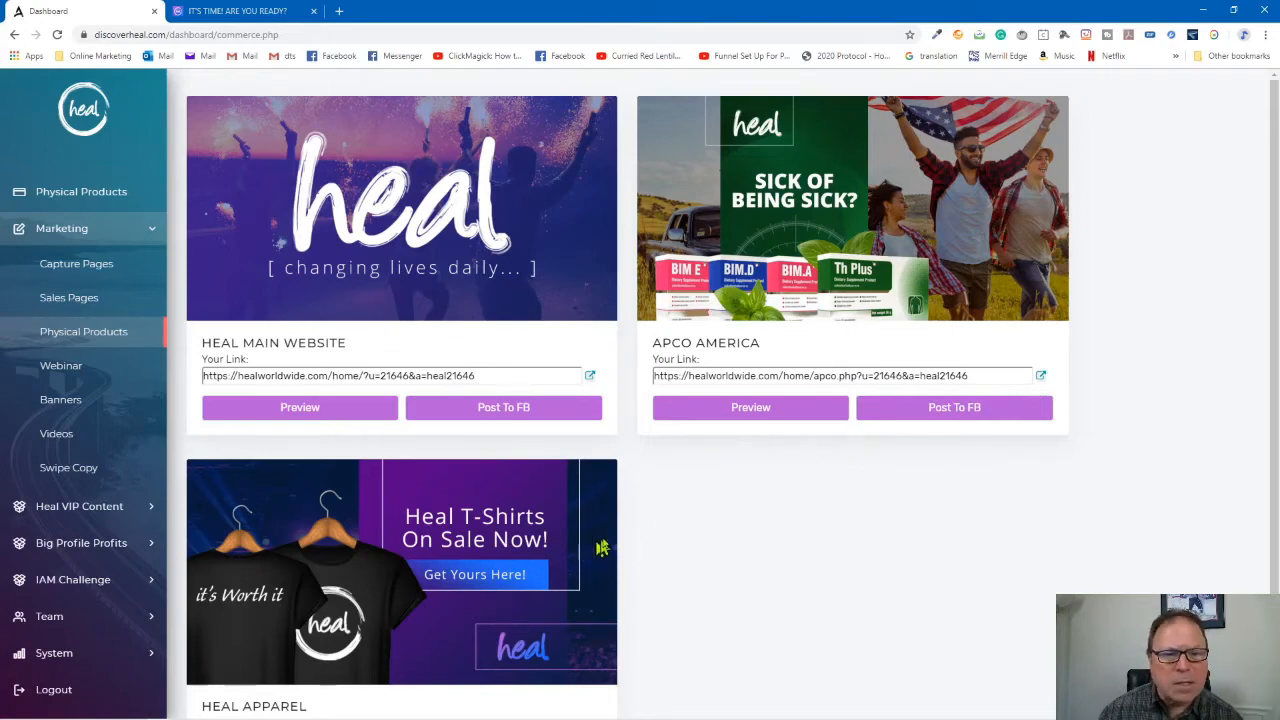
scroll("down", 3)
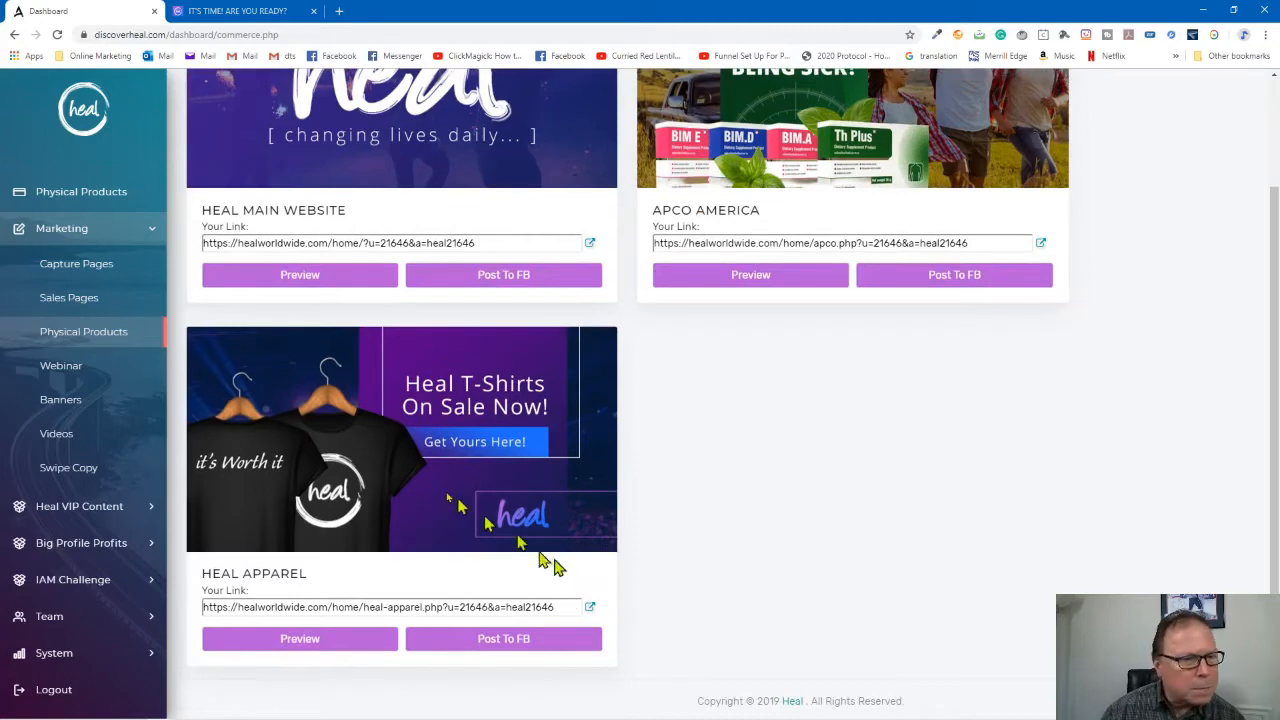
mouse_move(450, 496)
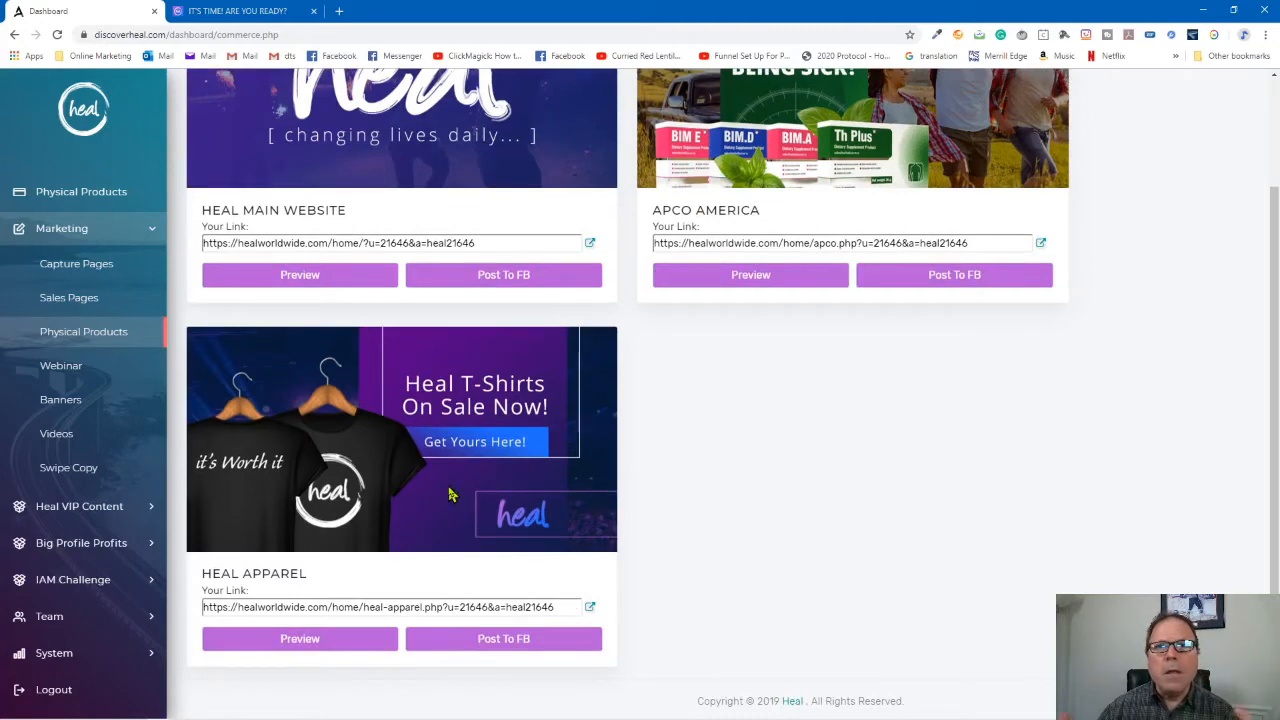
mouse_move(408, 470)
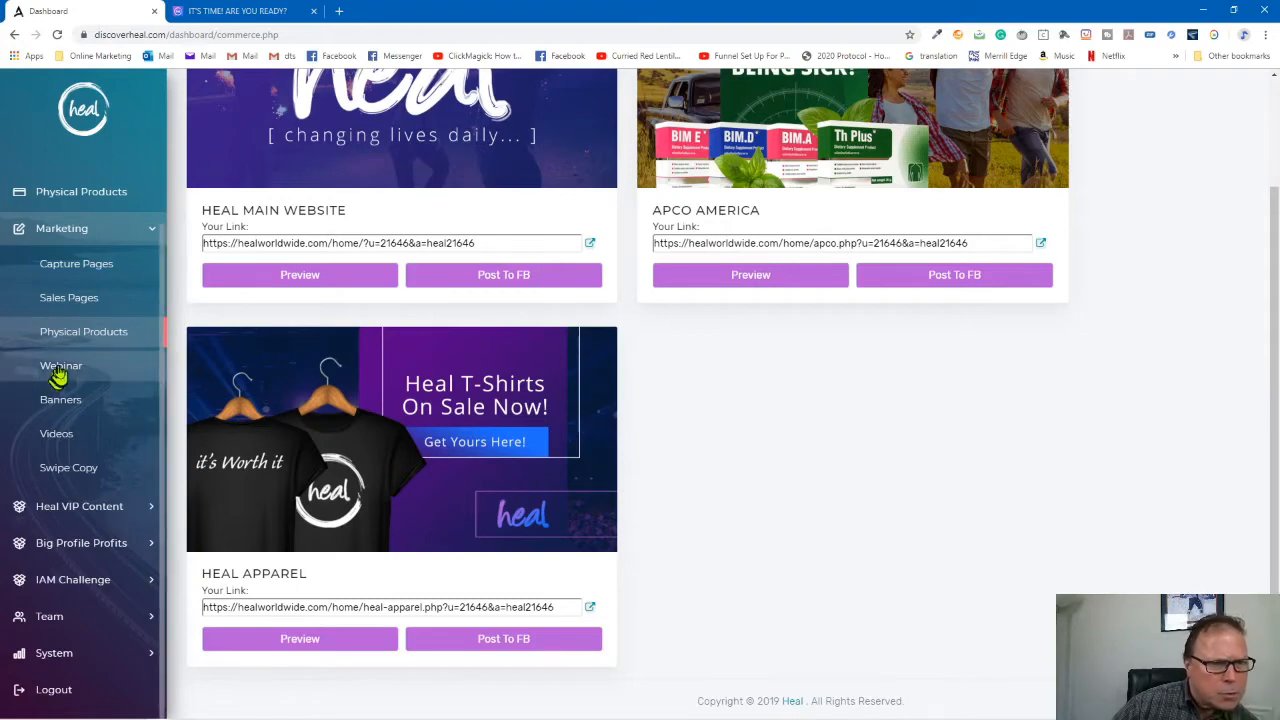
Go to the Banners page and review the 728 x 90 banner's HTML and image URL.
left_click(60, 364)
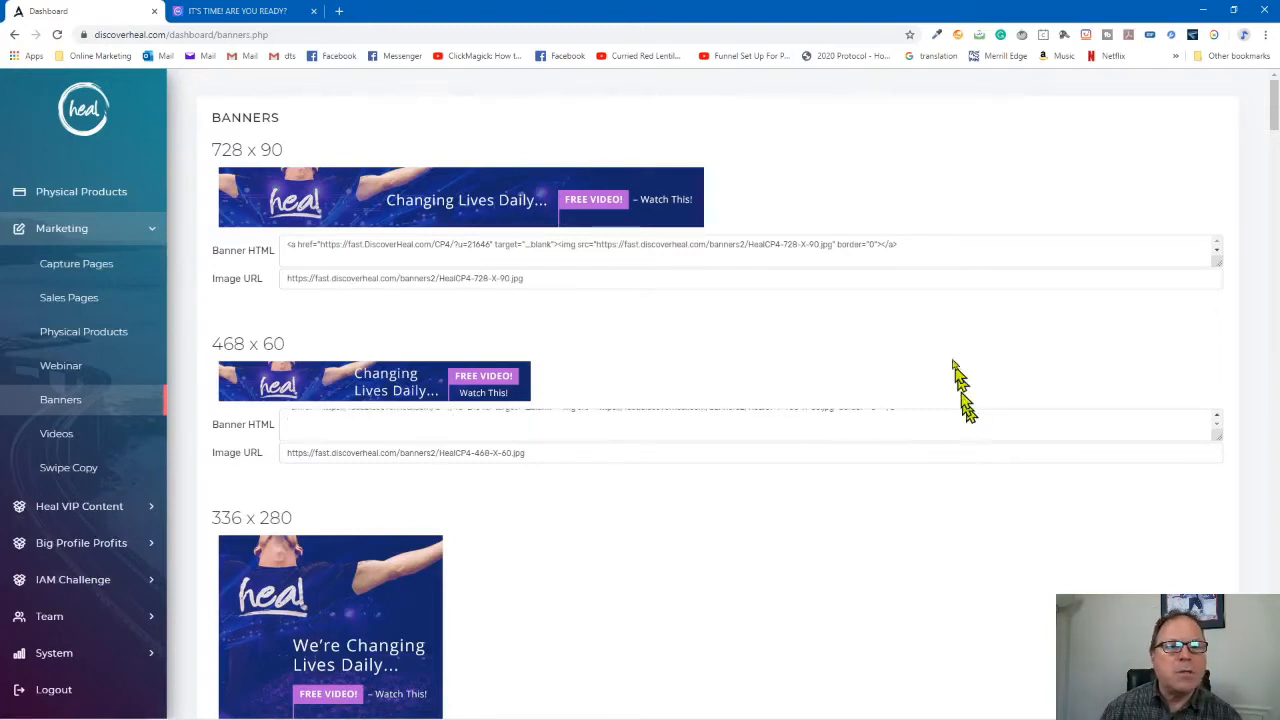
mouse_move(924, 348)
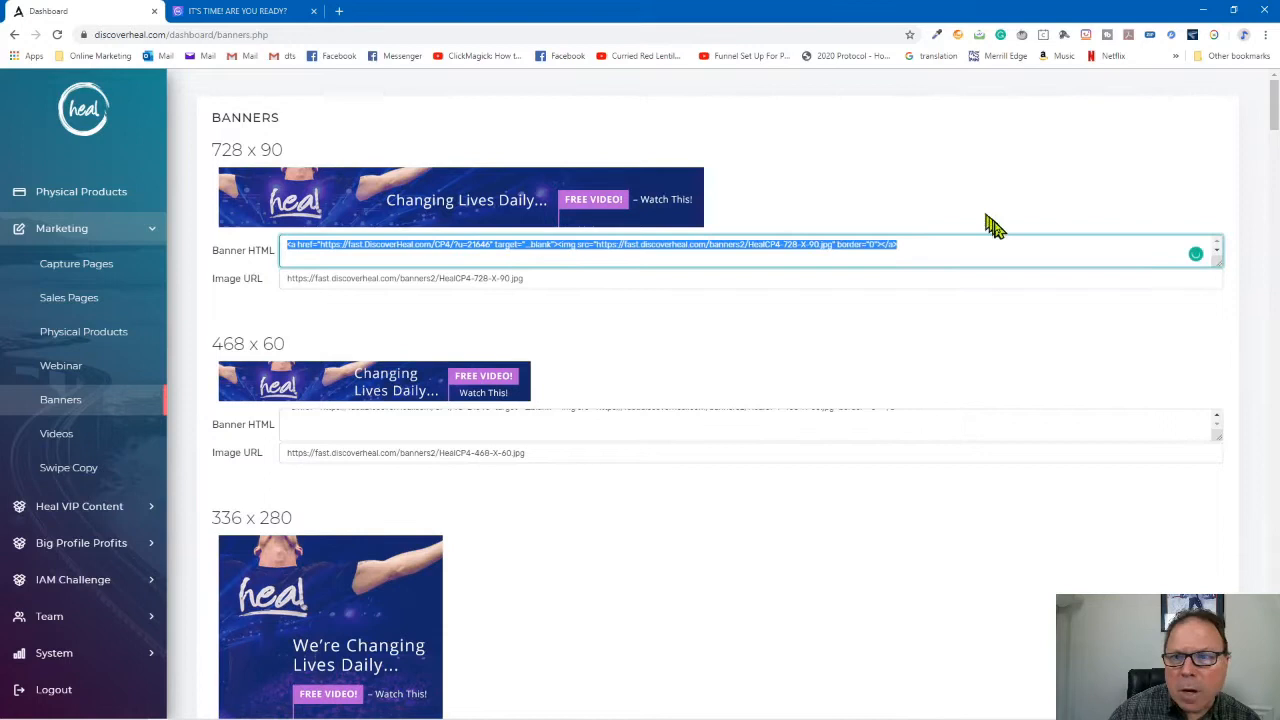
mouse_move(332, 252)
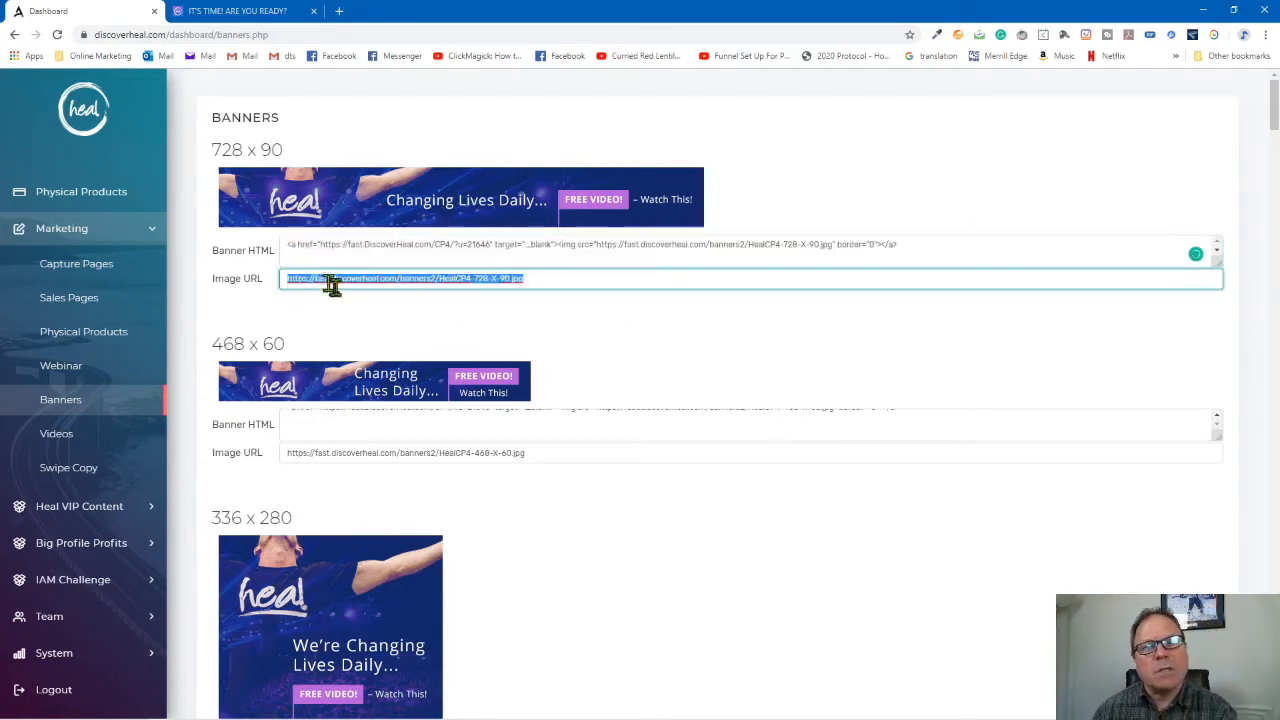
mouse_move(404, 310)
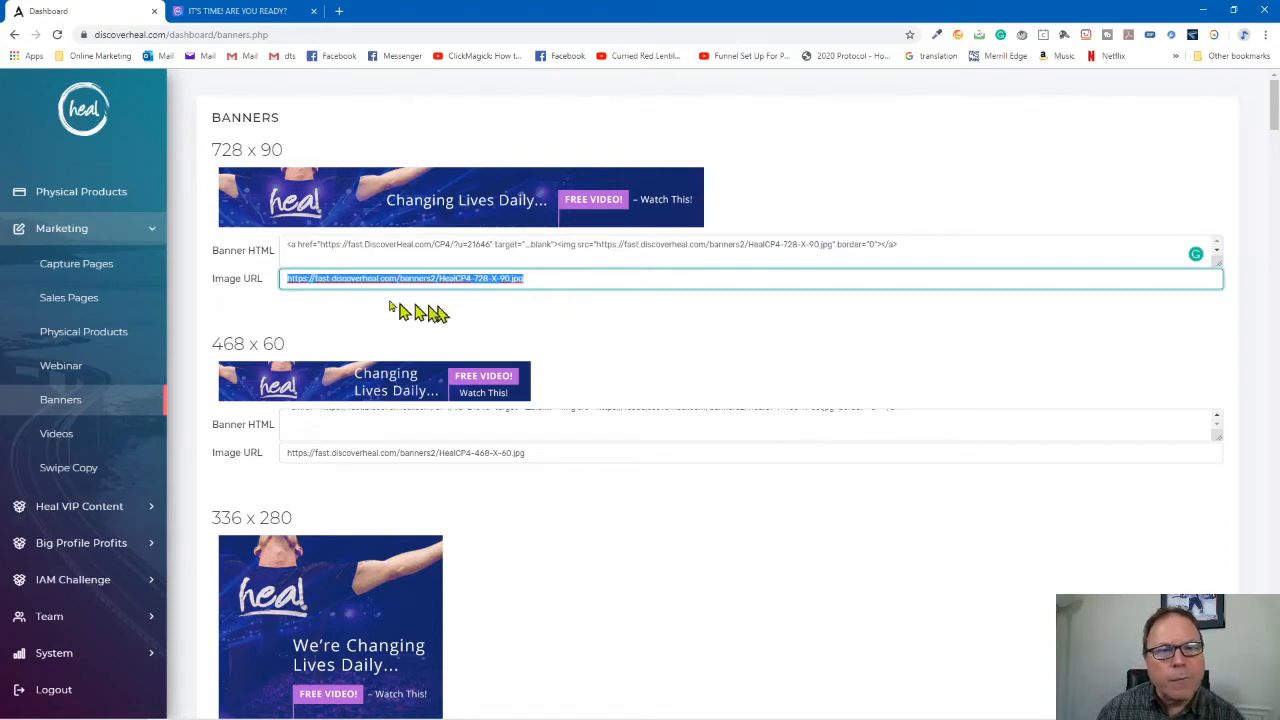
mouse_move(596, 300)
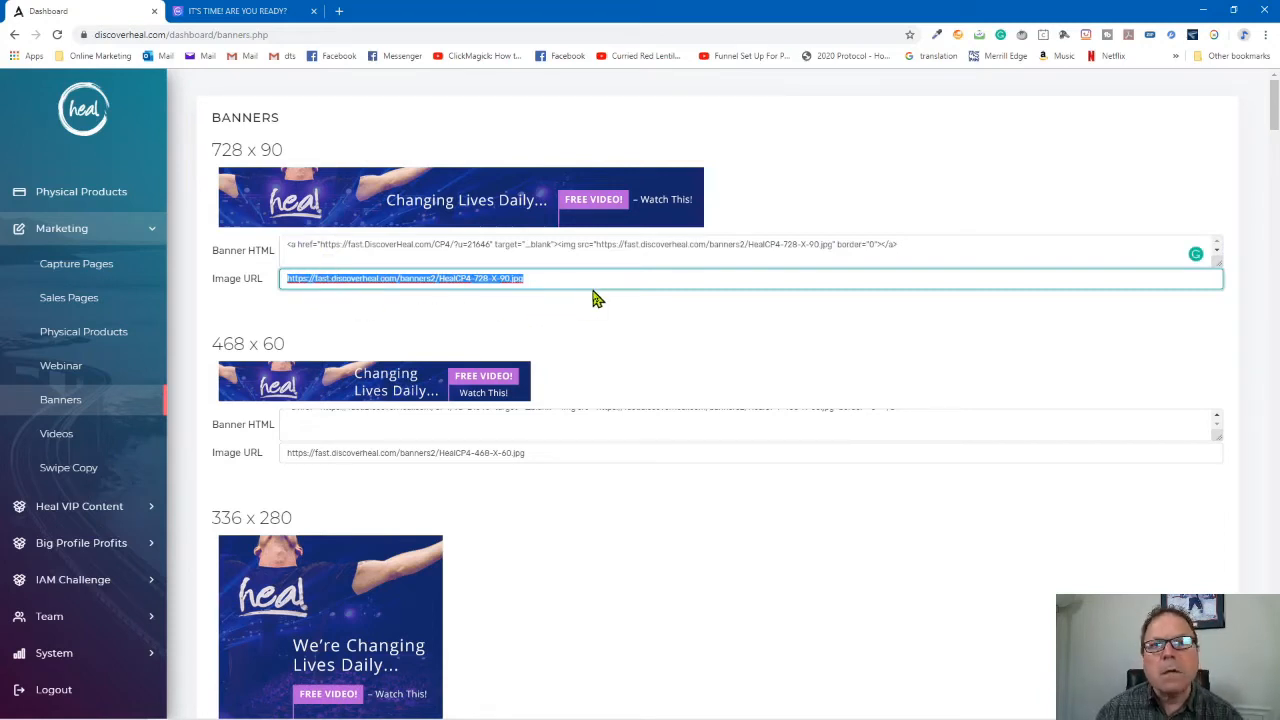
scroll("down", 3)
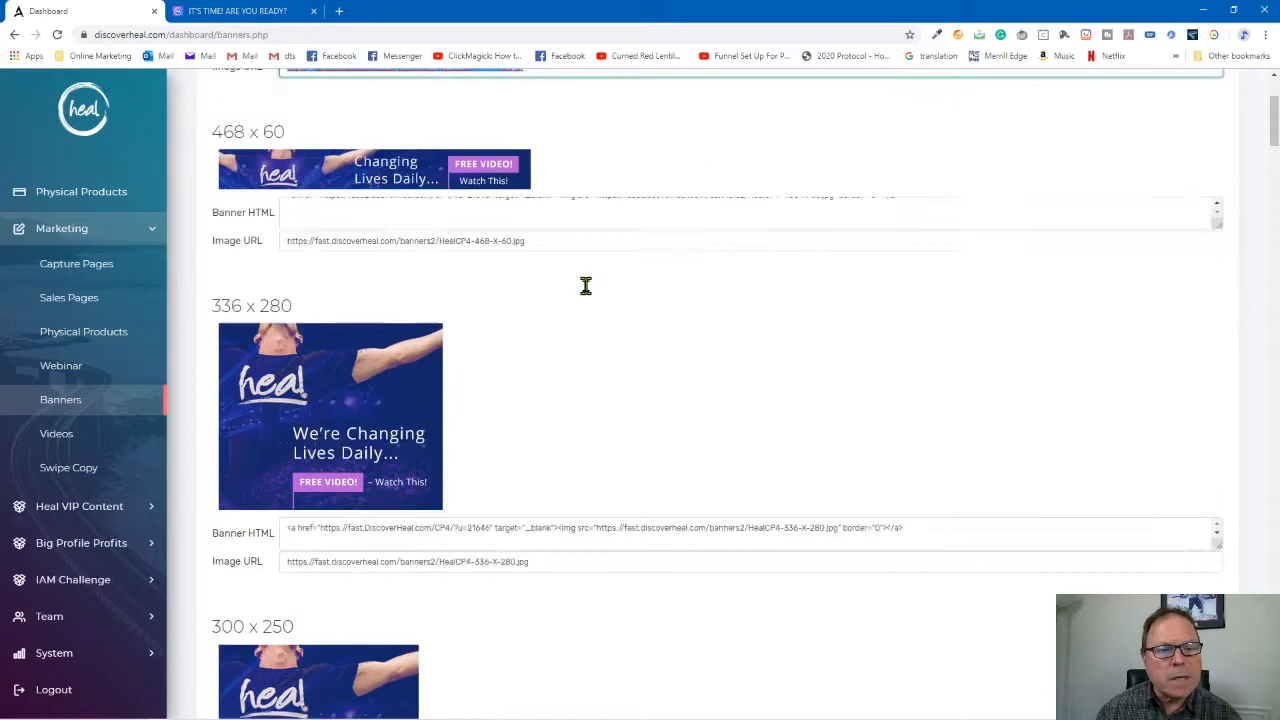
scroll("down", 3)
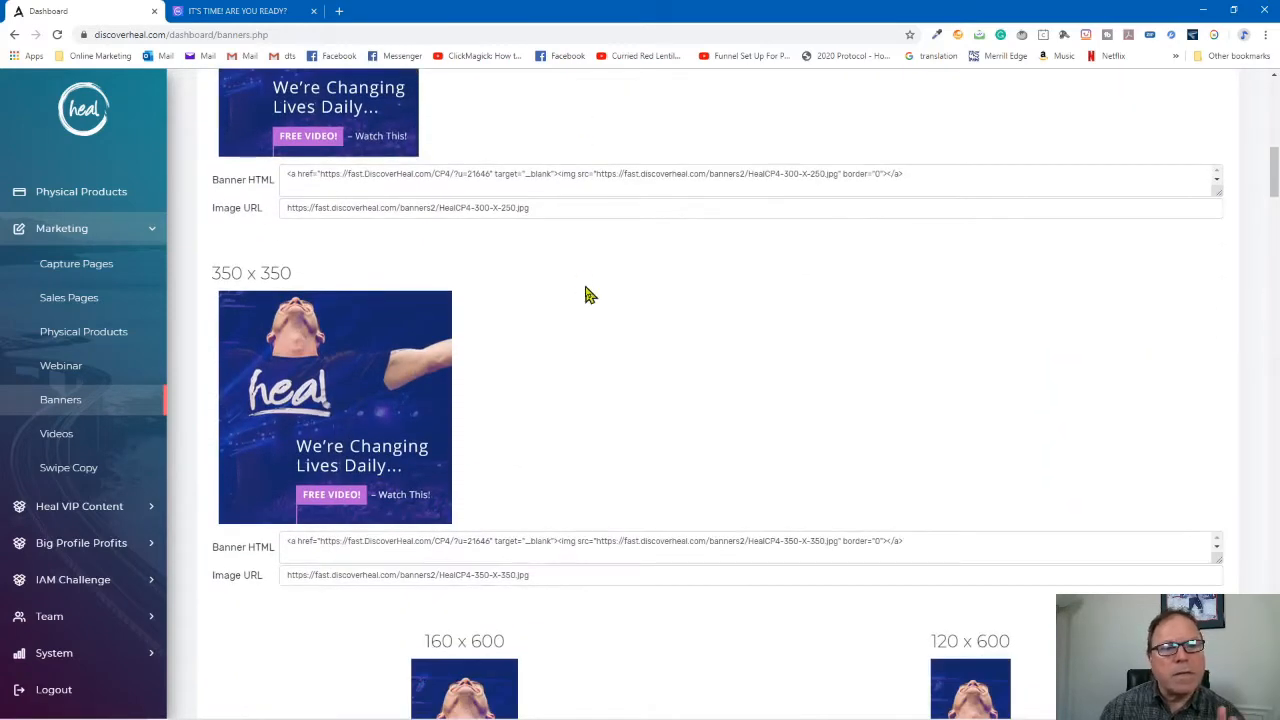
scroll("down", 3)
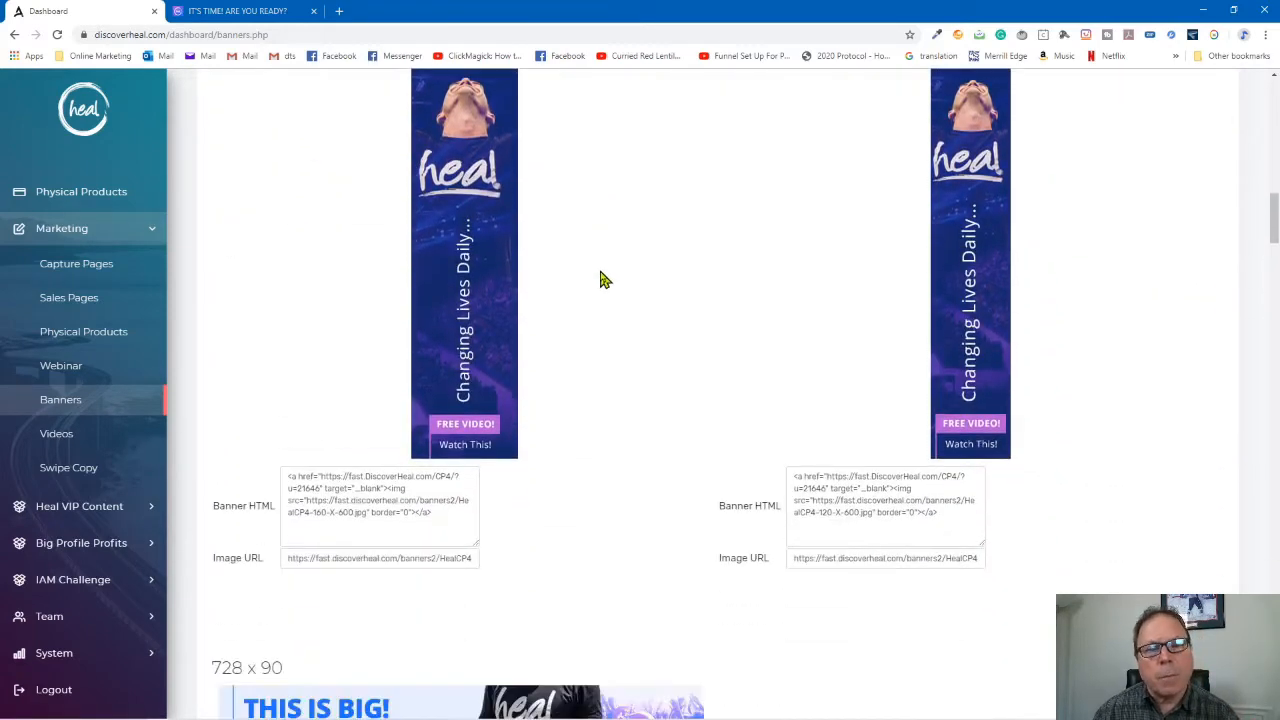
scroll("down", 3)
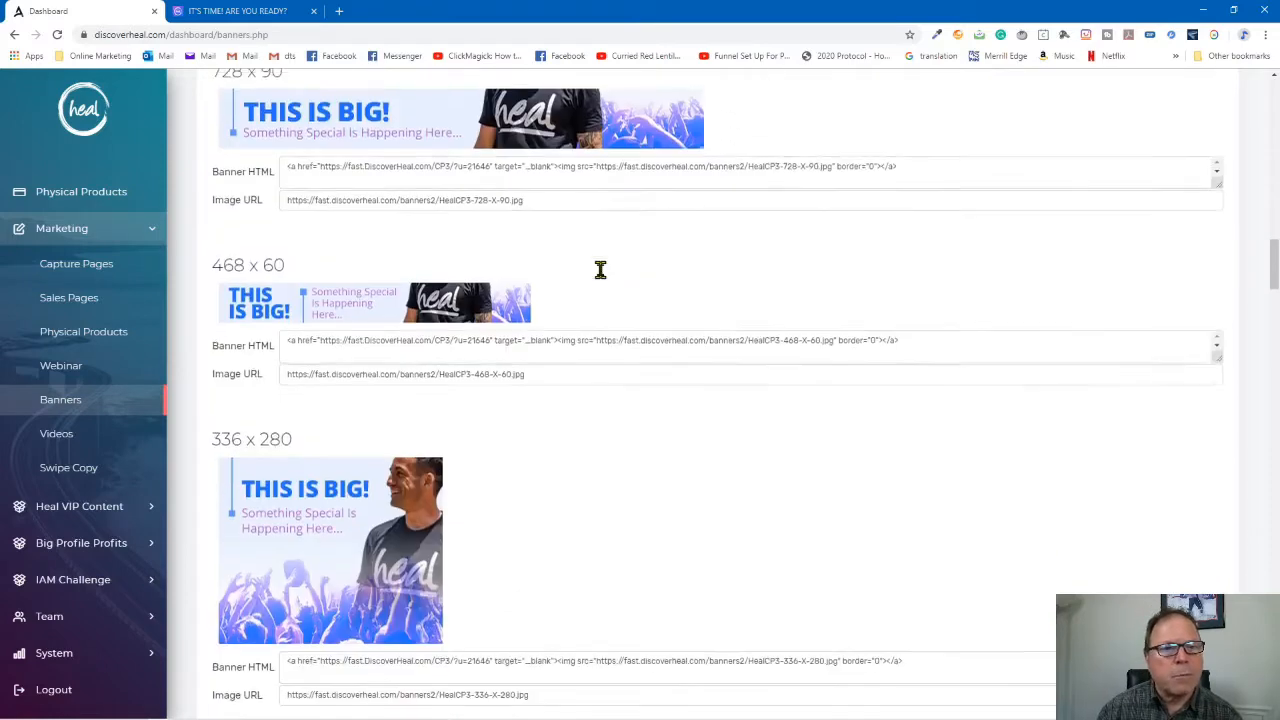
scroll("down", 3)
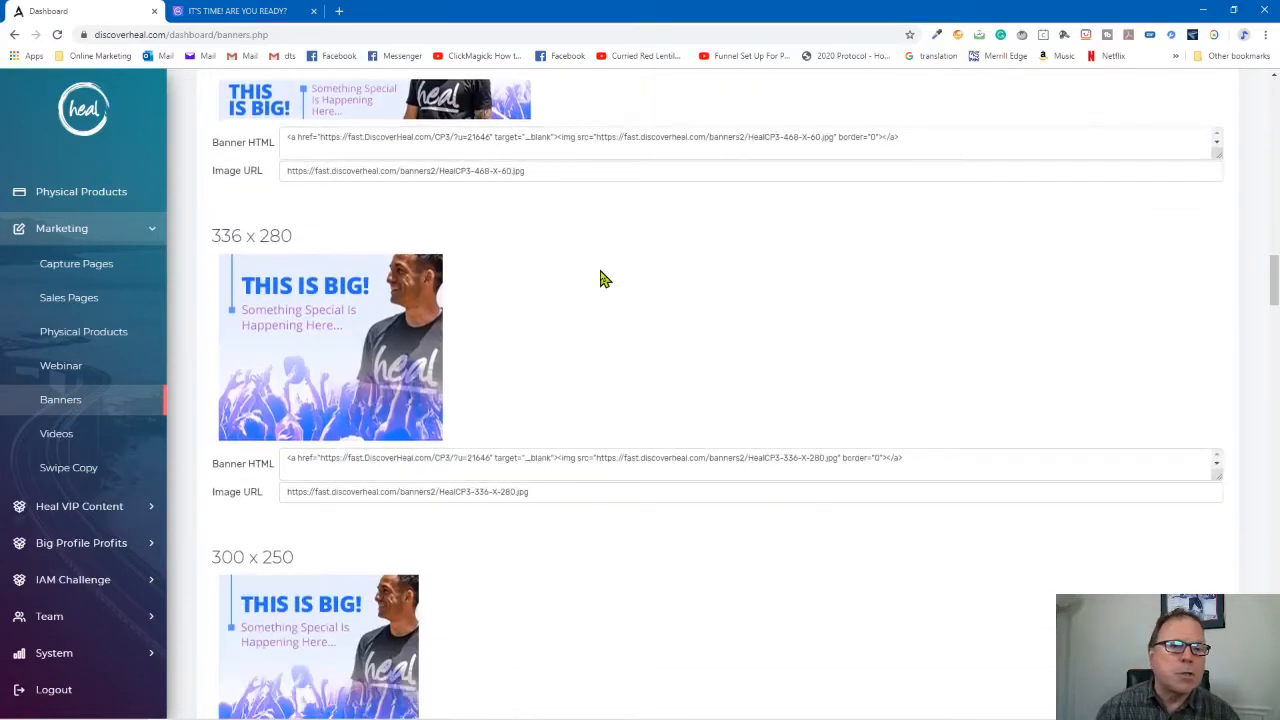
scroll("down", 3)
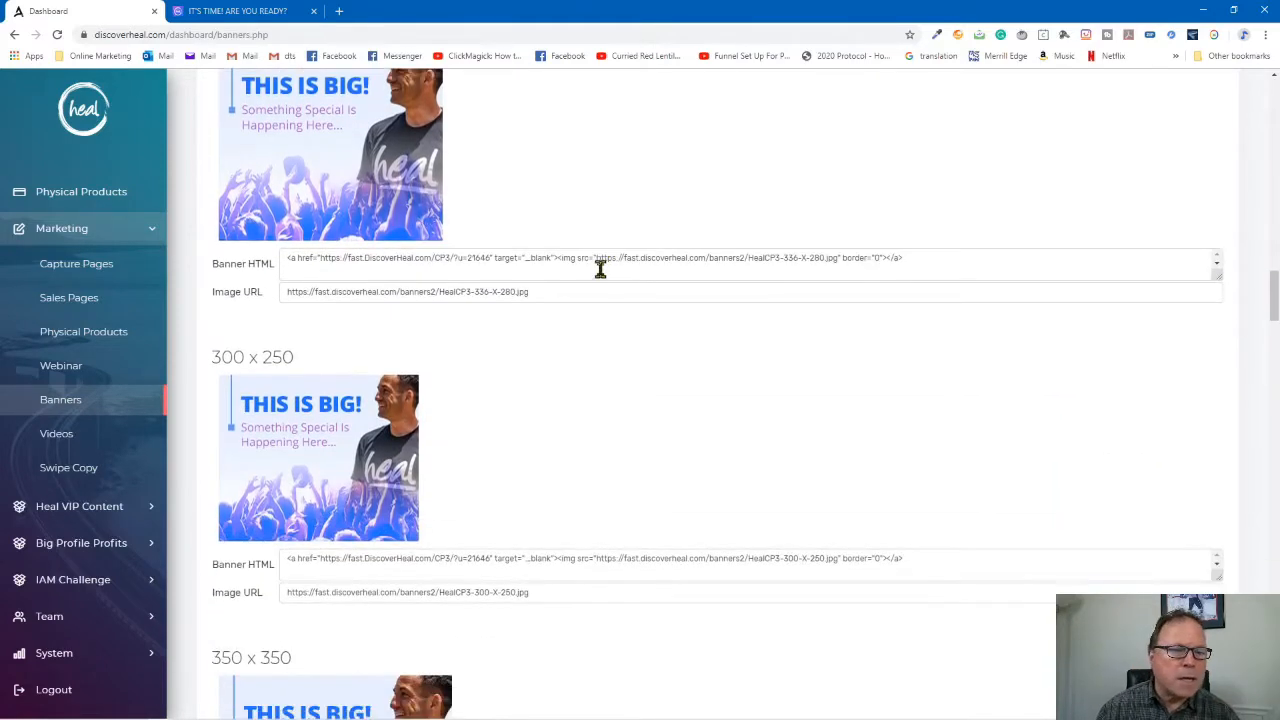
Select the 336 x 280 banner's image URL and review the remaining banner designs and sizes.
left_click(630, 292)
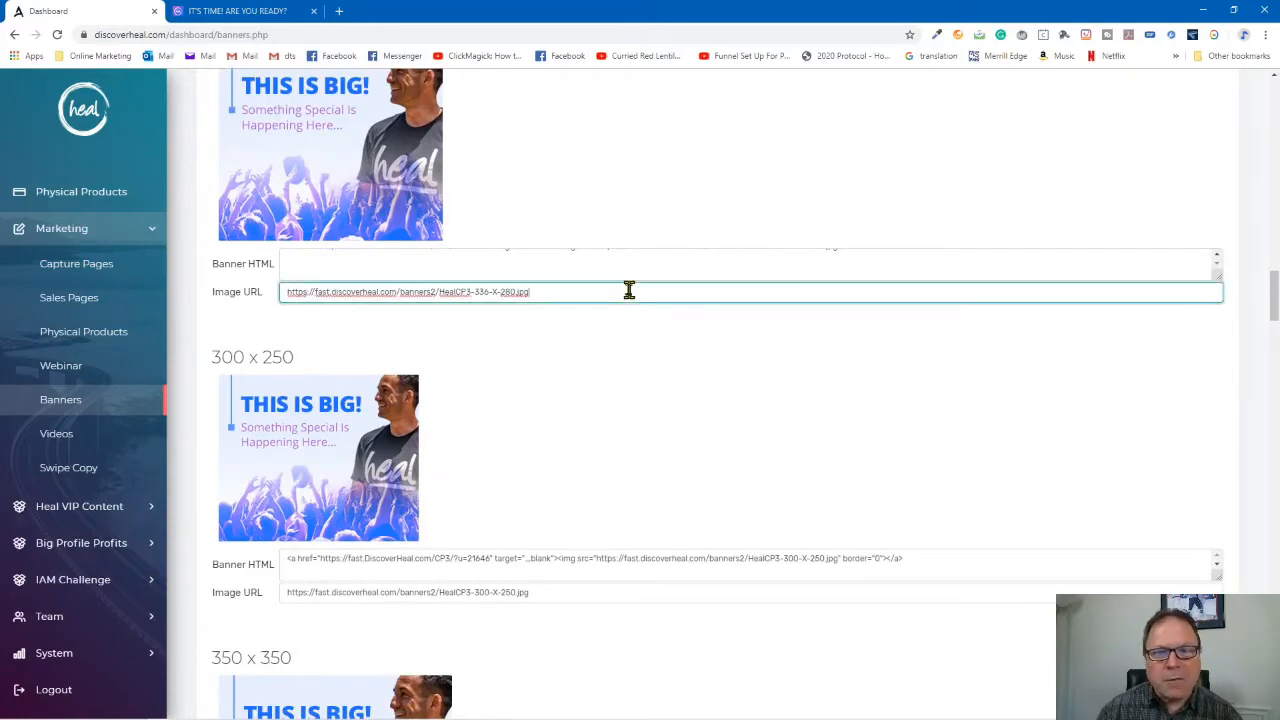
scroll("down", 3)
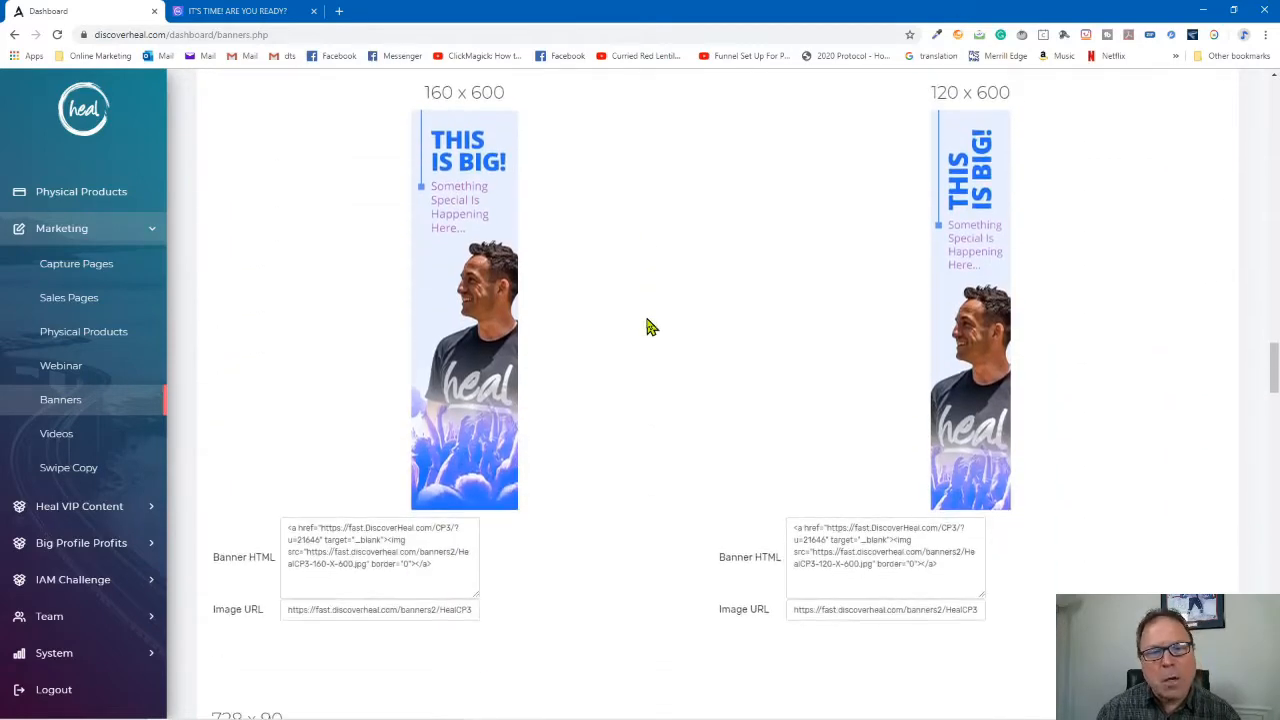
scroll("down", 3)
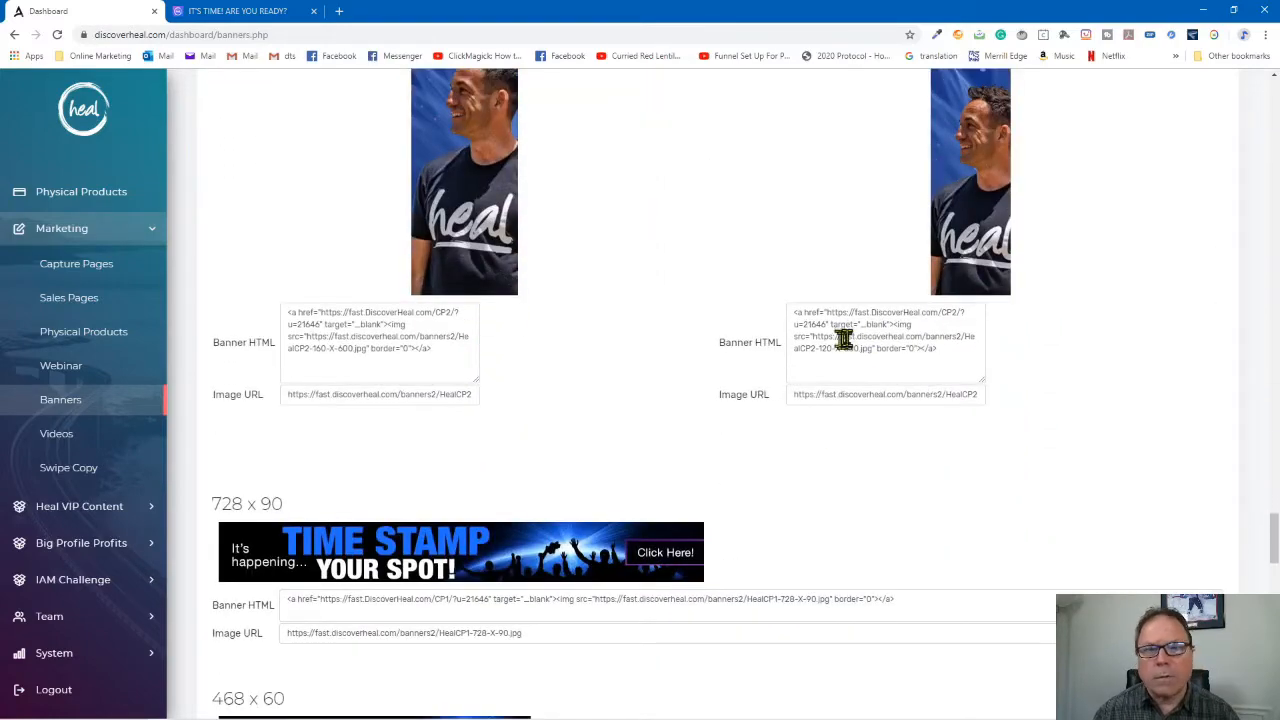
scroll("down", 3)
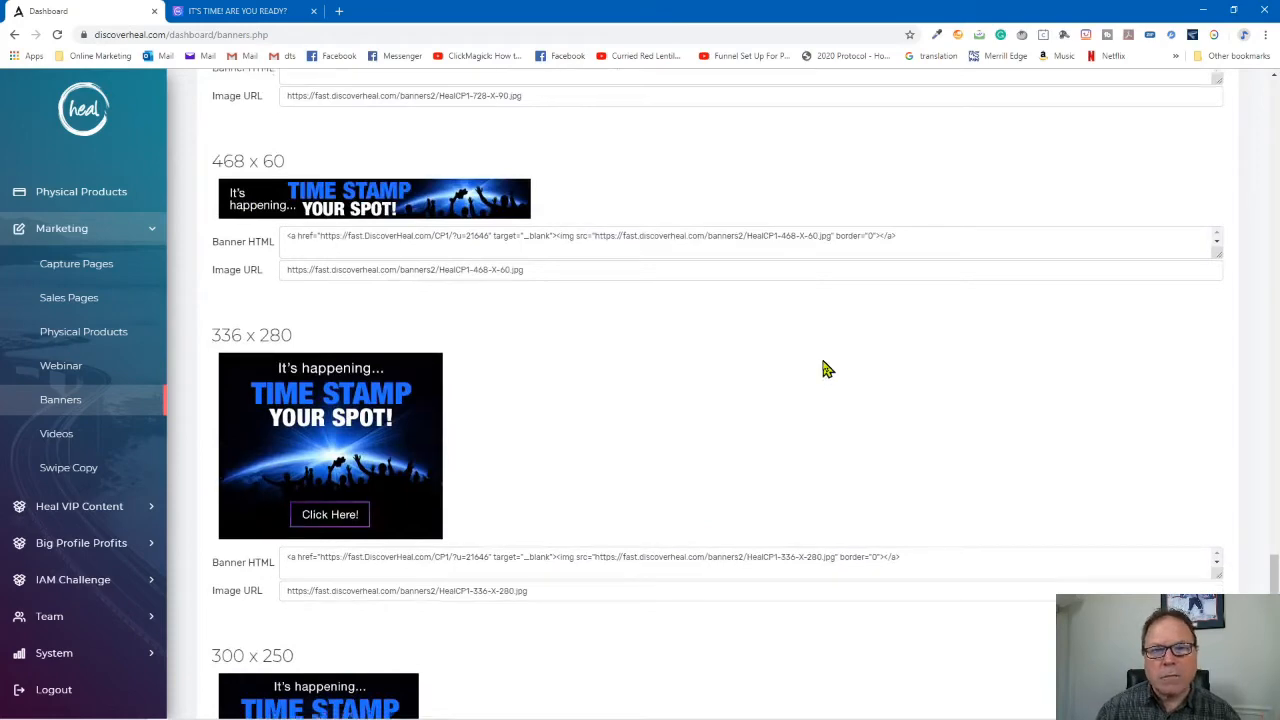
scroll("down", 3)
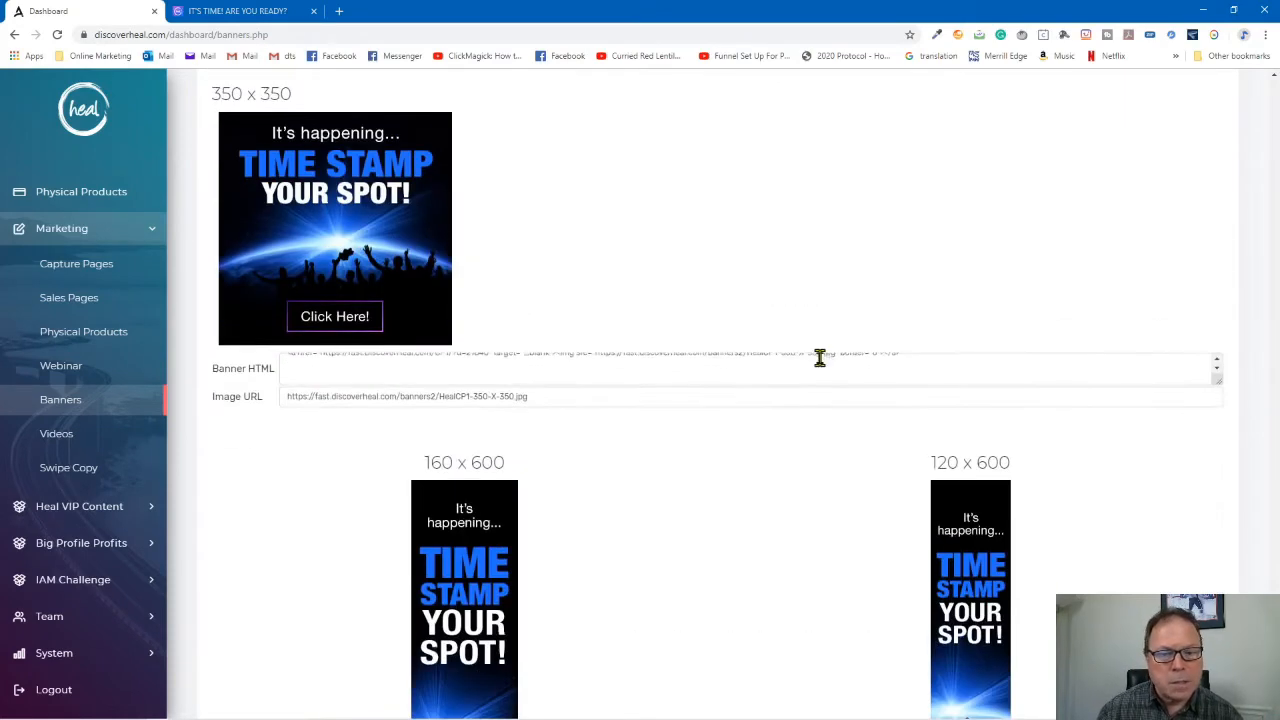
scroll("down", 3)
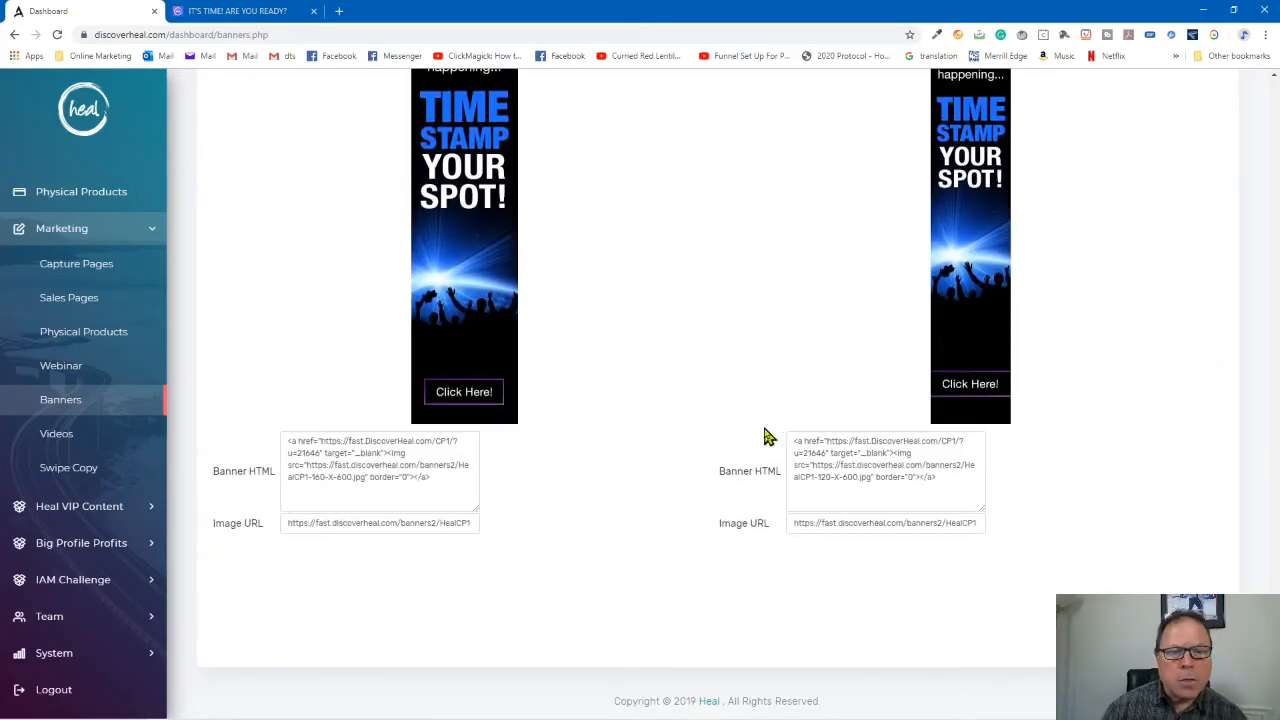
mouse_move(220, 384)
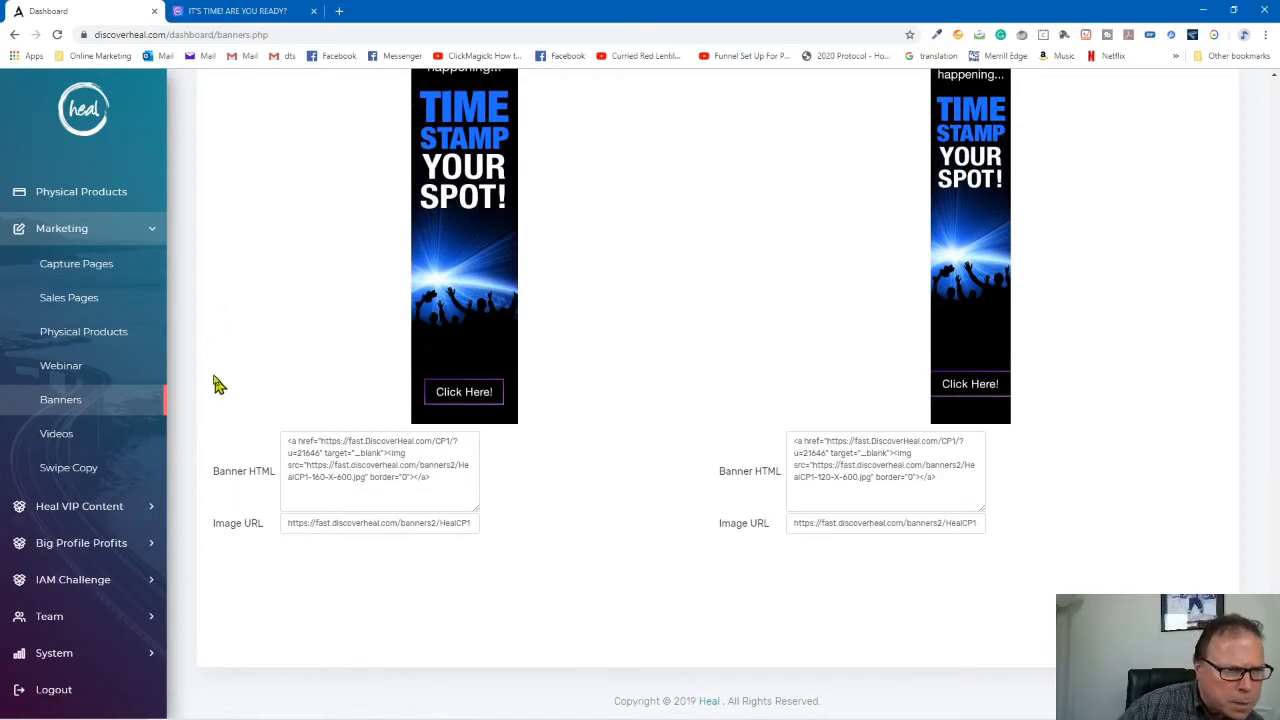
mouse_move(96, 444)
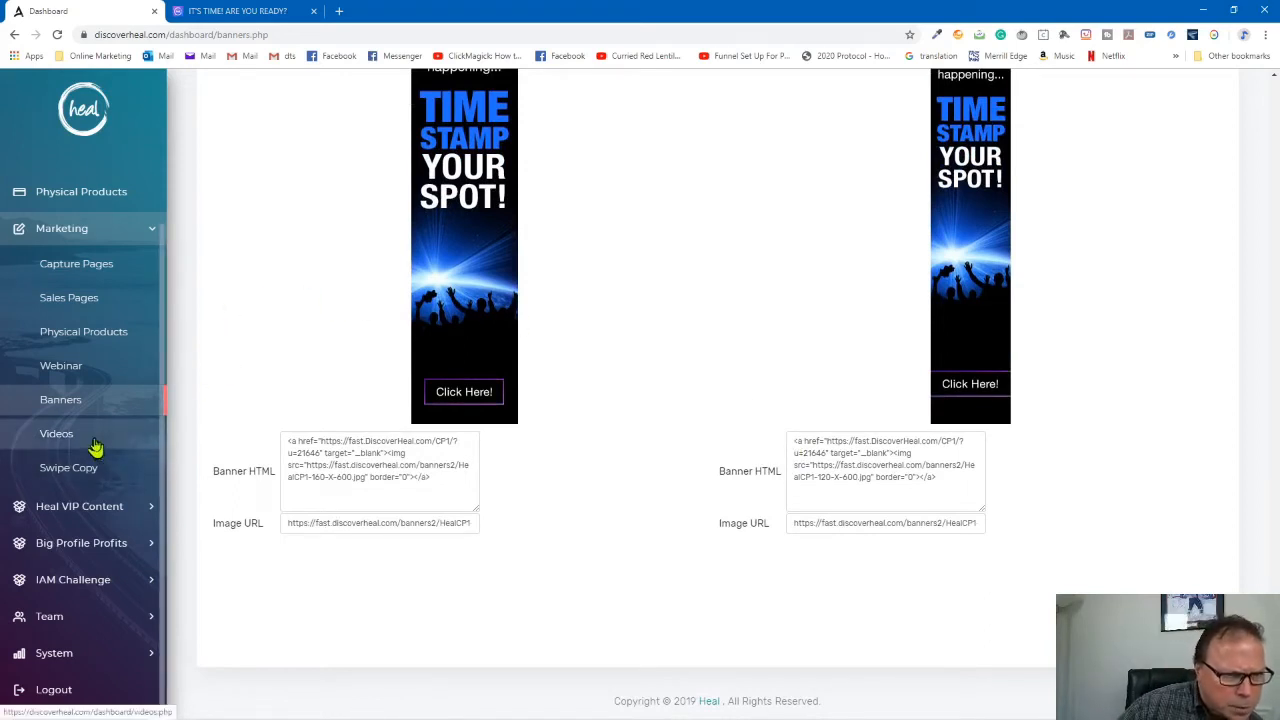
Show the Videos To Share page with the Discover Heal video, then head to Swipe Copy.
left_click(56, 432)
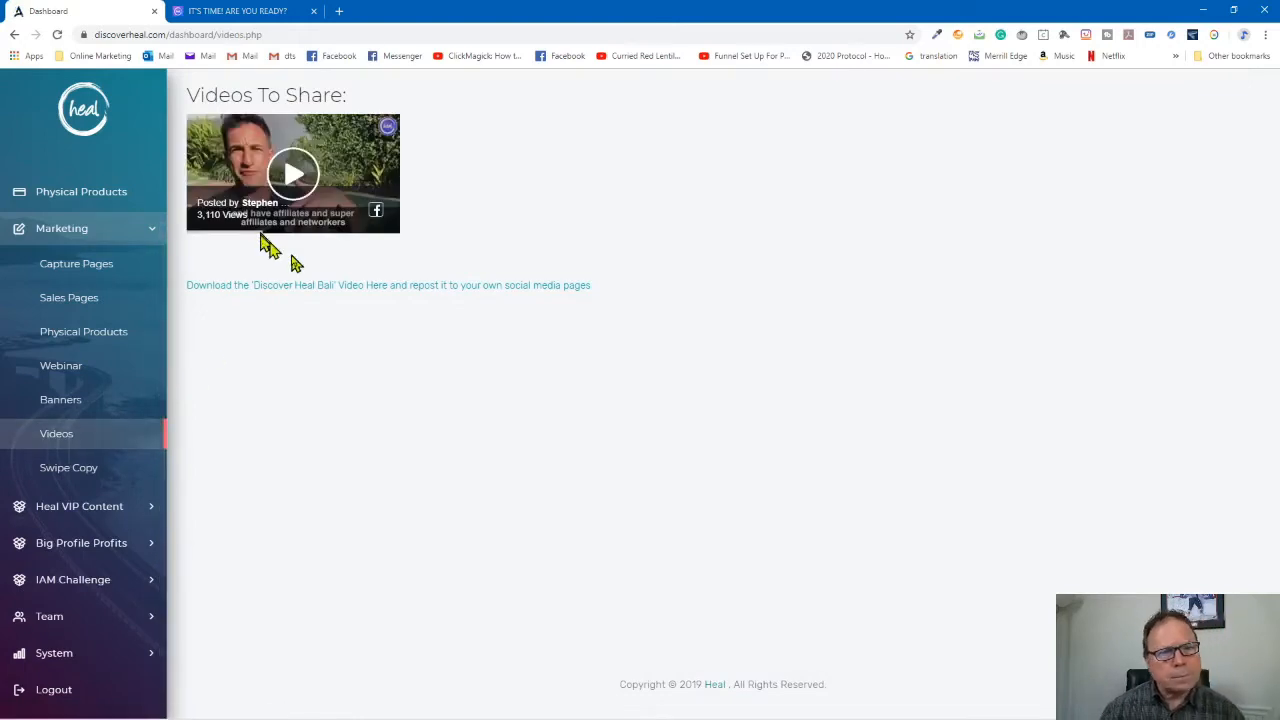
mouse_move(292, 222)
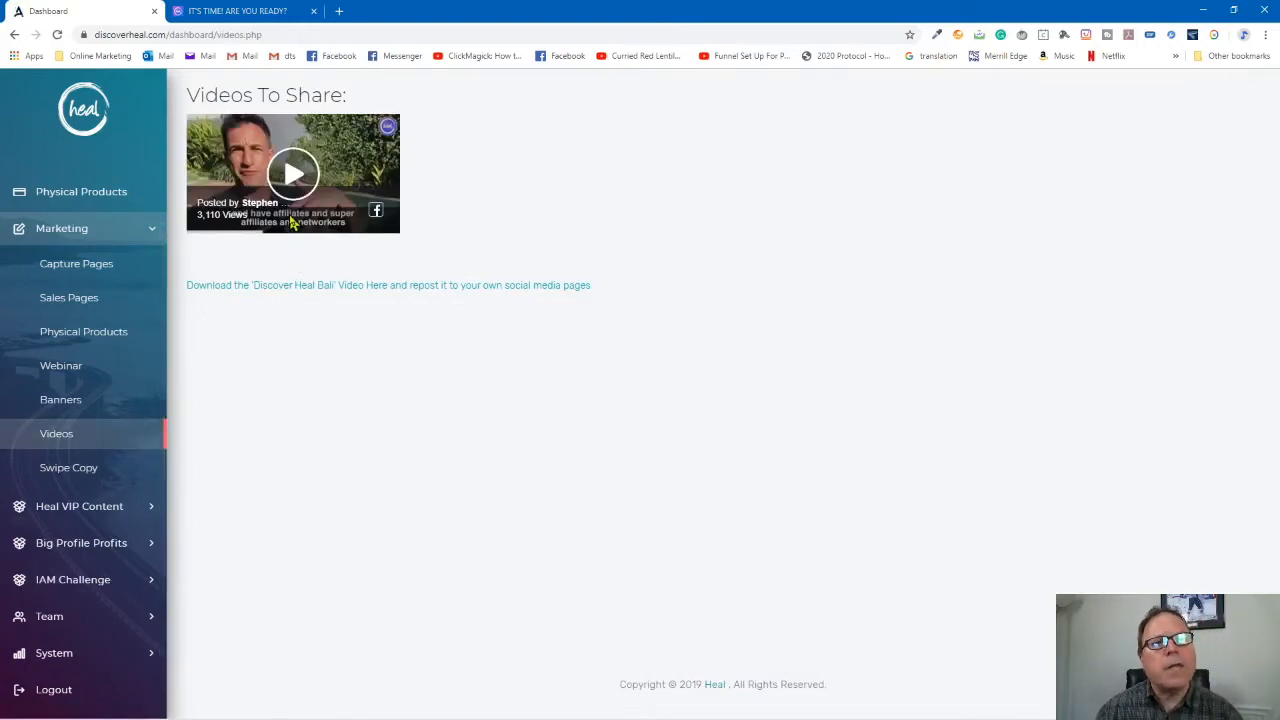
mouse_move(312, 224)
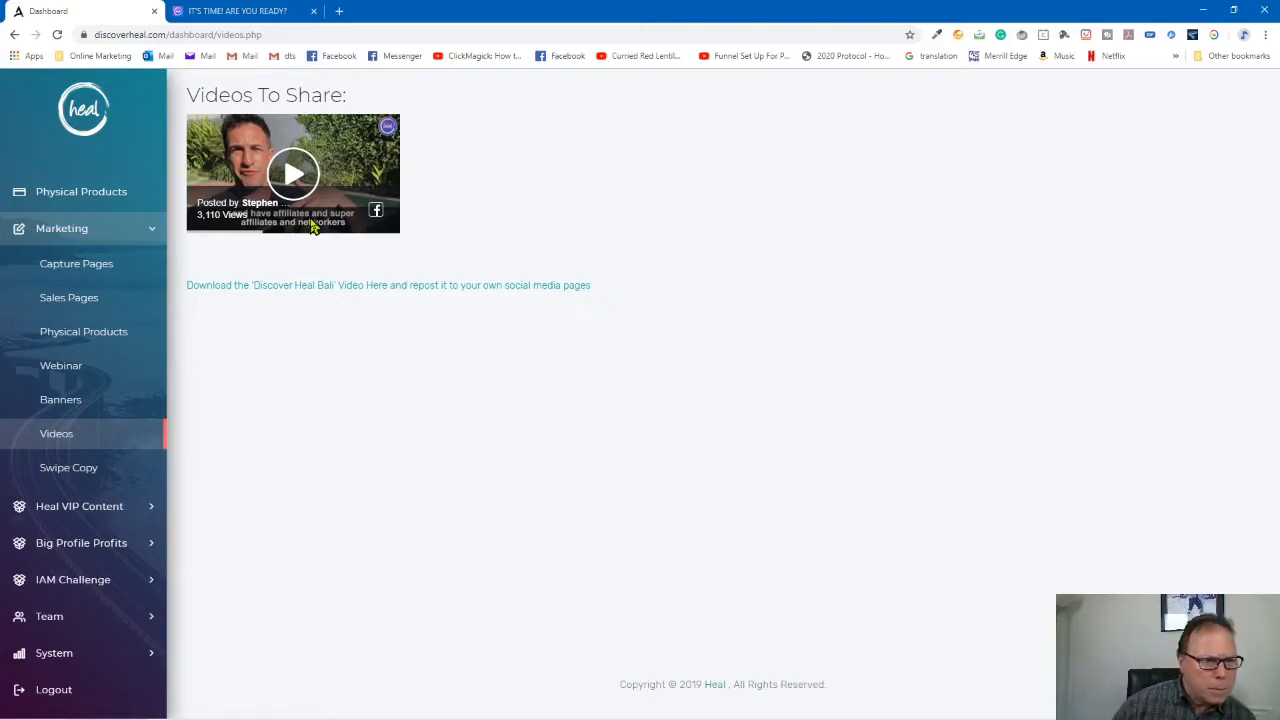
left_click(68, 468)
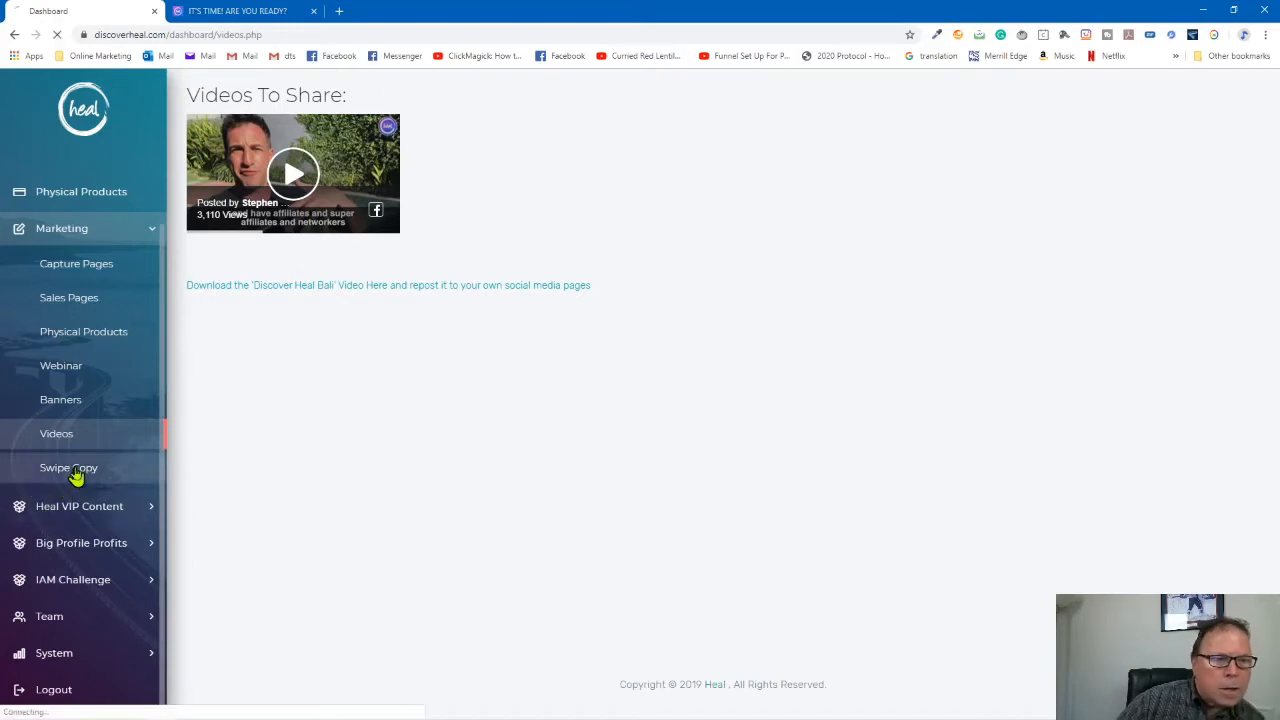
Read through Prelaunch Swipe #1 and #2 on Your Swipe Copy, then expand Heal VIP Content.
left_click(68, 468)
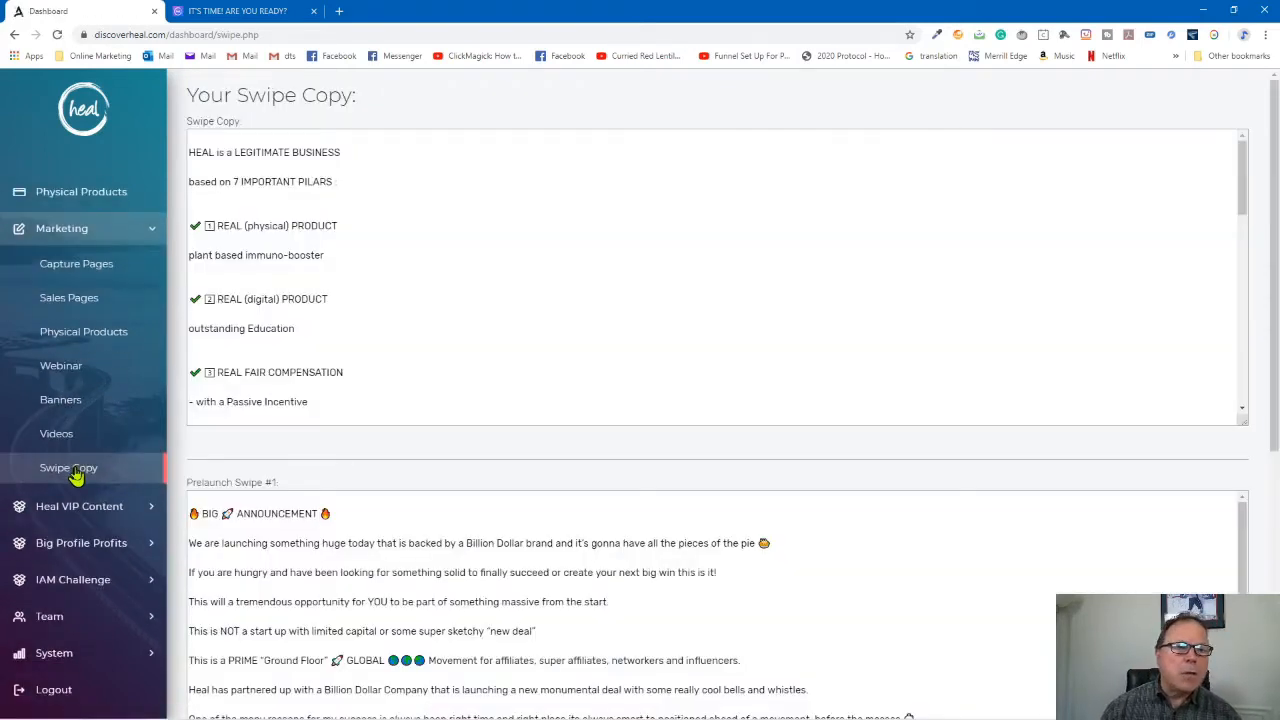
mouse_move(700, 370)
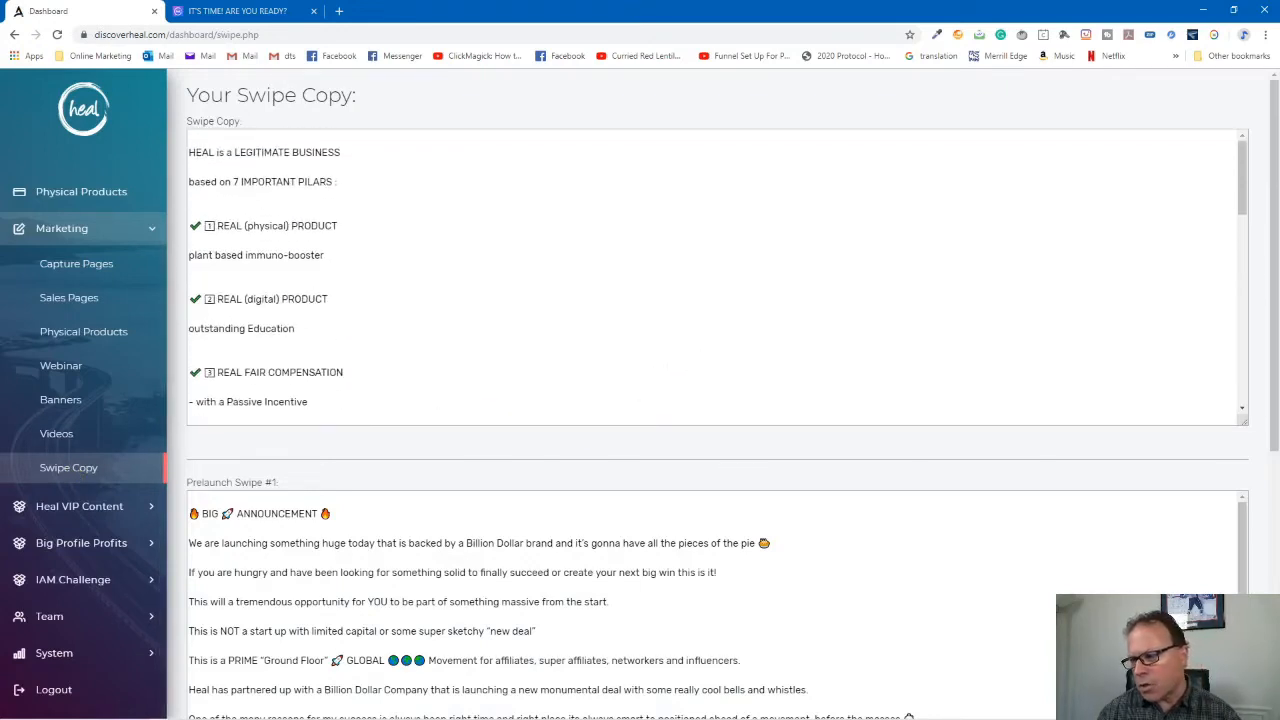
mouse_move(1272, 444)
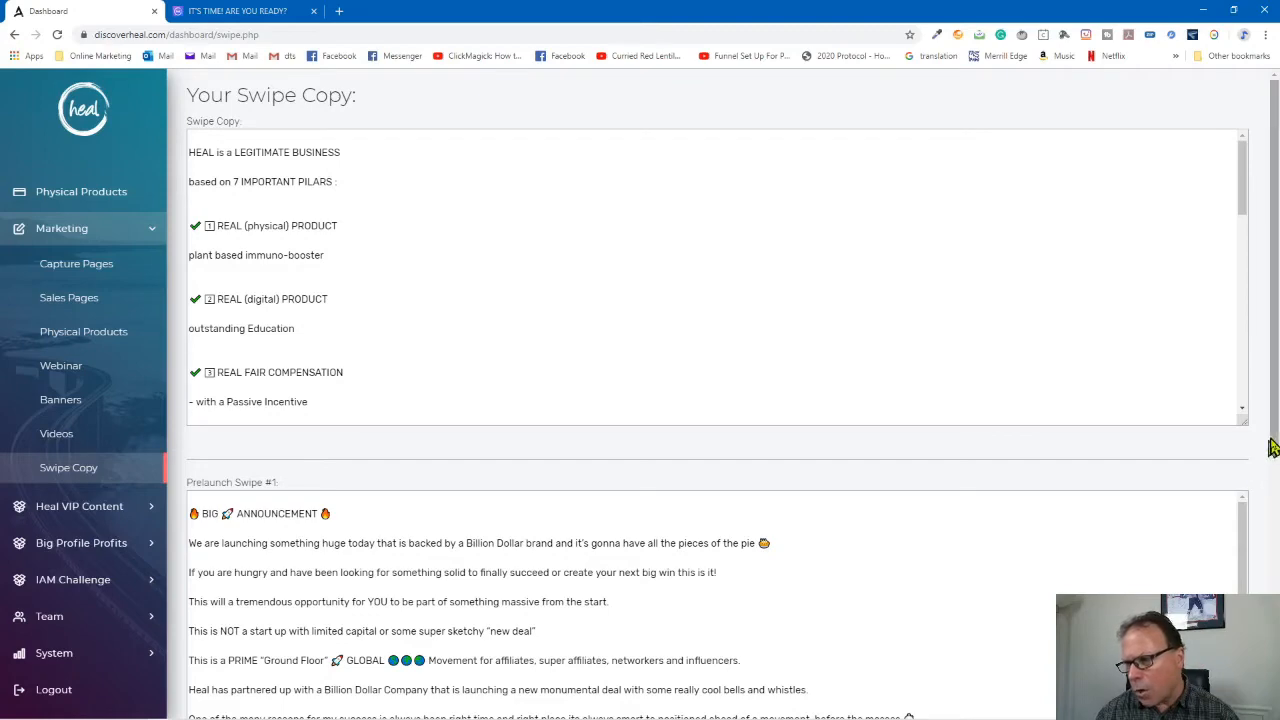
scroll("down", 3)
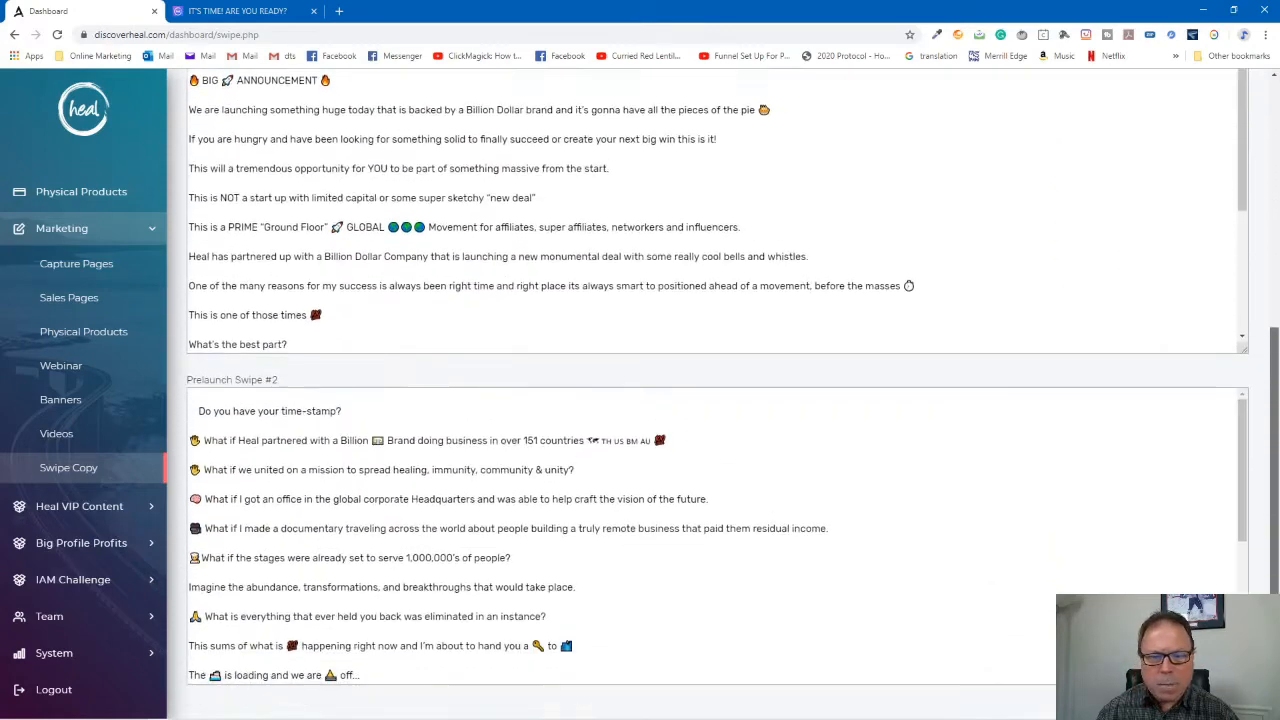
scroll("up", 3)
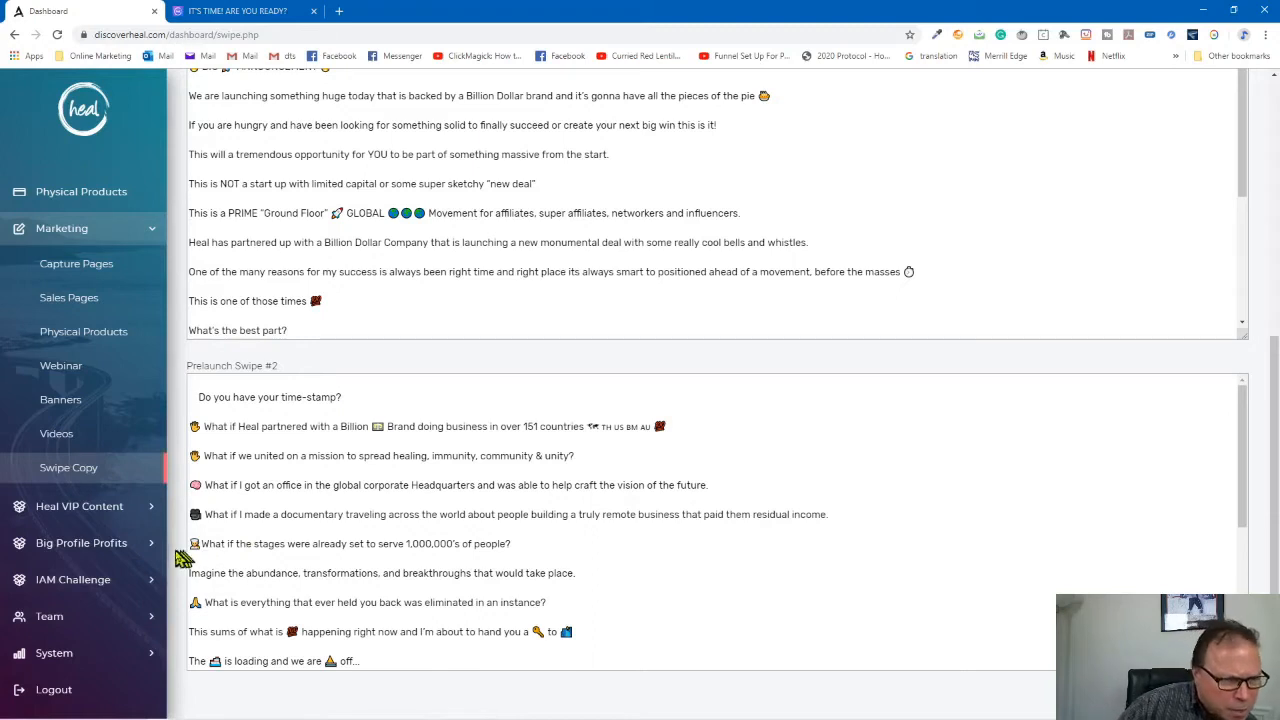
mouse_move(118, 510)
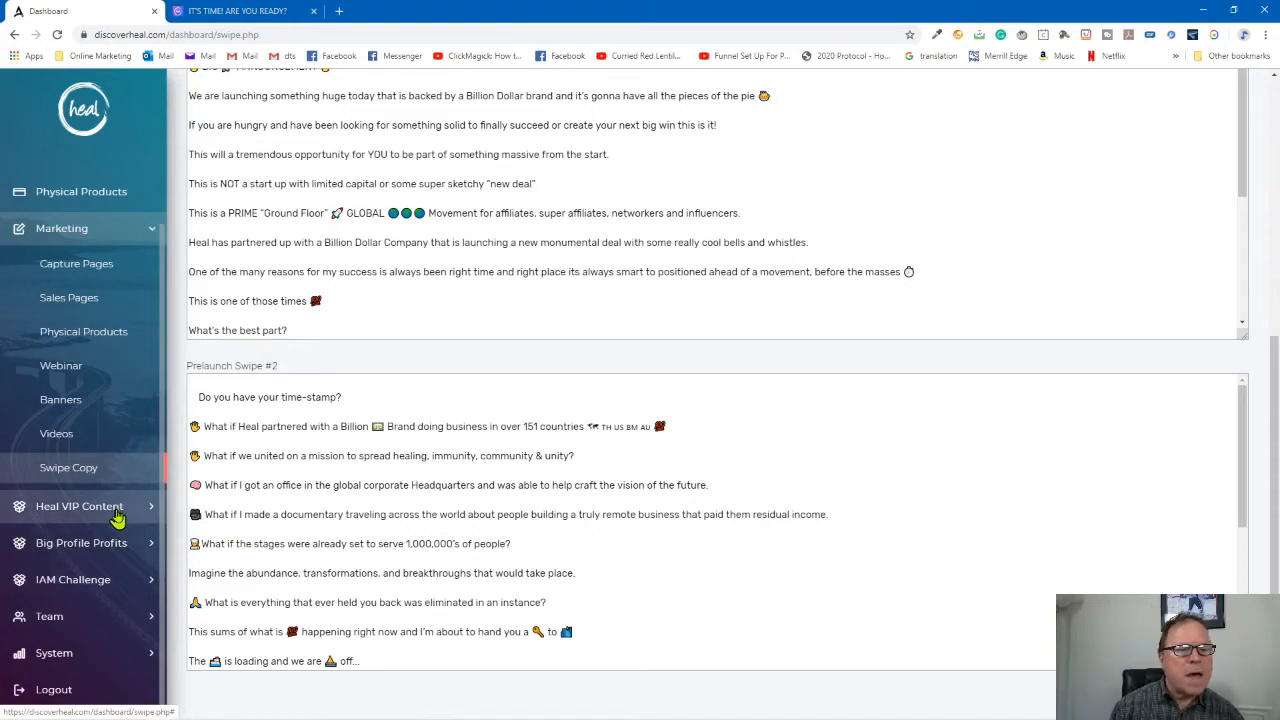
left_click(80, 506)
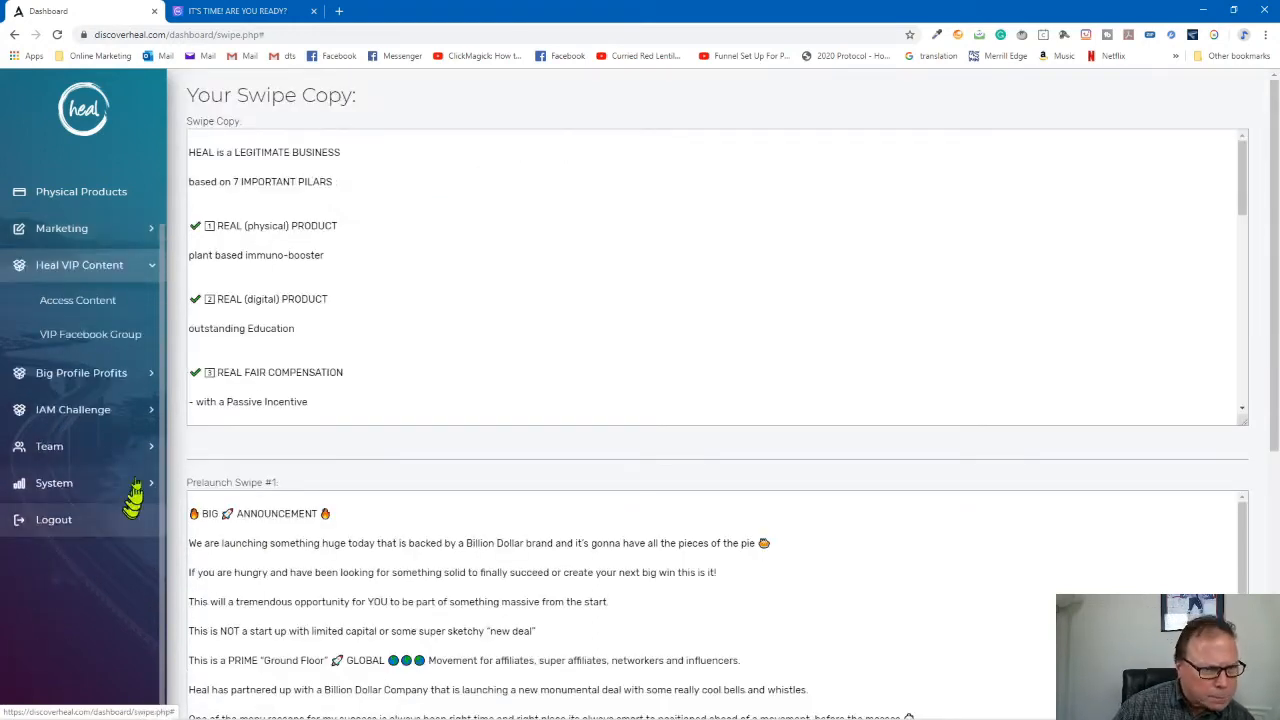
Enter the VIP Access Content library and page through the Building Your Business video carousel to its end.
left_click(76, 300)
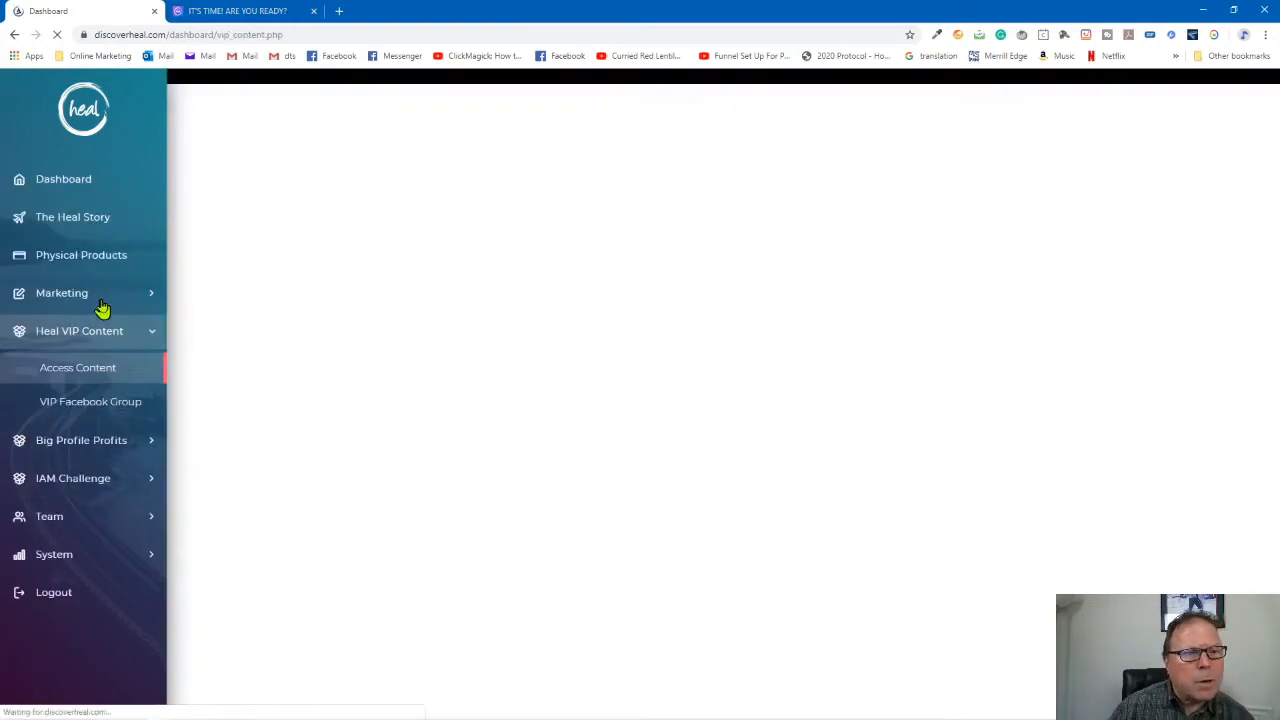
left_click(76, 368)
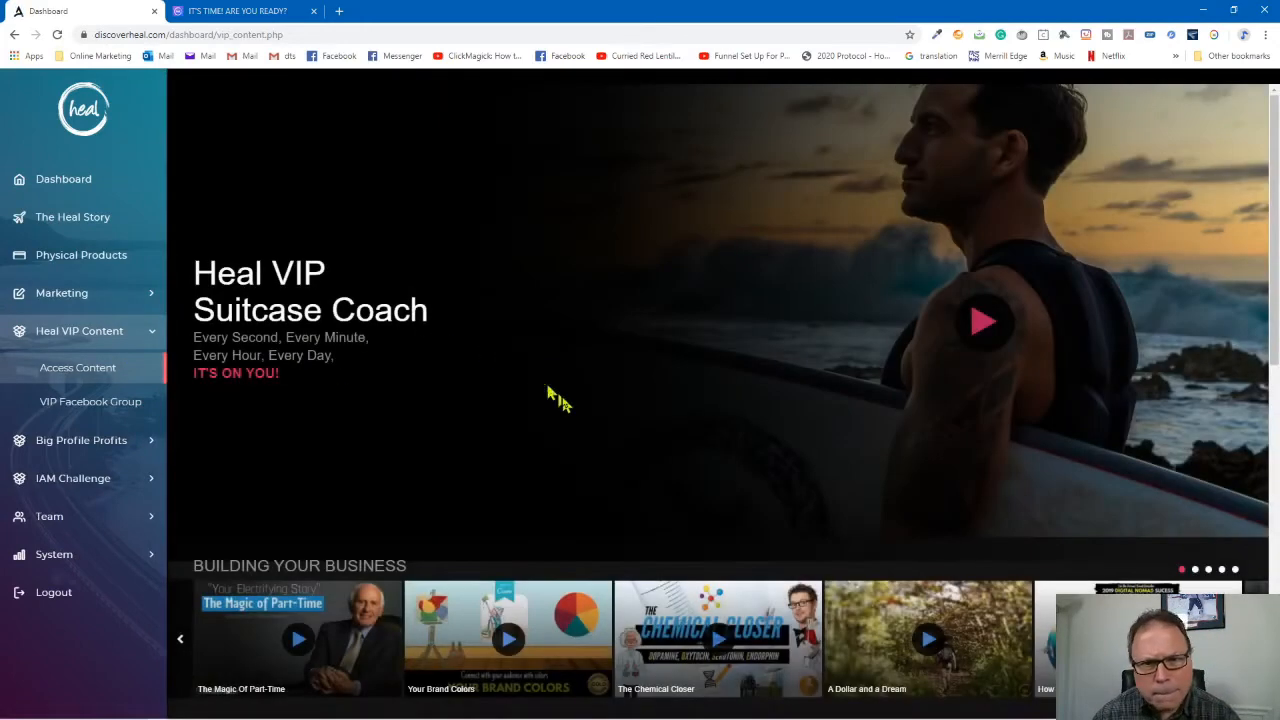
scroll("down", 3)
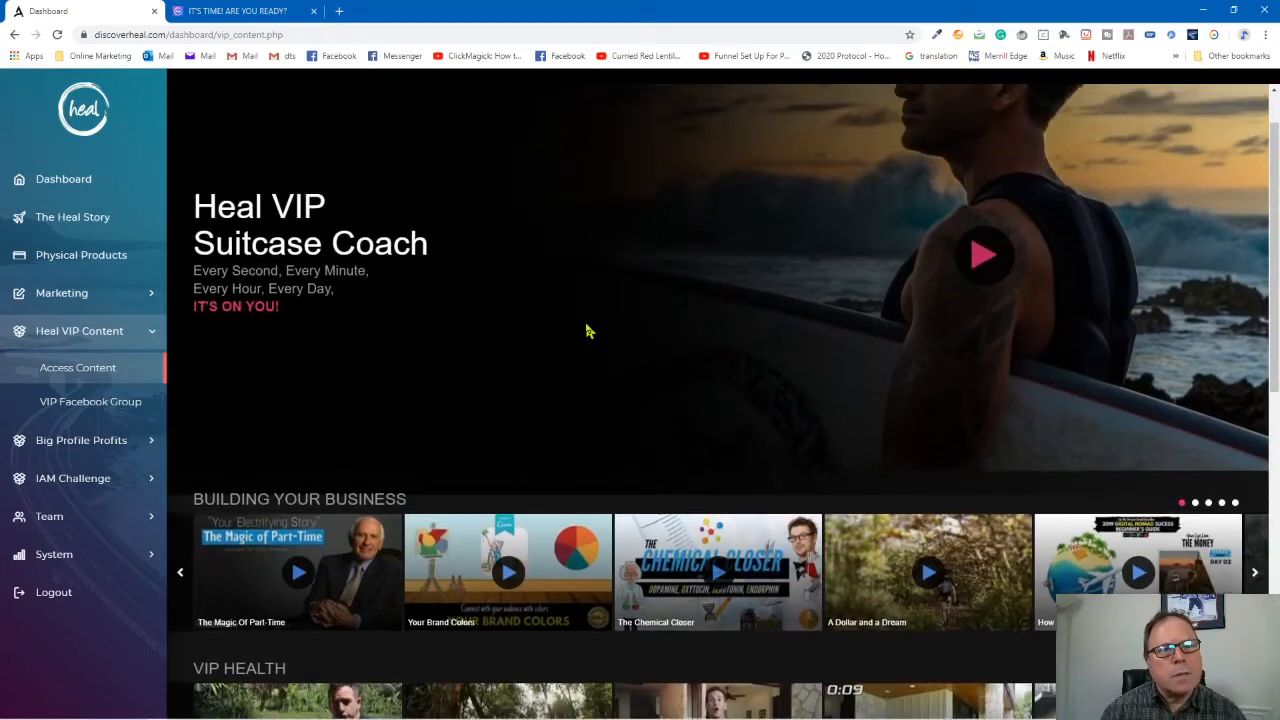
scroll("down", 3)
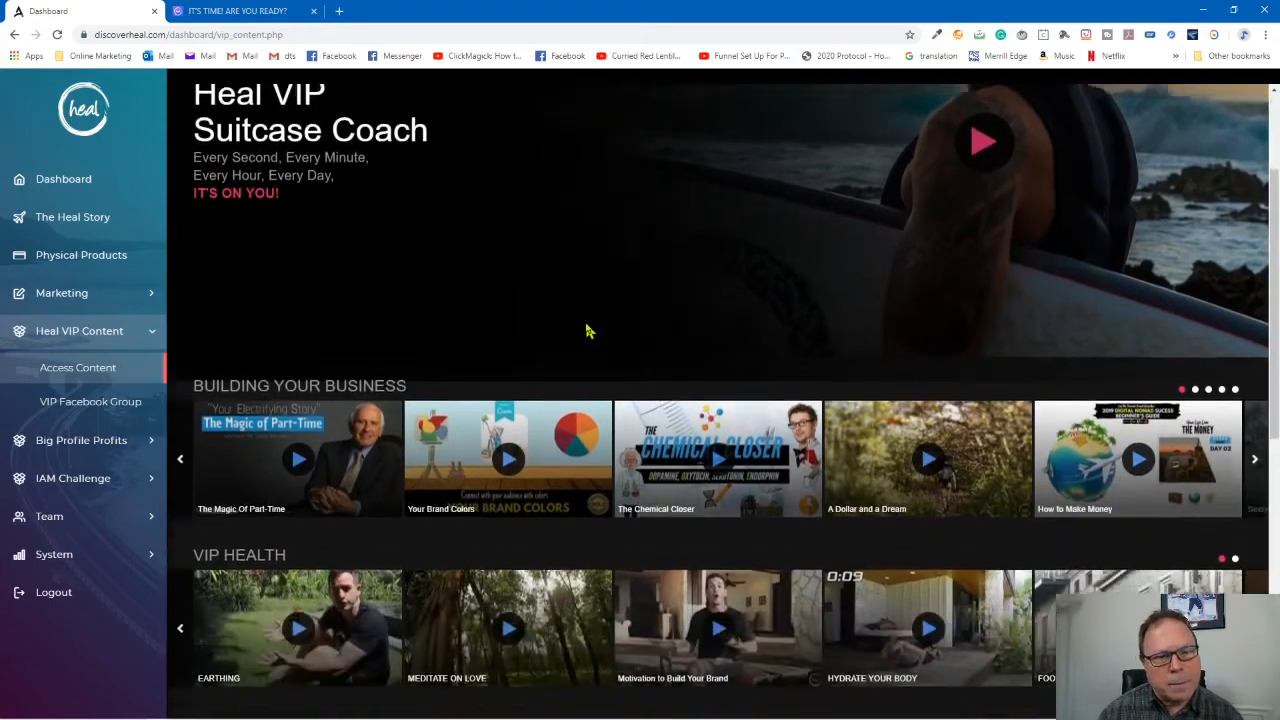
scroll("down", 3)
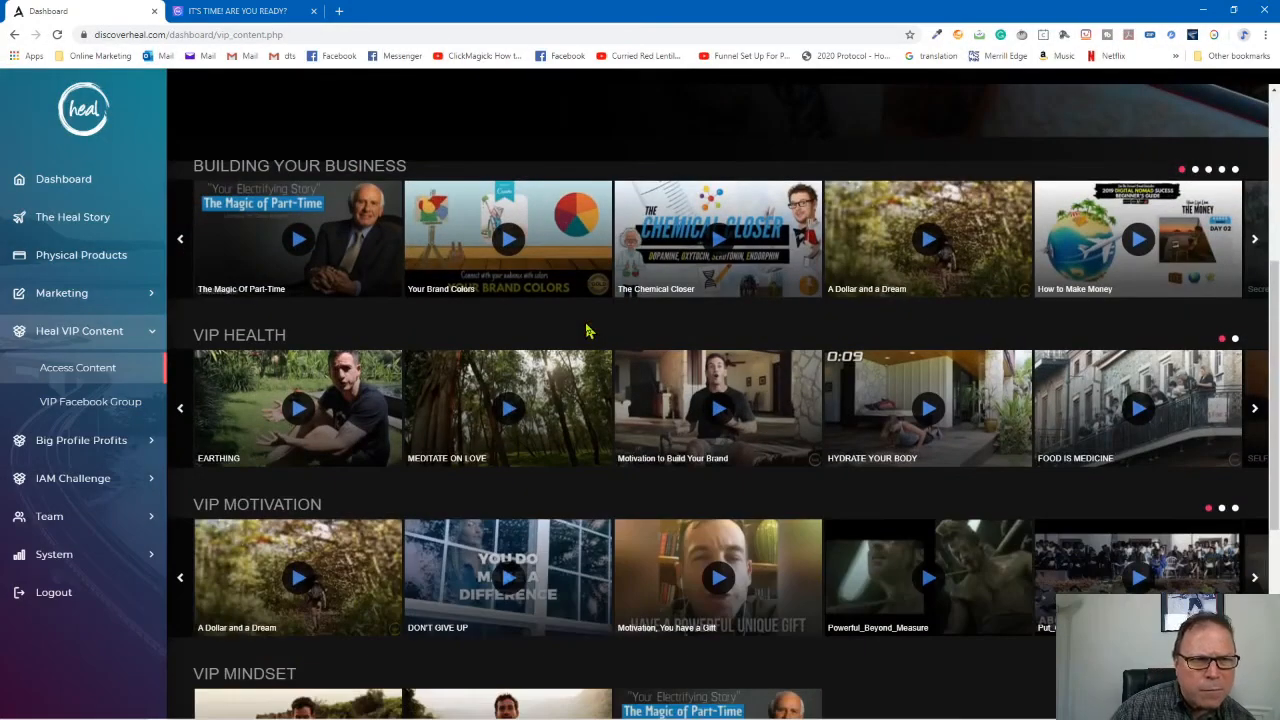
mouse_move(598, 324)
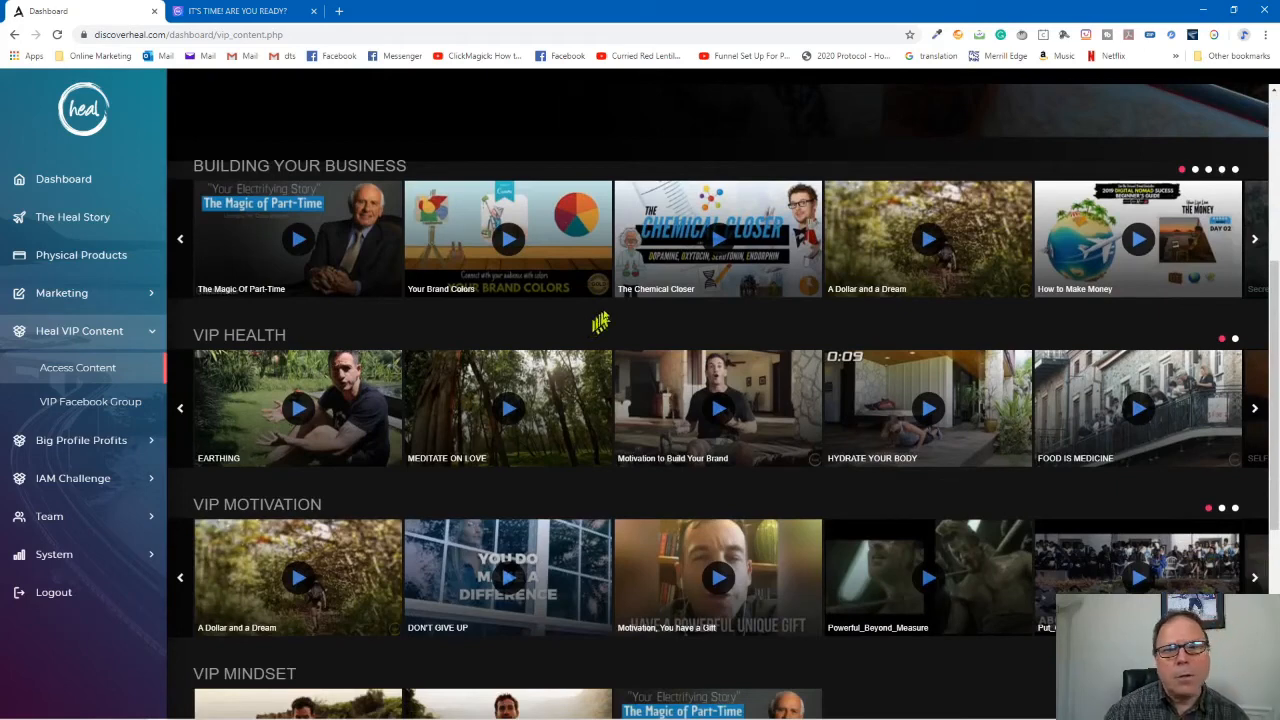
left_click(1256, 238)
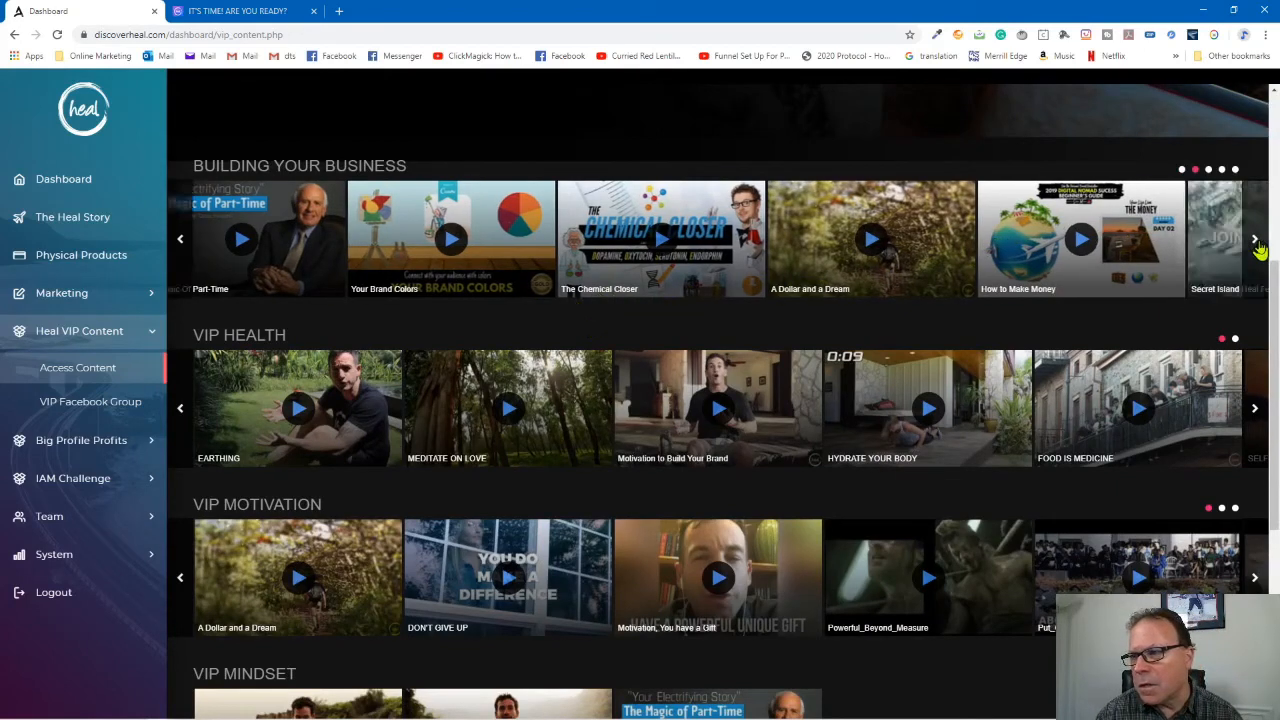
left_click(1256, 238)
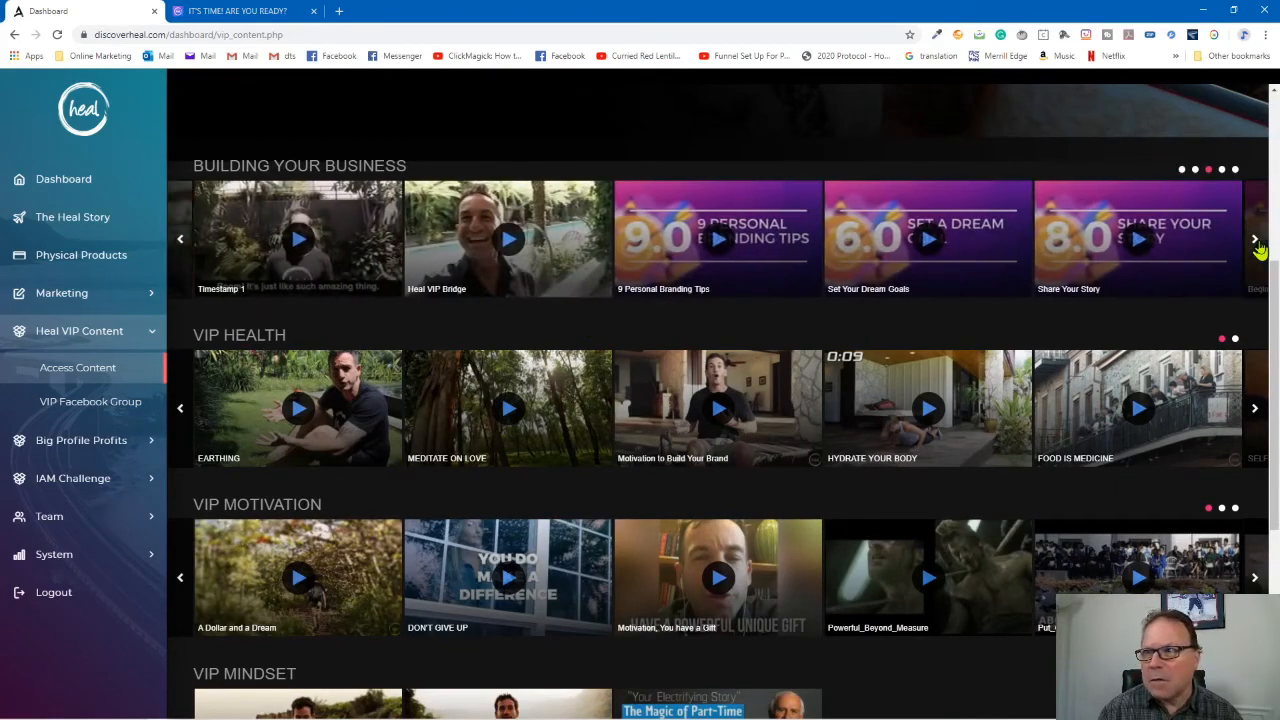
left_click(1256, 238)
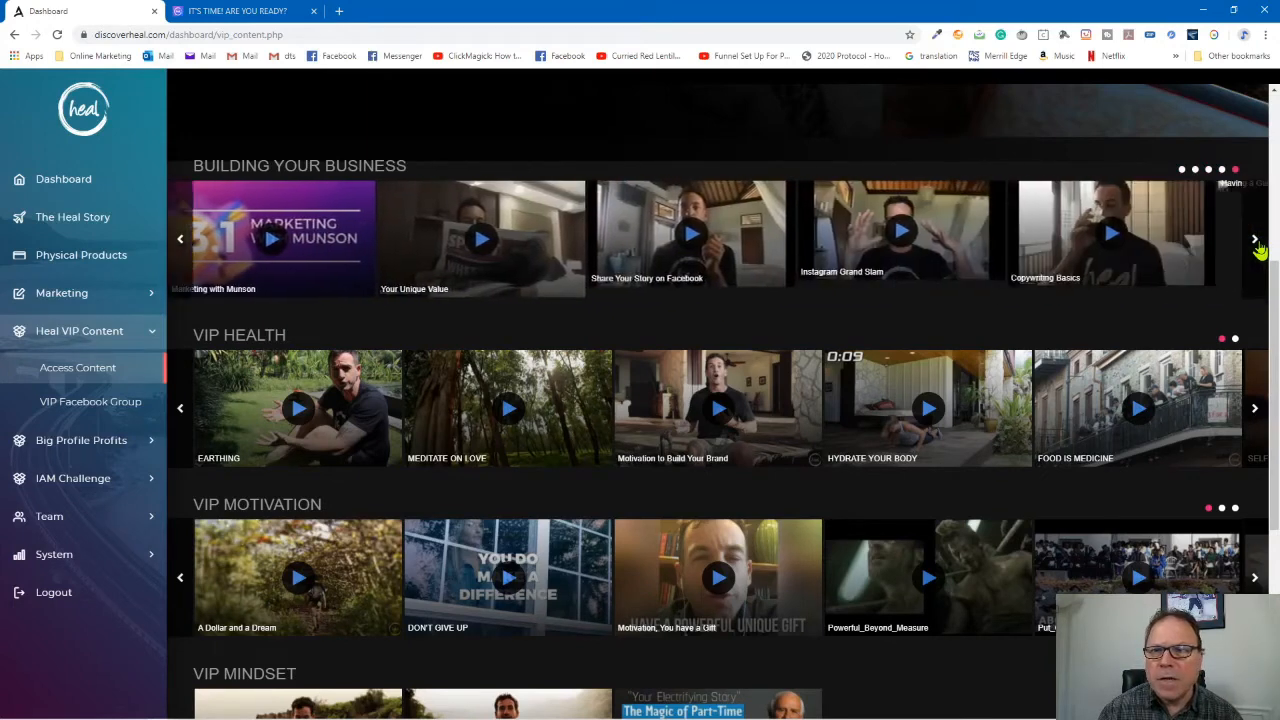
left_click(1256, 238)
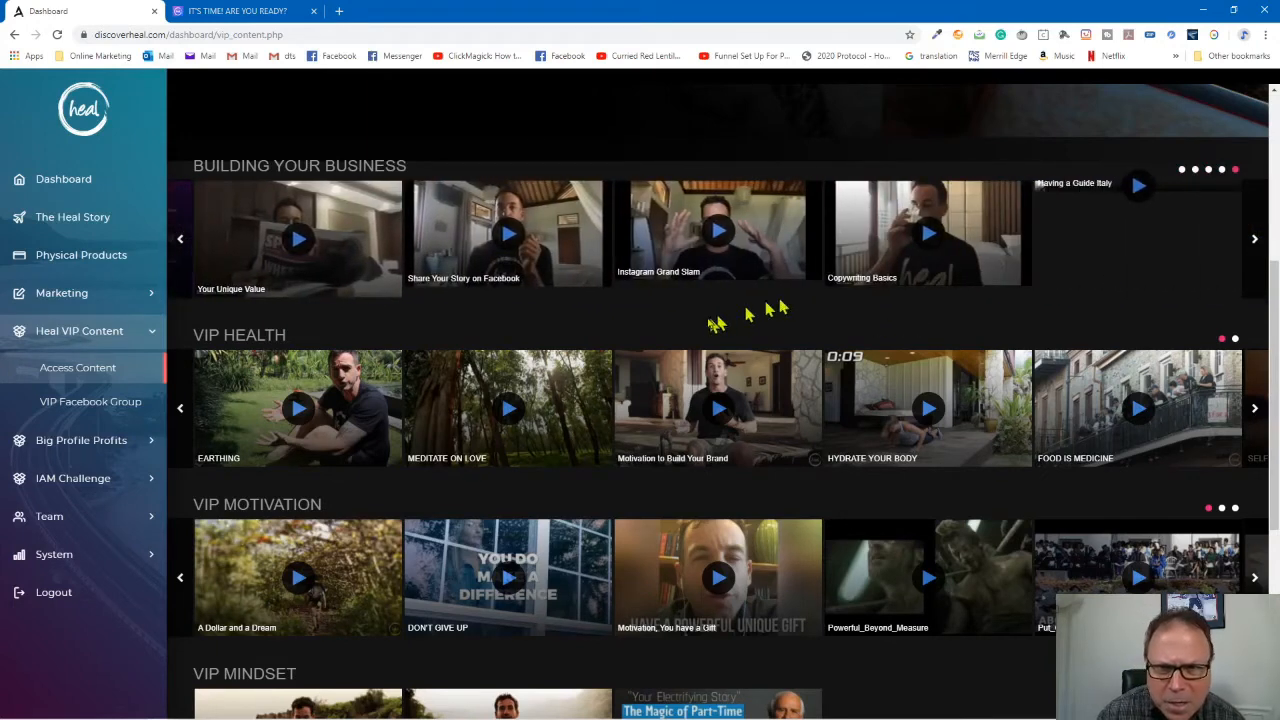
mouse_move(684, 290)
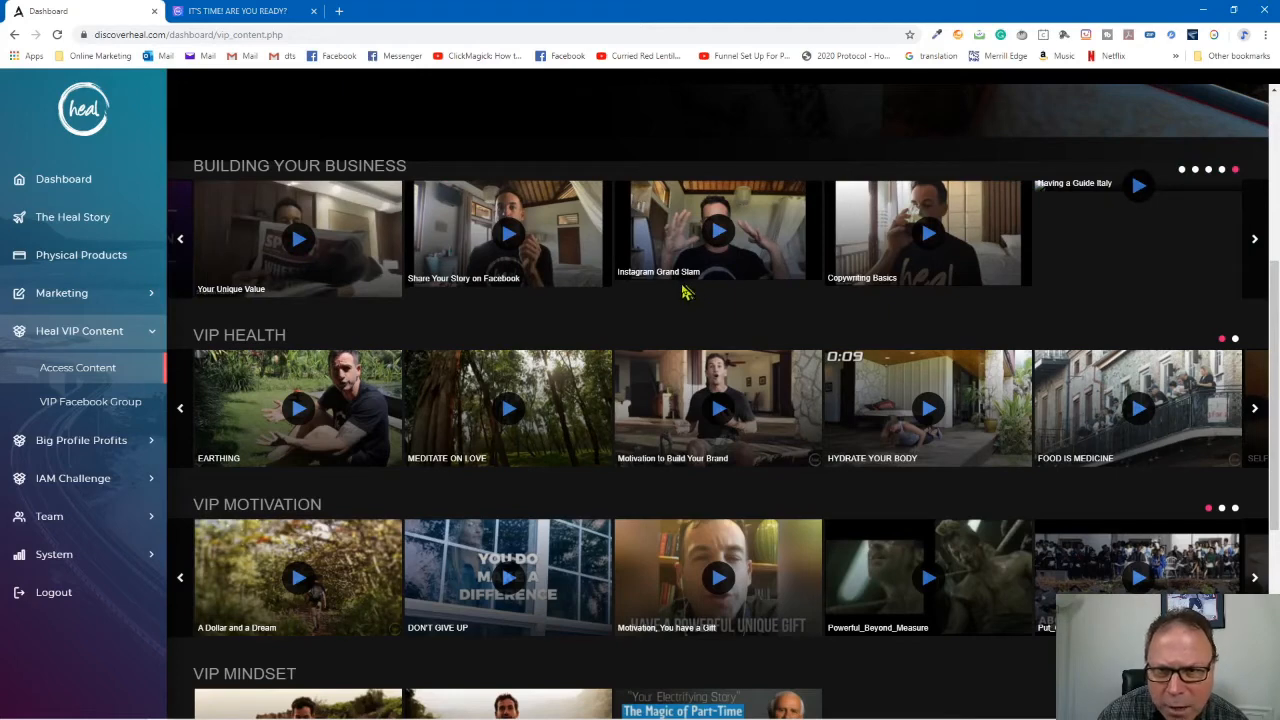
mouse_move(744, 290)
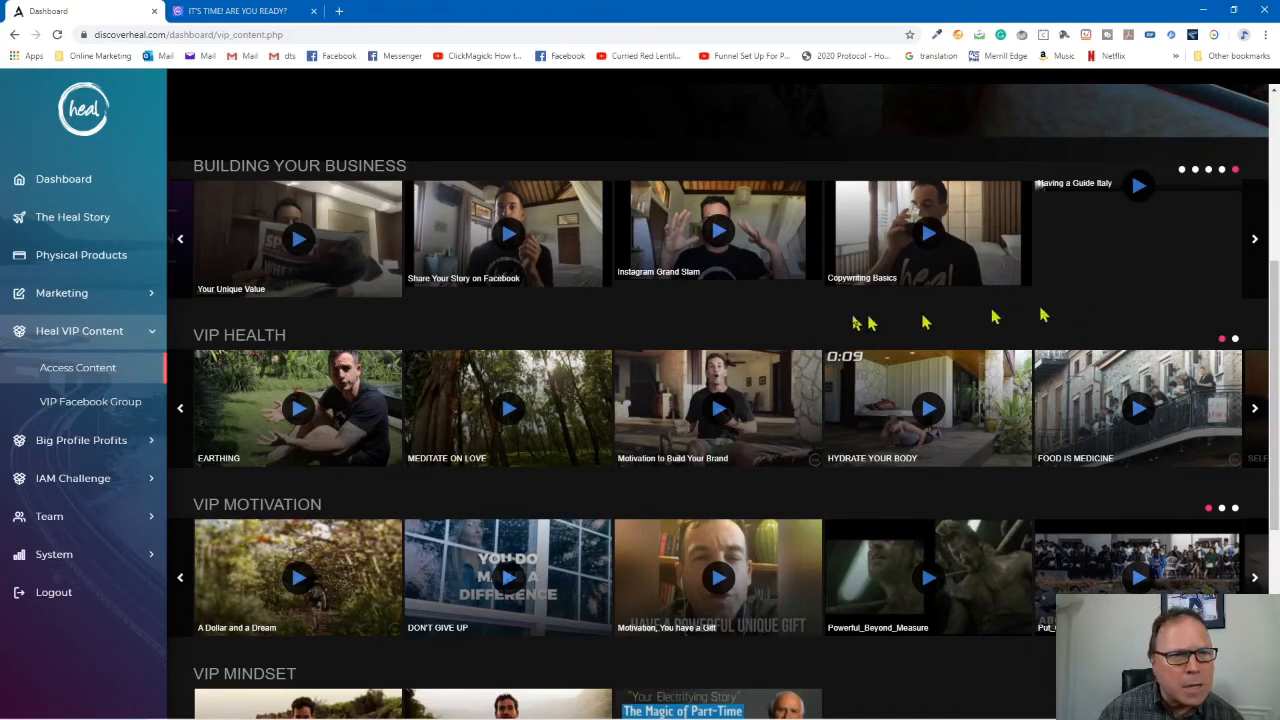
Browse the VIP Health, Motivation, Mindset, Personal Growth and Community video rows.
scroll("down", 3)
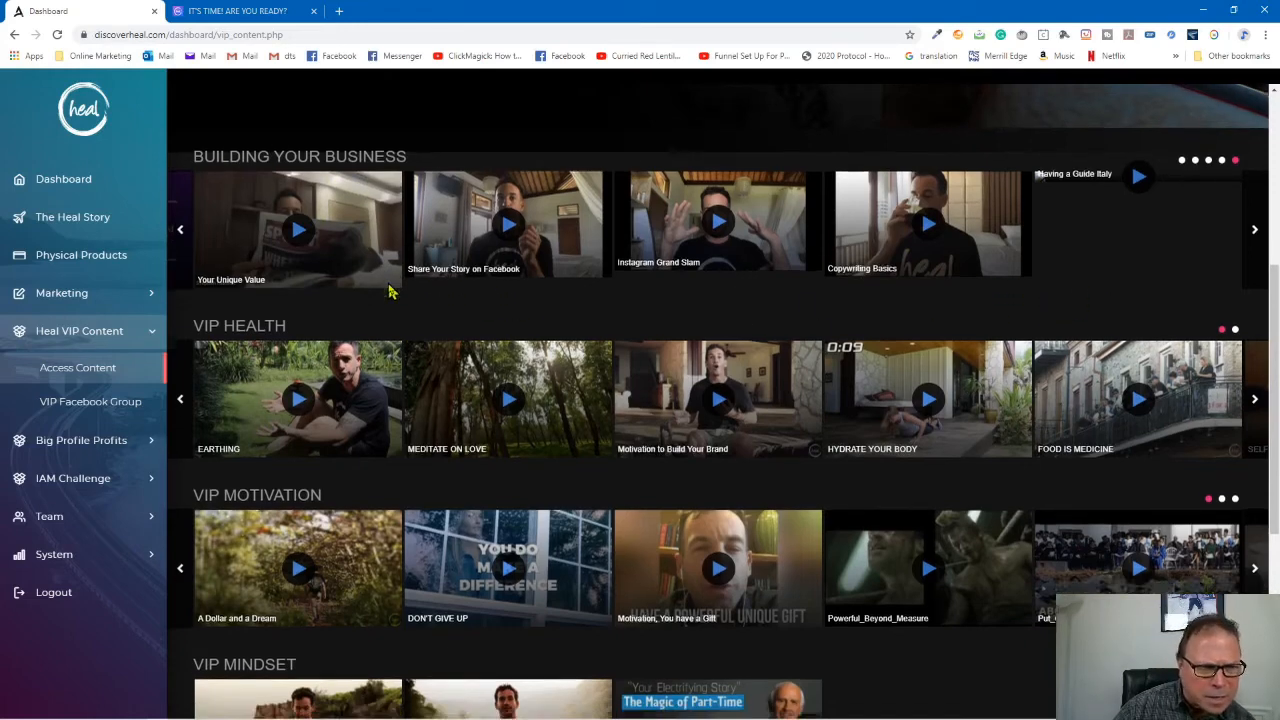
scroll("down", 3)
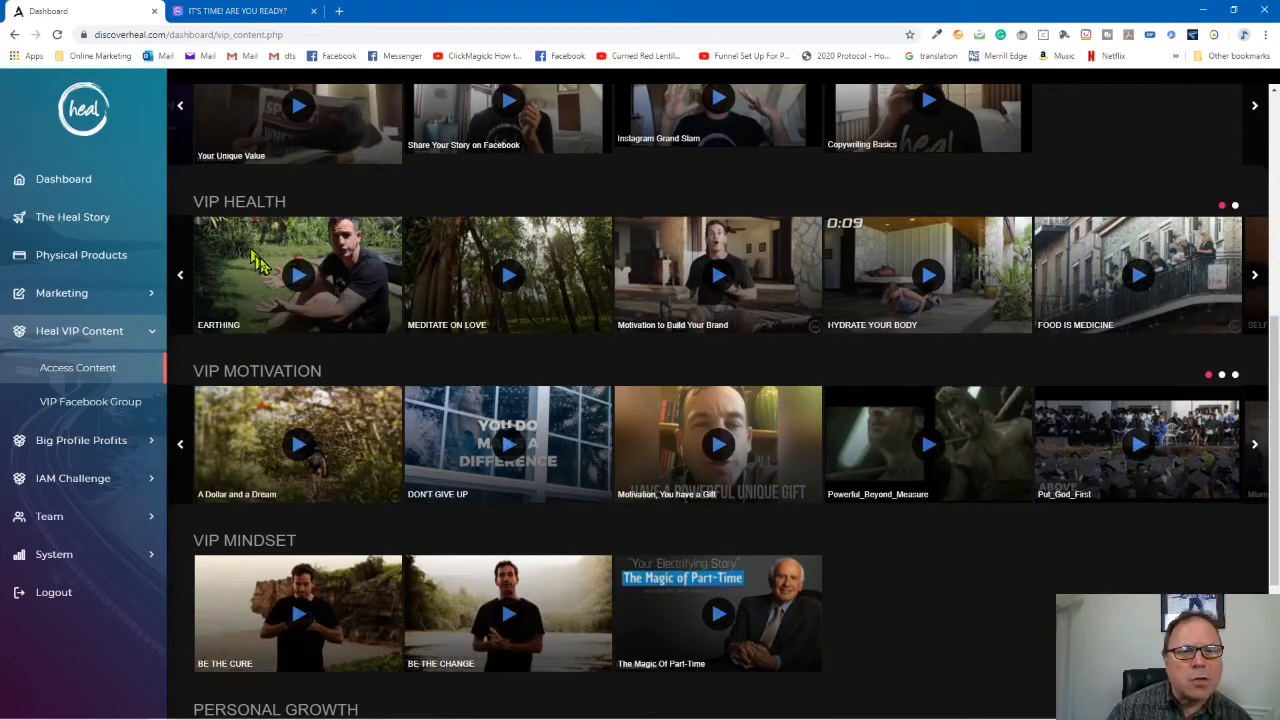
mouse_move(268, 264)
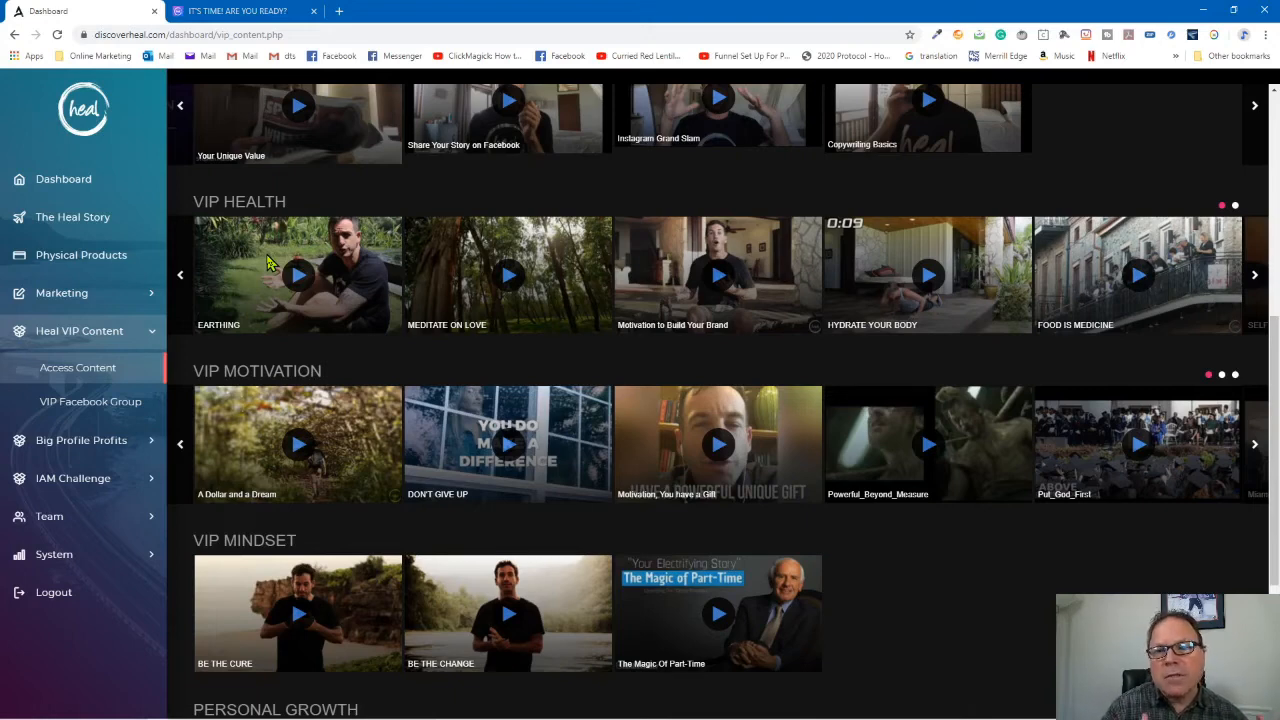
mouse_move(416, 284)
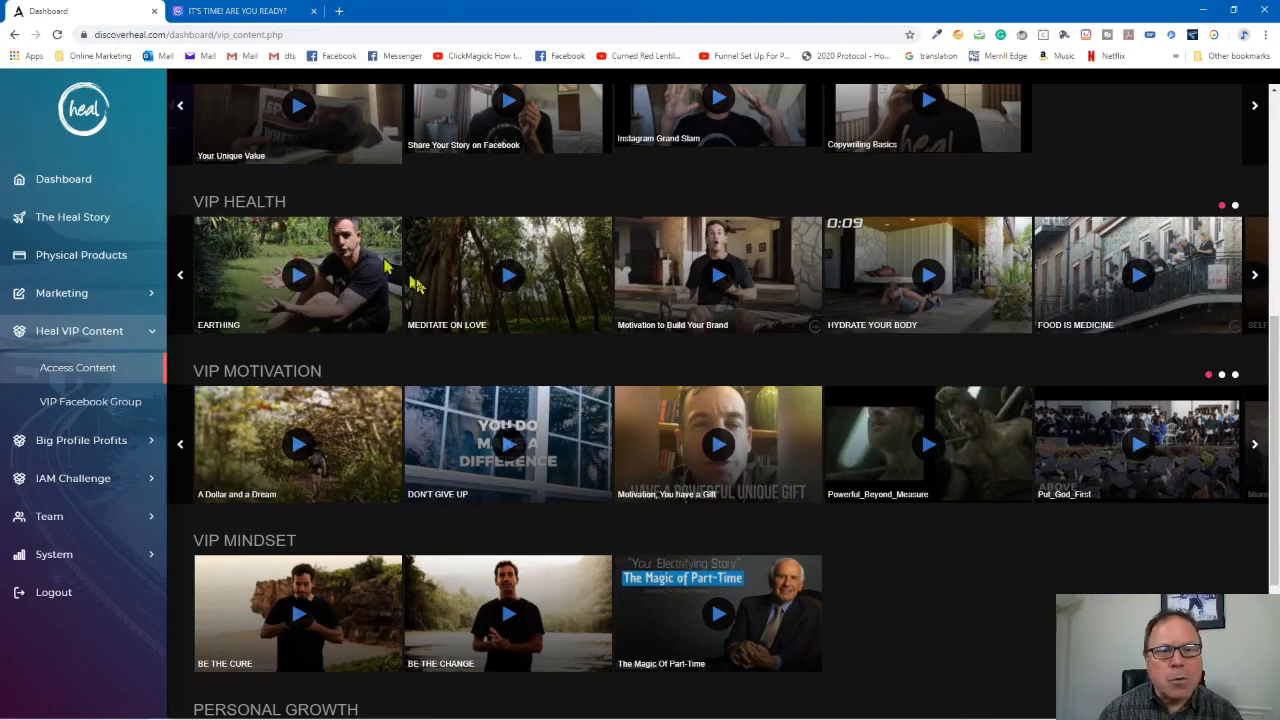
mouse_move(518, 292)
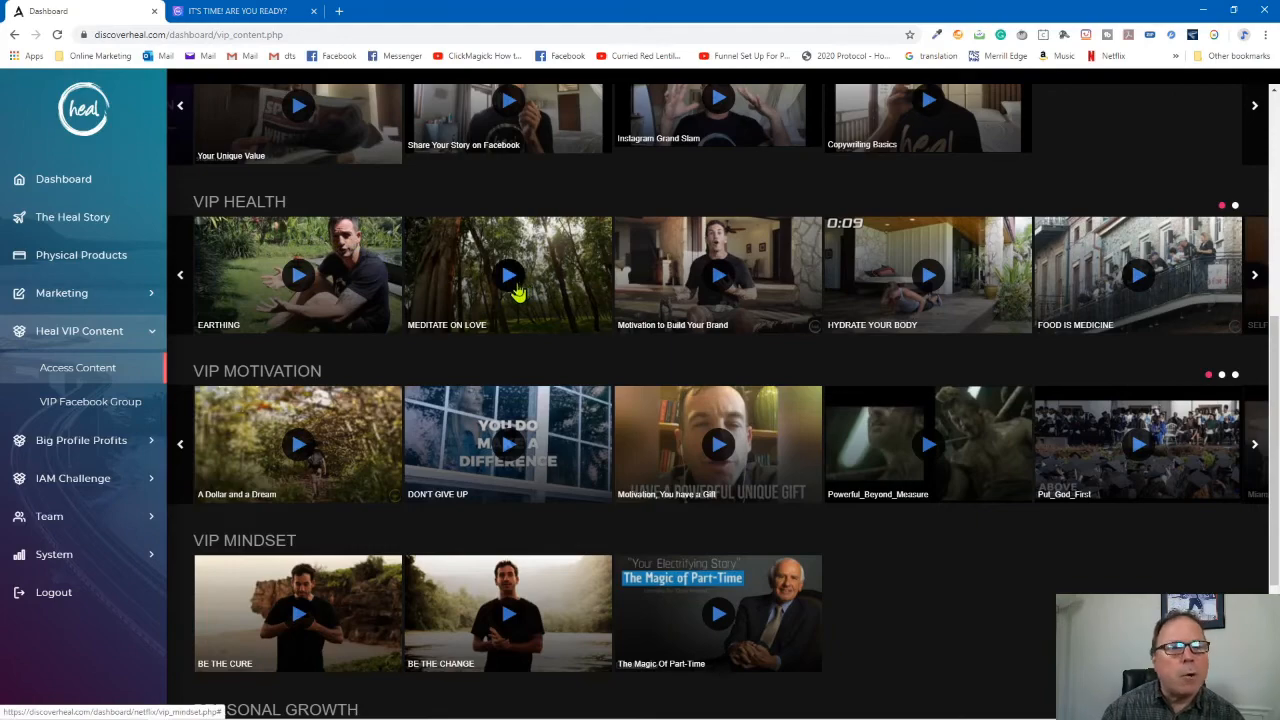
scroll("down", 3)
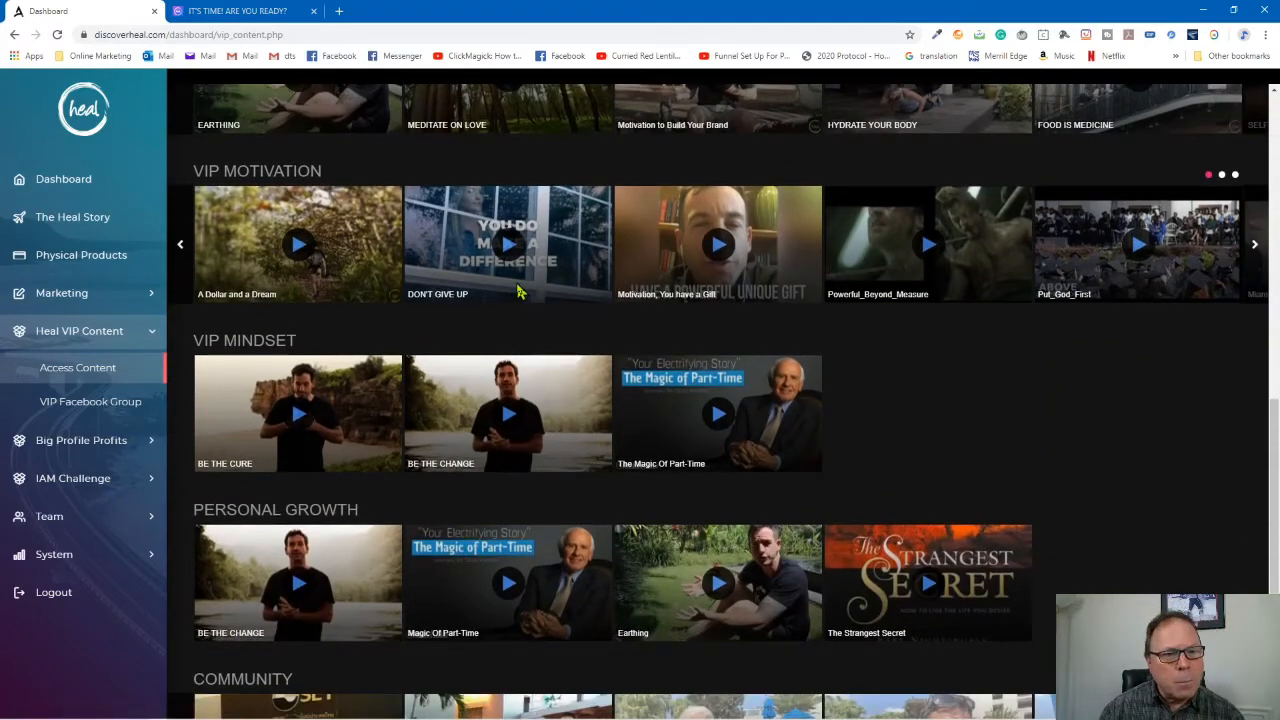
scroll("down", 3)
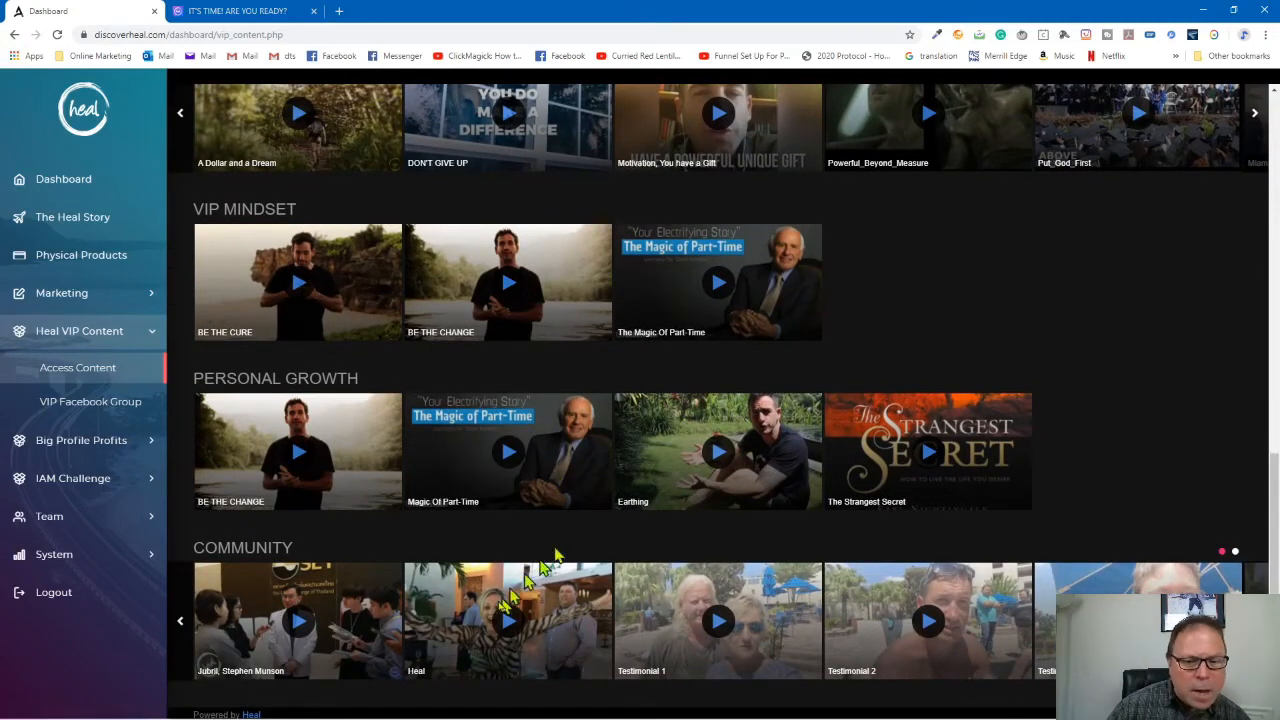
mouse_move(504, 624)
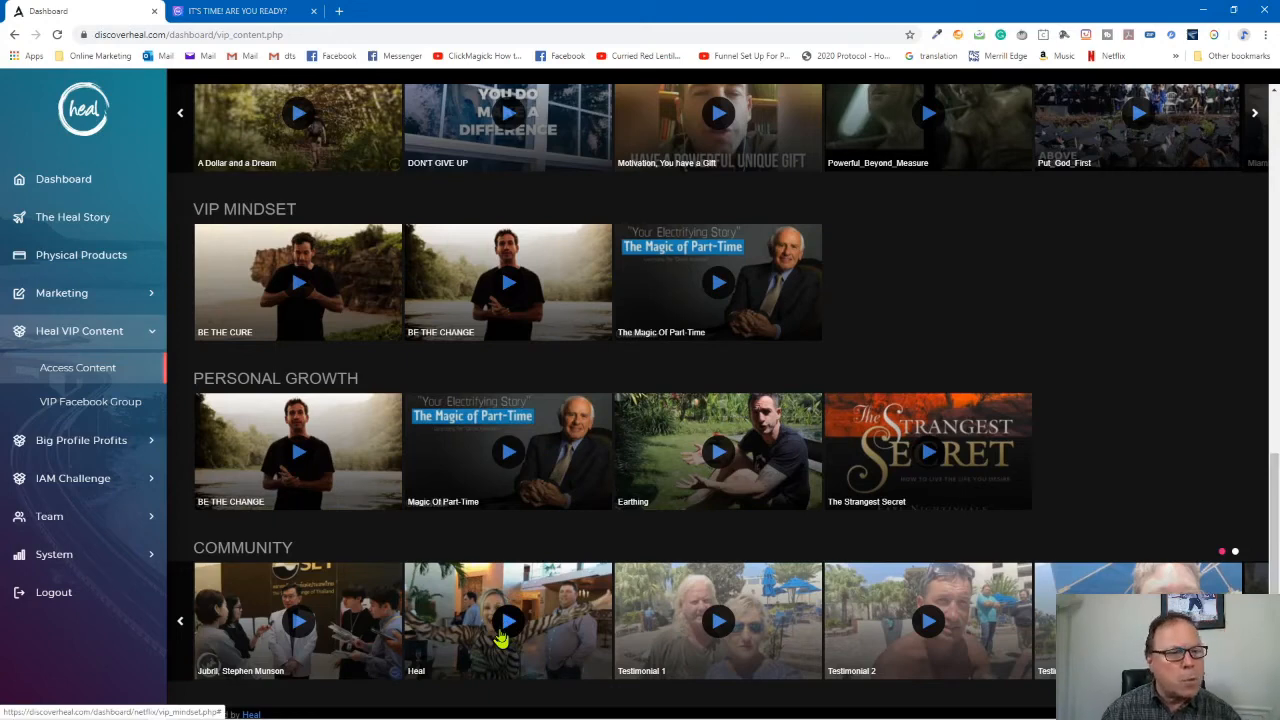
mouse_move(90, 406)
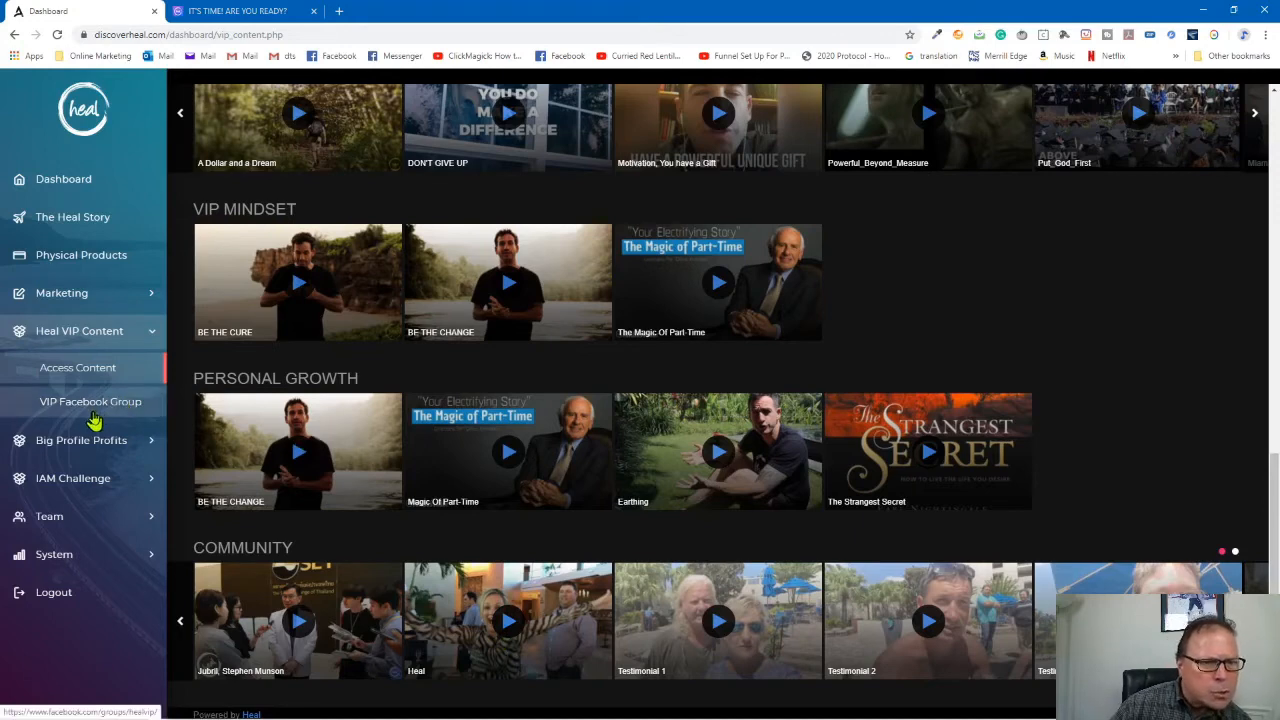
mouse_move(128, 500)
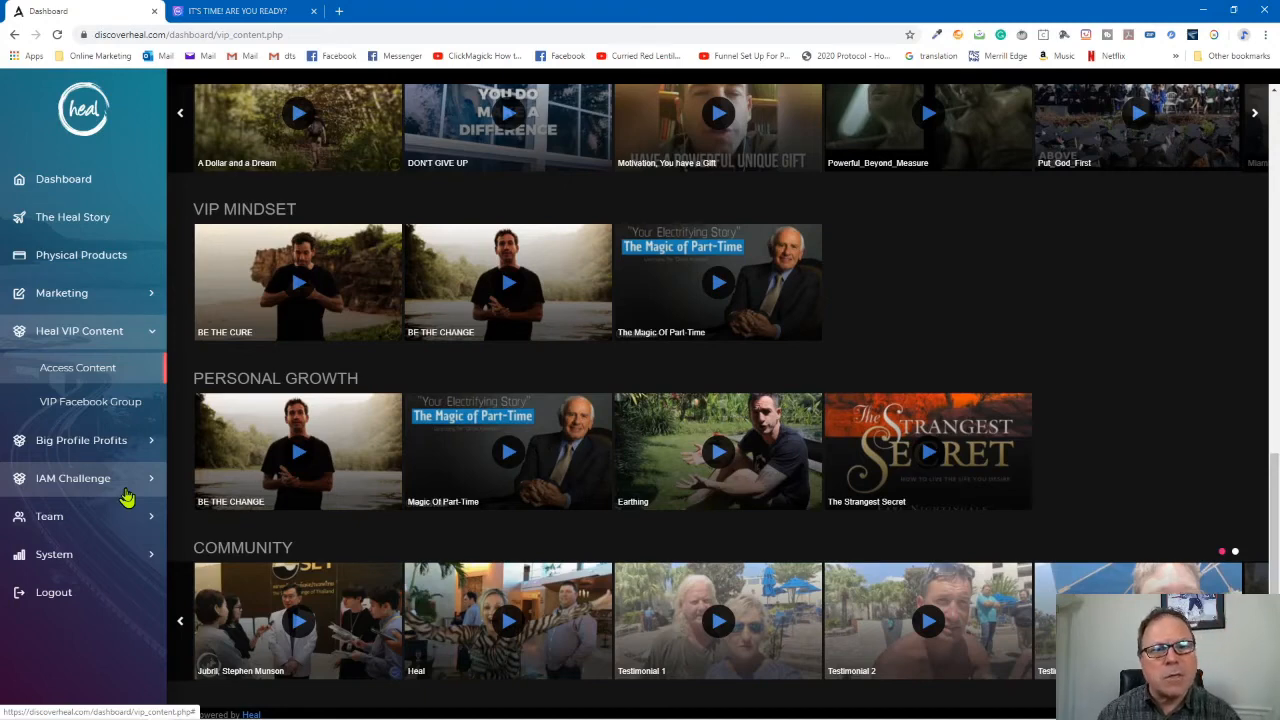
mouse_move(100, 452)
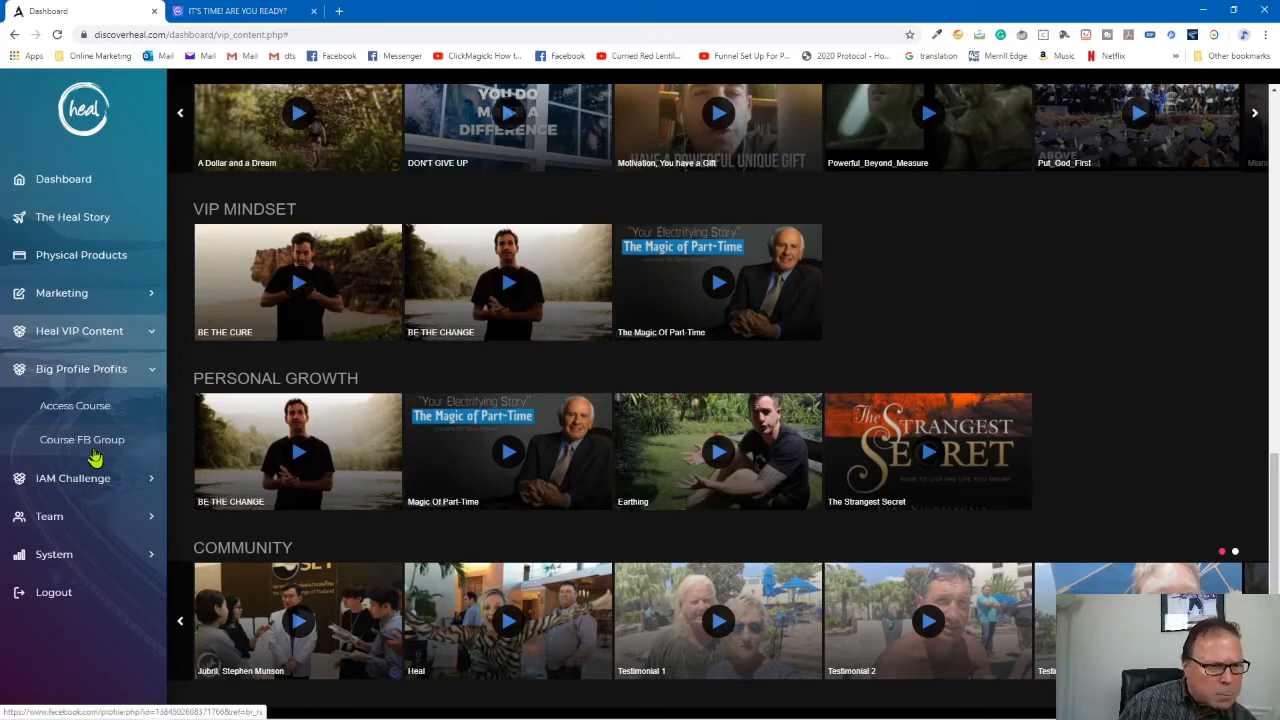
Show the Big Profile Profits Access Course page with its FB Profits access notice.
left_click(76, 404)
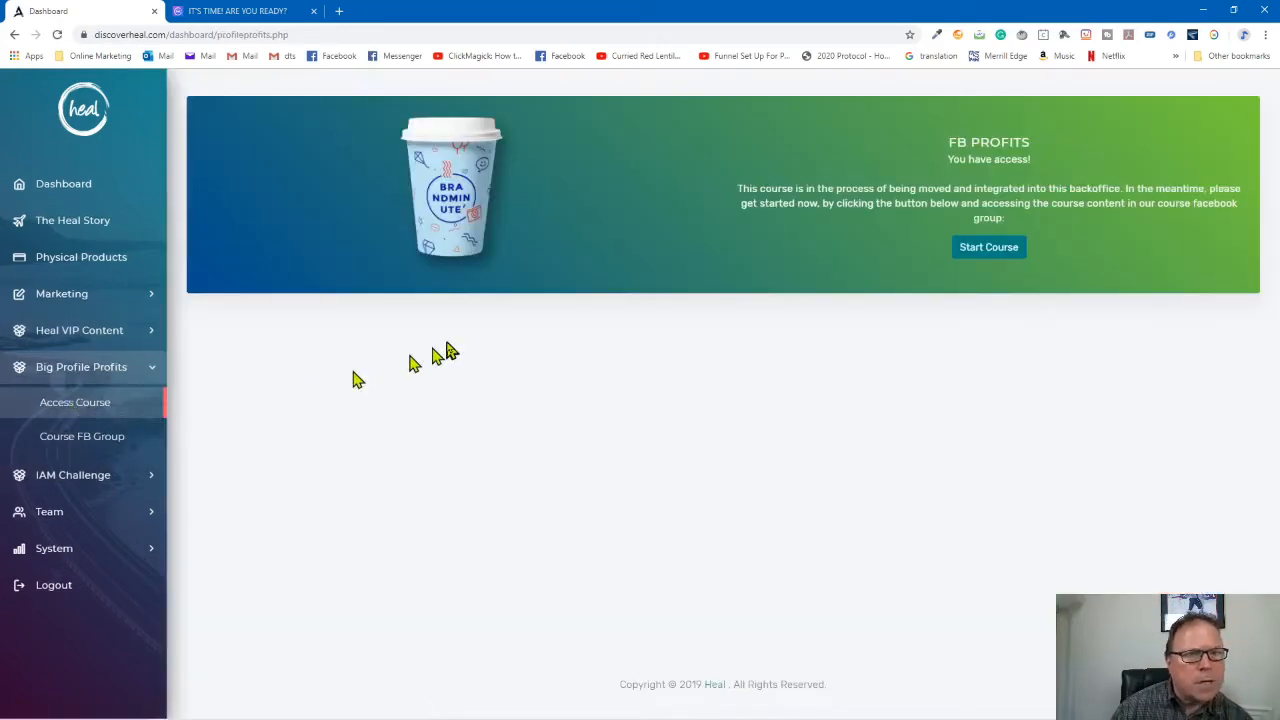
mouse_move(584, 352)
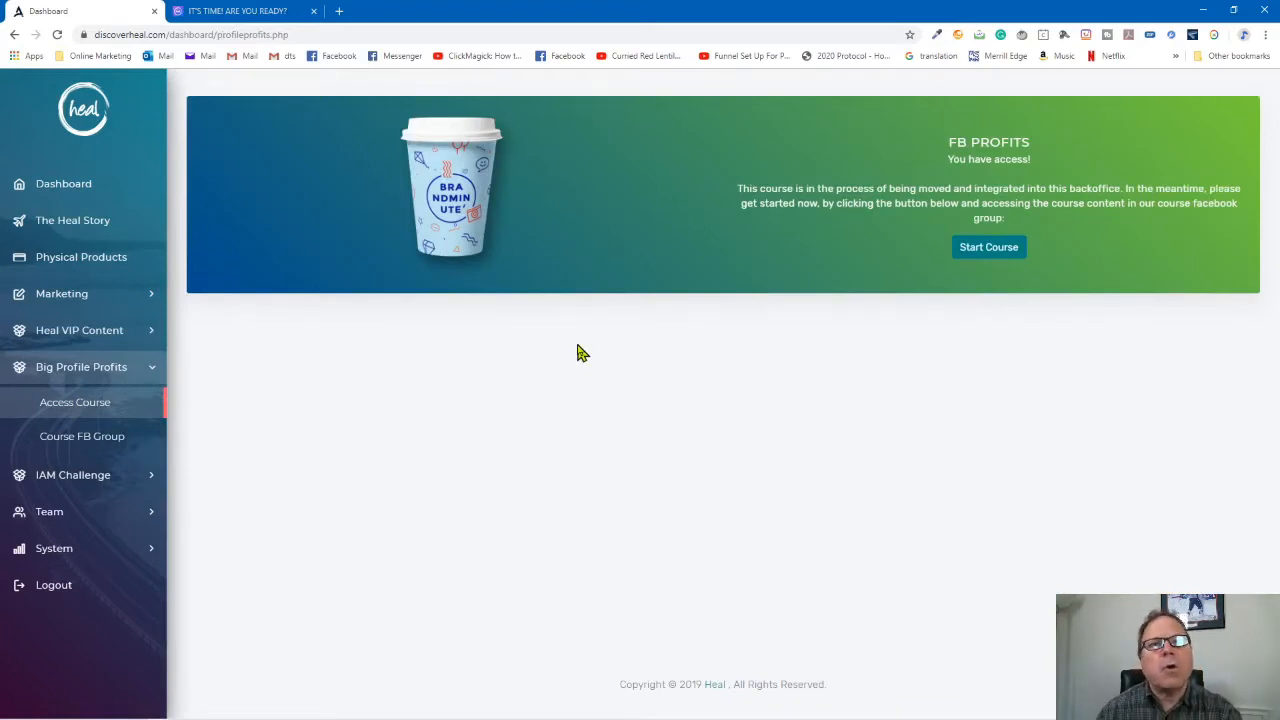
mouse_move(576, 352)
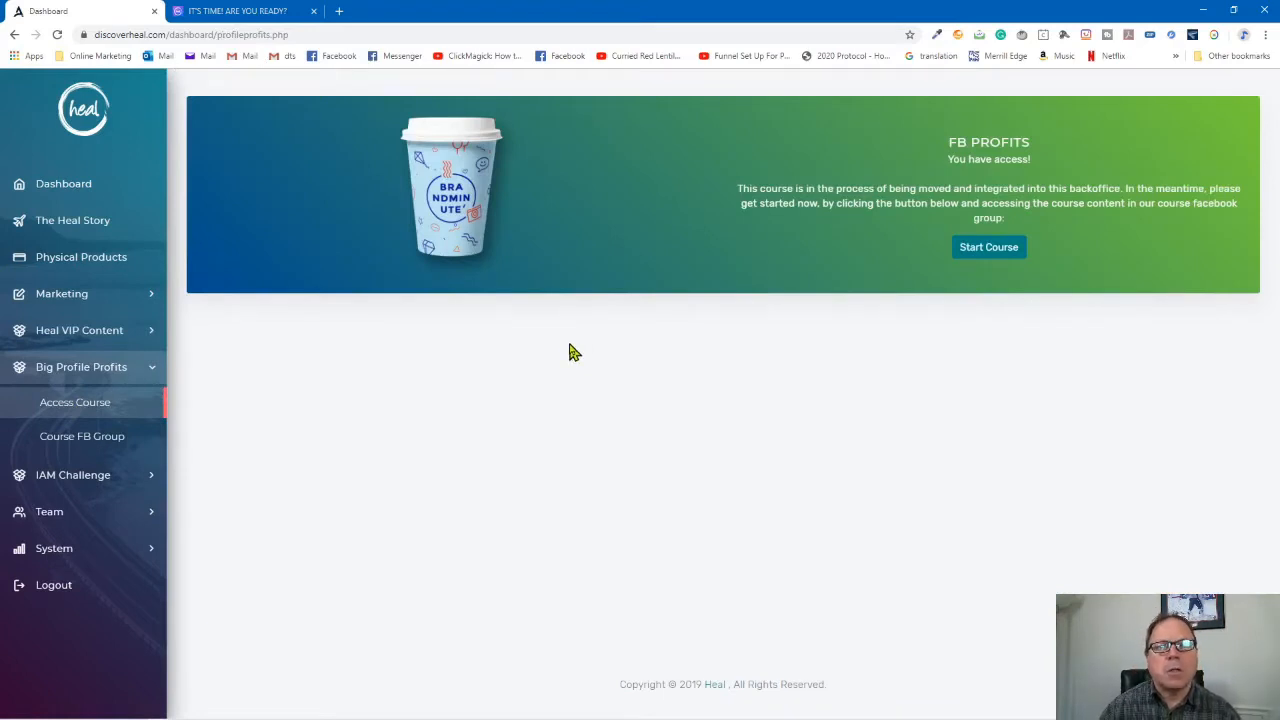
mouse_move(318, 448)
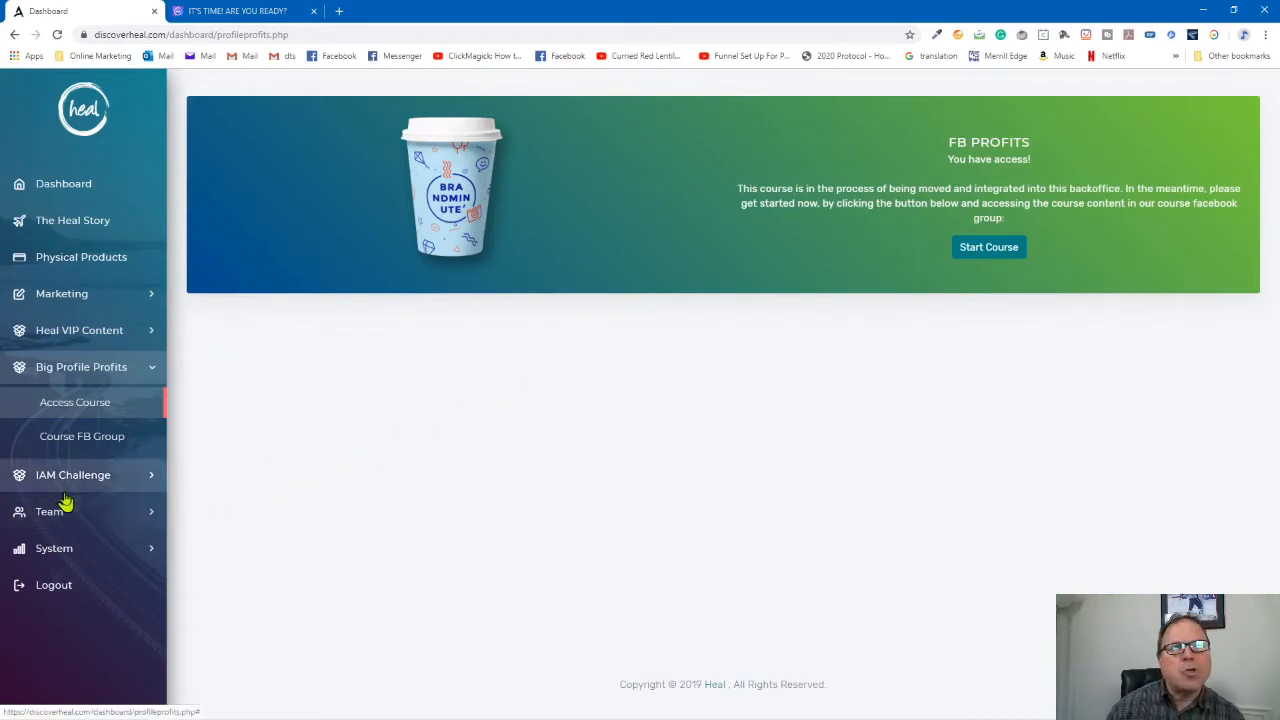
mouse_move(76, 496)
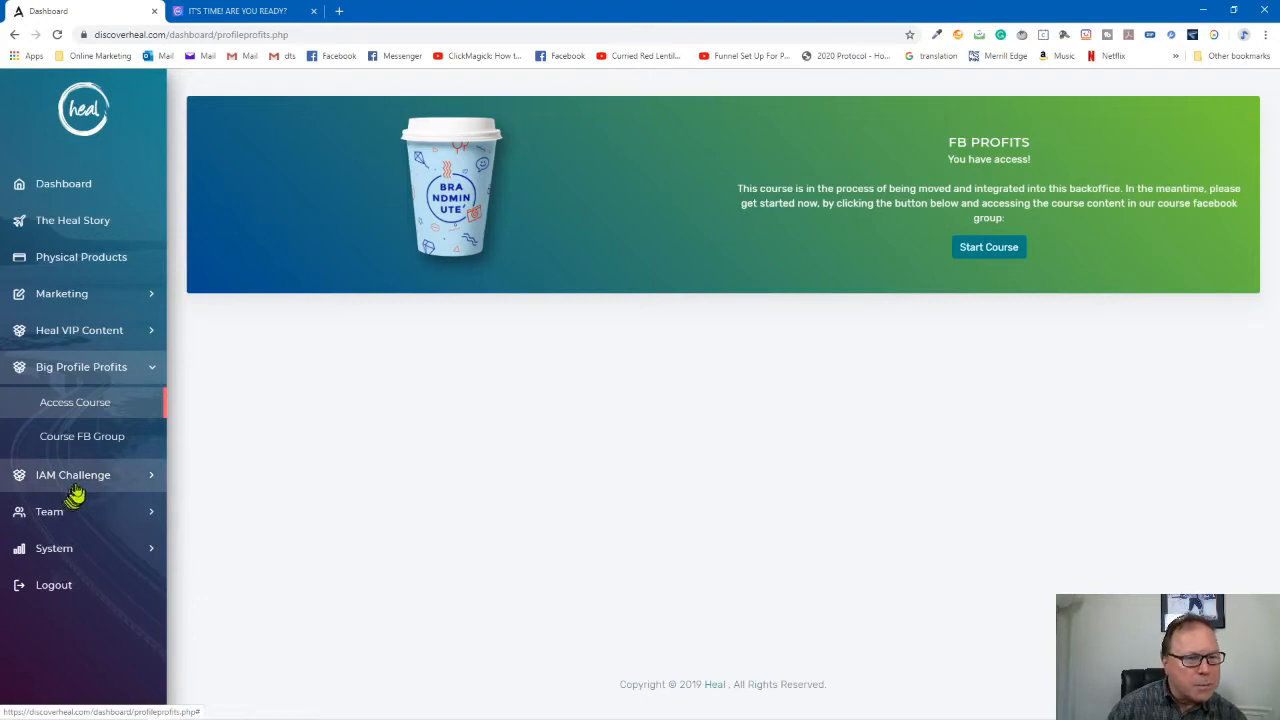
mouse_move(96, 512)
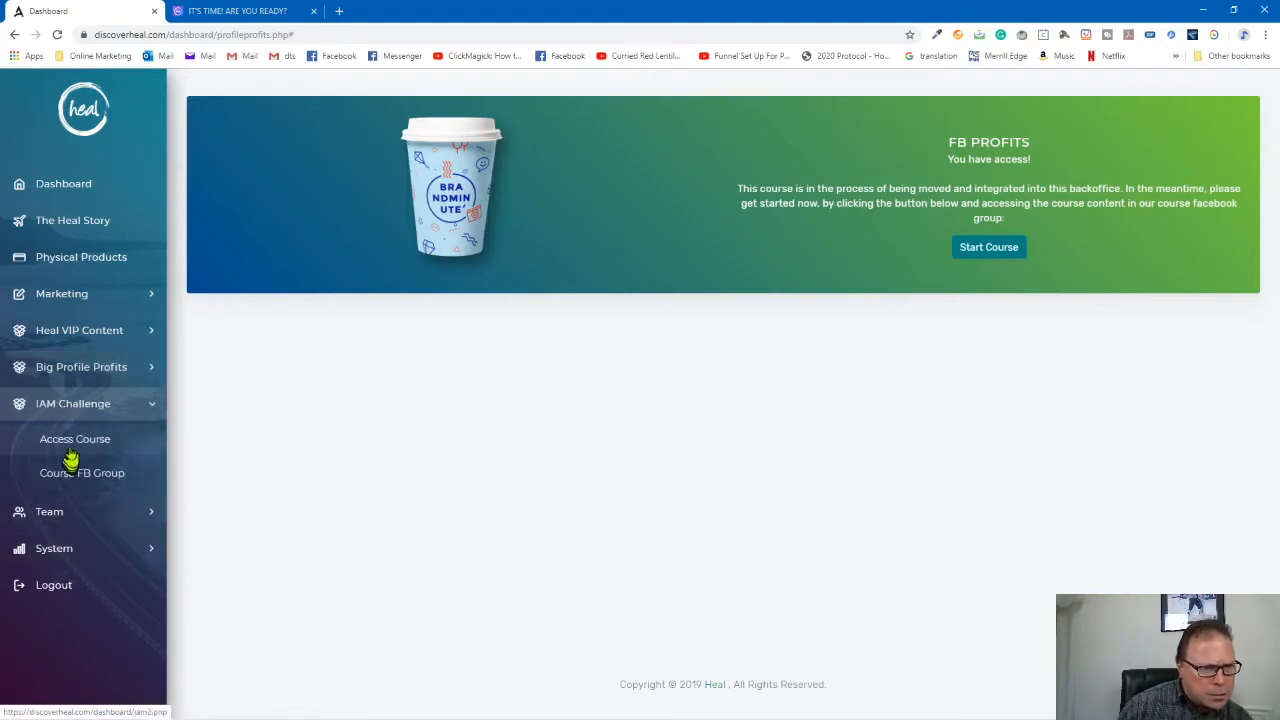
Show the IAM 21 Day Challenge course page, then expand the Team section.
left_click(76, 440)
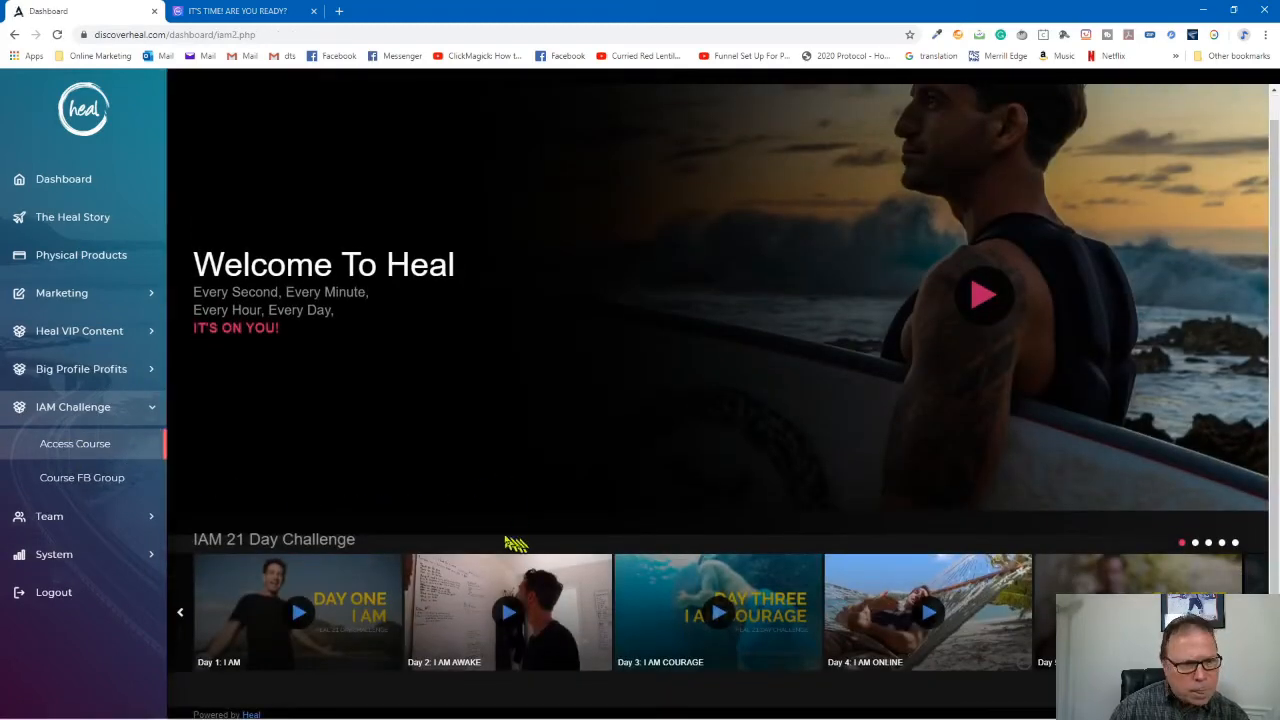
mouse_move(398, 528)
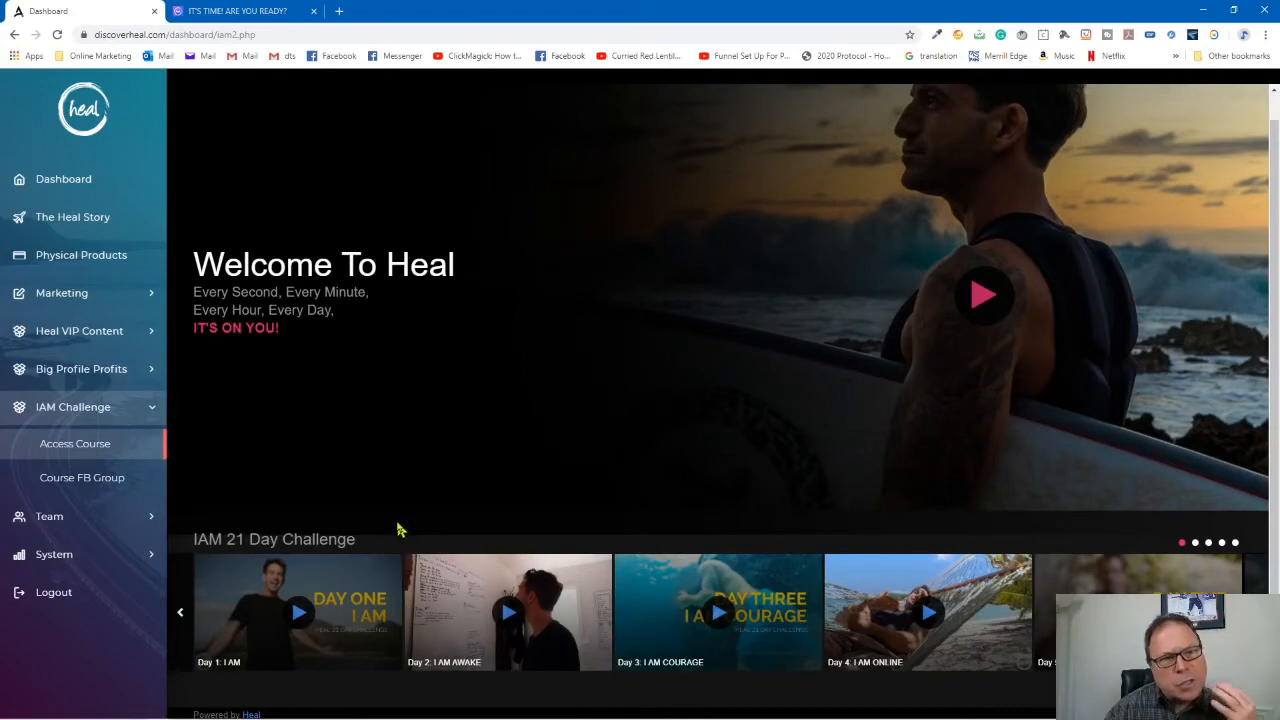
mouse_move(412, 536)
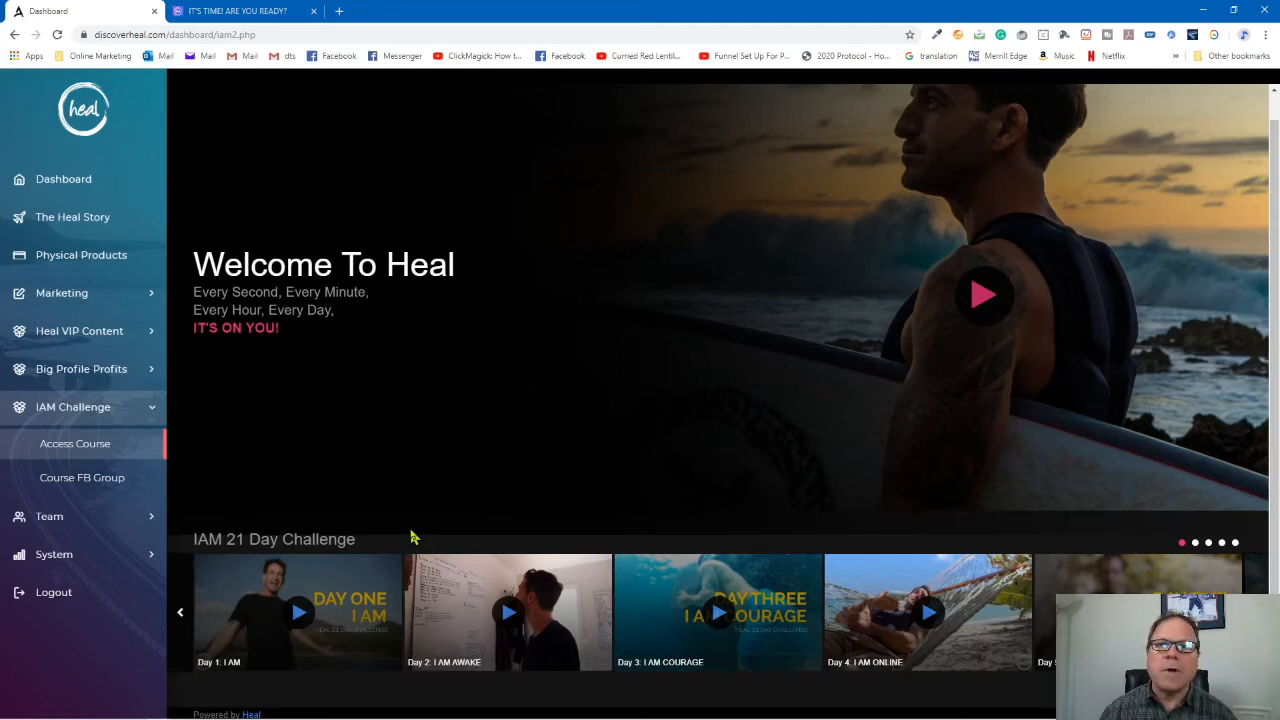
mouse_move(78, 600)
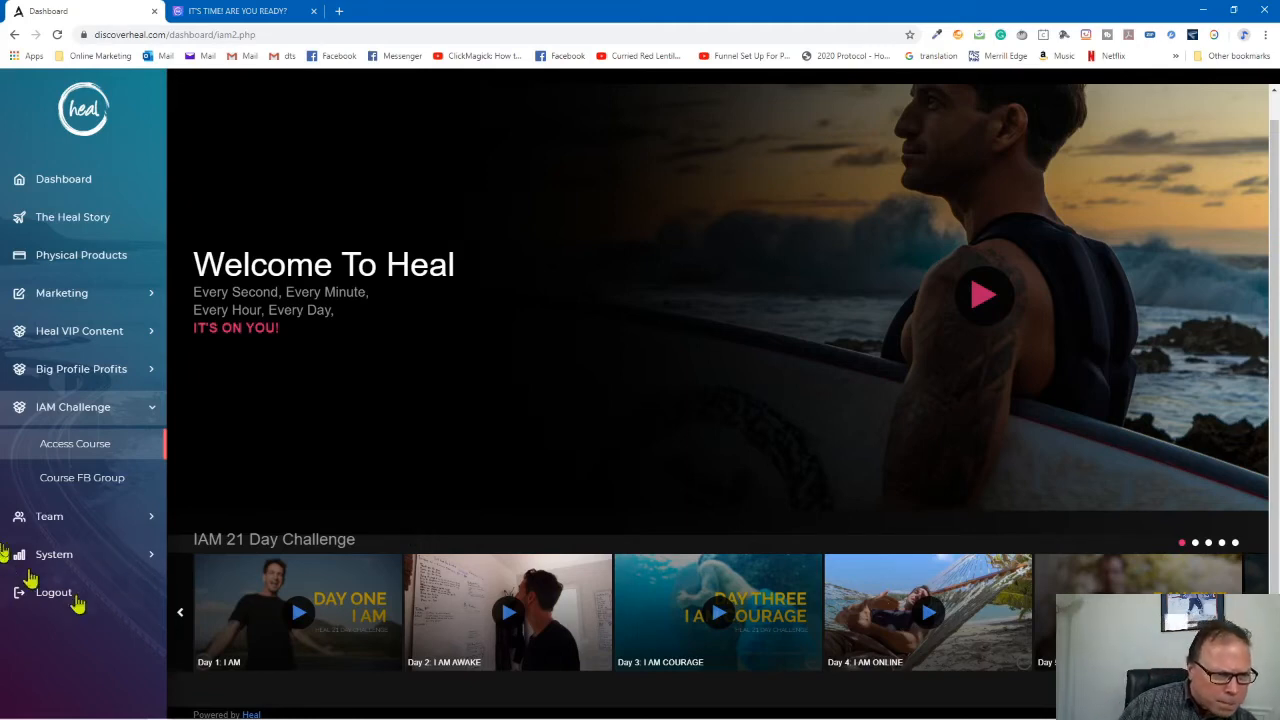
left_click(48, 444)
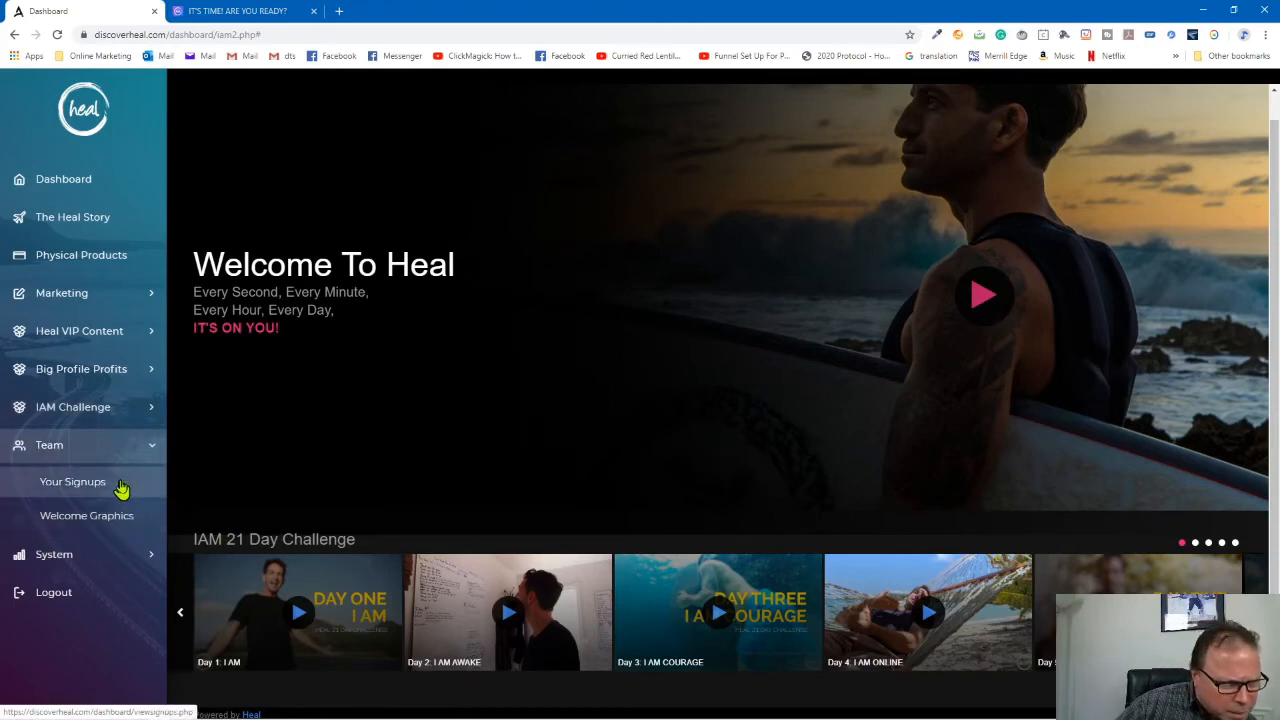
Check the empty Your Signups list and go to the Team Welcome Image Generator.
left_click(72, 480)
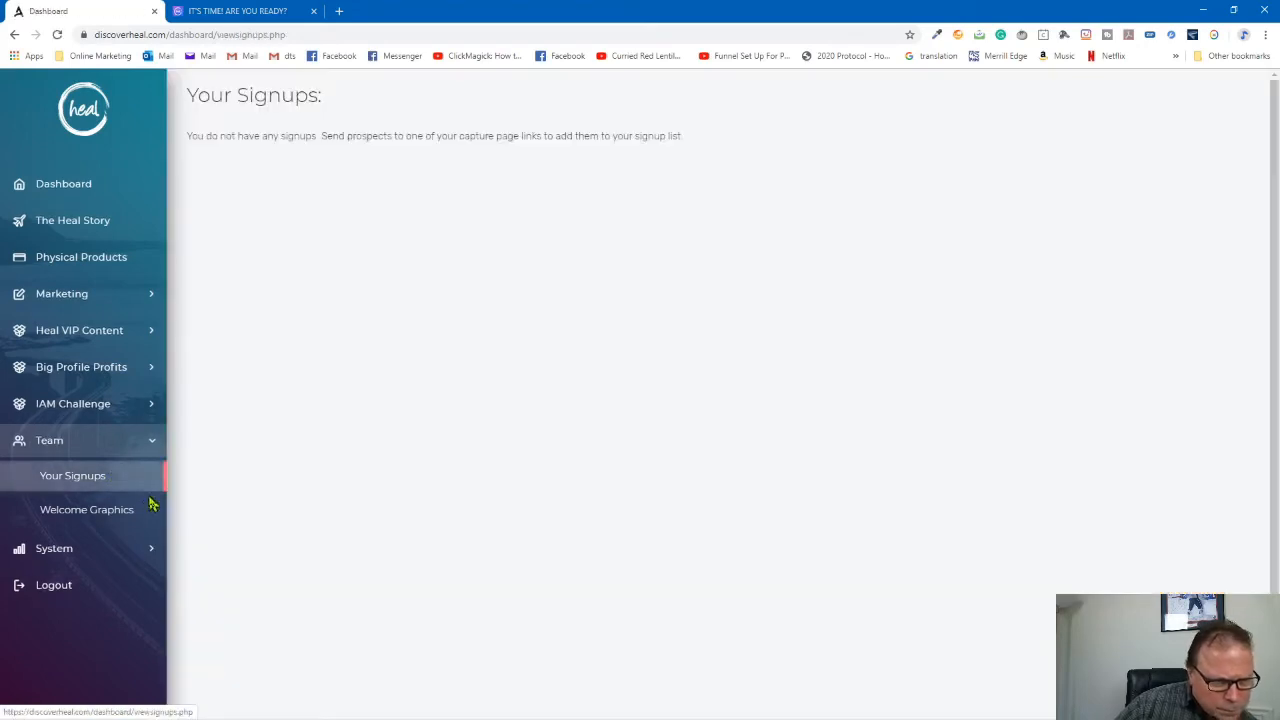
left_click(88, 510)
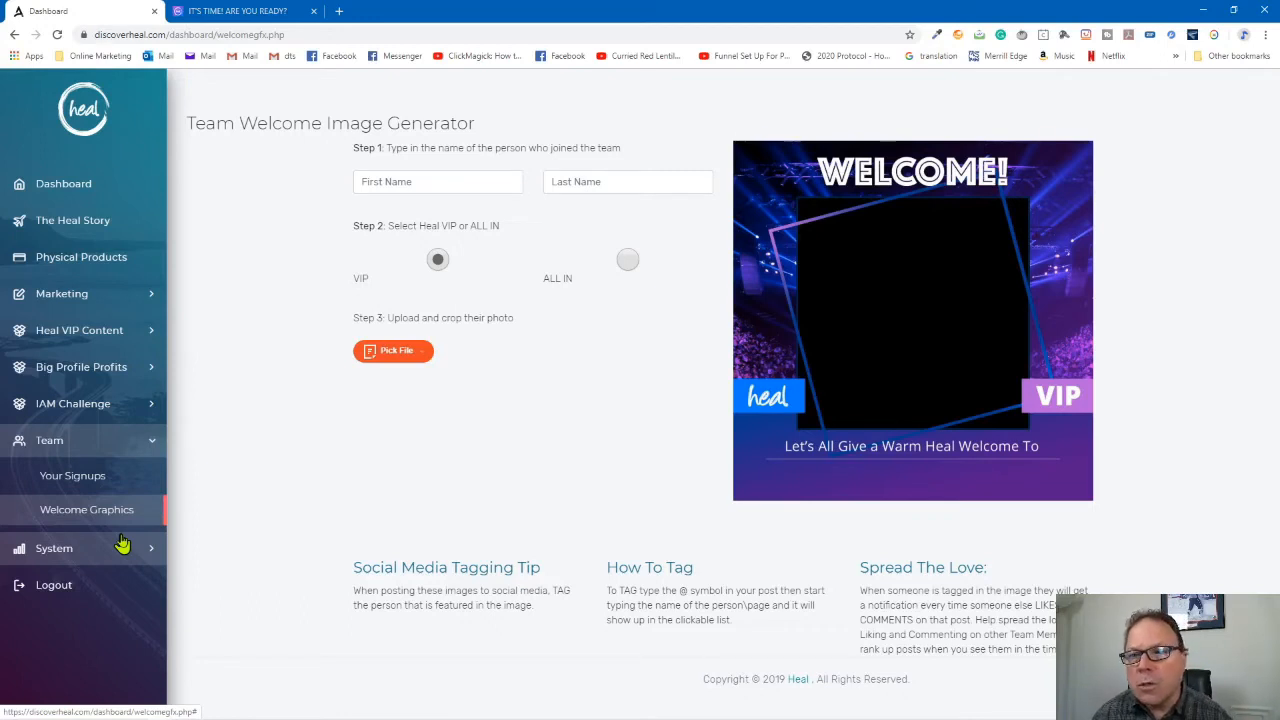
mouse_move(90, 500)
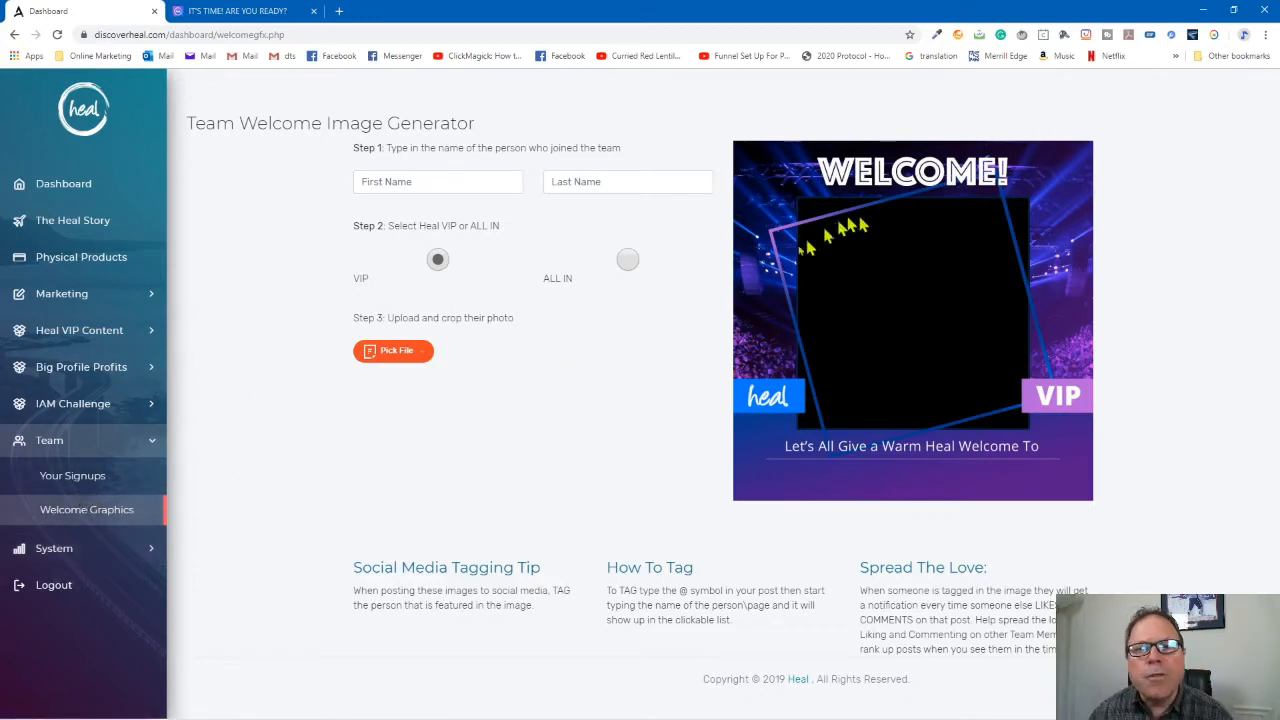
mouse_move(1024, 316)
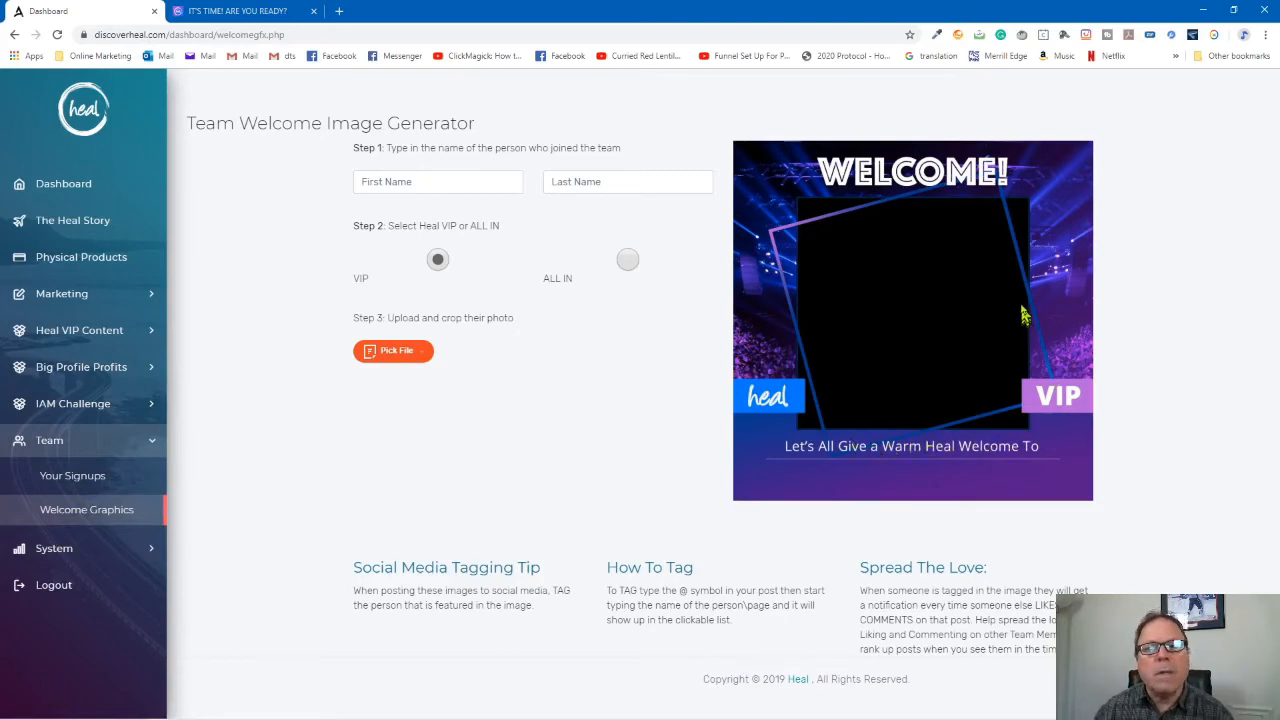
mouse_move(944, 232)
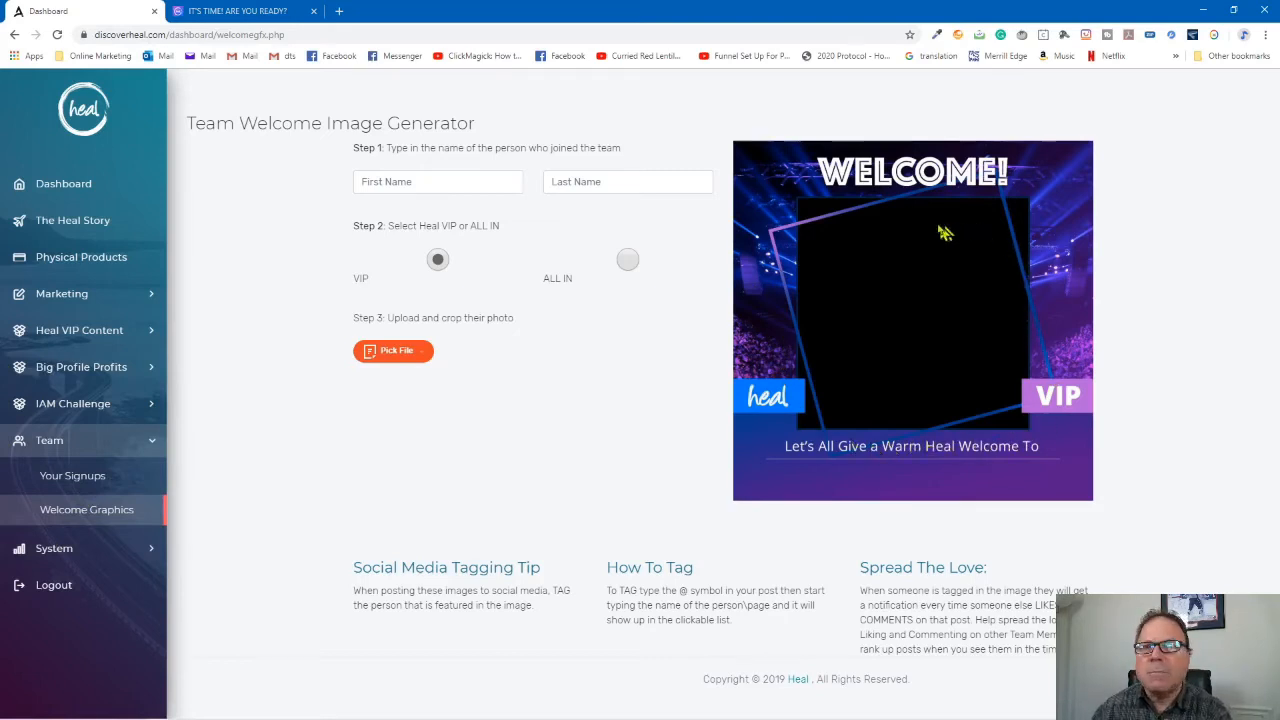
mouse_move(744, 152)
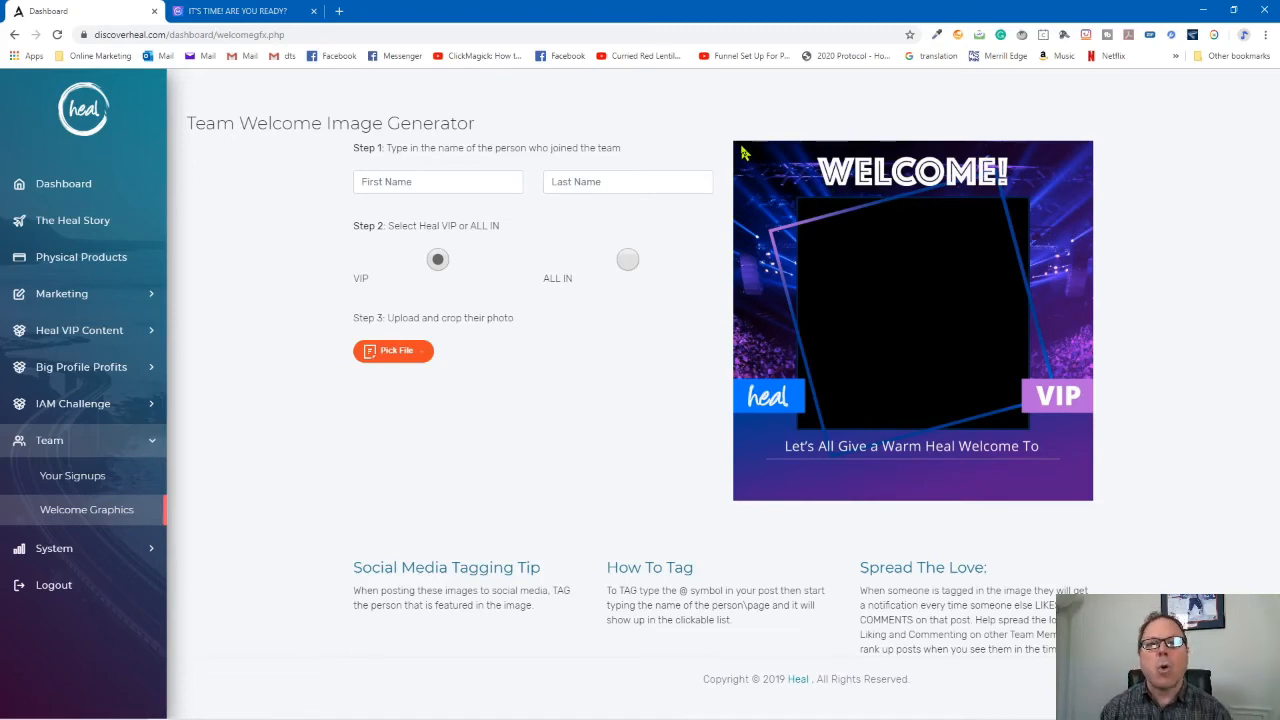
mouse_move(636, 264)
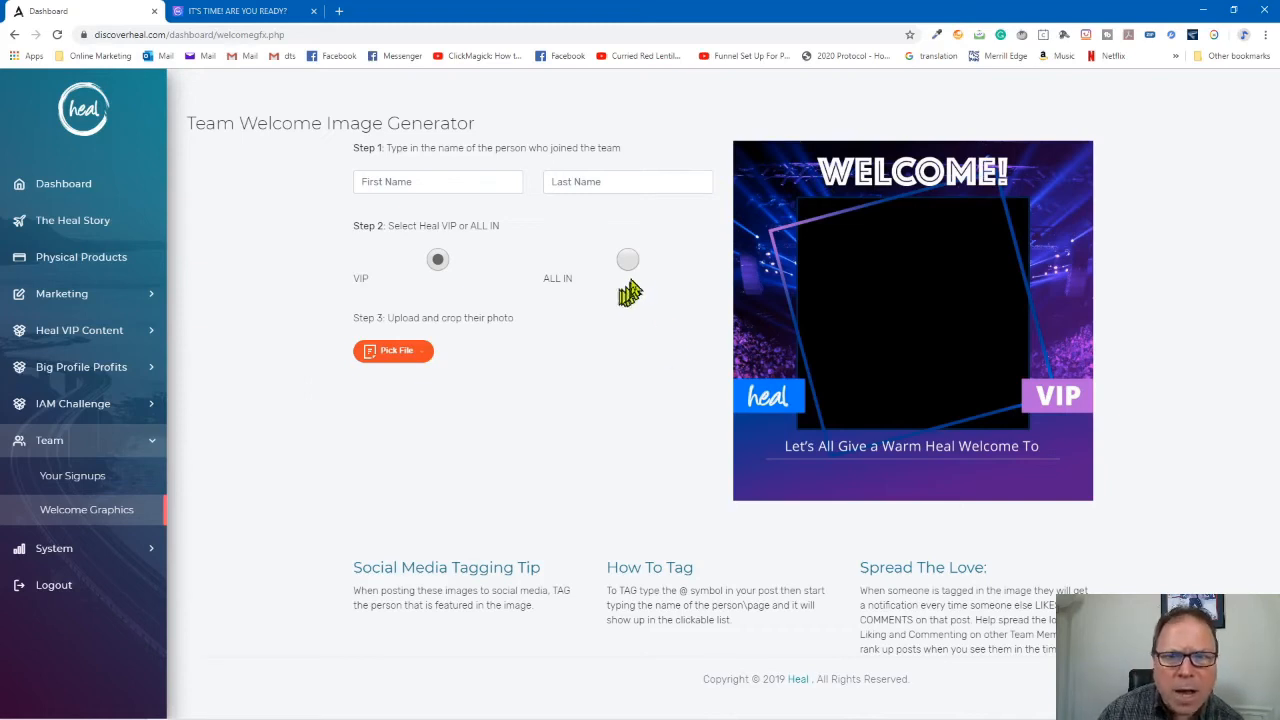
Choose the ALL IN image version and start the Step 3 photo upload.
left_click(628, 260)
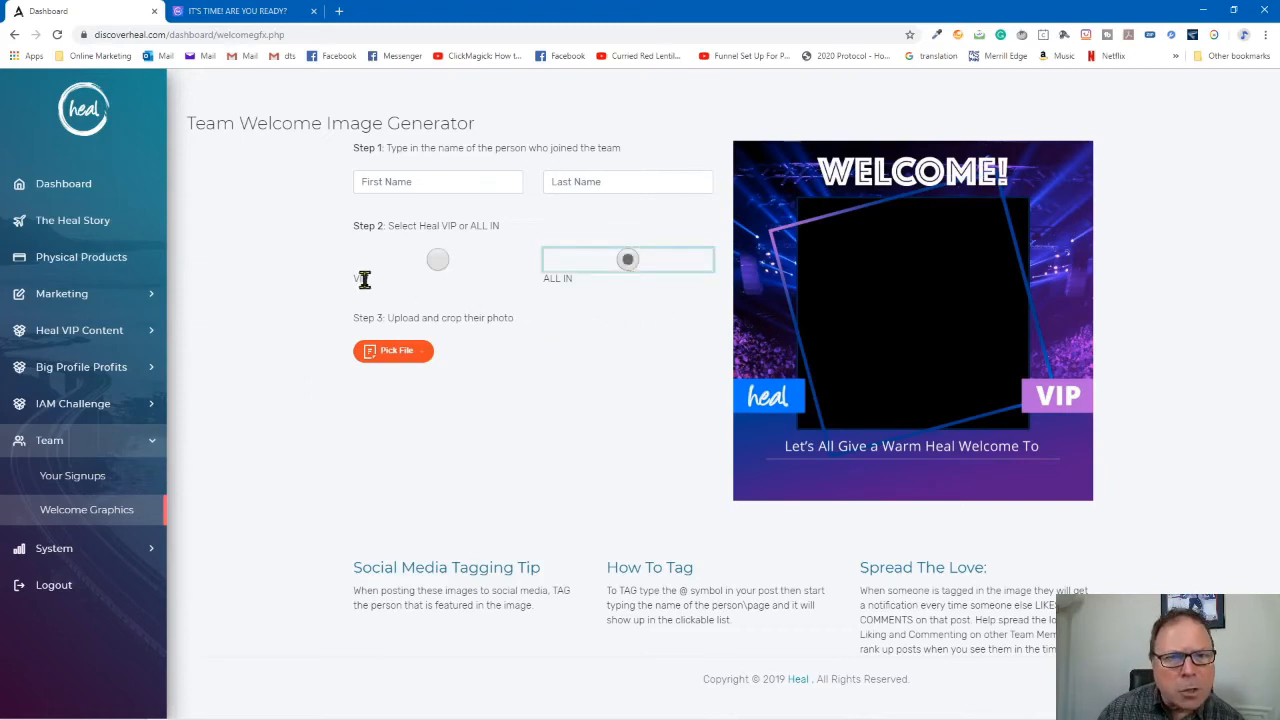
mouse_move(570, 284)
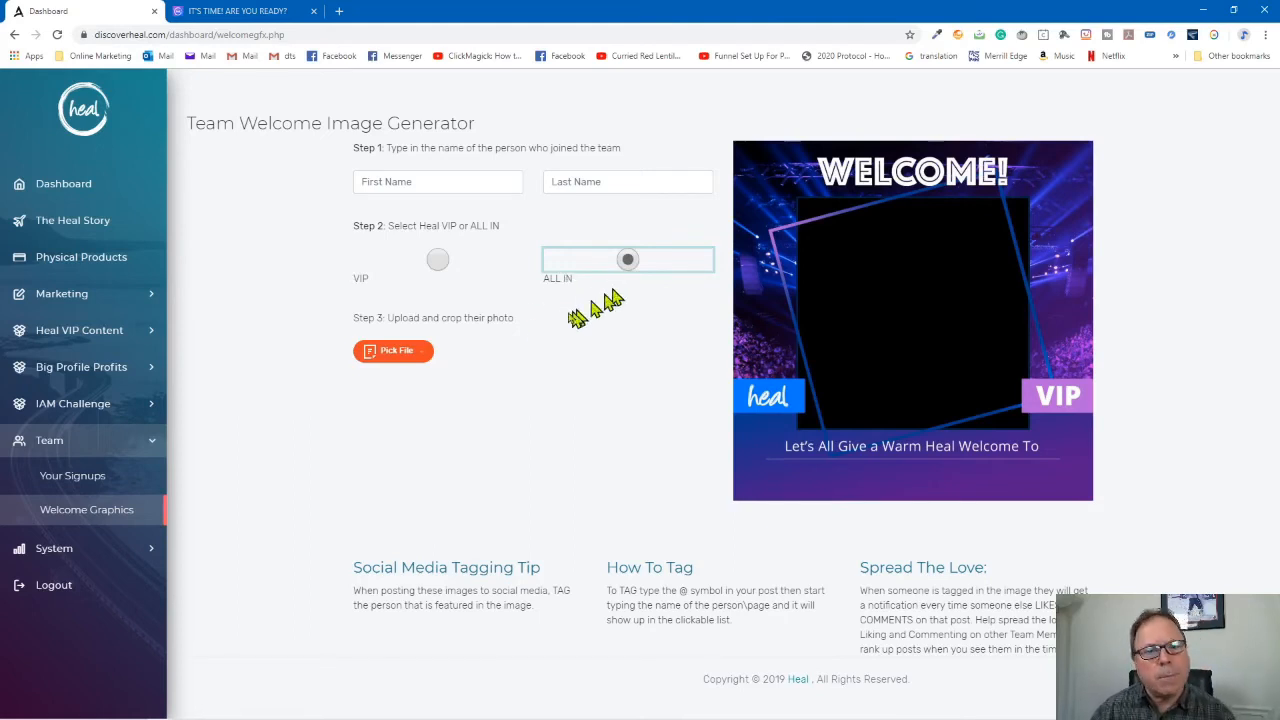
left_click(392, 350)
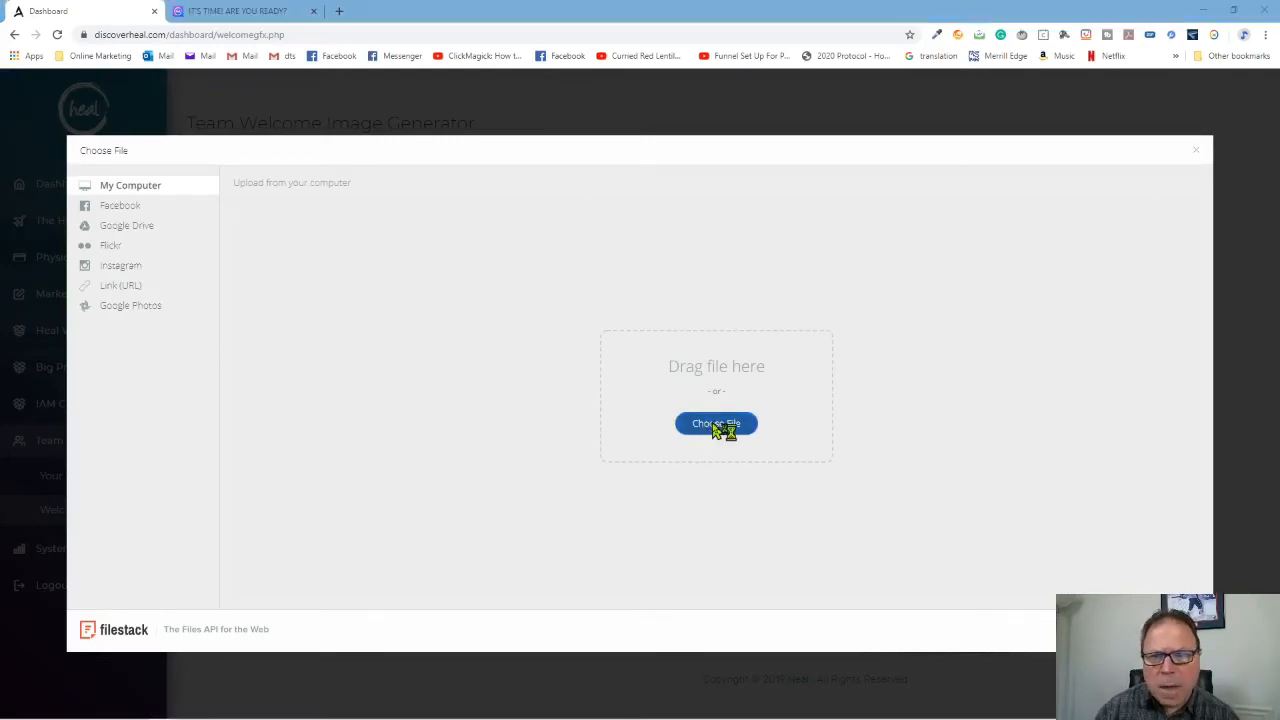
Upload use_this-removebg-preview.png, the background-removed portrait, from the computer.
left_click(716, 424)
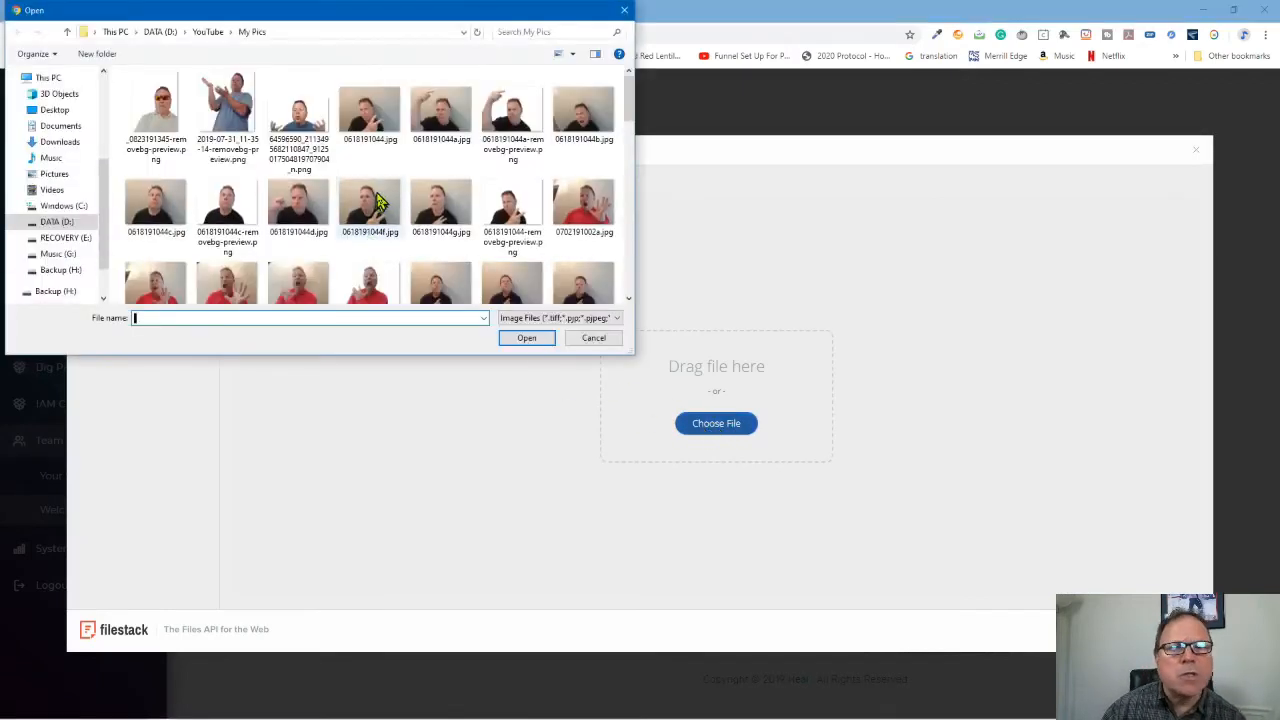
scroll("down", 3)
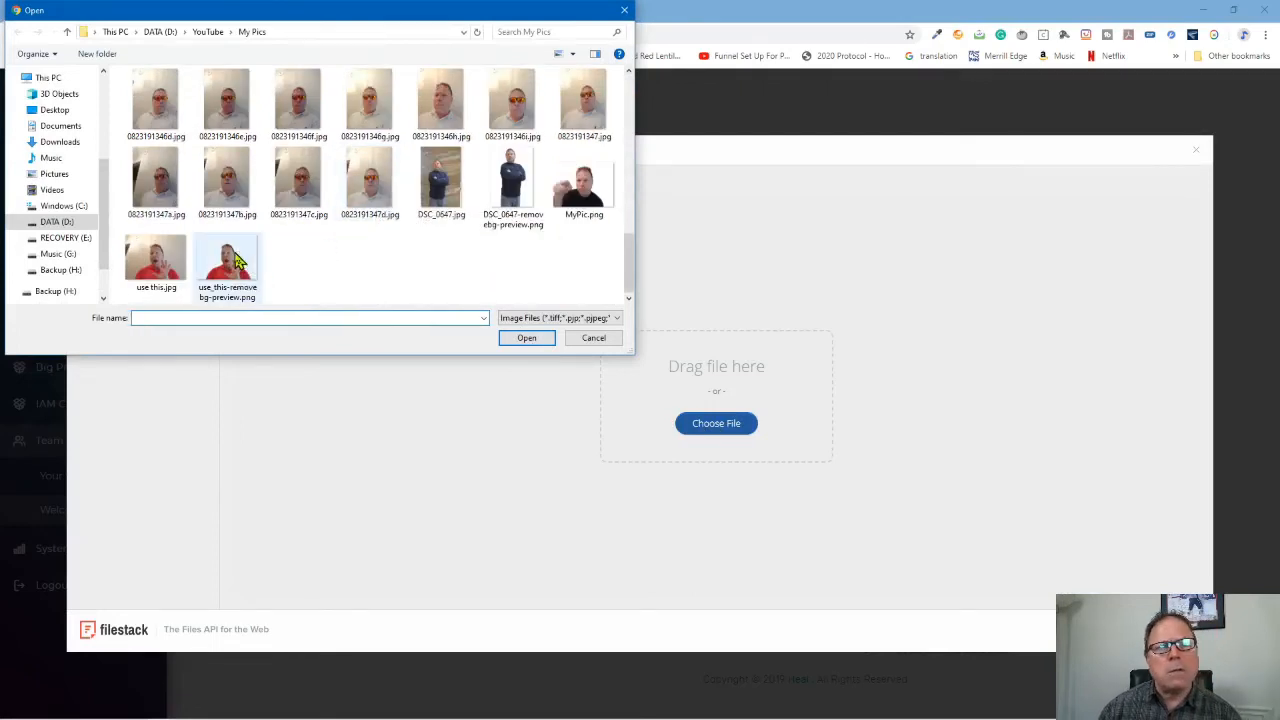
left_click(228, 264)
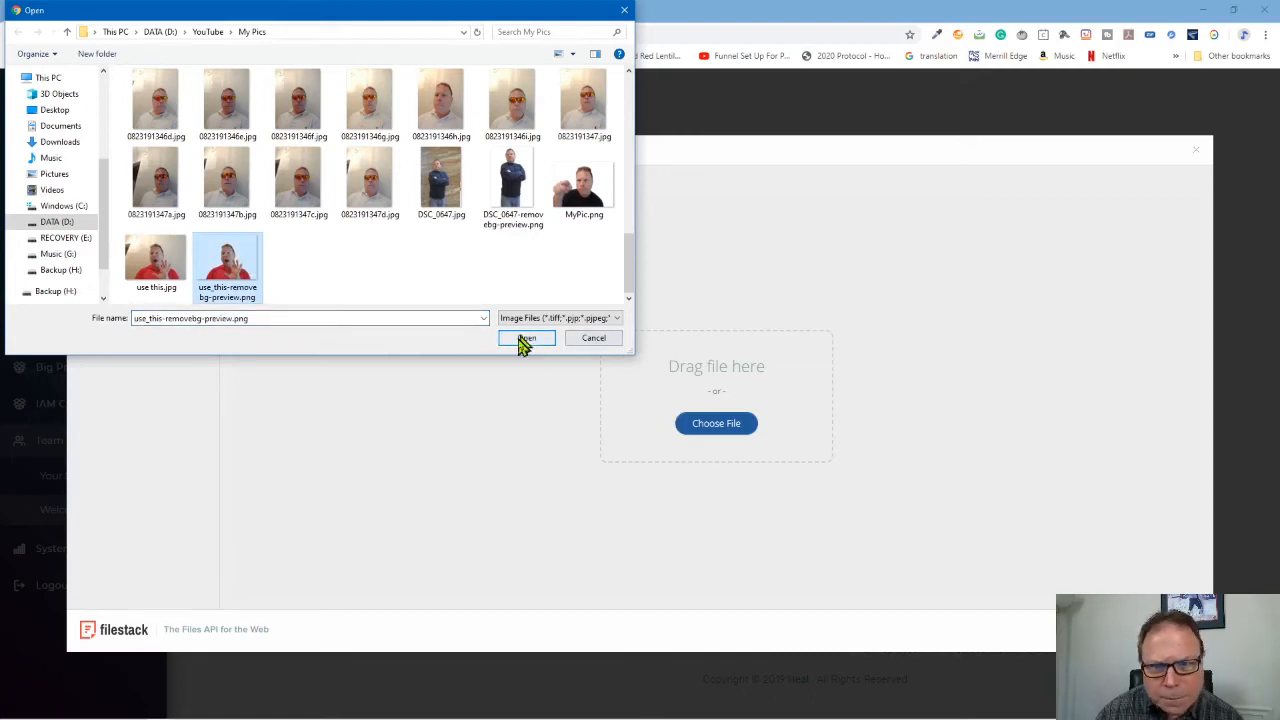
left_click(526, 338)
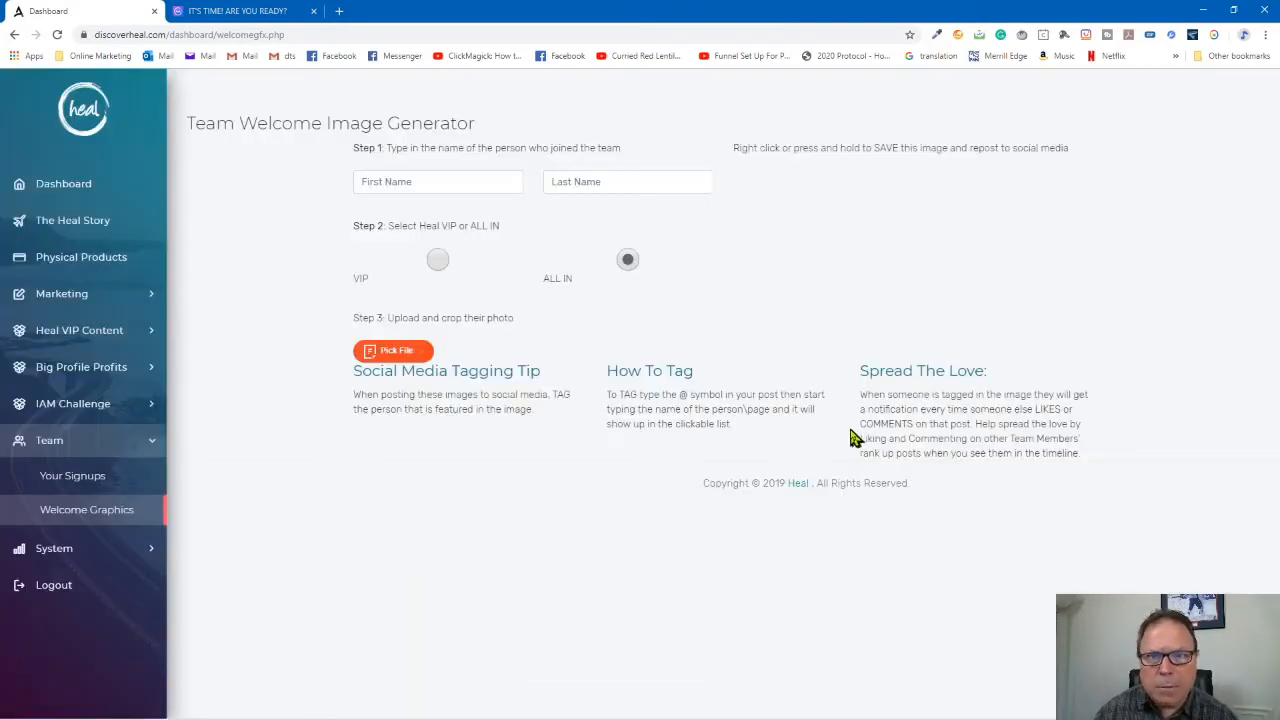
Save the generated I'm ALL-IN welcome image via Save image as... into the Banners folder.
left_click(628, 260)
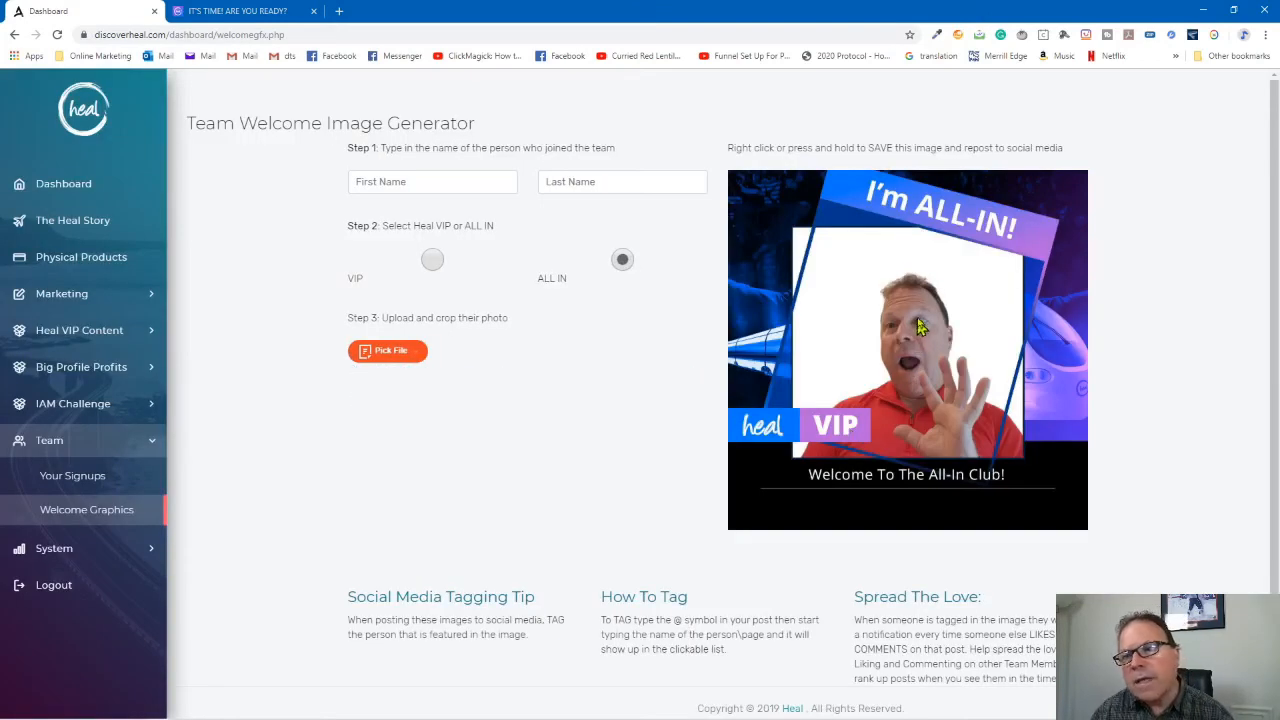
mouse_move(1076, 278)
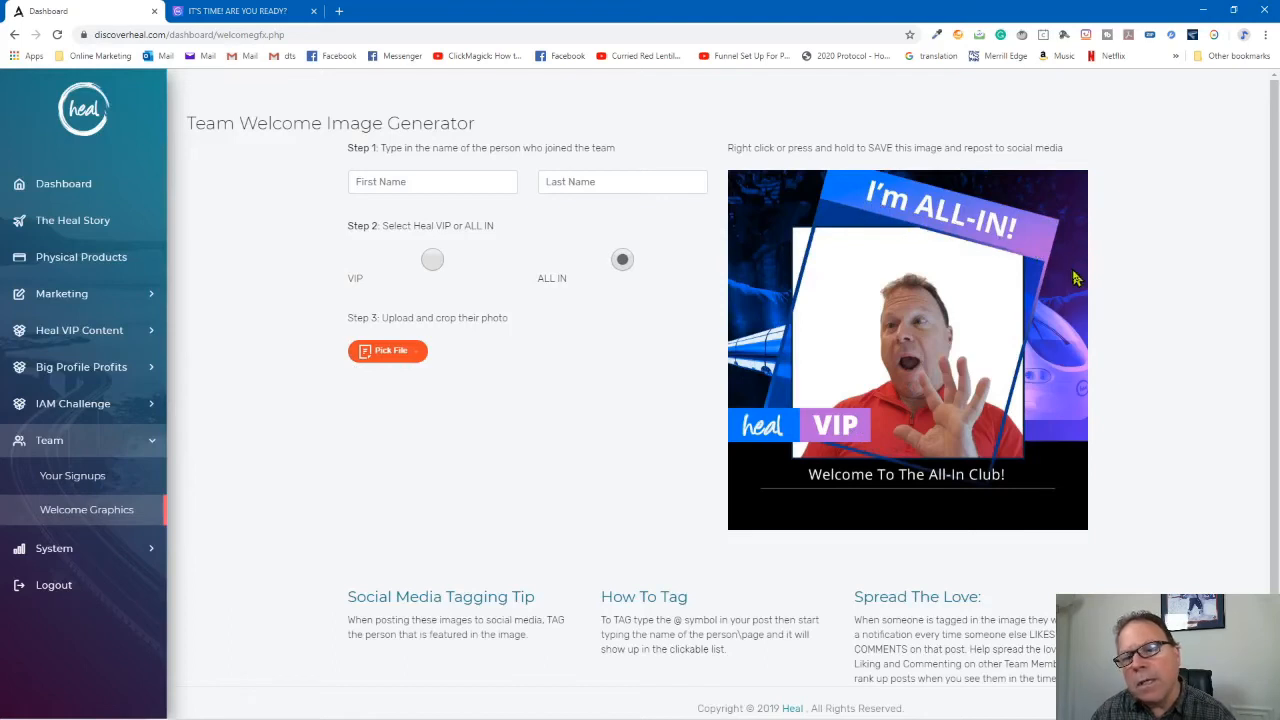
mouse_move(432, 260)
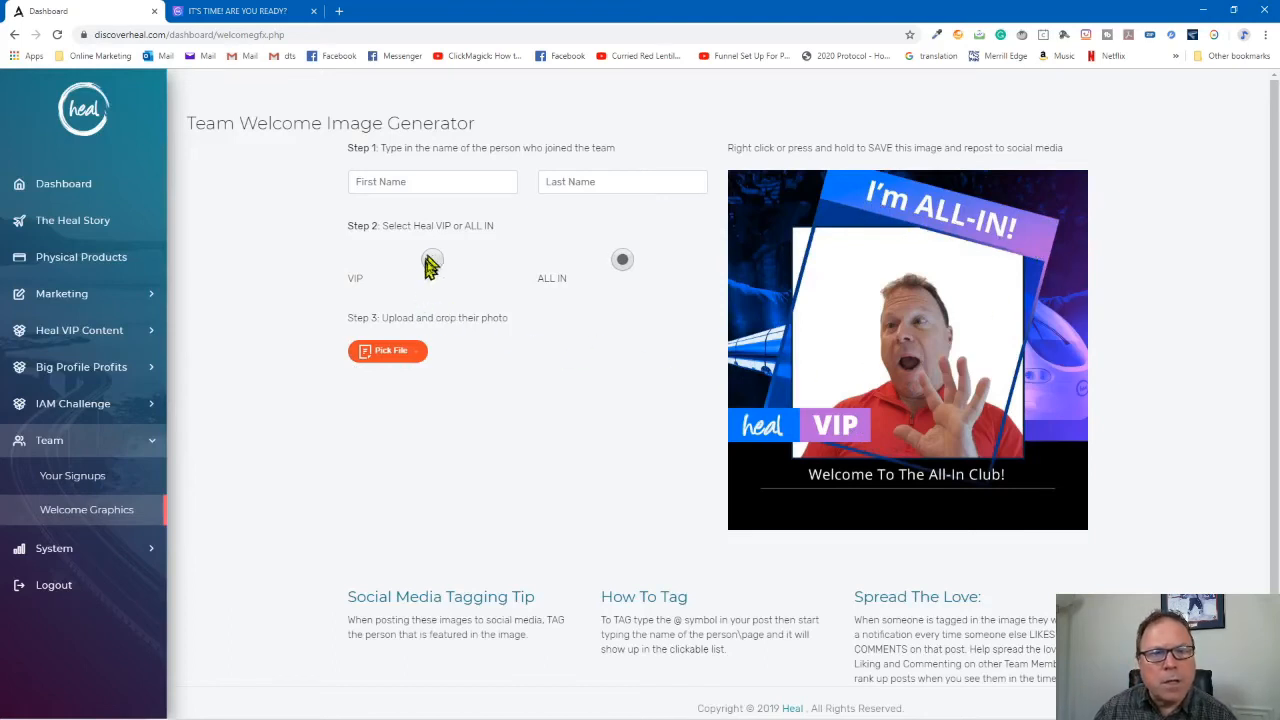
mouse_move(1030, 250)
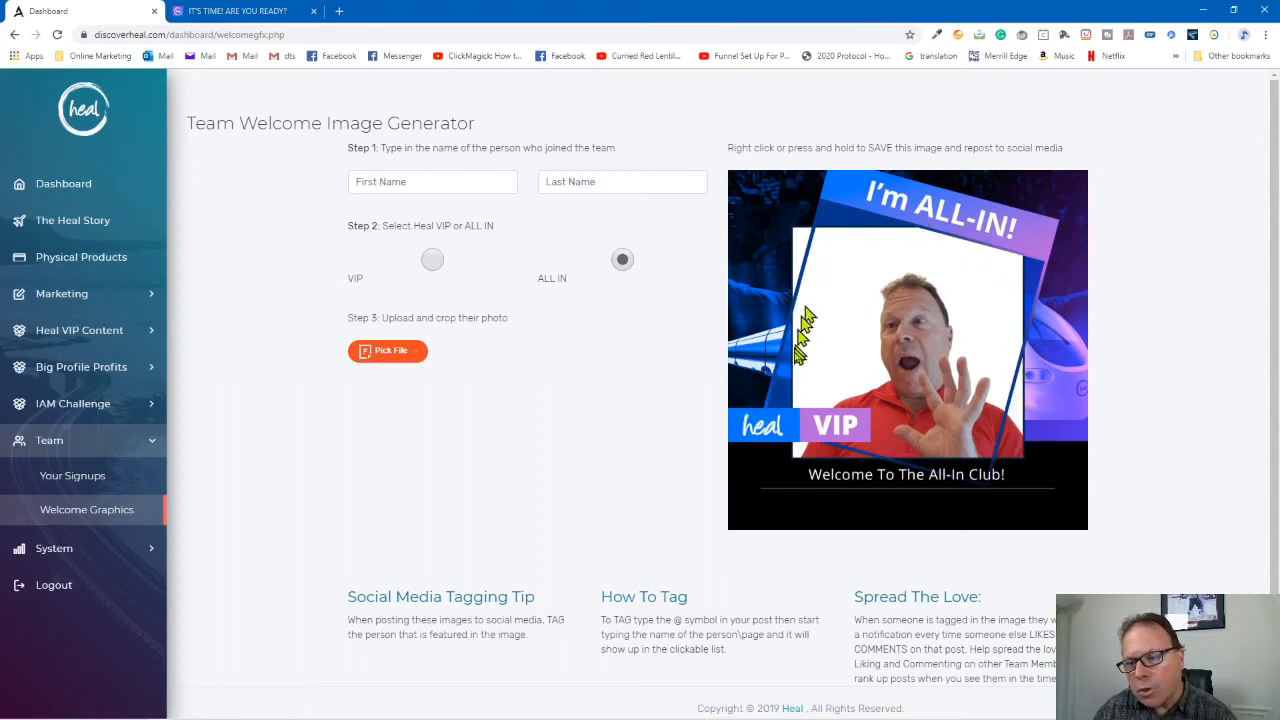
mouse_move(752, 196)
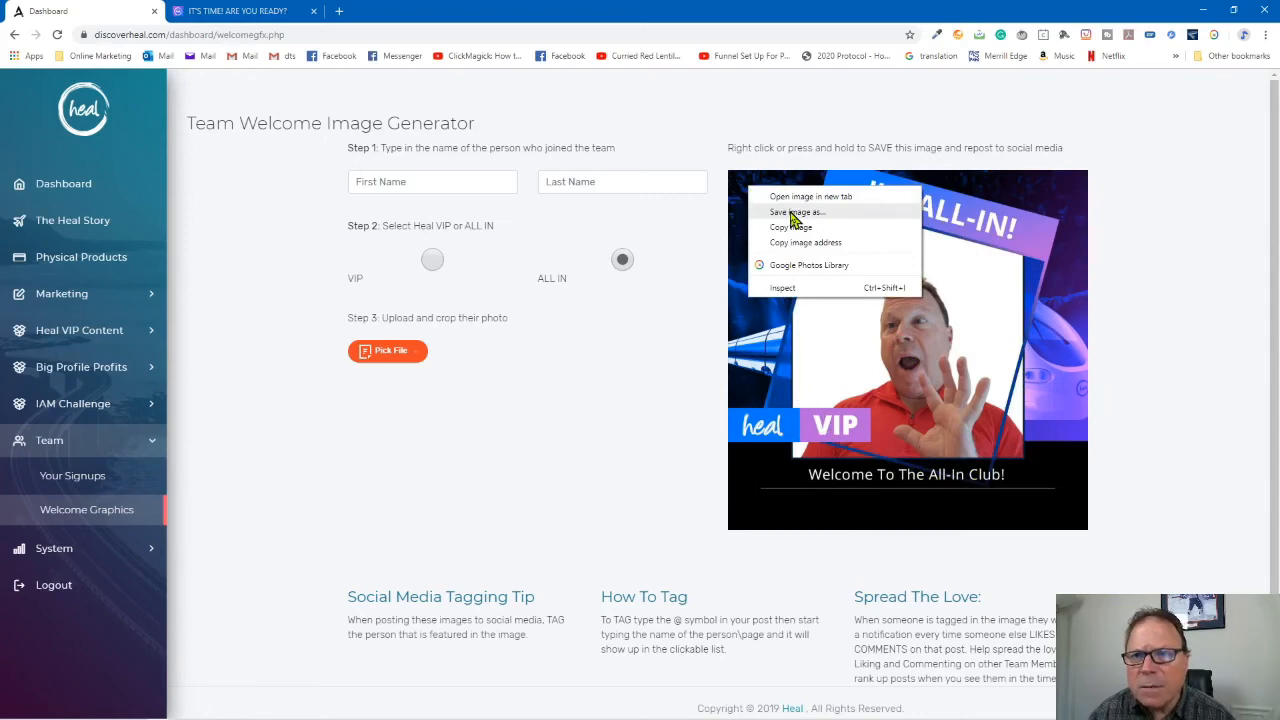
left_click(798, 212)
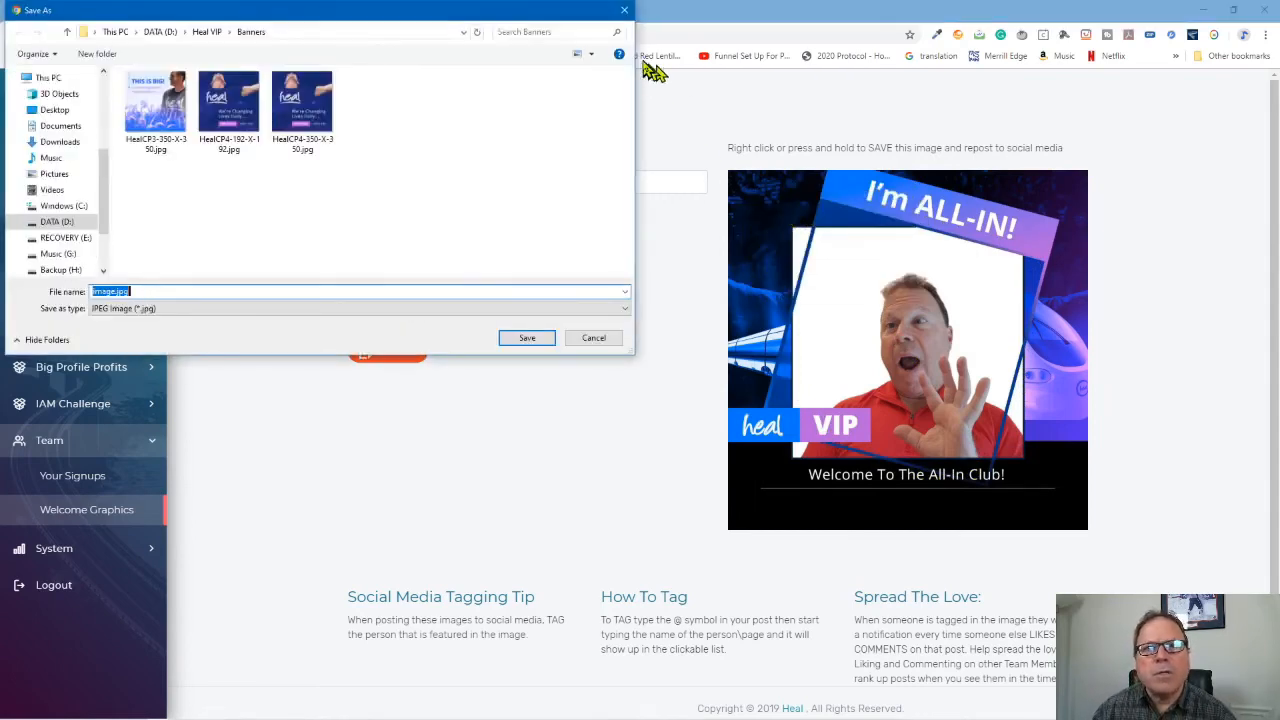
left_click(592, 336)
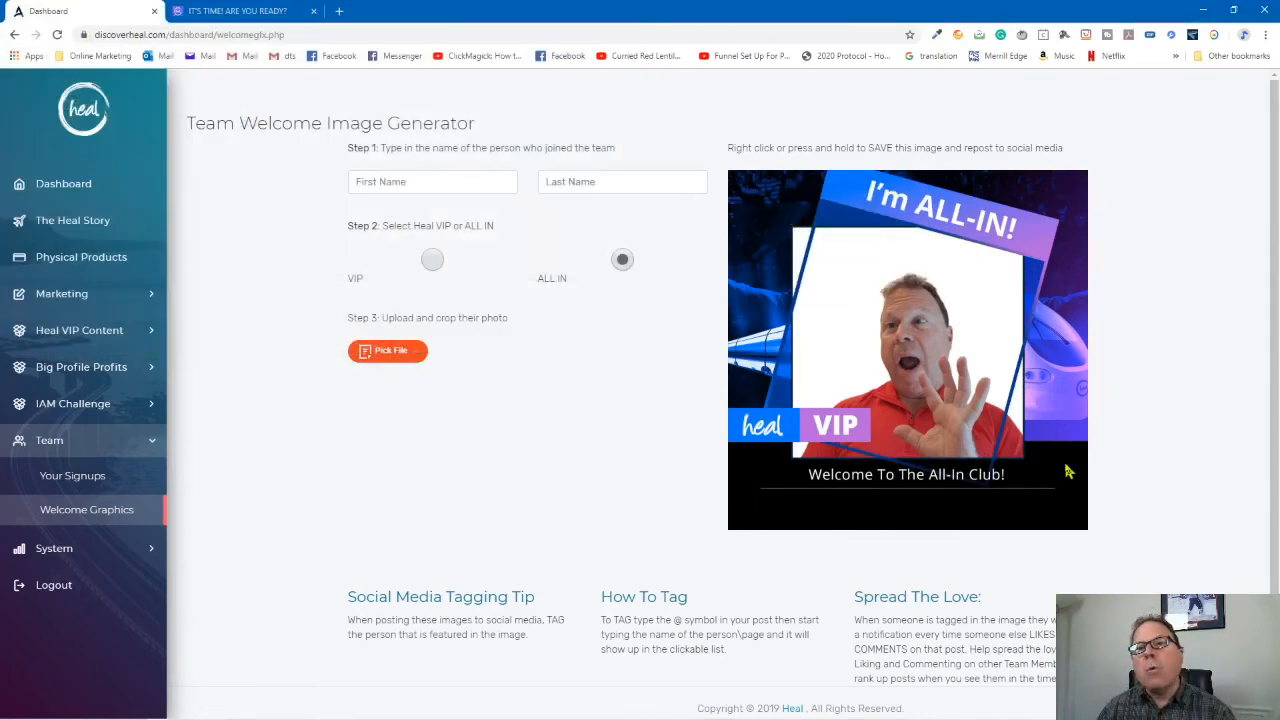